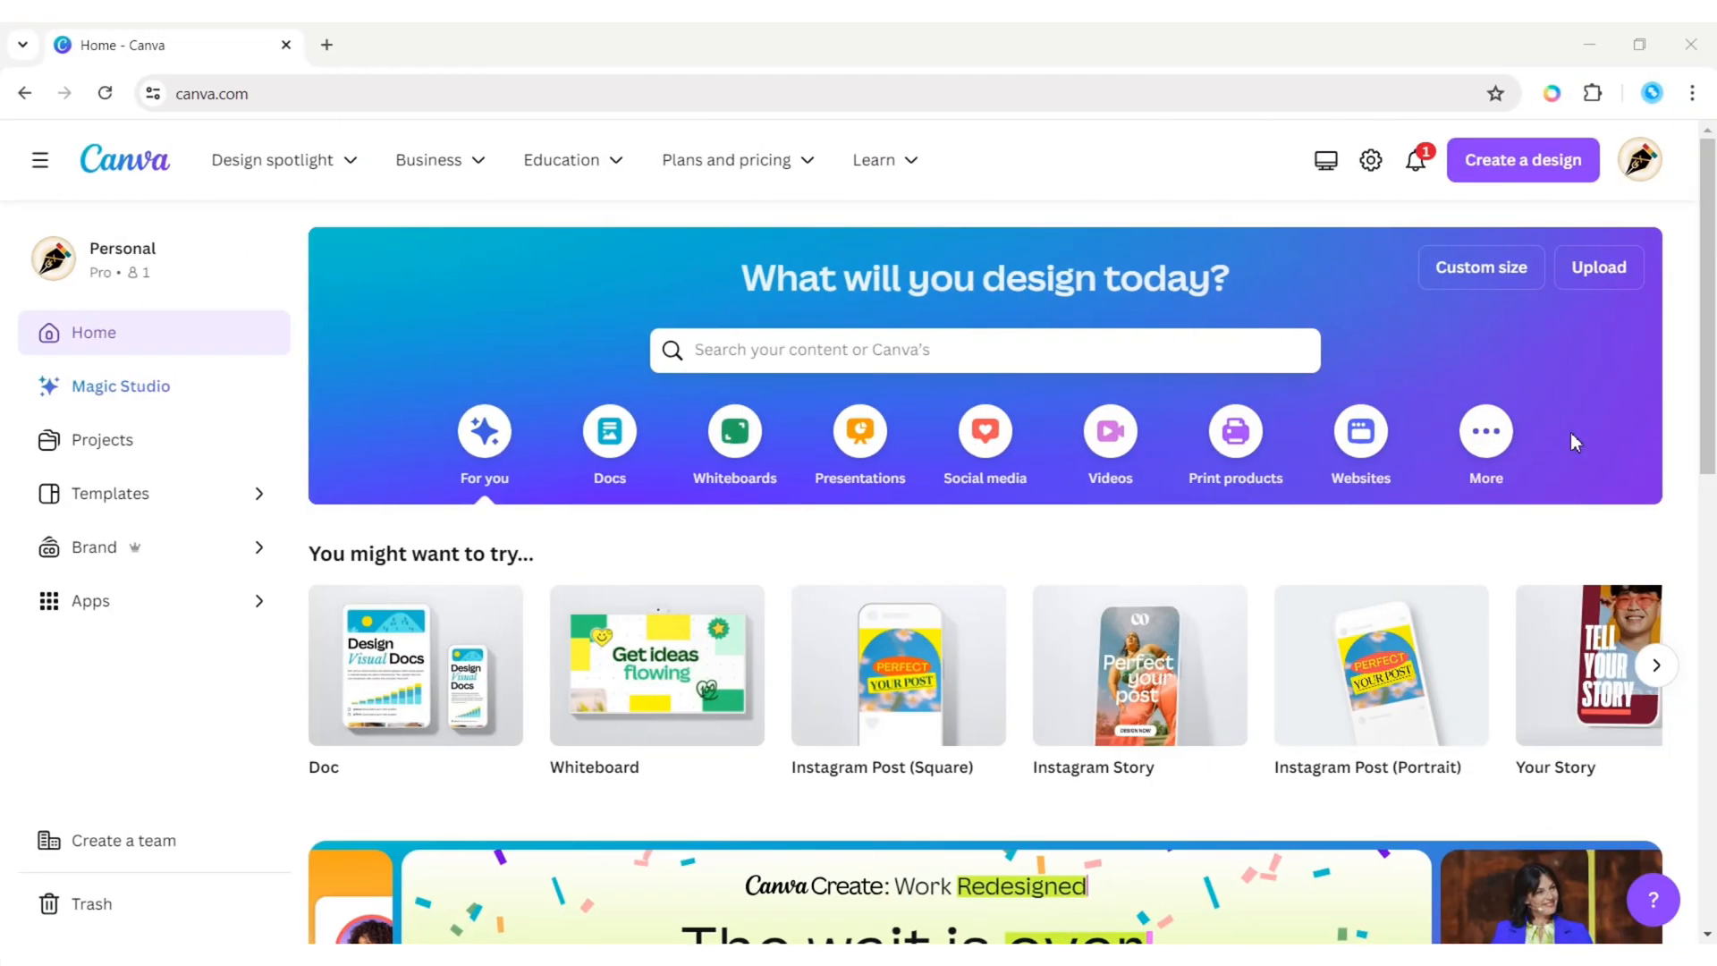
# Create a blank custom-size design of 2160 × 1080 px.
pyautogui.click(1481, 266)
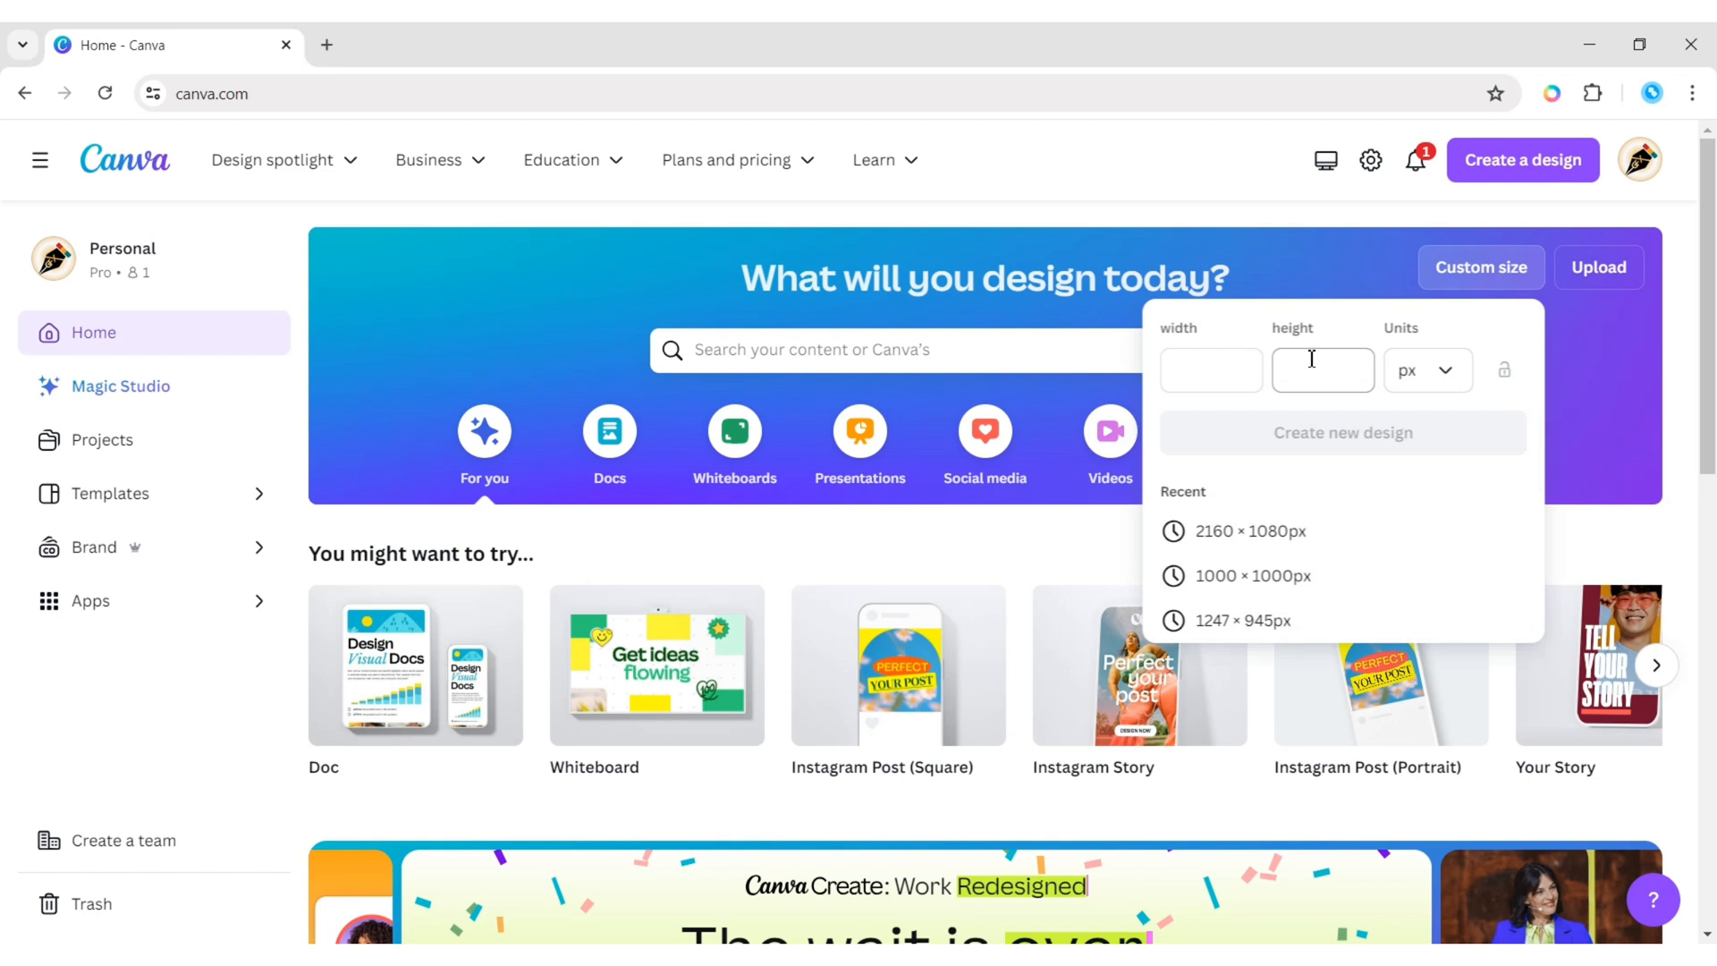
pyautogui.write('2160')
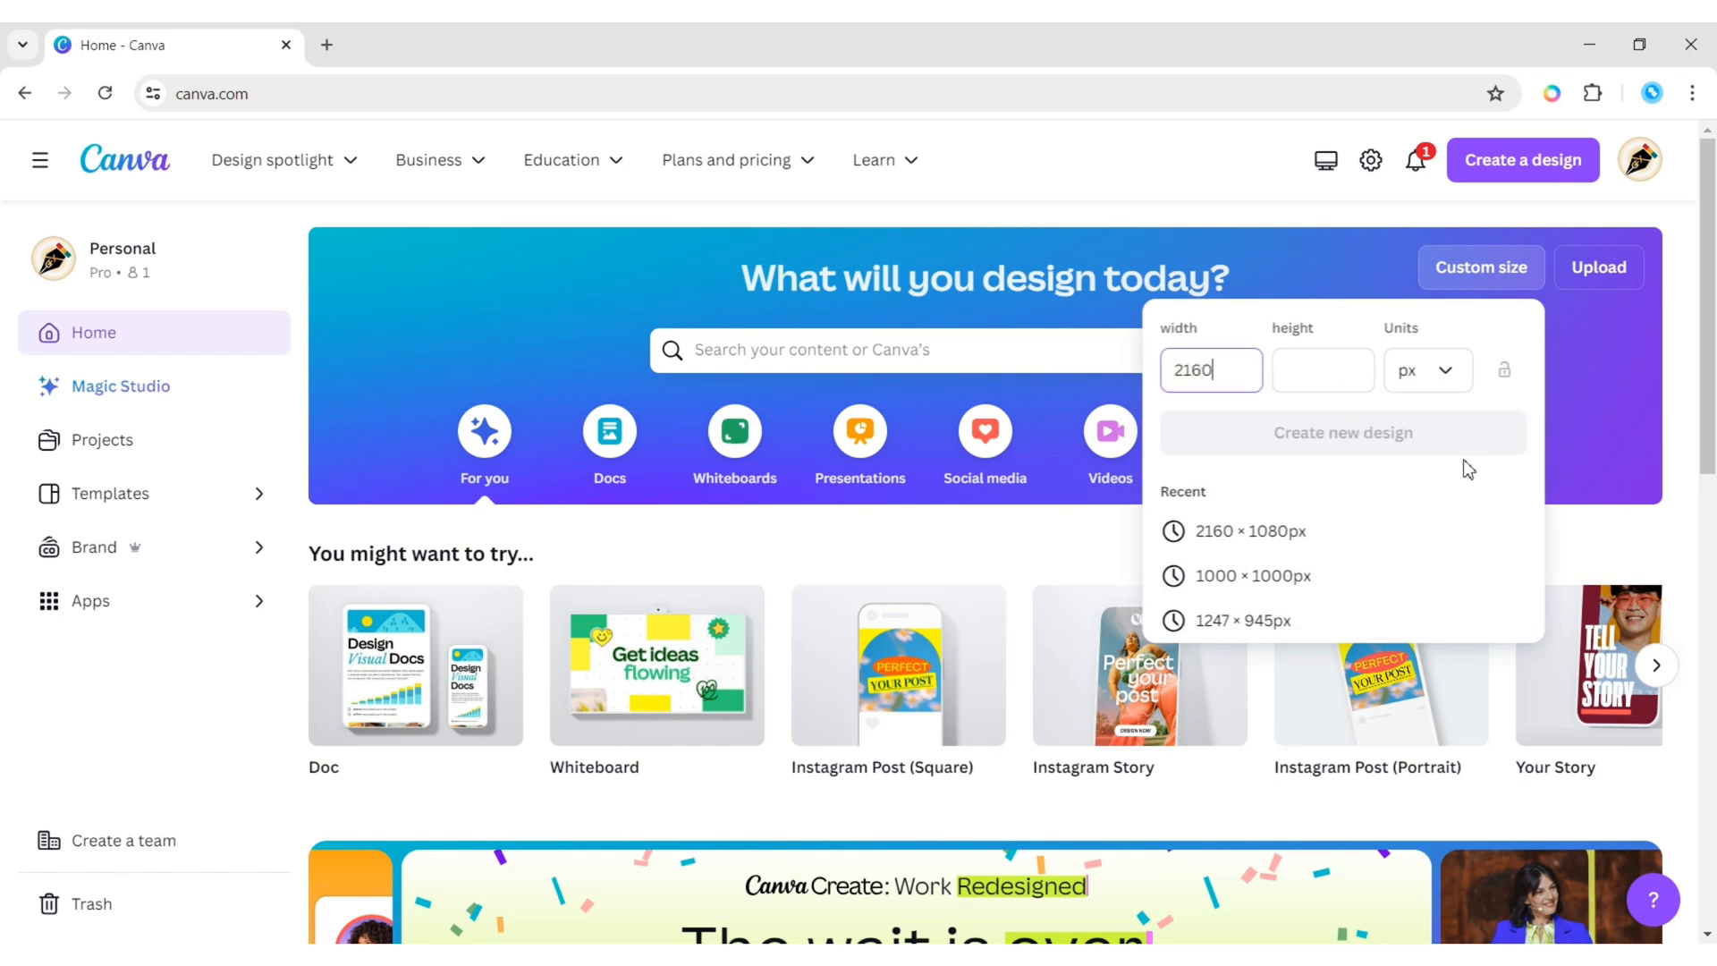
pyautogui.write('10')
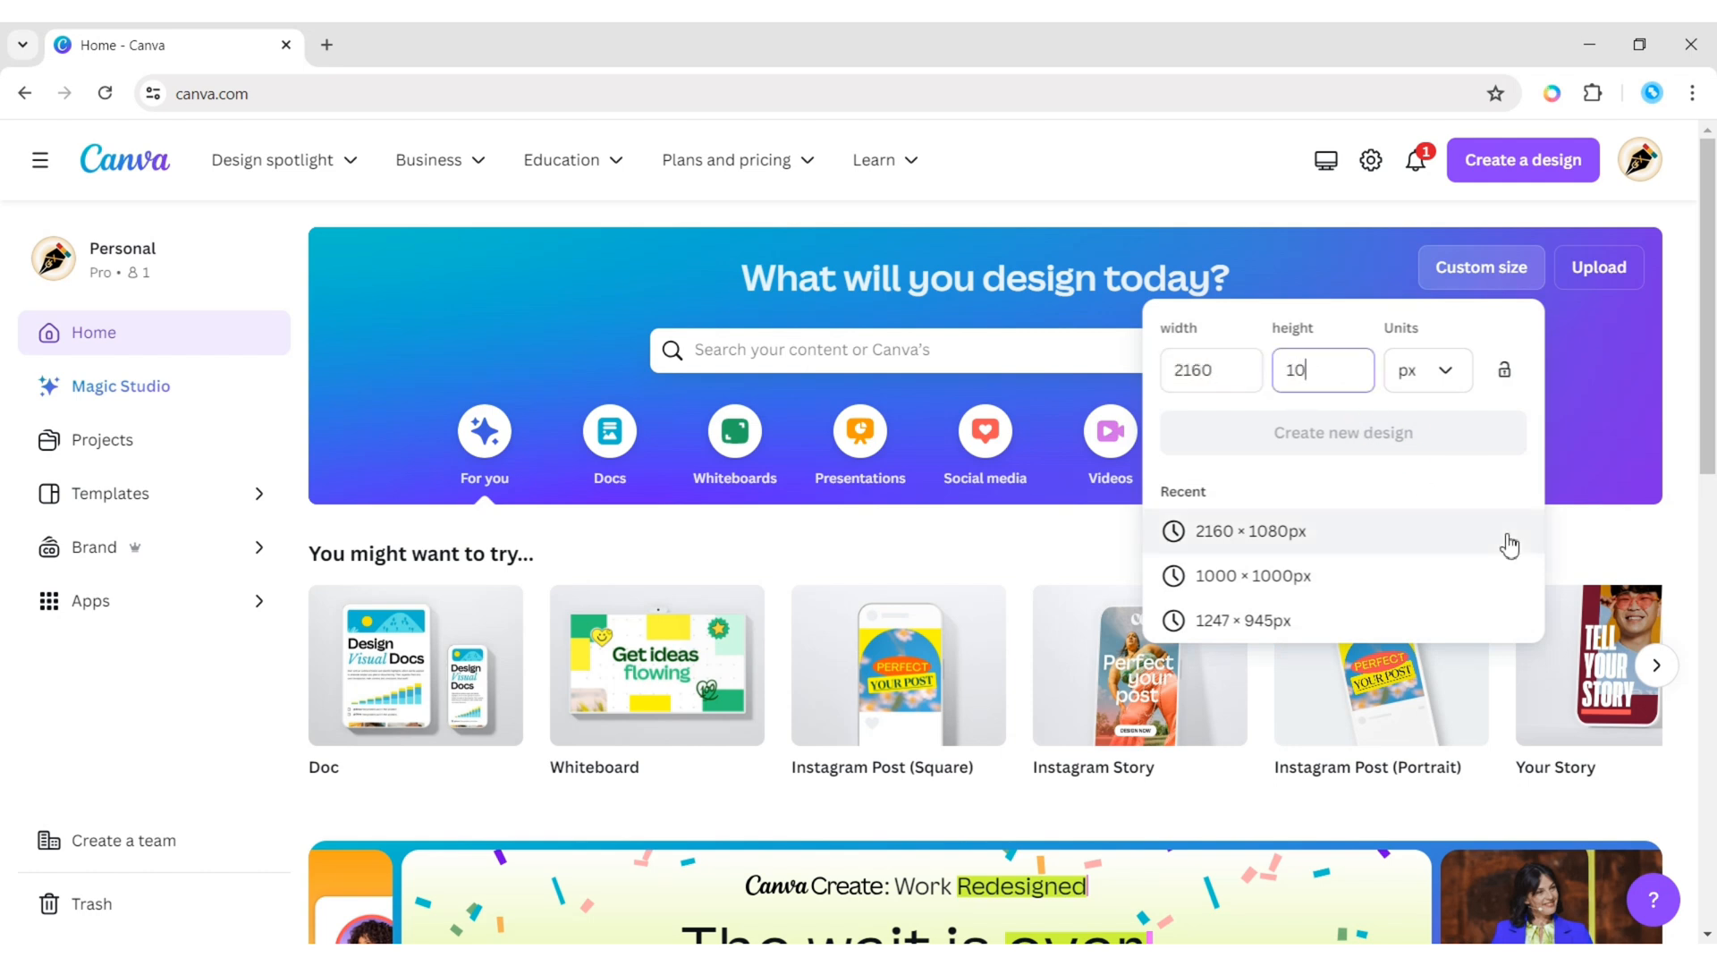
pyautogui.click(1249, 532)
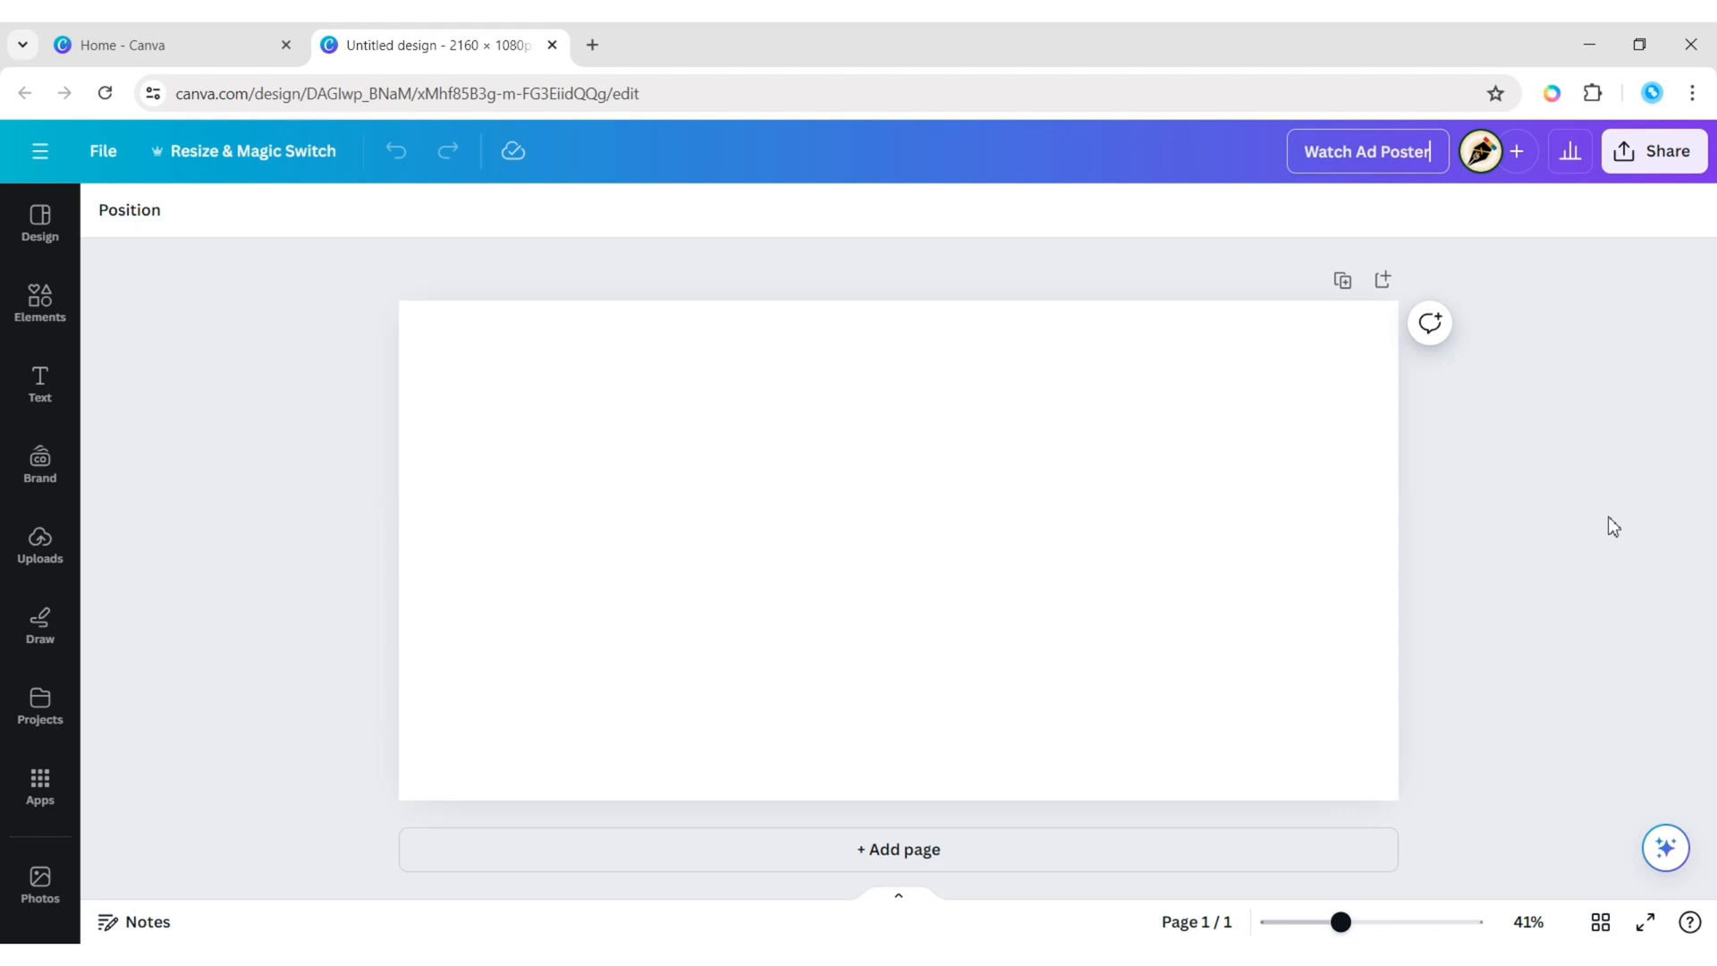
# Title the design 'Watch Ad Poster Design' and give the page a black background.
pyautogui.write('Design')
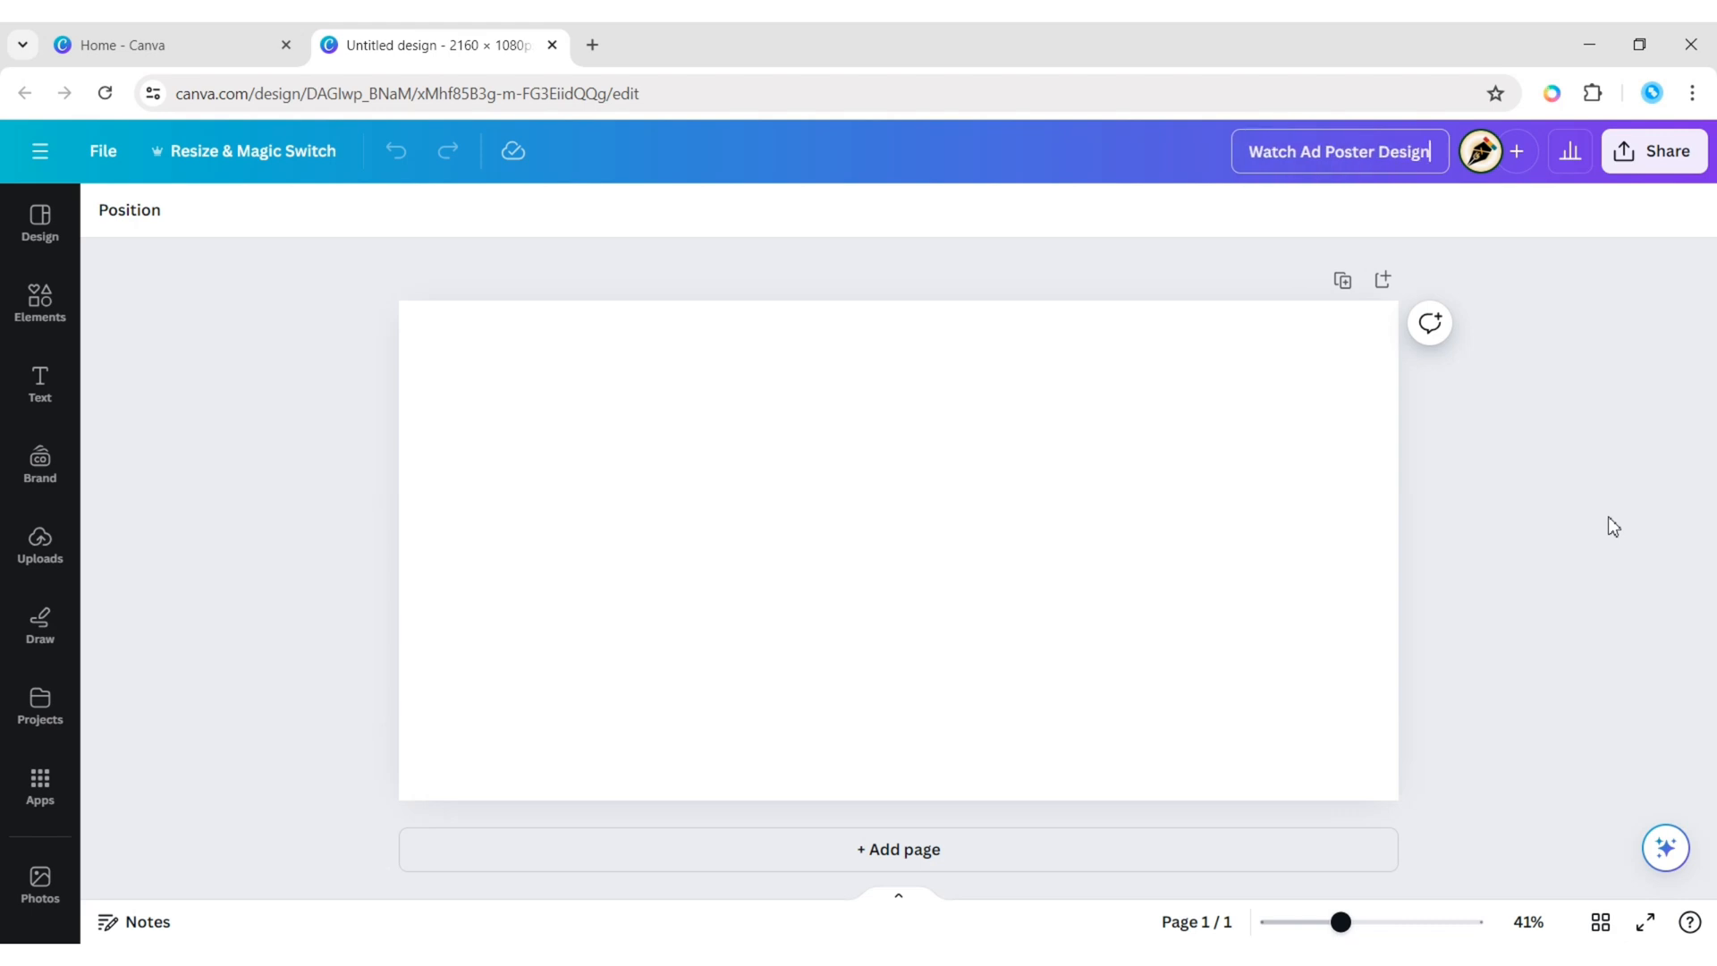
pyautogui.click(898, 547)
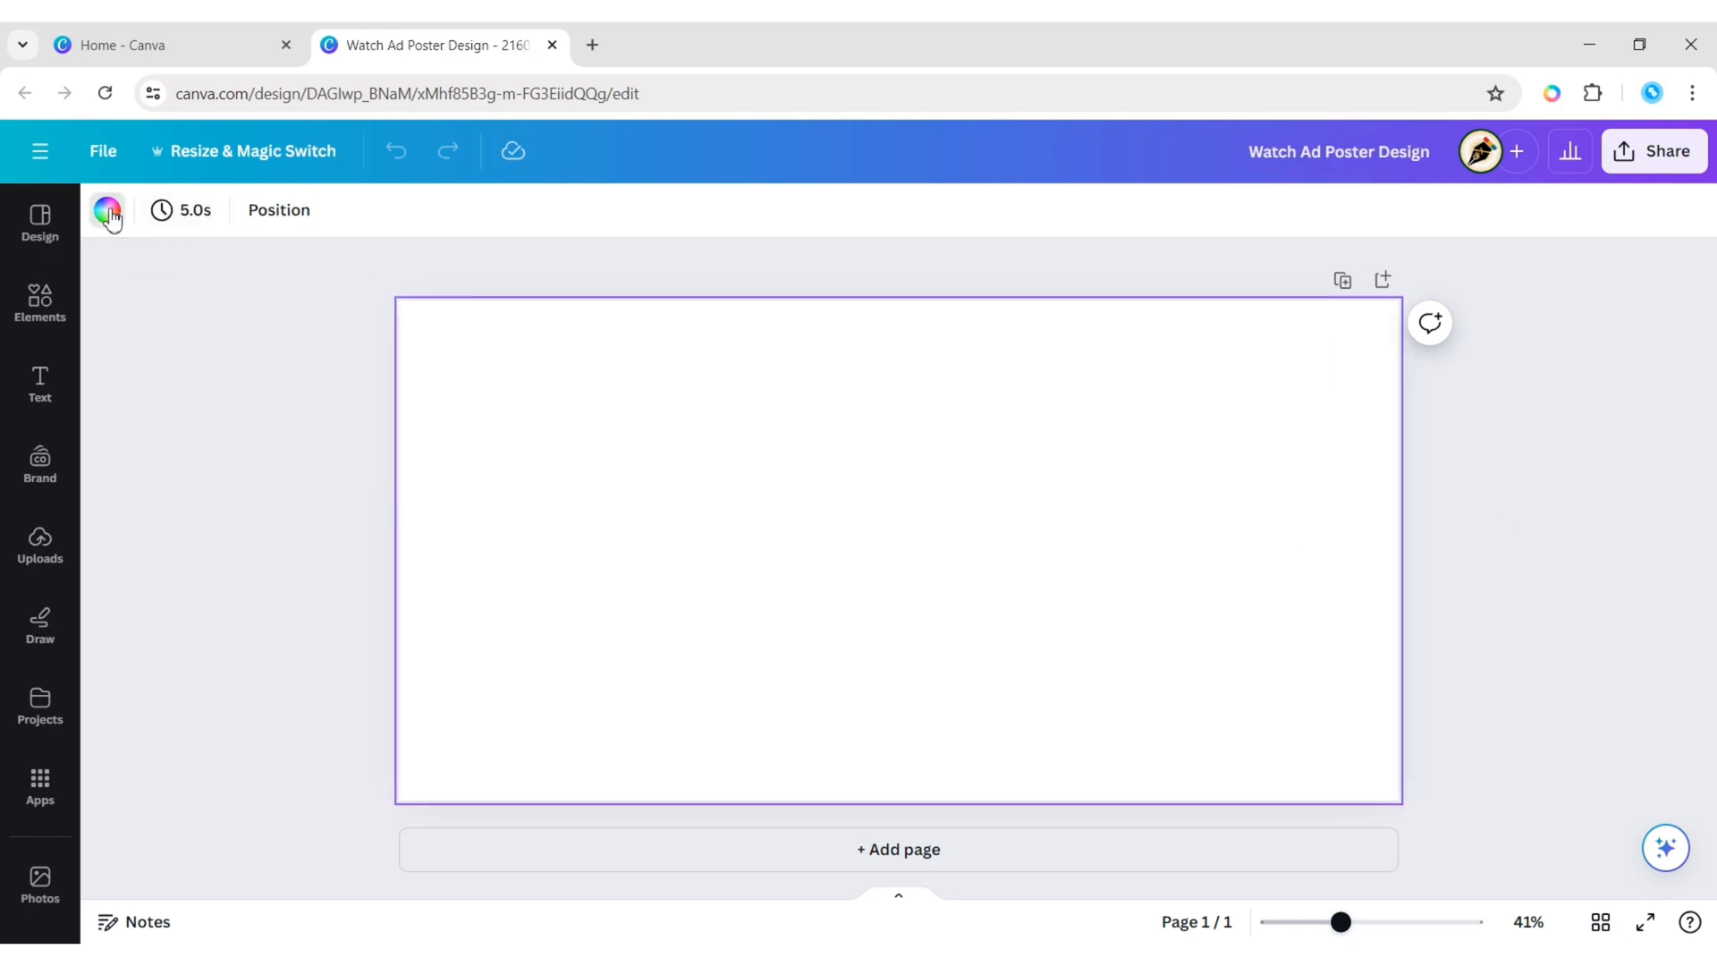
pyautogui.click(107, 211)
pyautogui.write('w')
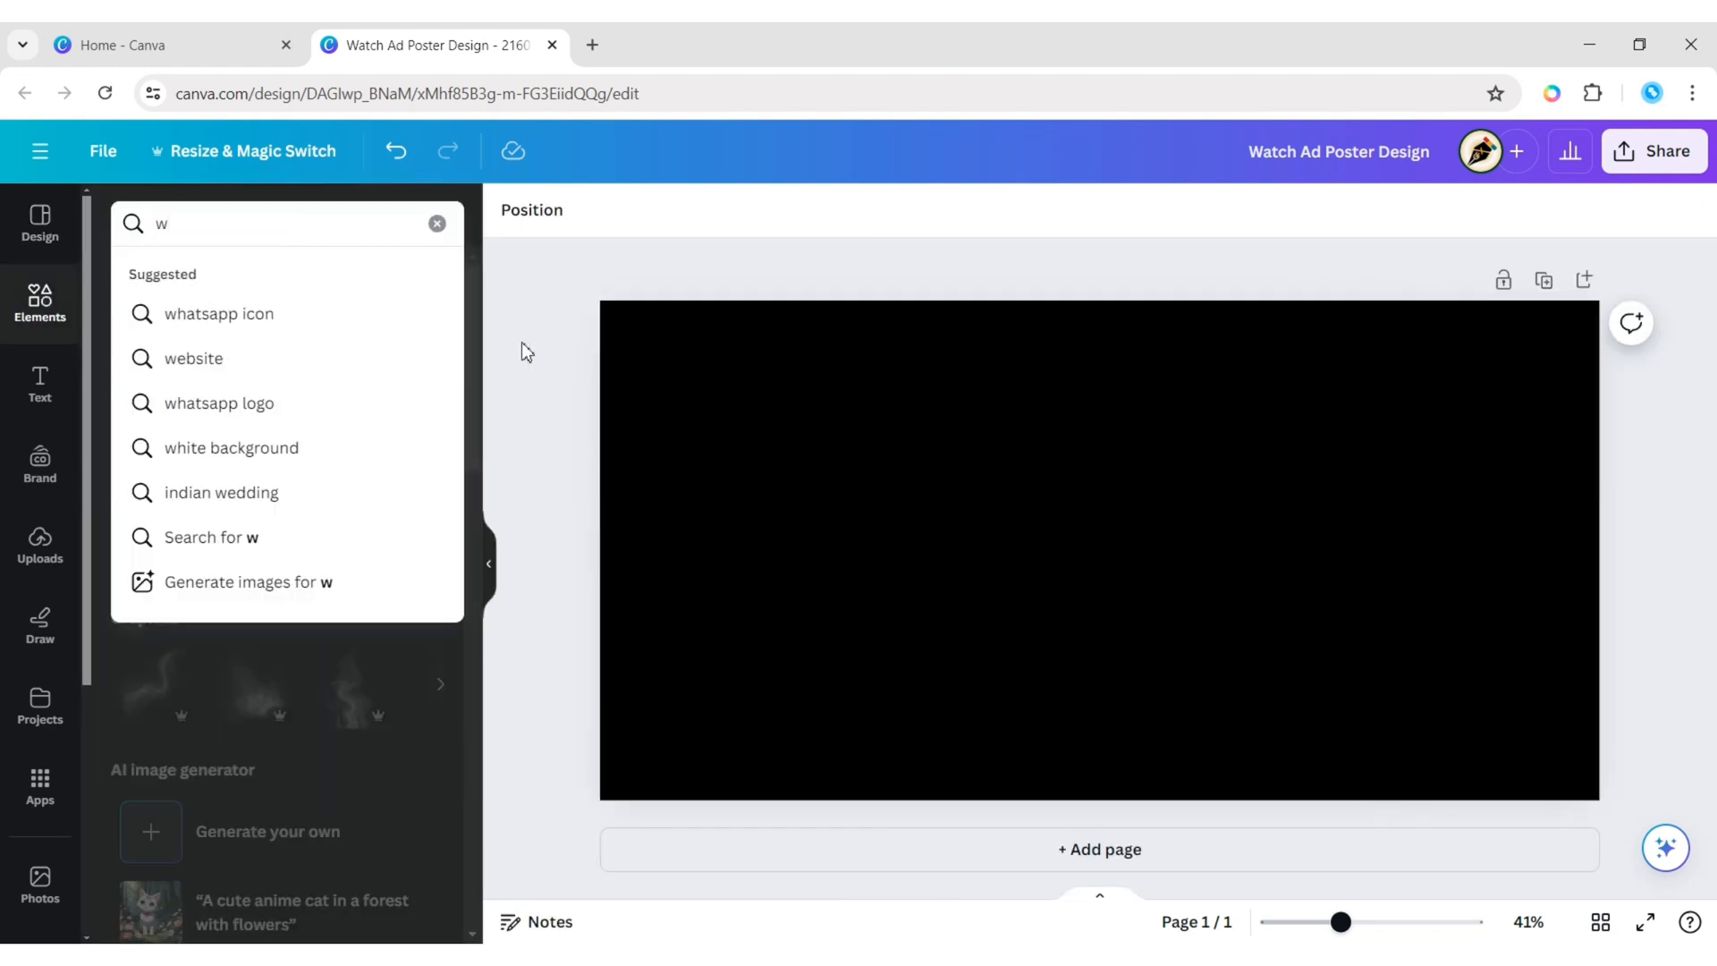
# Search 'watch' in the Photos results and add five watch photos to the page.
pyautogui.write('atch')
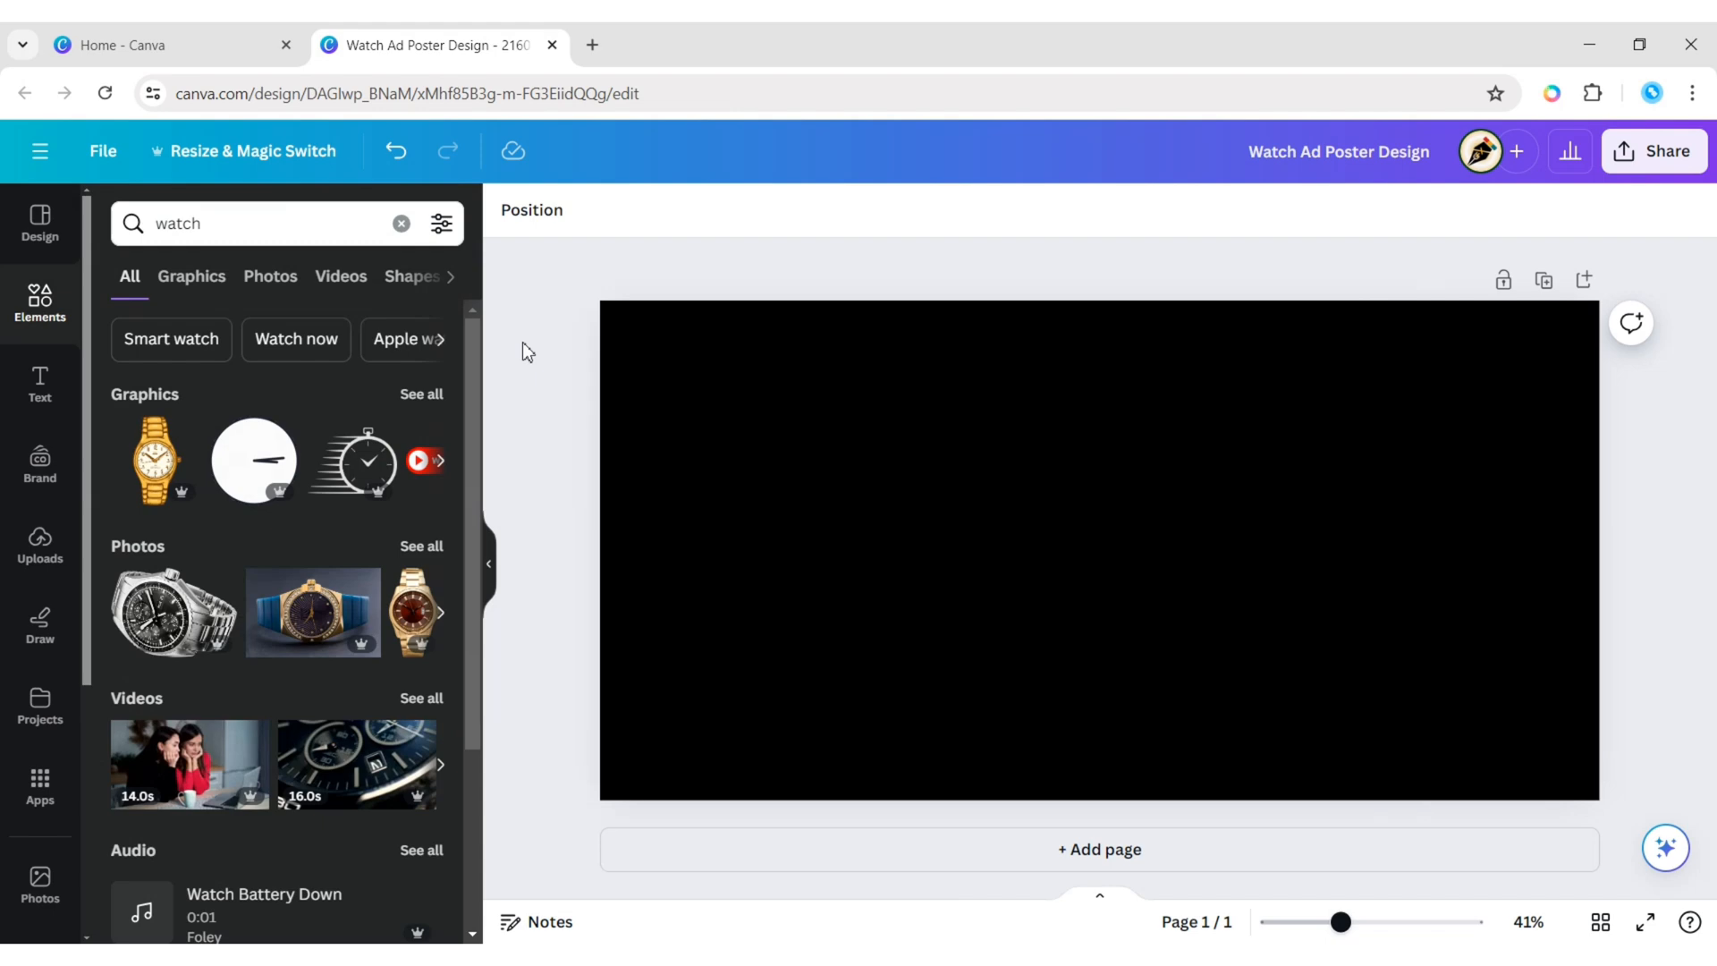
pyautogui.click(270, 277)
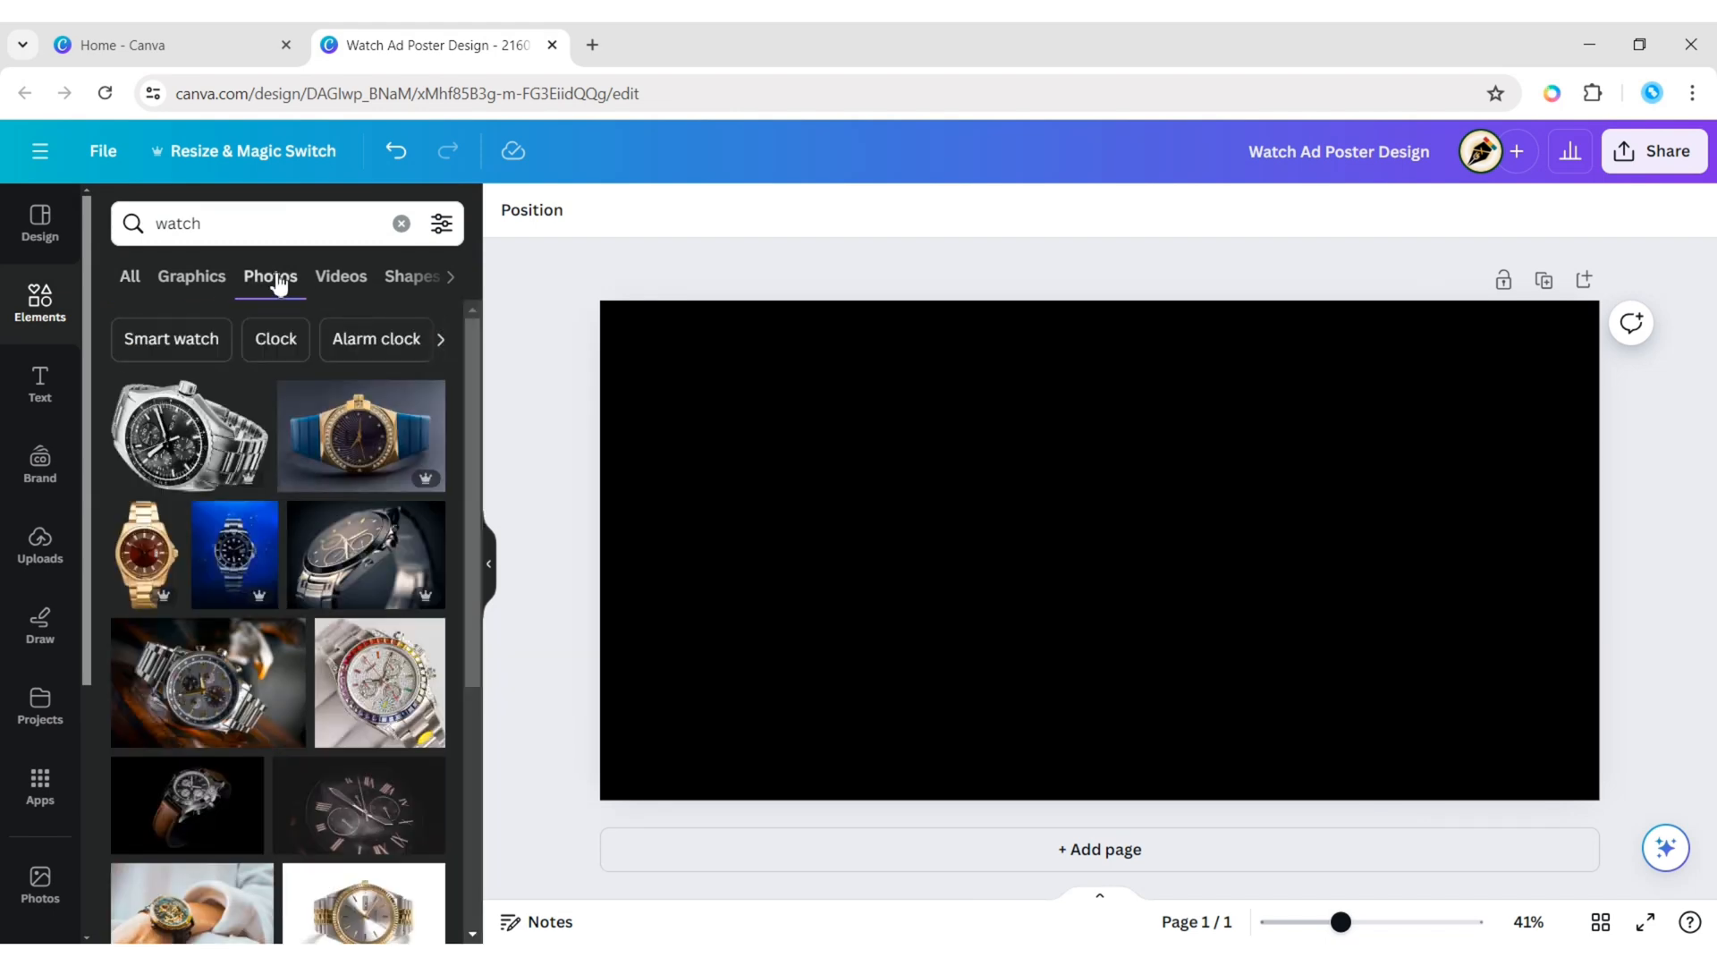
pyautogui.scroll(-3)
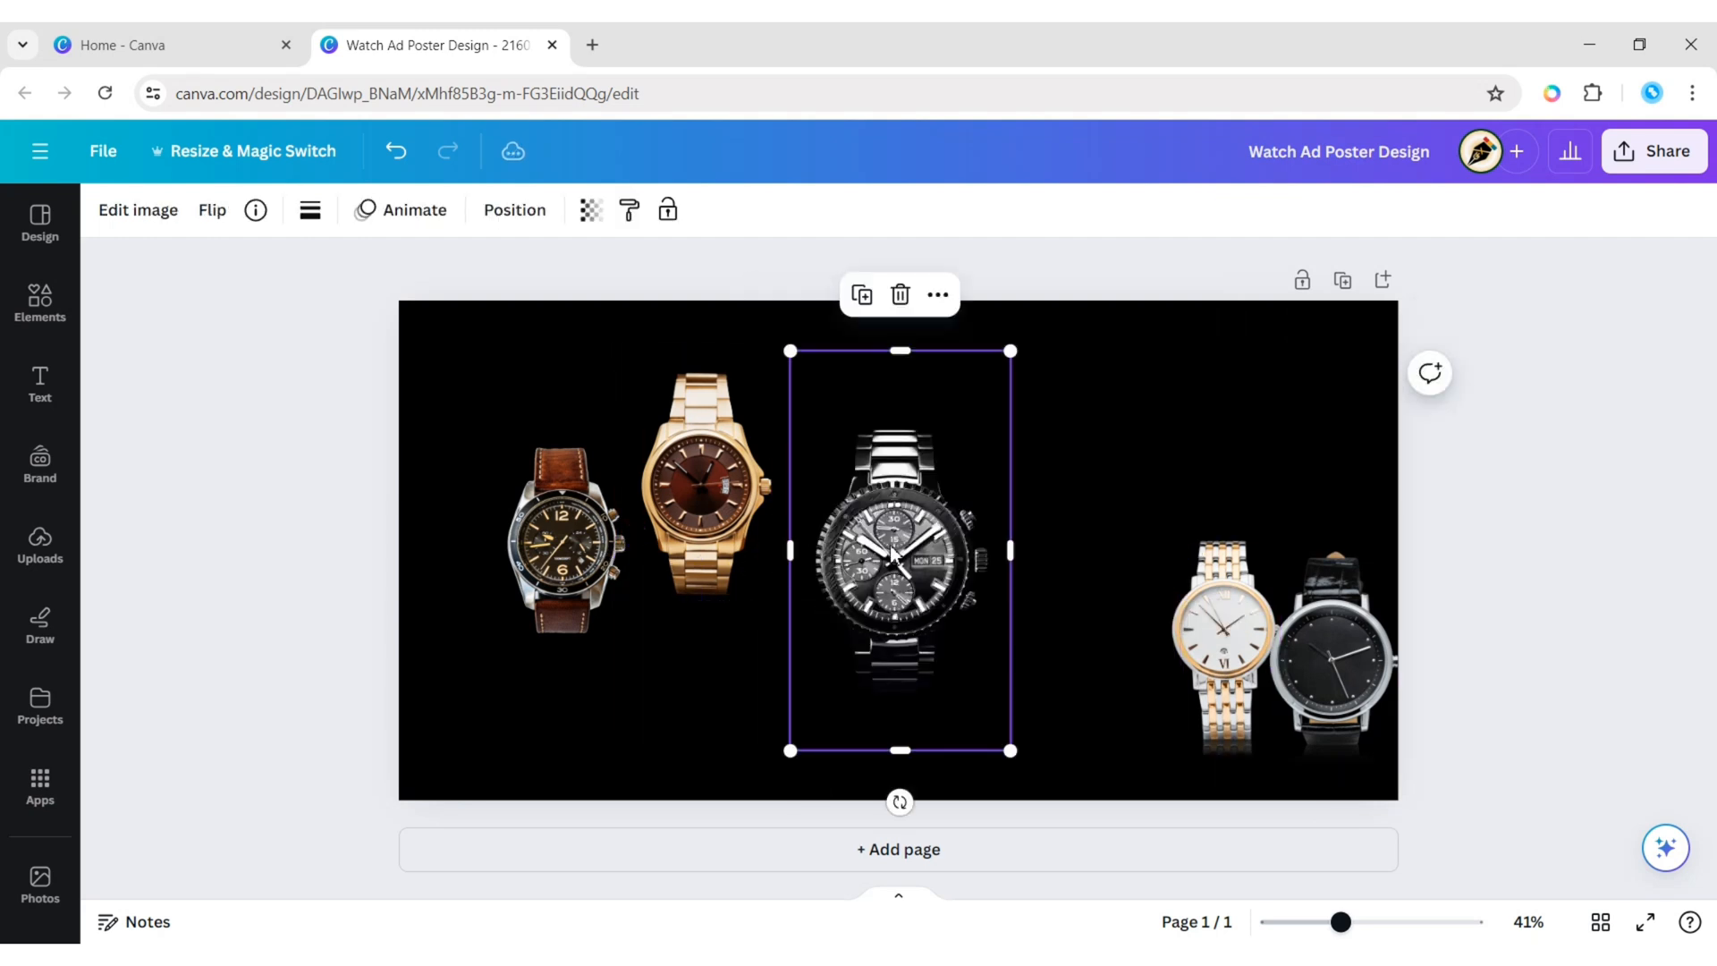
# Place the black chronograph and gold watch side by side at the bottom centre.
pyautogui.moveTo(898, 551); pyautogui.dragTo(898, 679)
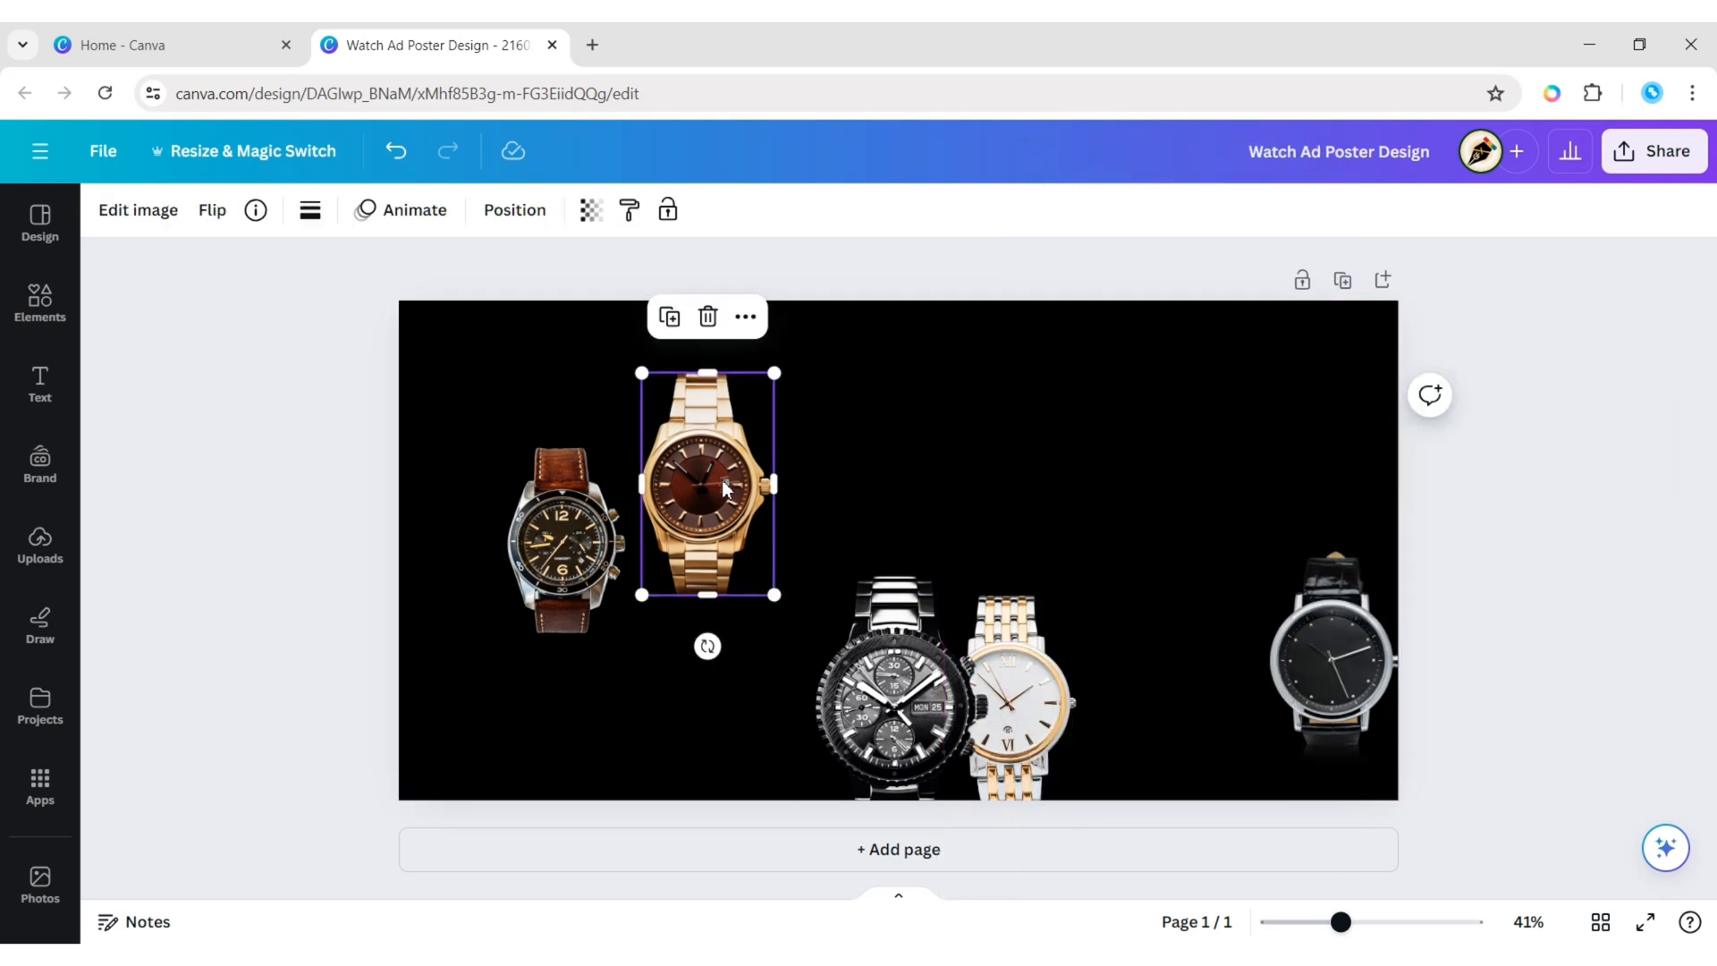
pyautogui.moveTo(706, 487); pyautogui.dragTo(805, 701)
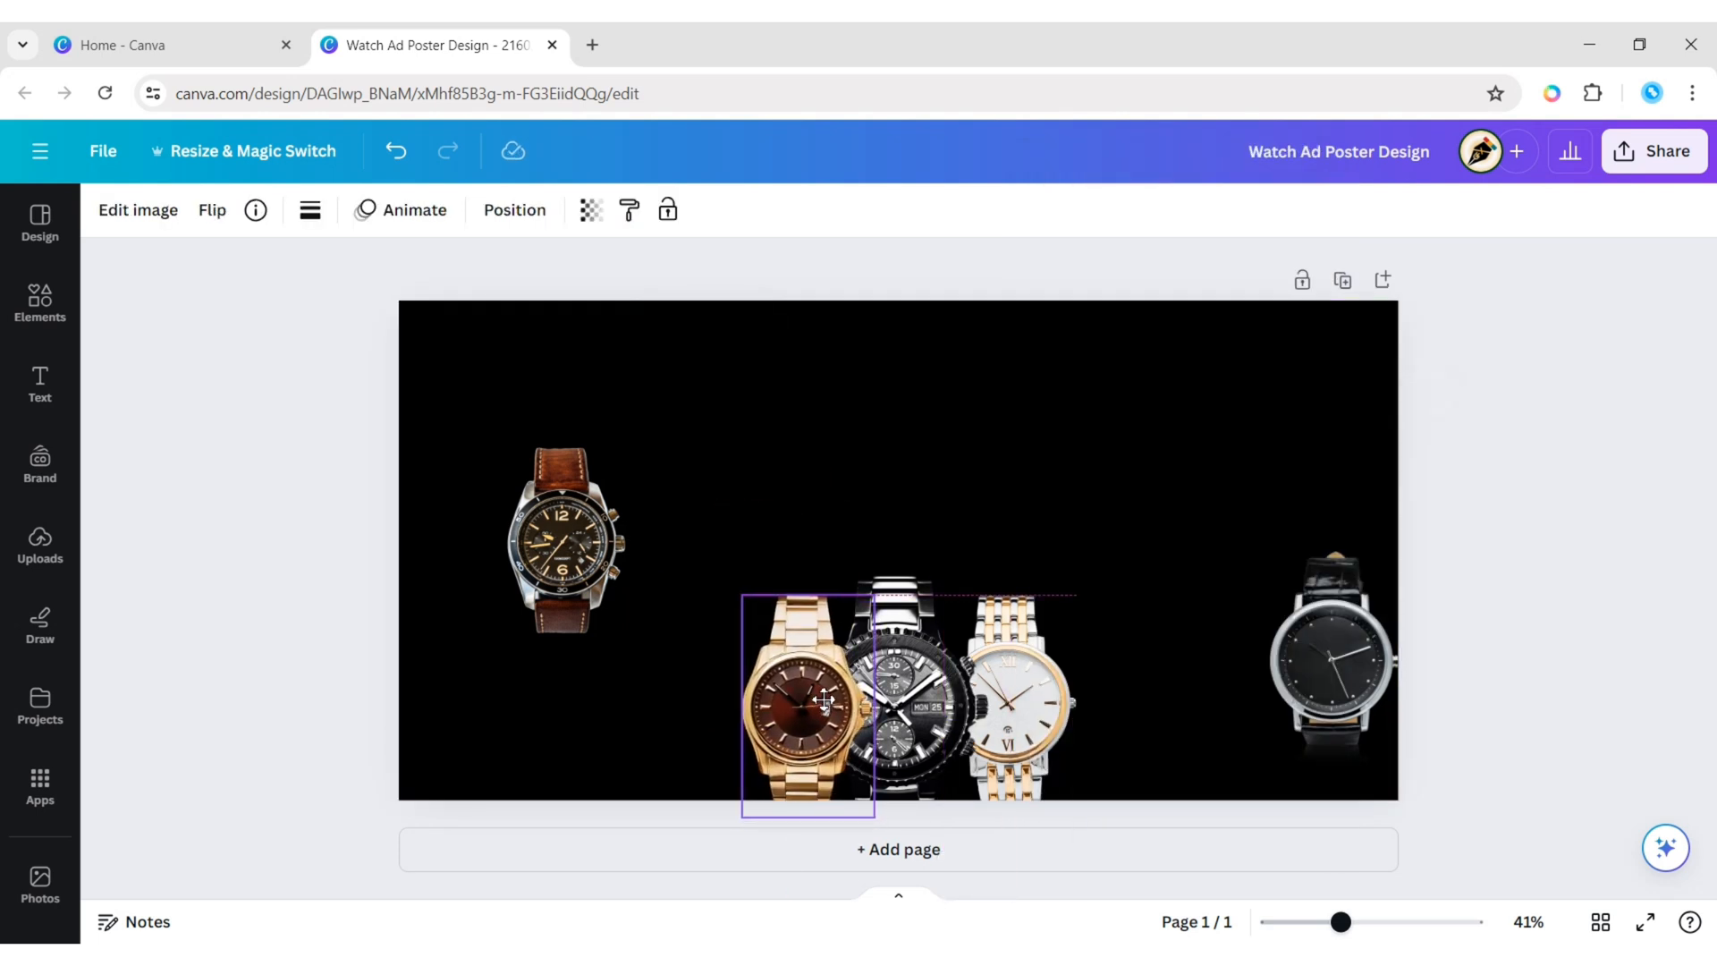
pyautogui.moveTo(745, 601); pyautogui.dragTo(731, 587)
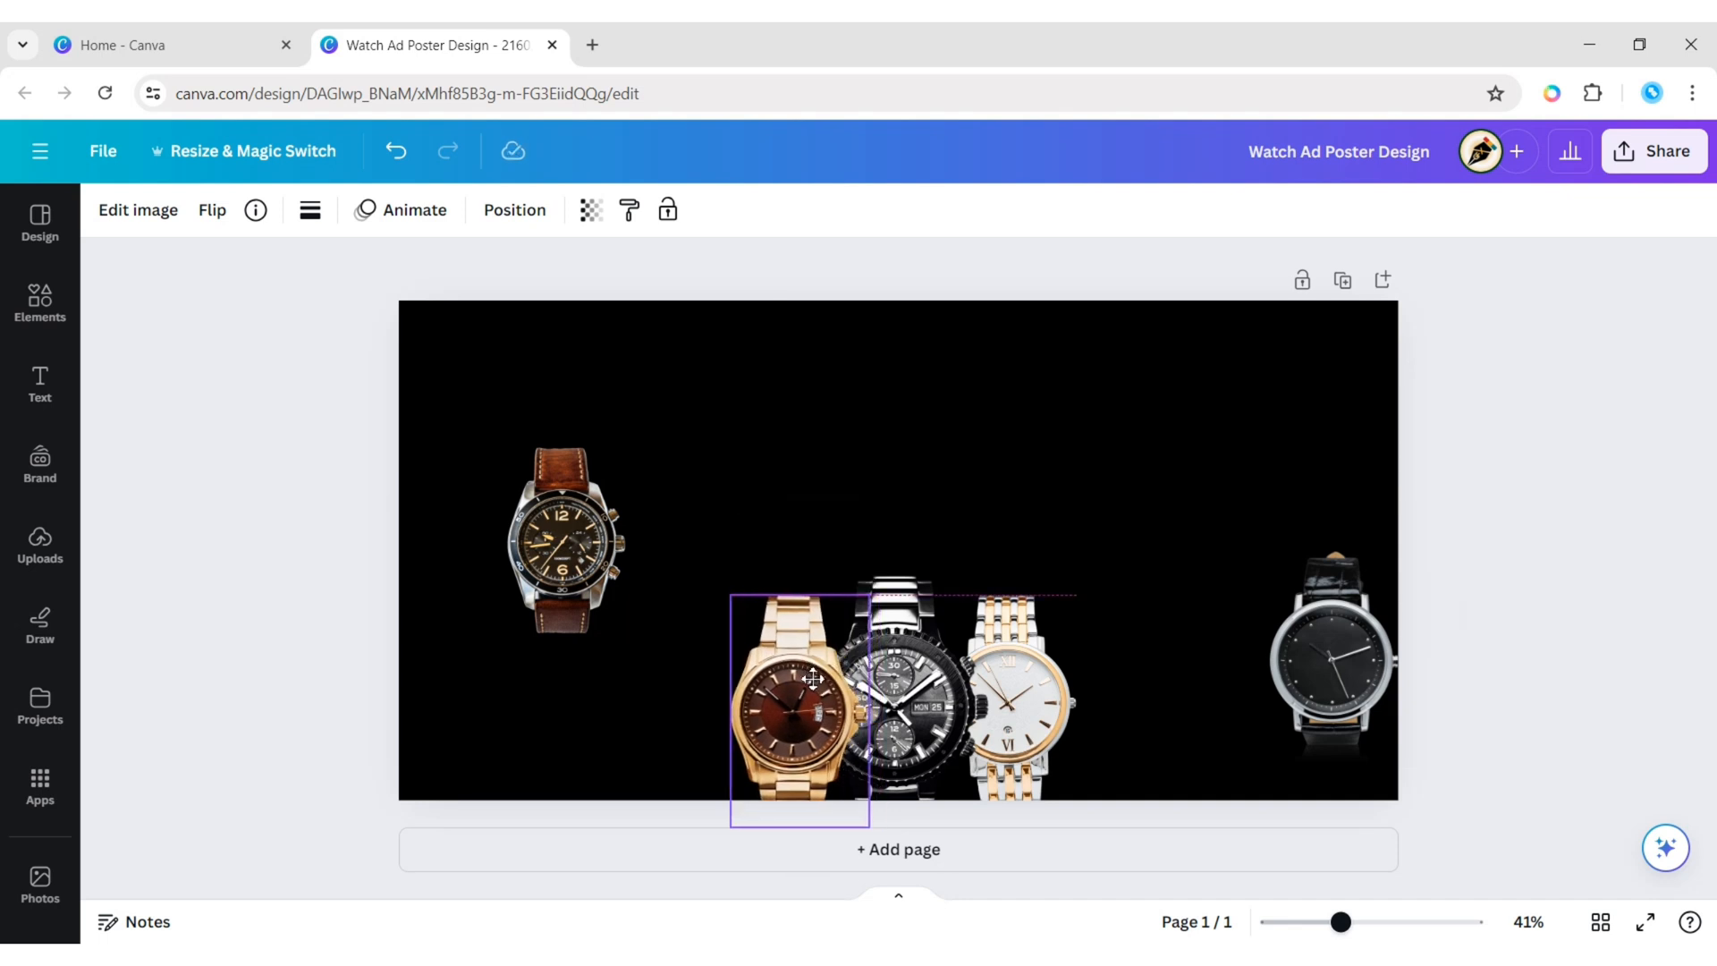
# Put the black-dial watch behind the white watch and move the brown leather watch to the left end.
pyautogui.rightClick(796, 701)
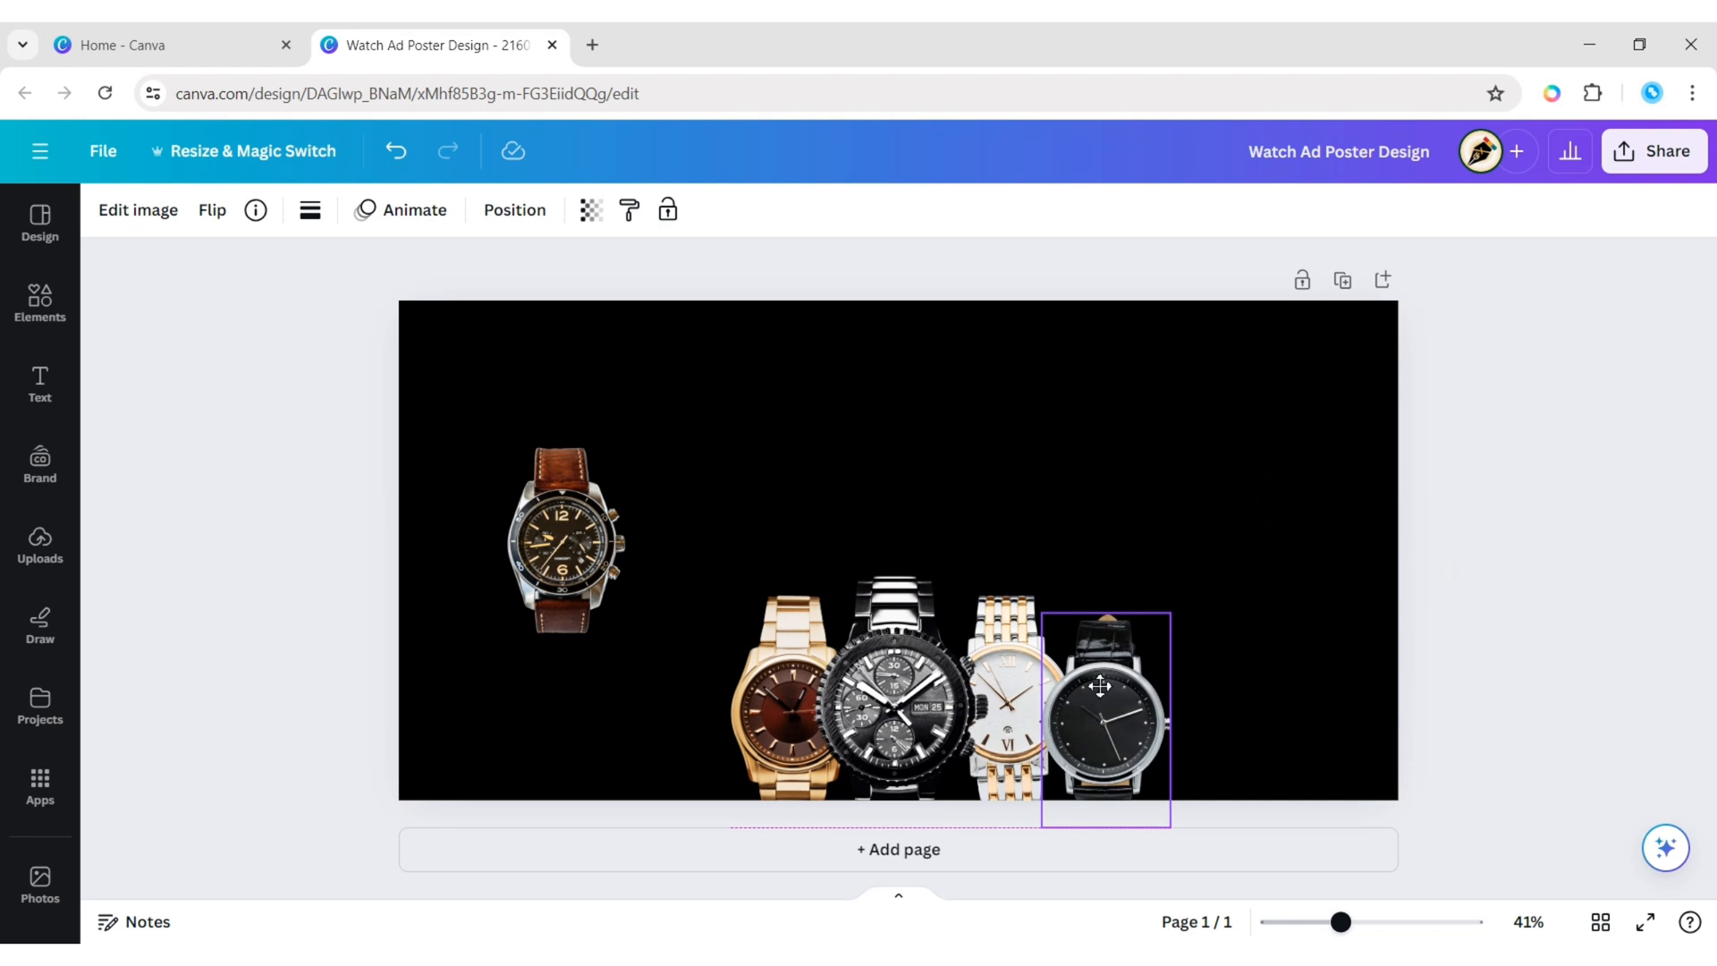
pyautogui.rightClick(1103, 717)
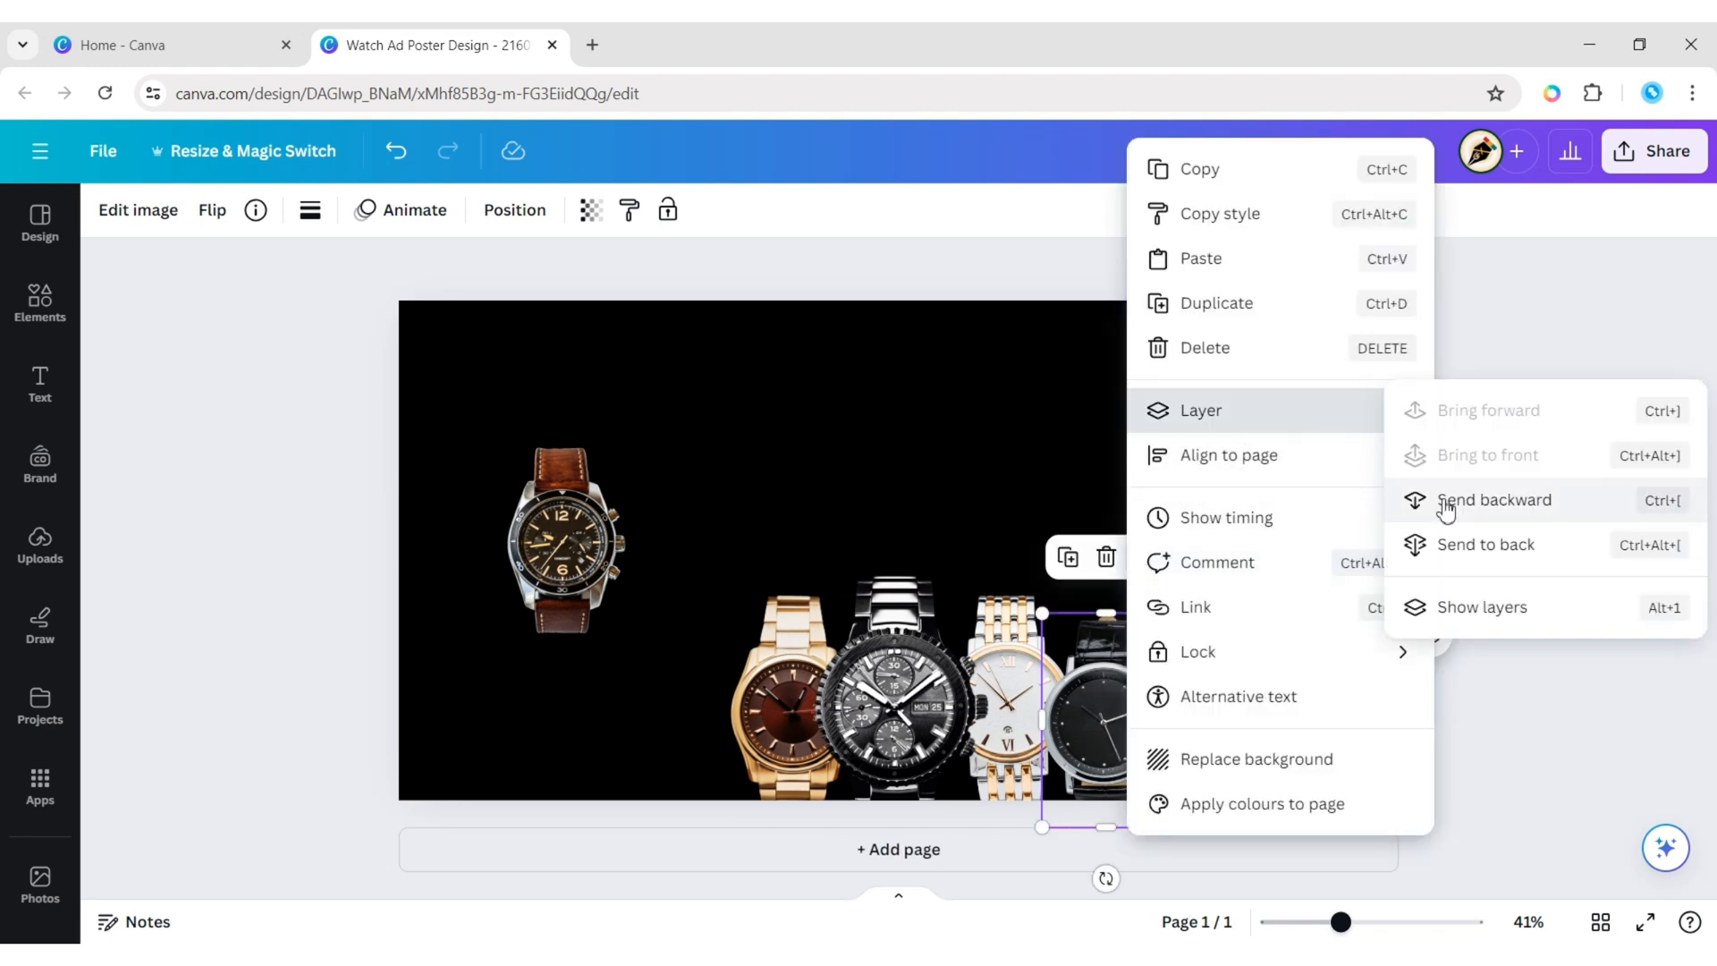
pyautogui.click(1494, 499)
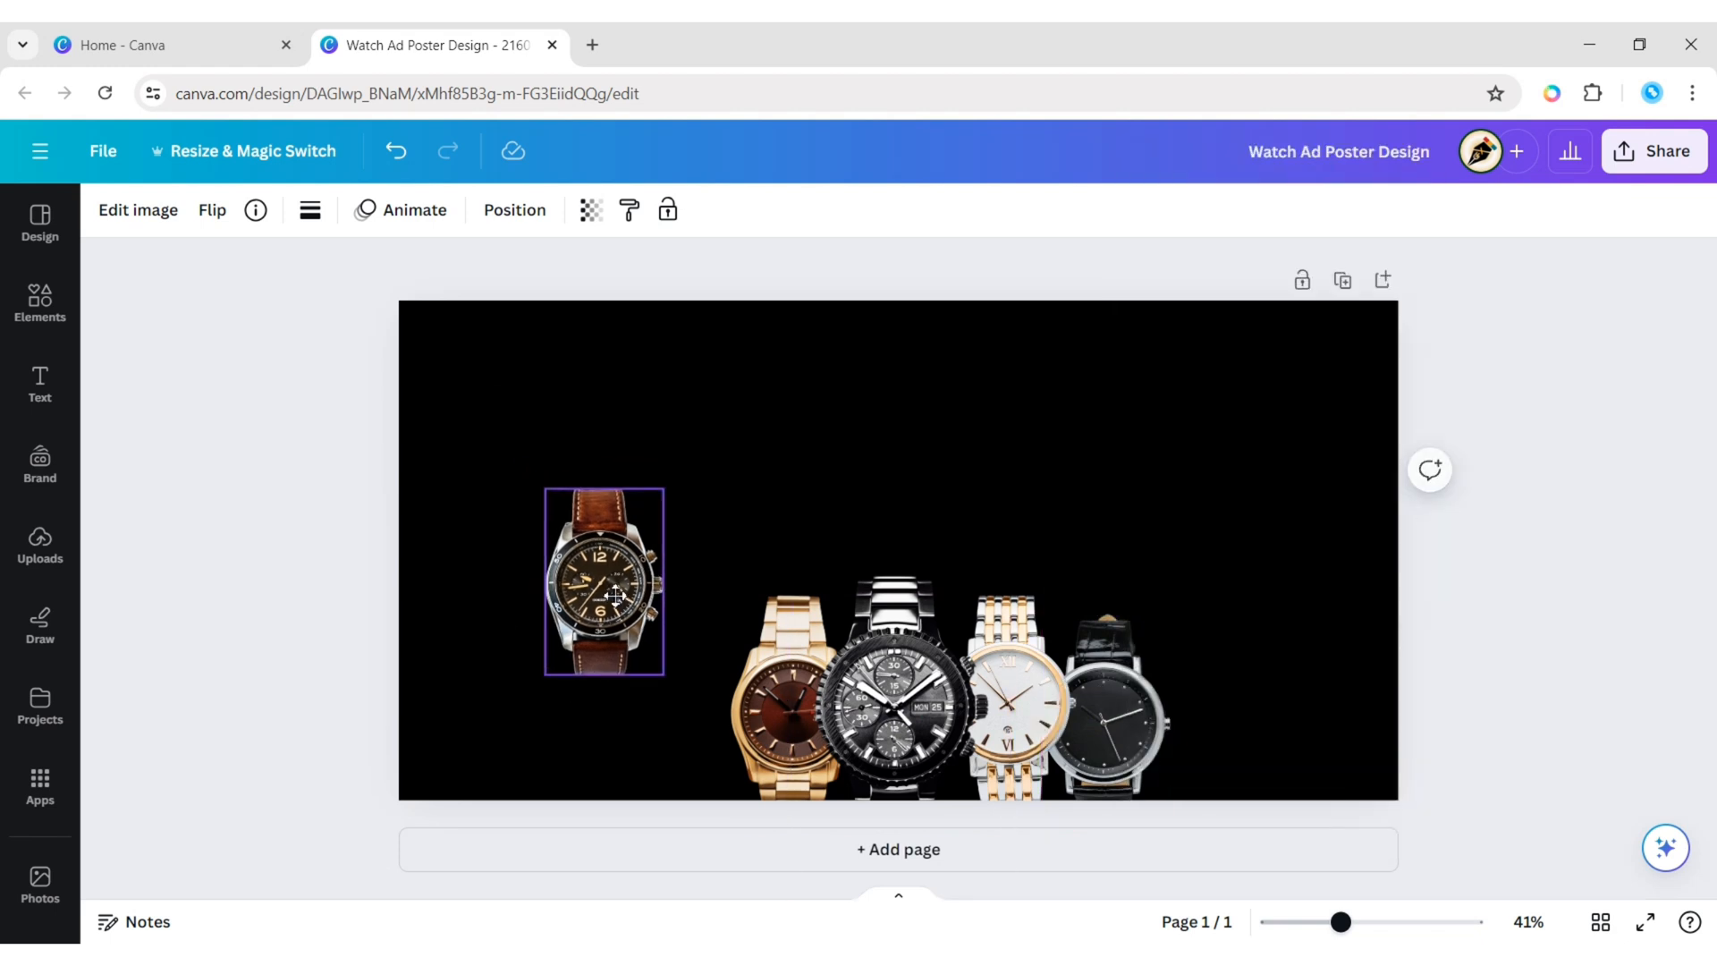
pyautogui.moveTo(604, 581); pyautogui.dragTo(701, 713)
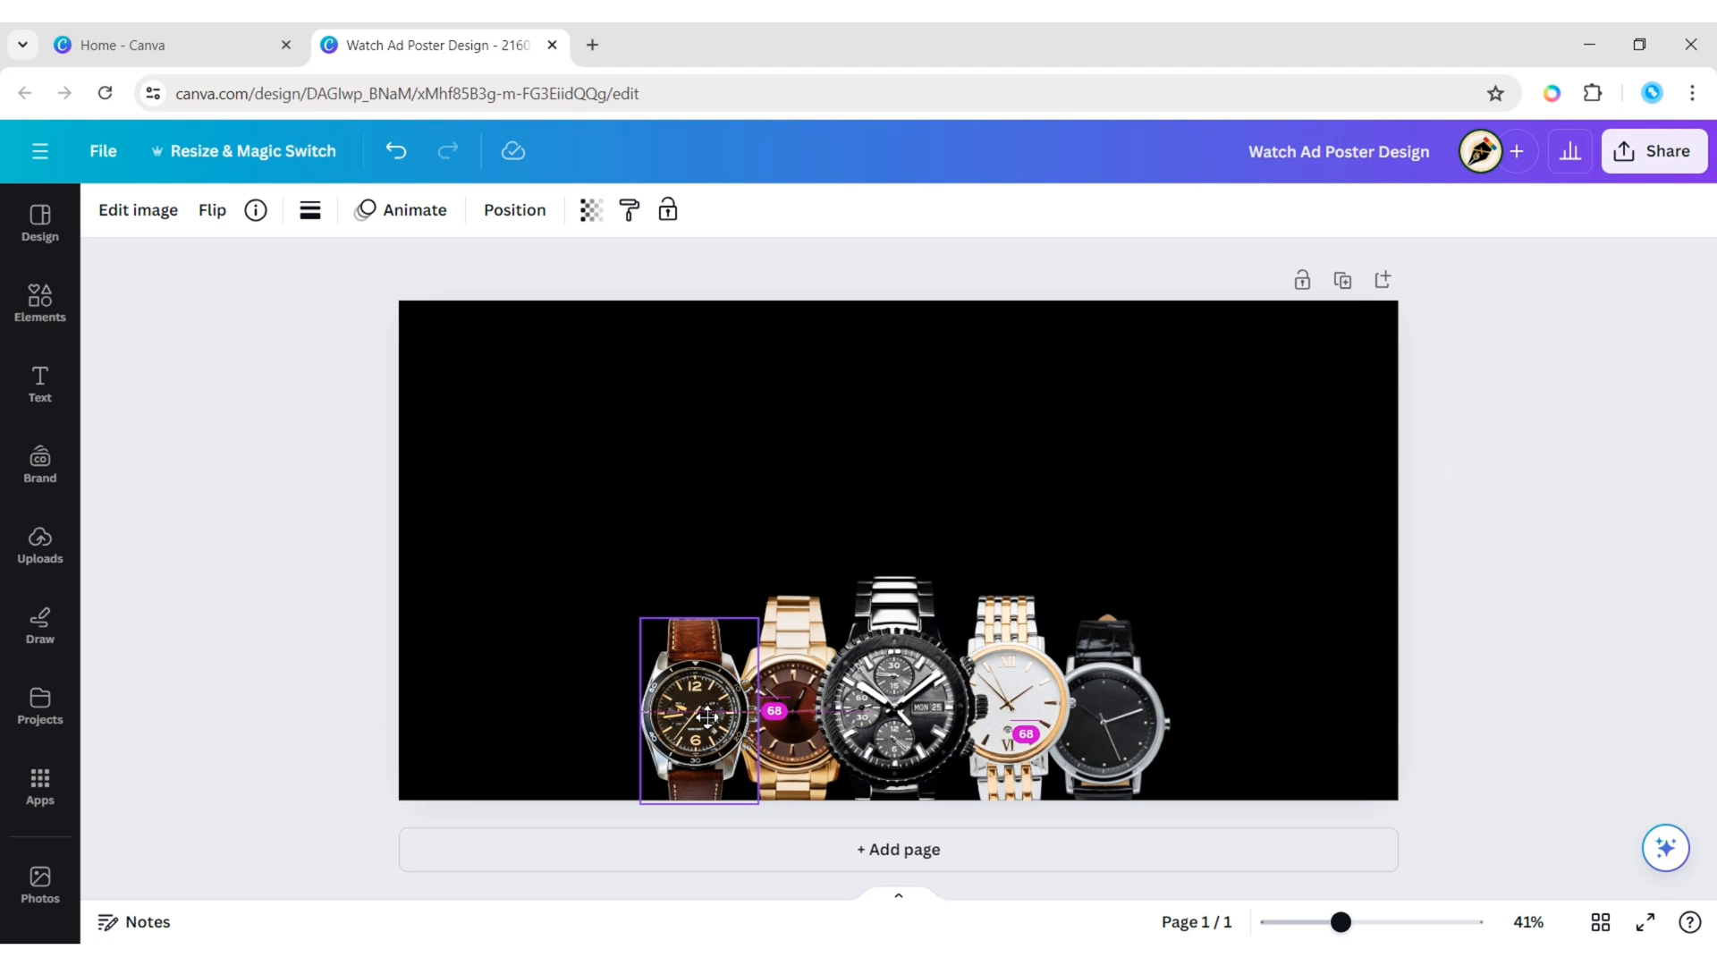
pyautogui.click(701, 712)
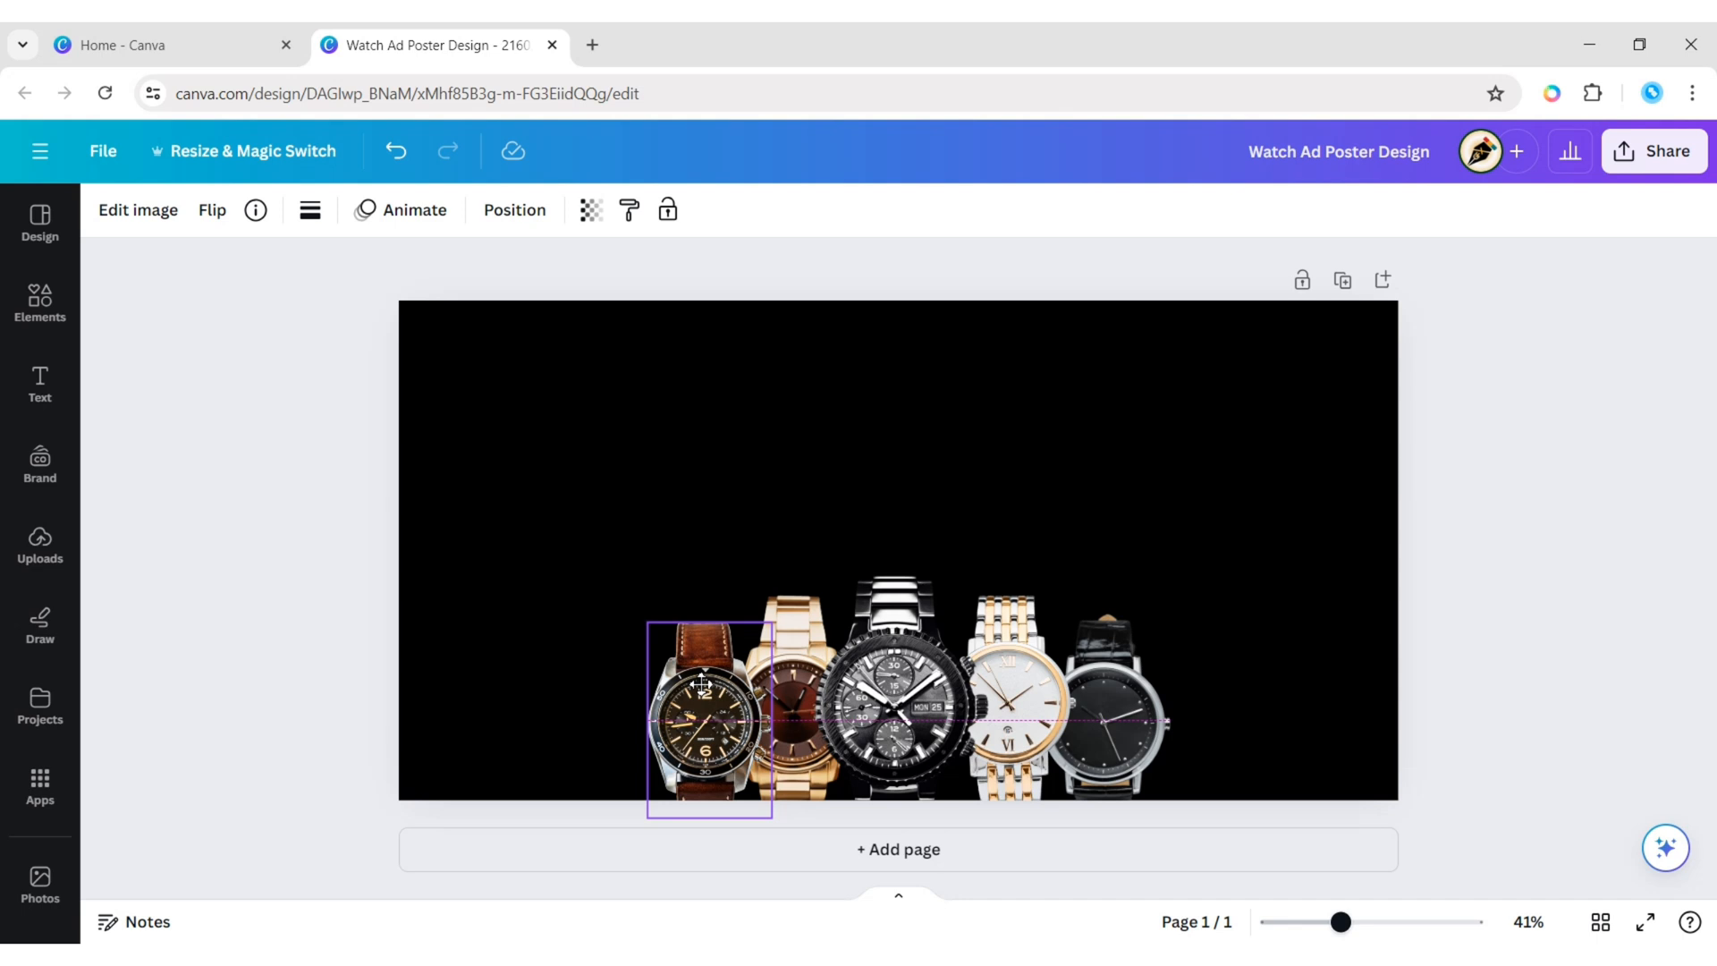
pyautogui.rightClick(709, 718)
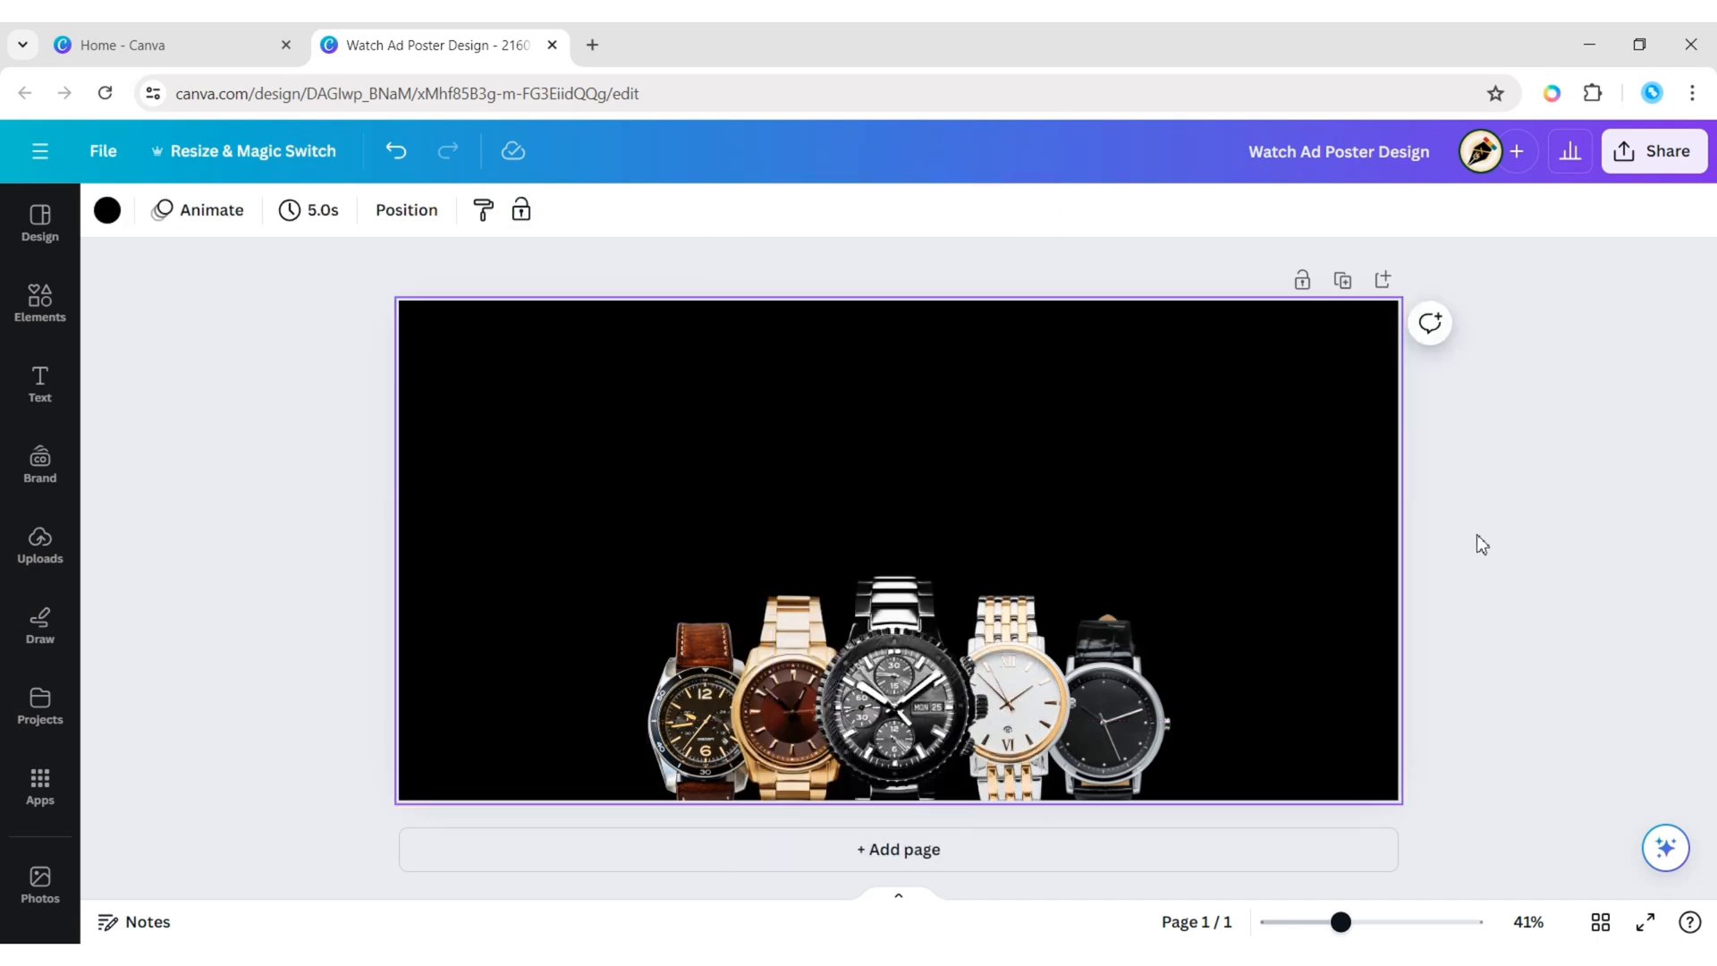
# Add an uppercase 'WATCHOHOLIC SALE' heading in League Spartan, enlarged across the top.
pyautogui.click(39, 384)
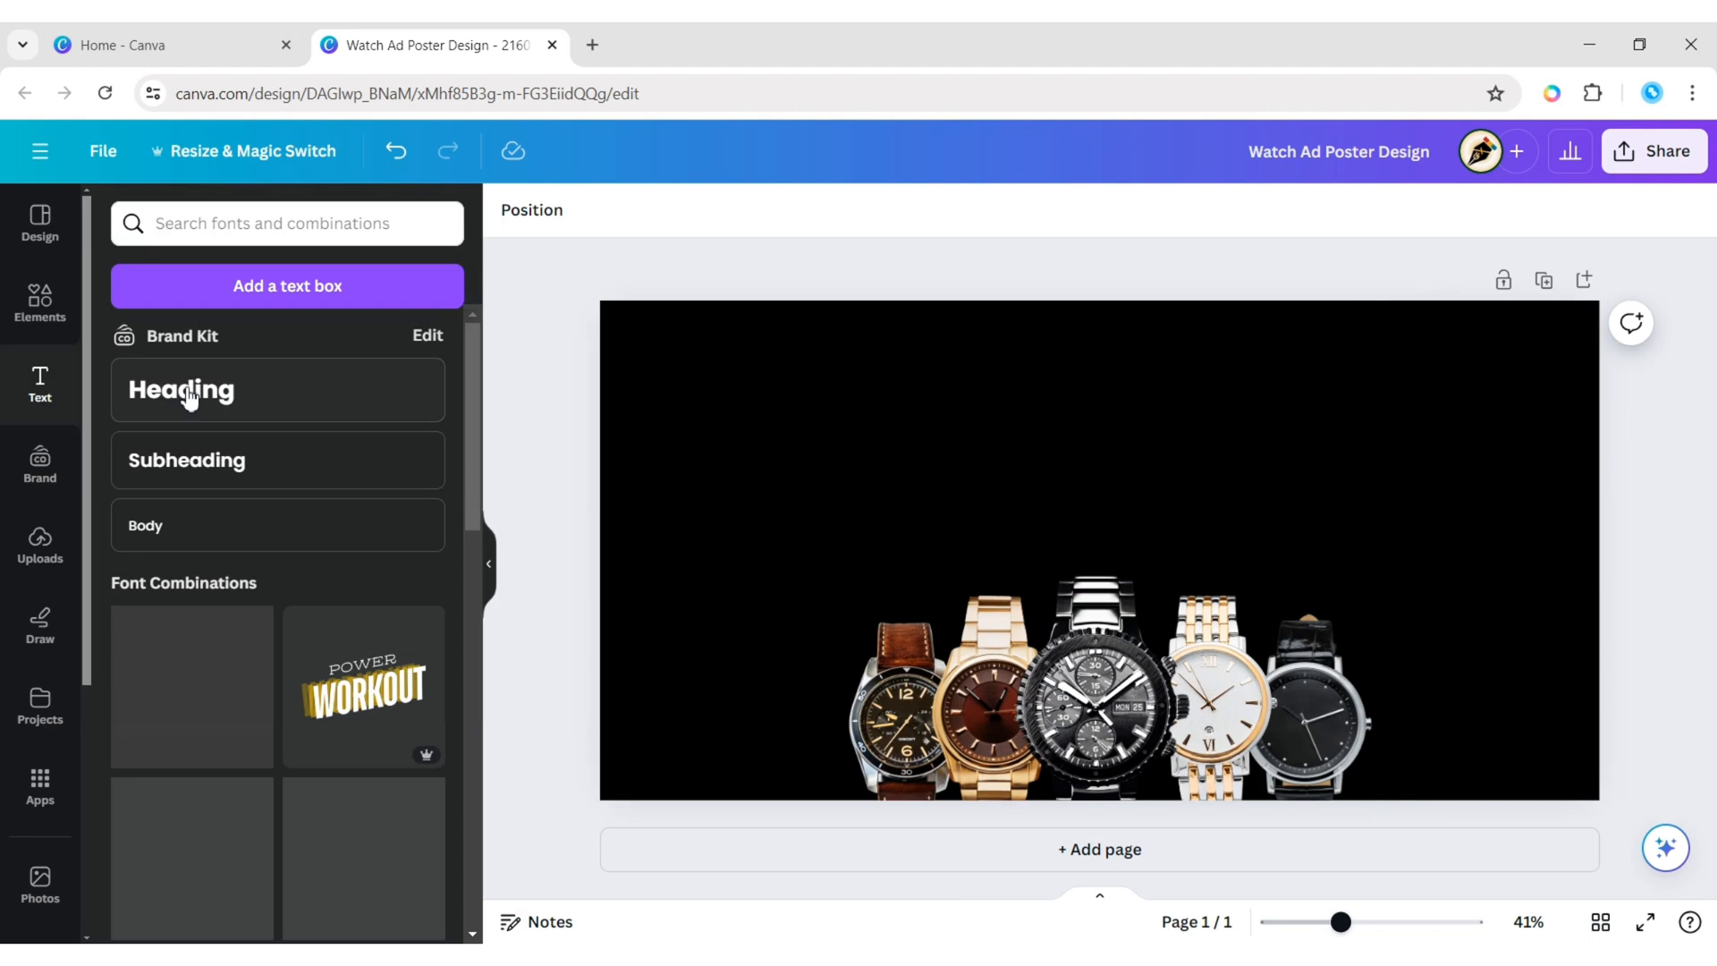
pyautogui.click(180, 389)
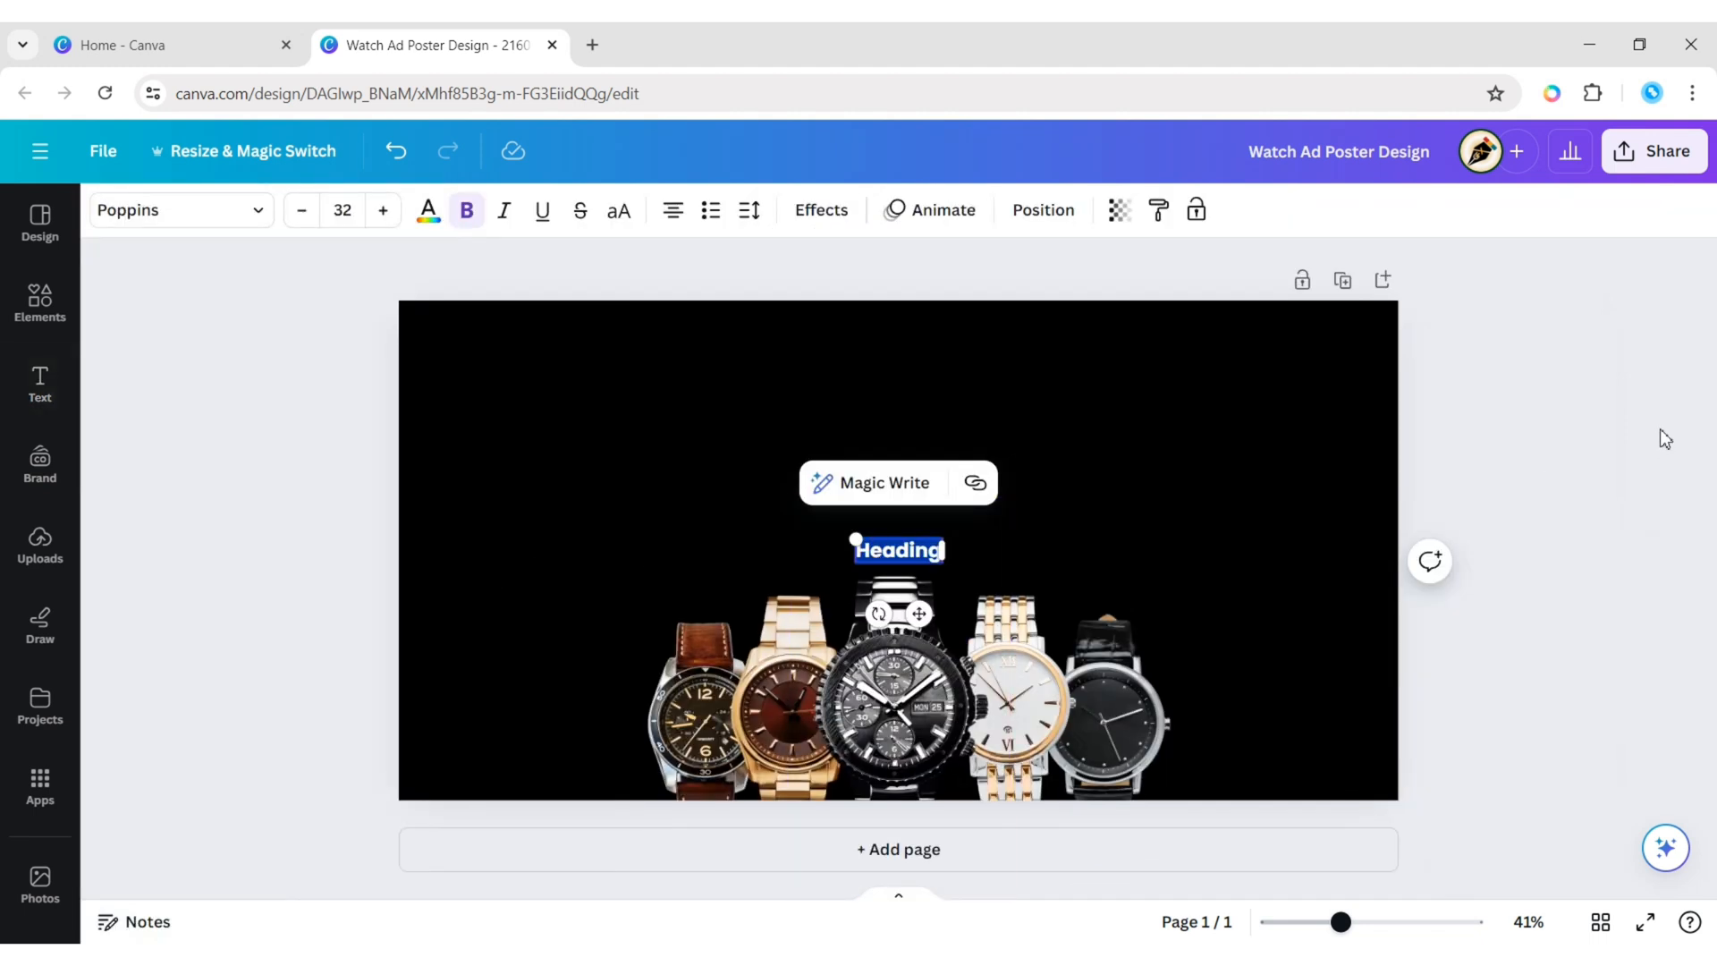
pyautogui.write('Watchoholic Sale')
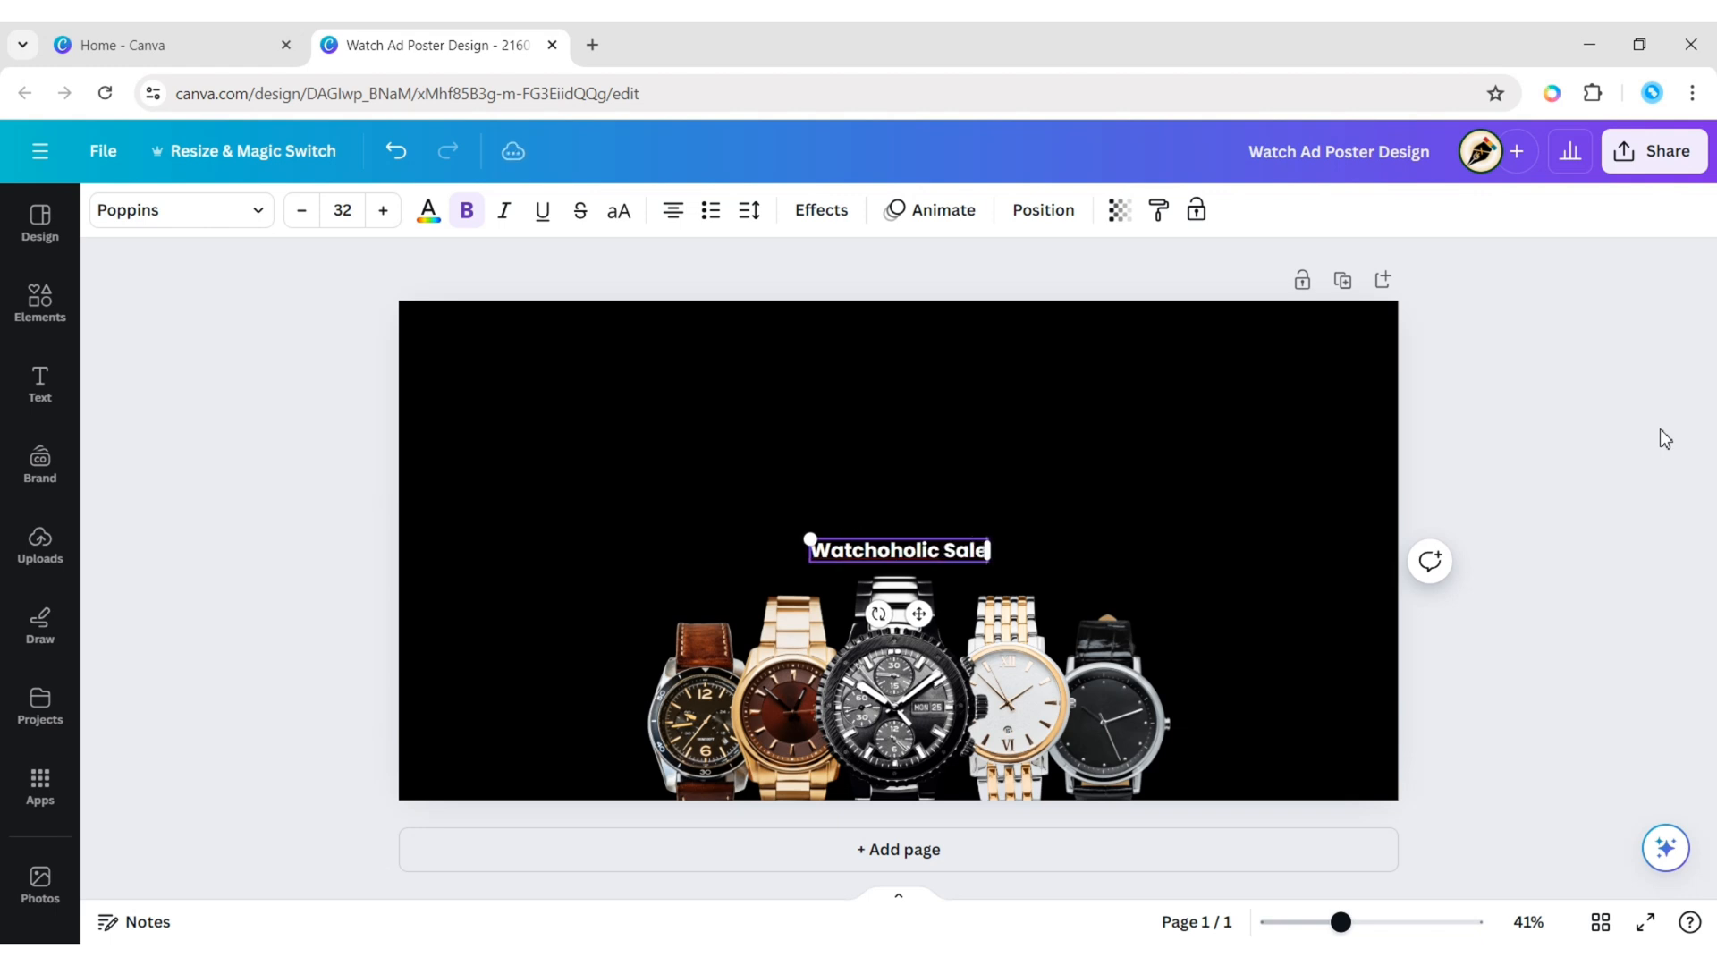
pyautogui.click(619, 210)
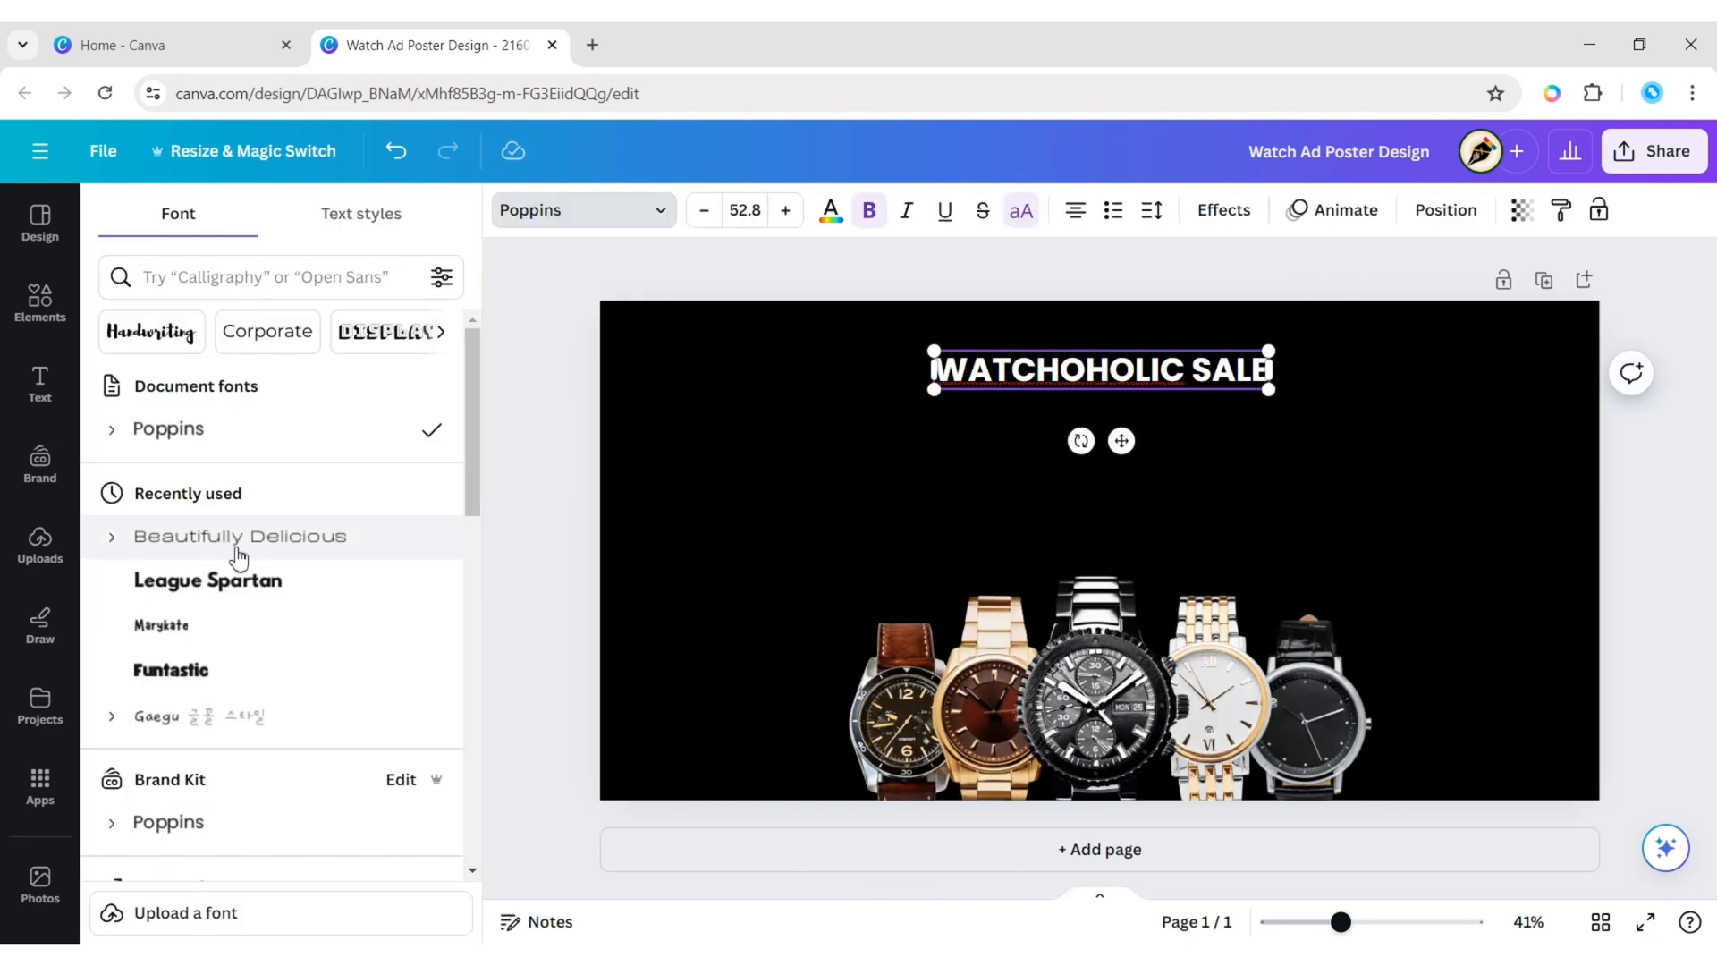
pyautogui.click(207, 579)
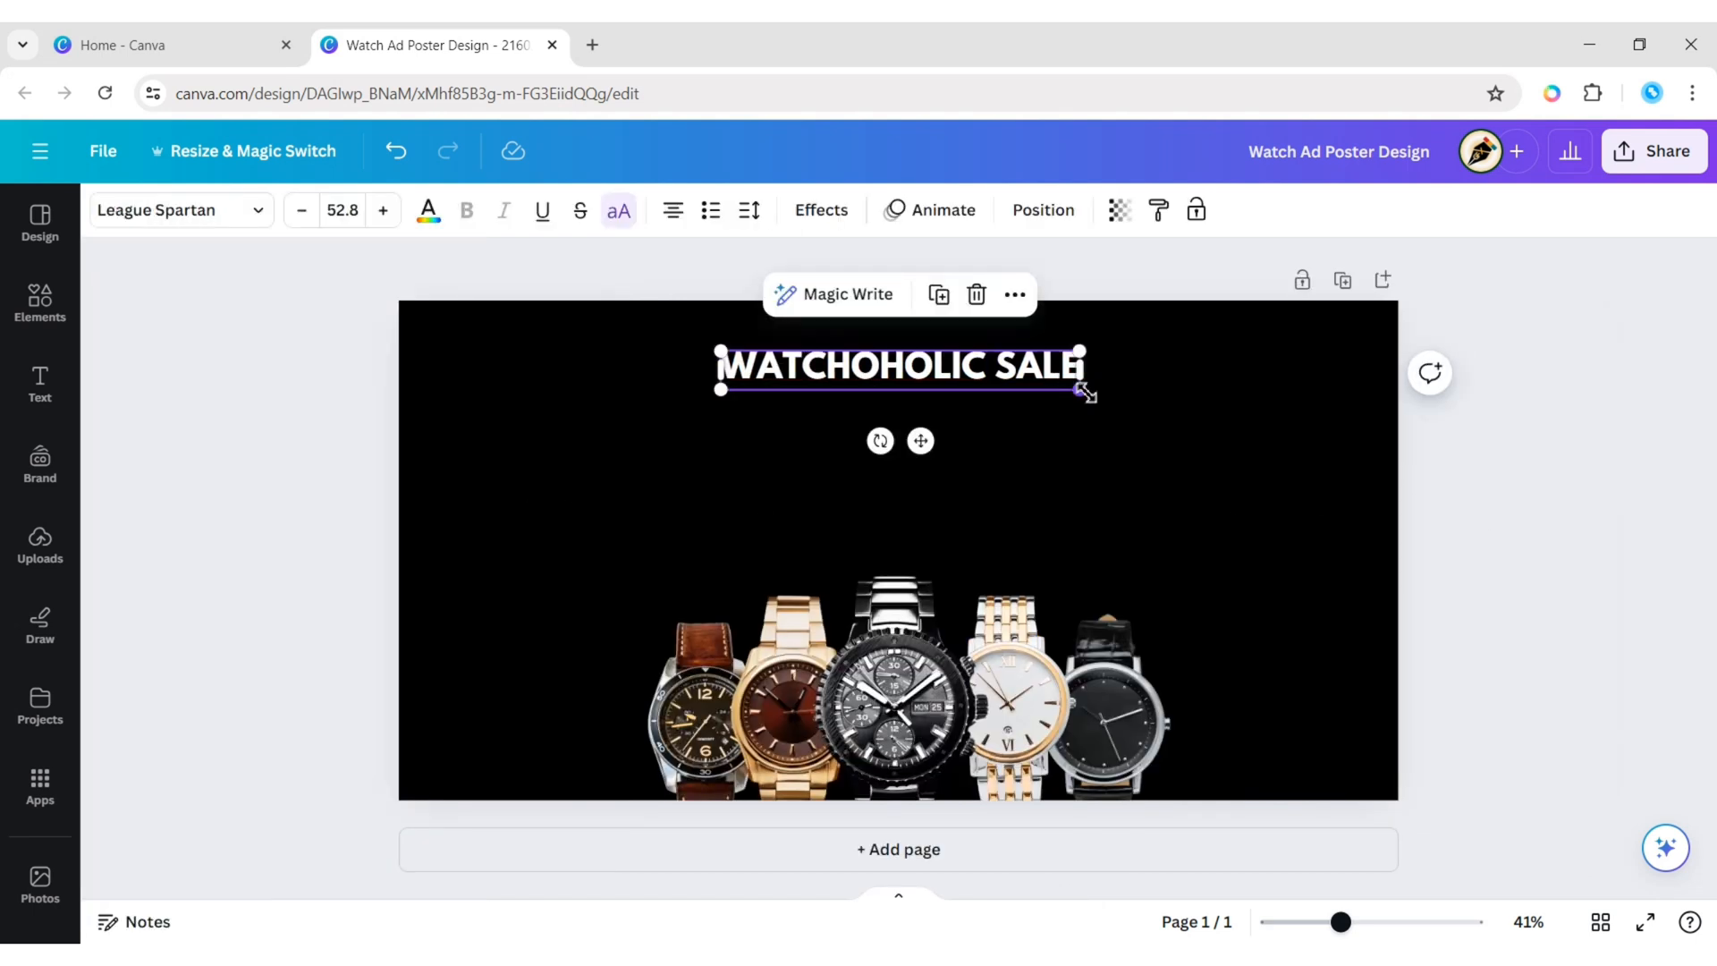
pyautogui.moveTo(1084, 392); pyautogui.dragTo(1199, 416)
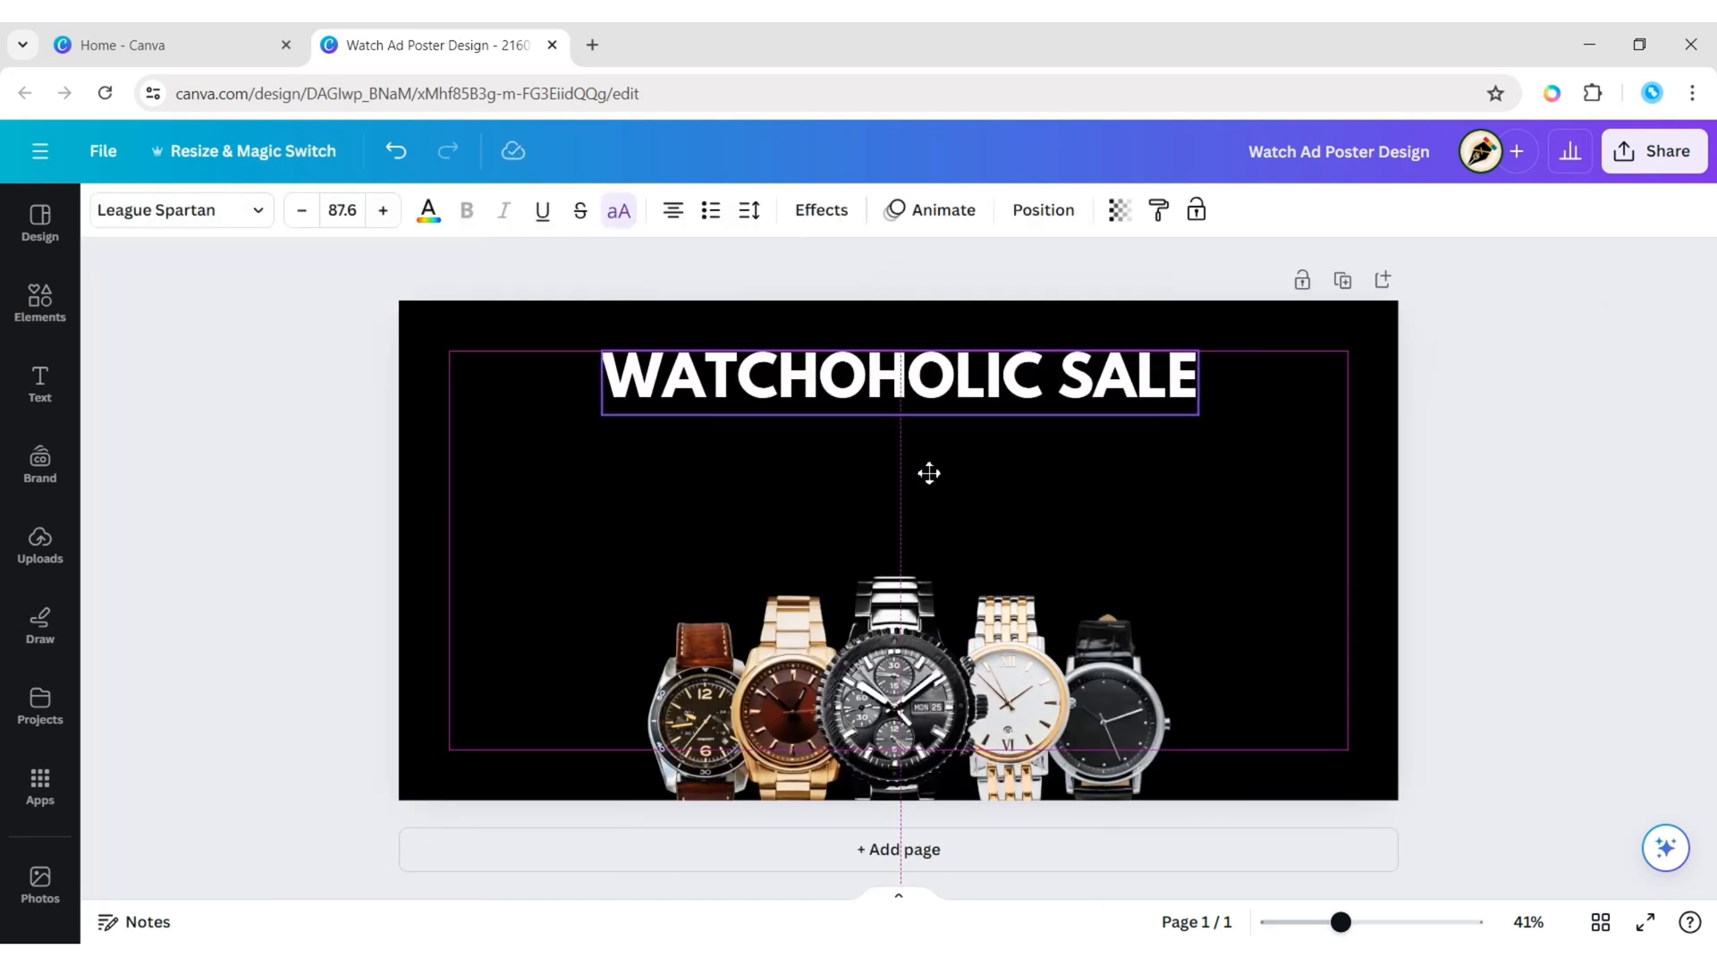
pyautogui.click(1467, 465)
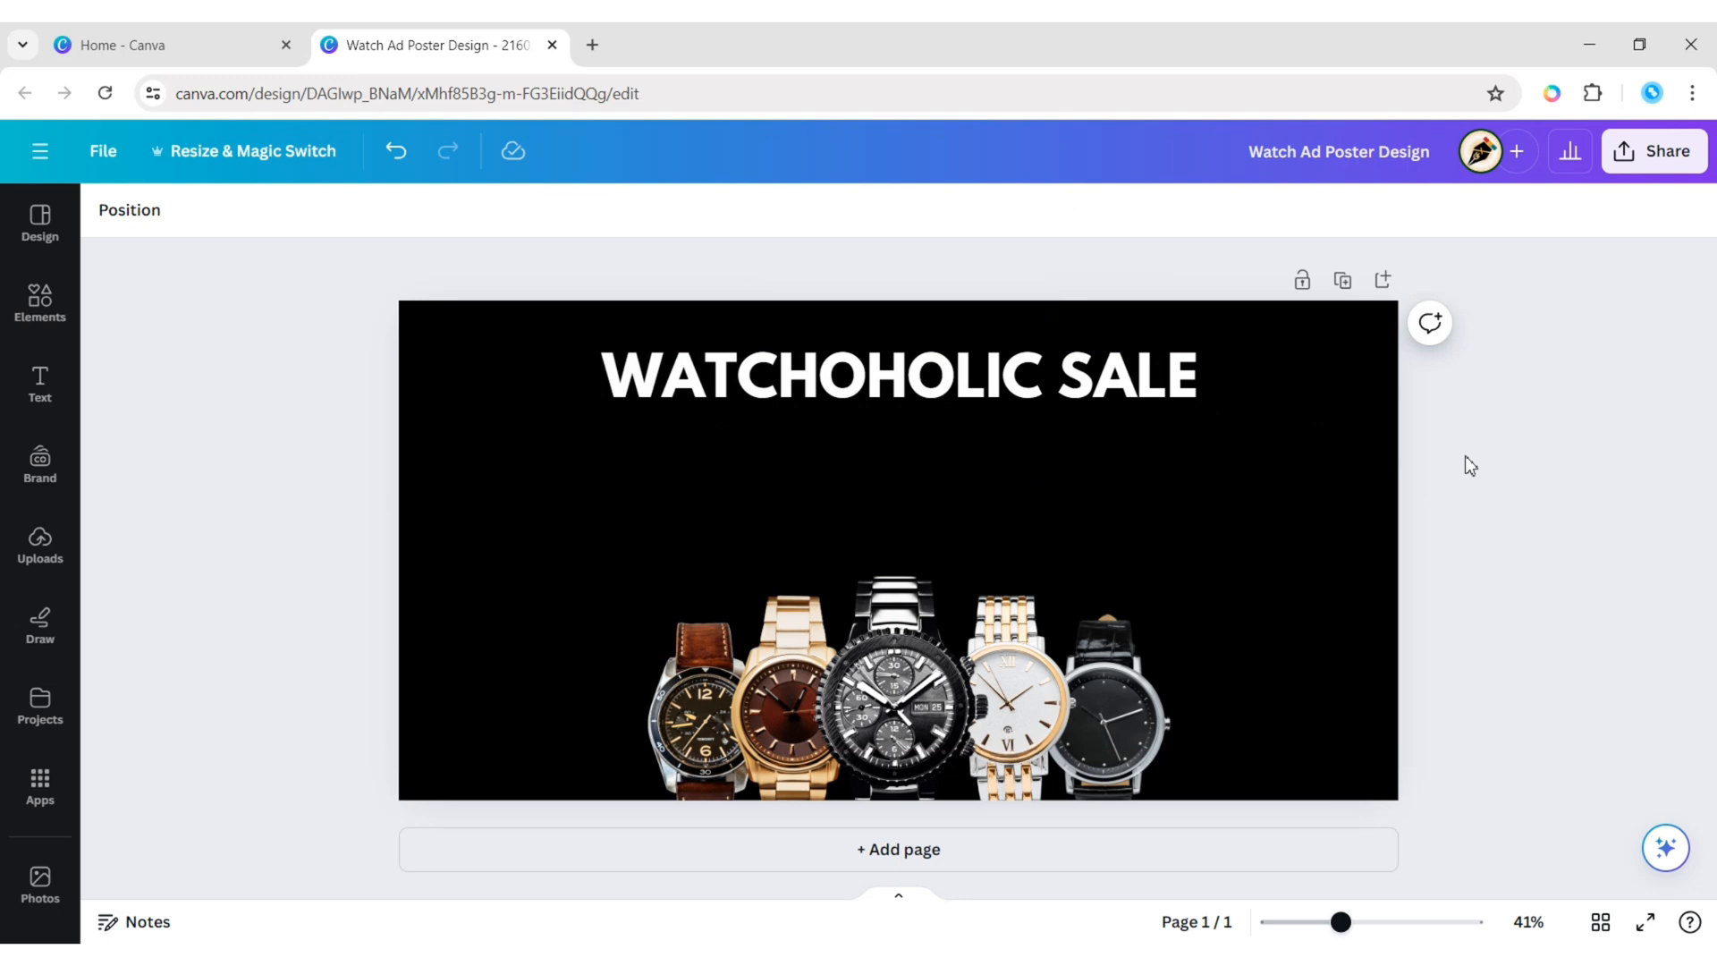
pyautogui.click(39, 384)
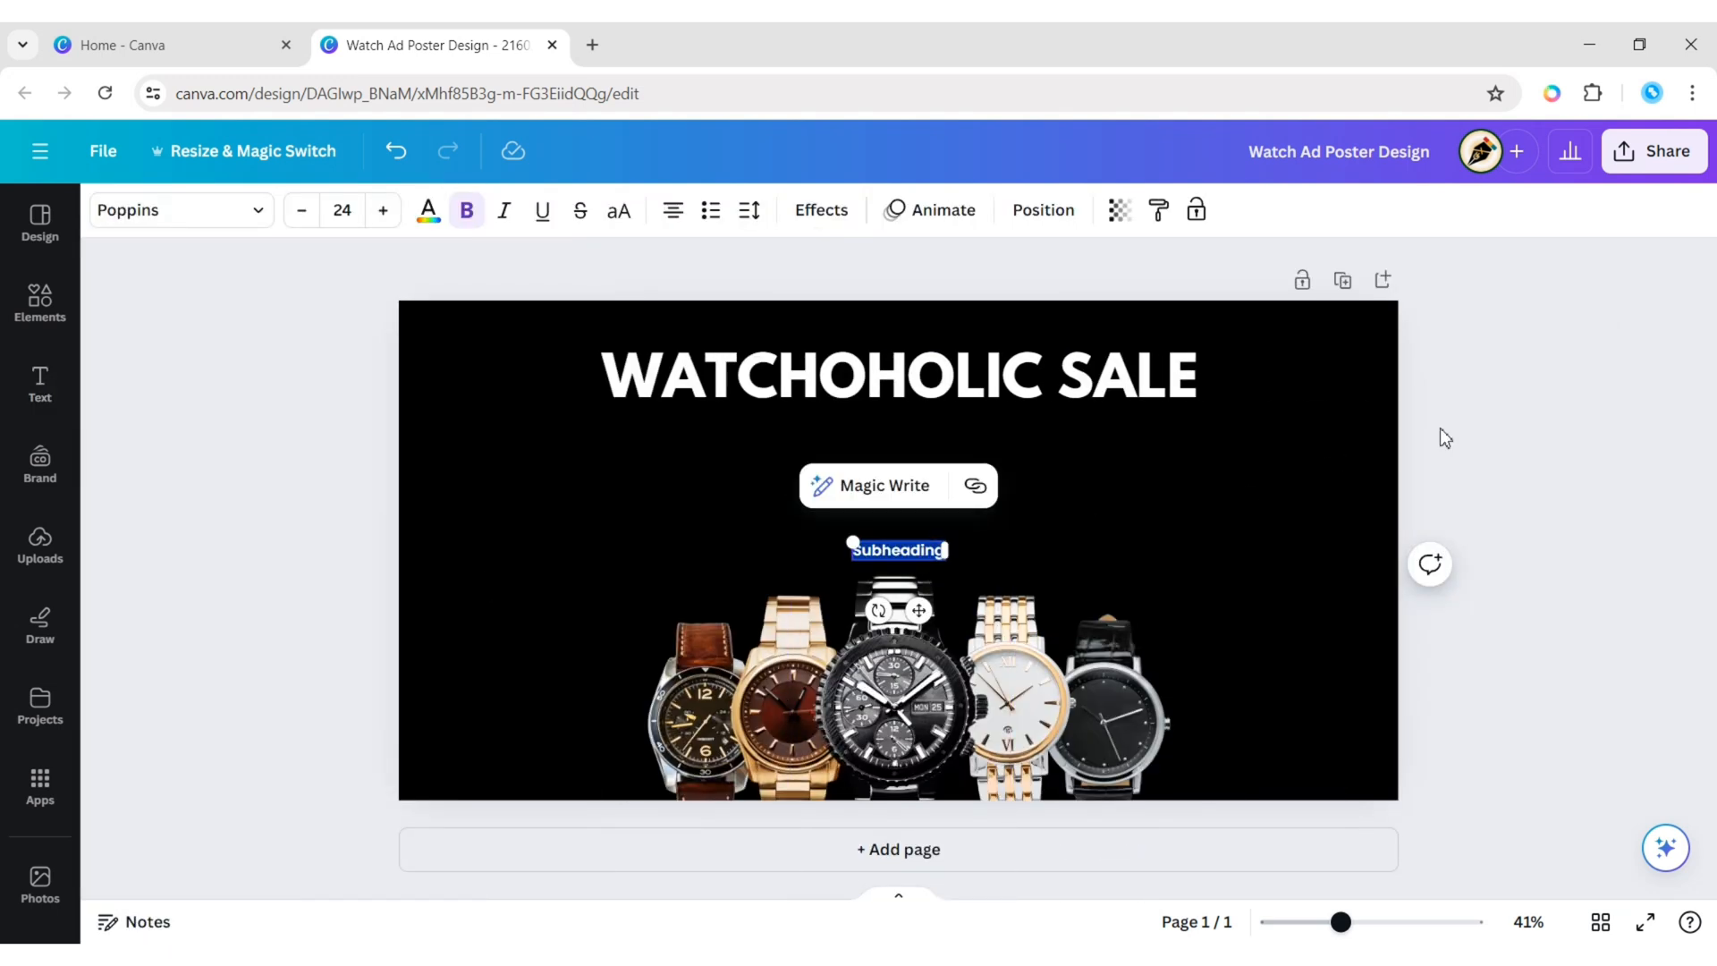
# Type 'upto 50% off' in Beautifully Delicious font and enlarge it below the headline.
pyautogui.write('upto')
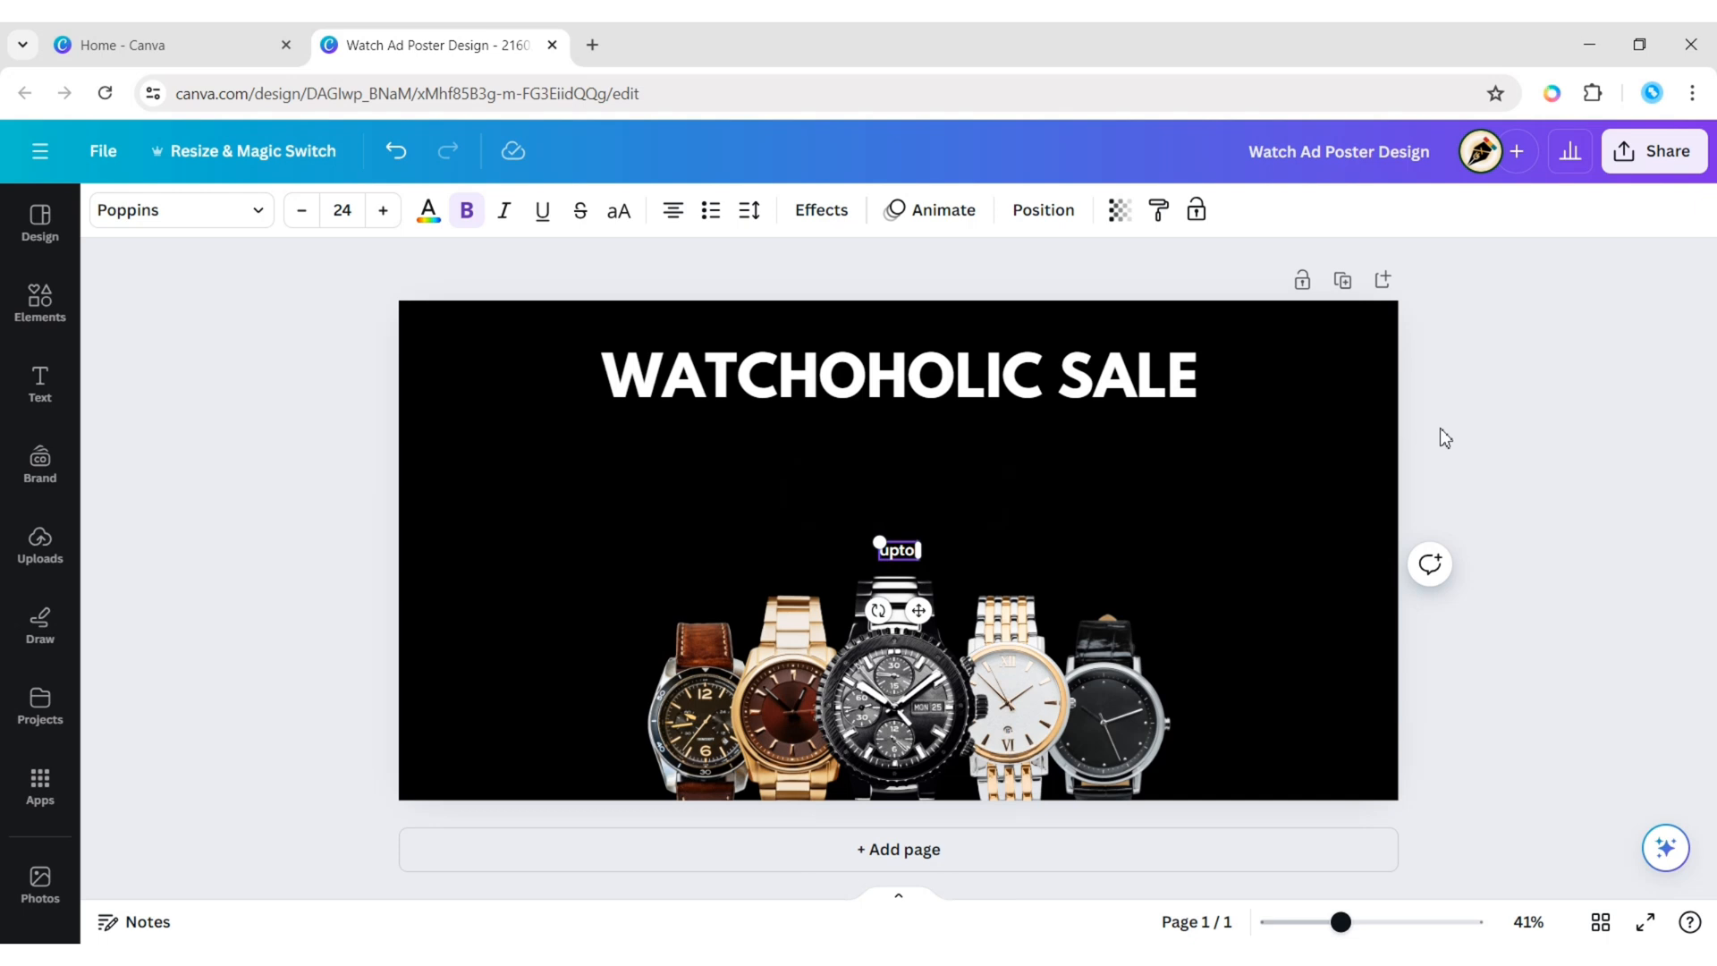
pyautogui.write('50')
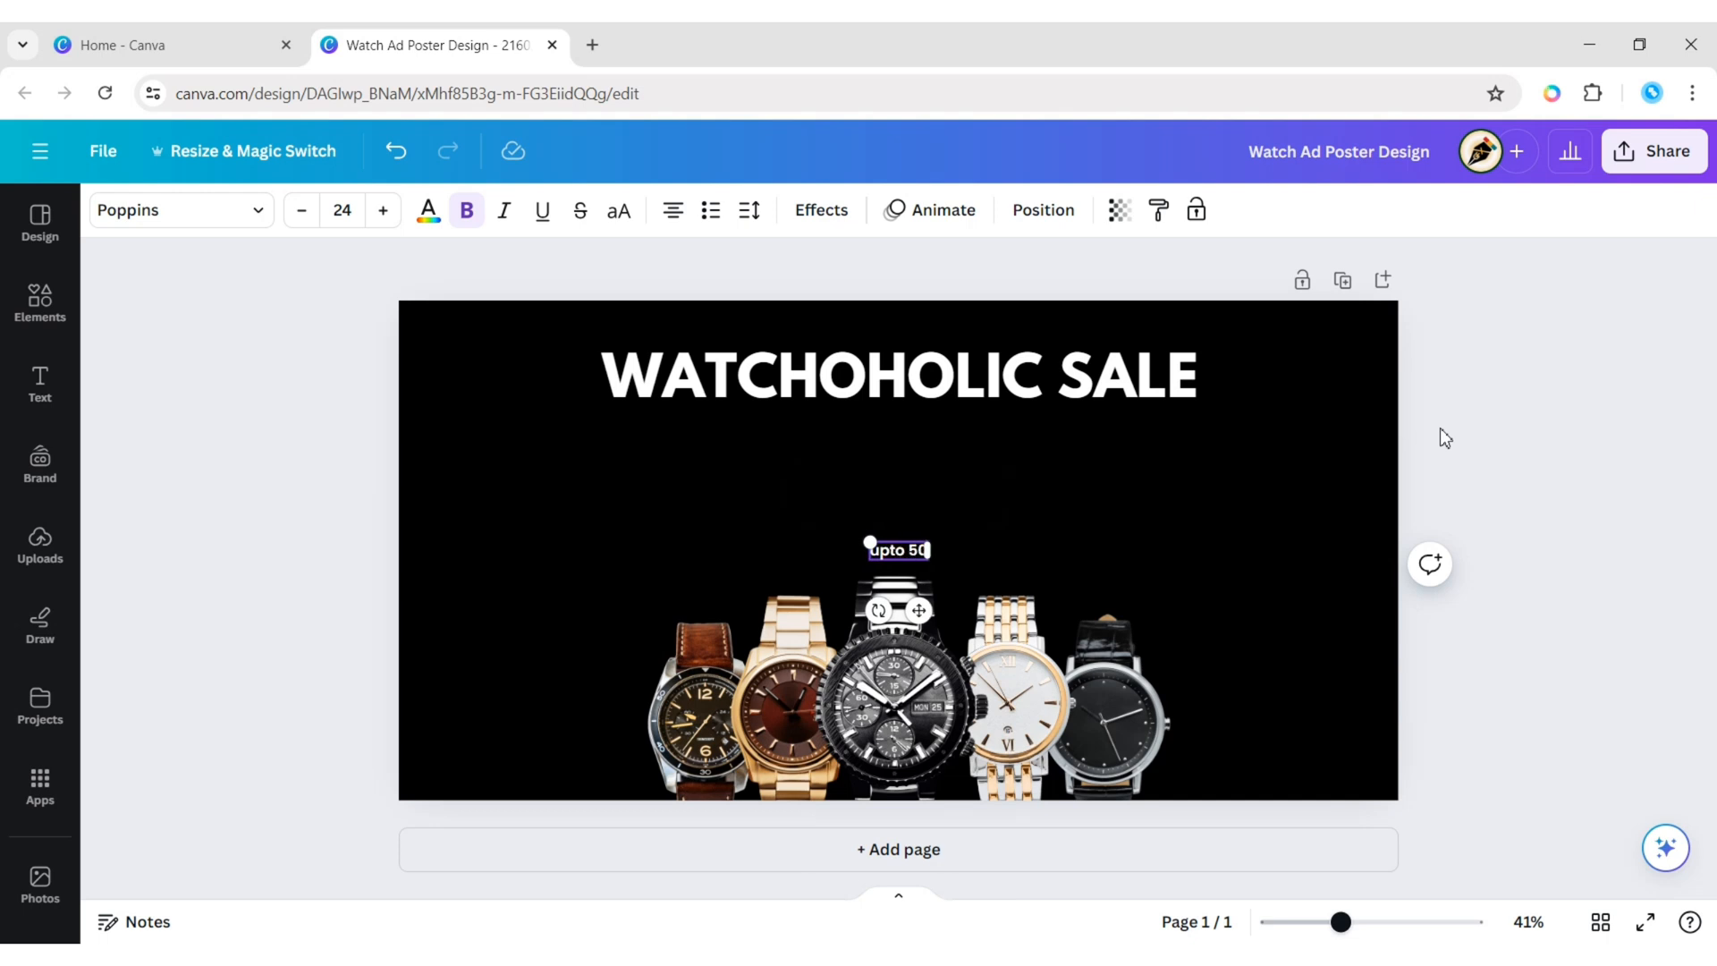
pyautogui.write('% off')
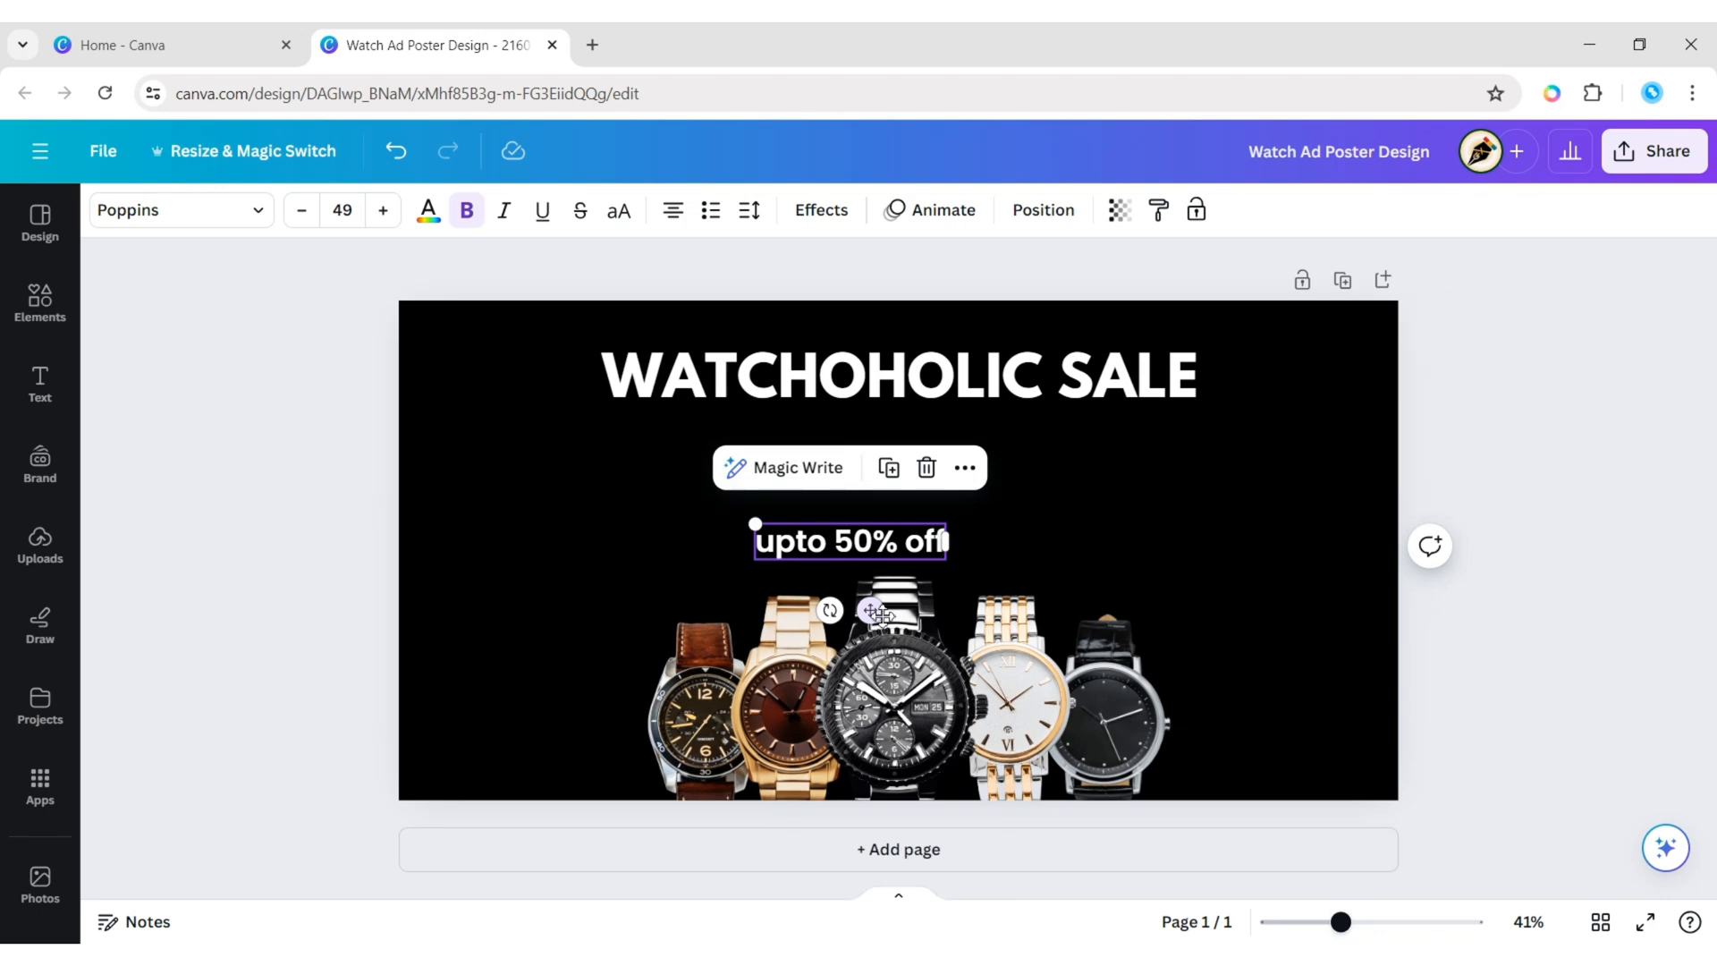
pyautogui.click(165, 209)
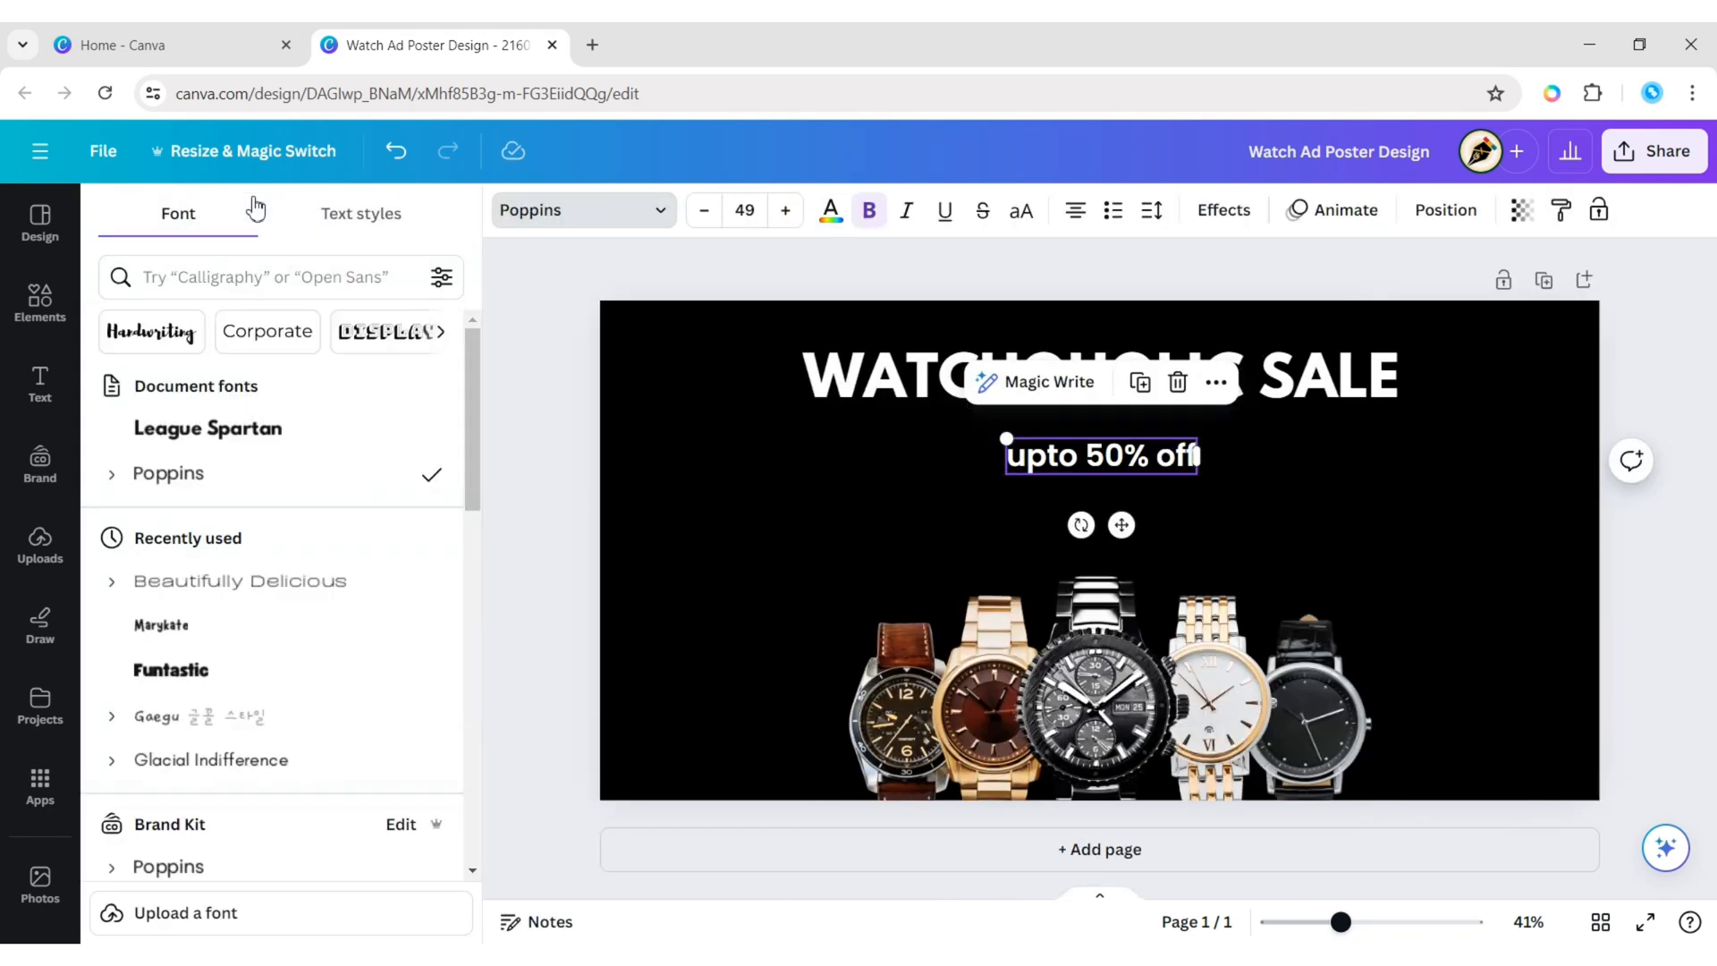
pyautogui.click(239, 580)
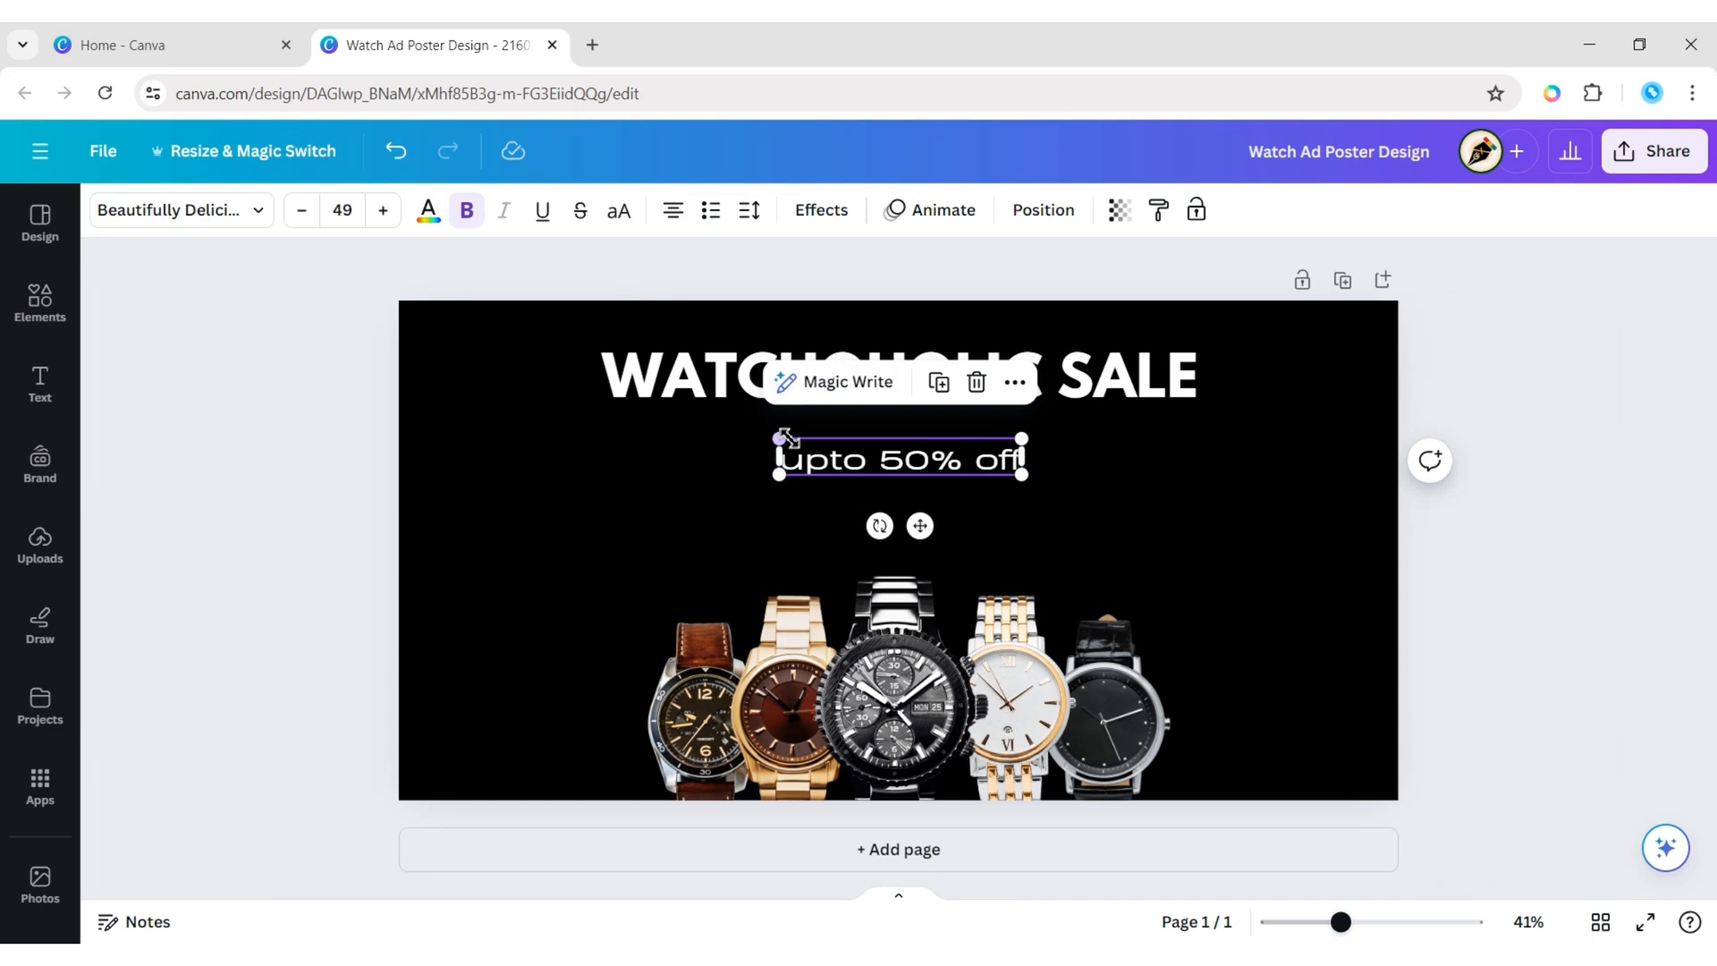
pyautogui.moveTo(779, 437); pyautogui.dragTo(730, 431)
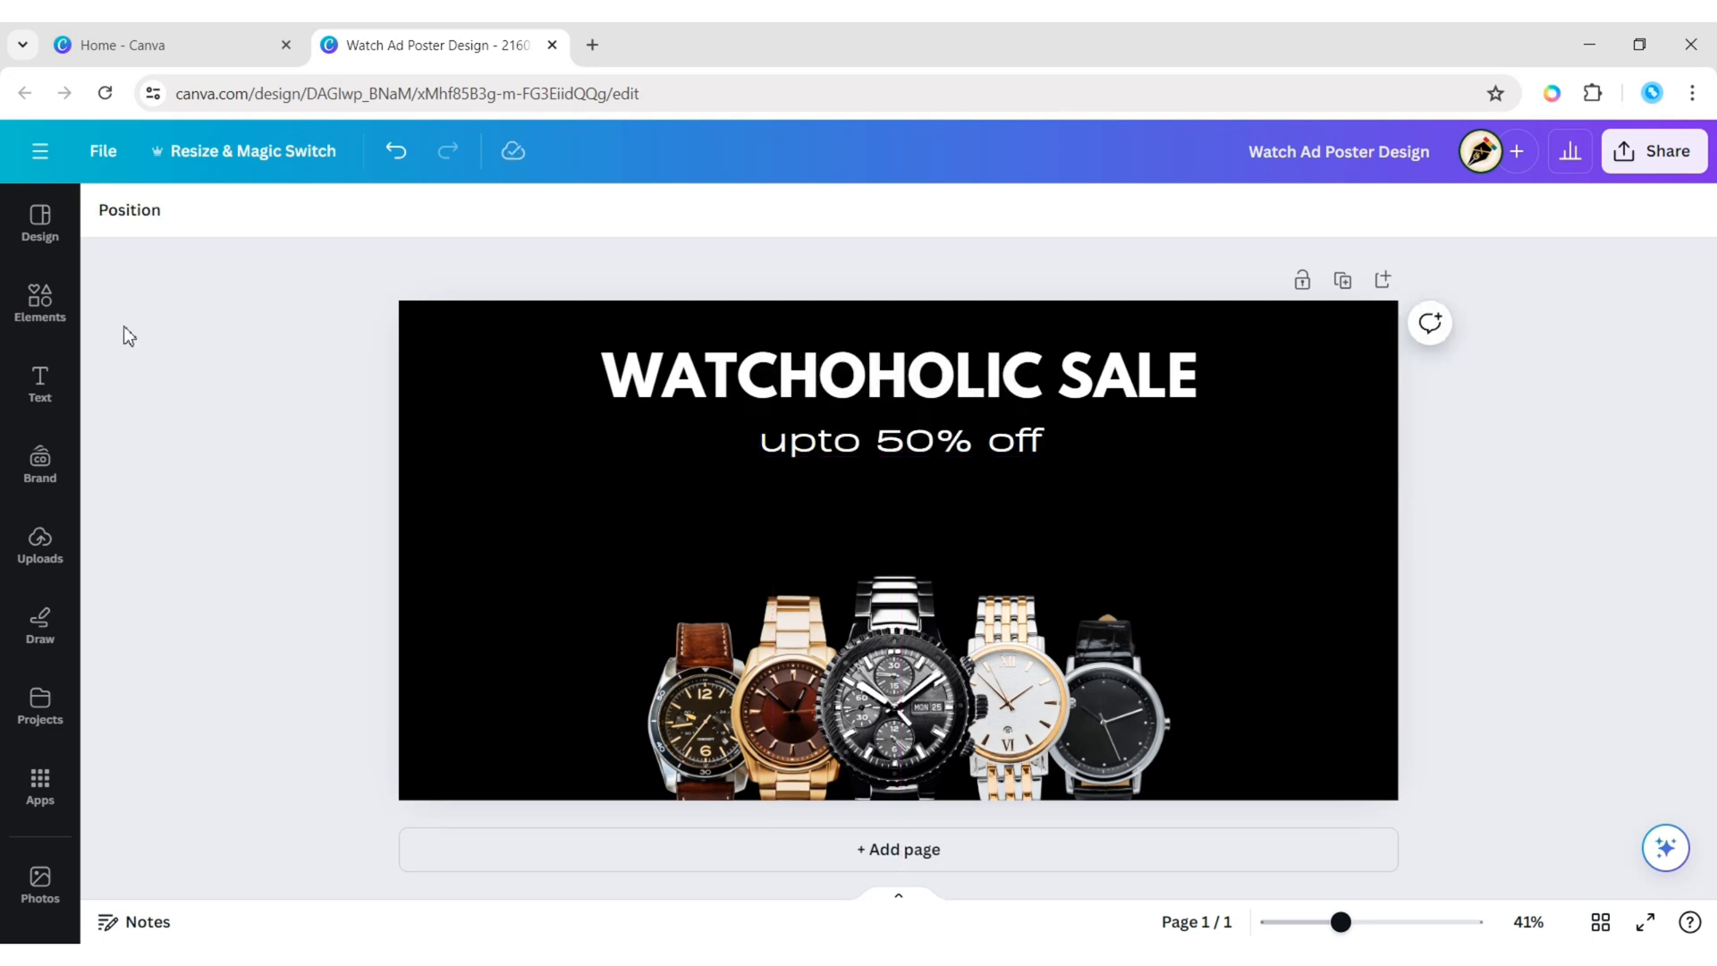
# Place thin white lines to the left and right of the 'upto 50% off' text.
pyautogui.click(39, 304)
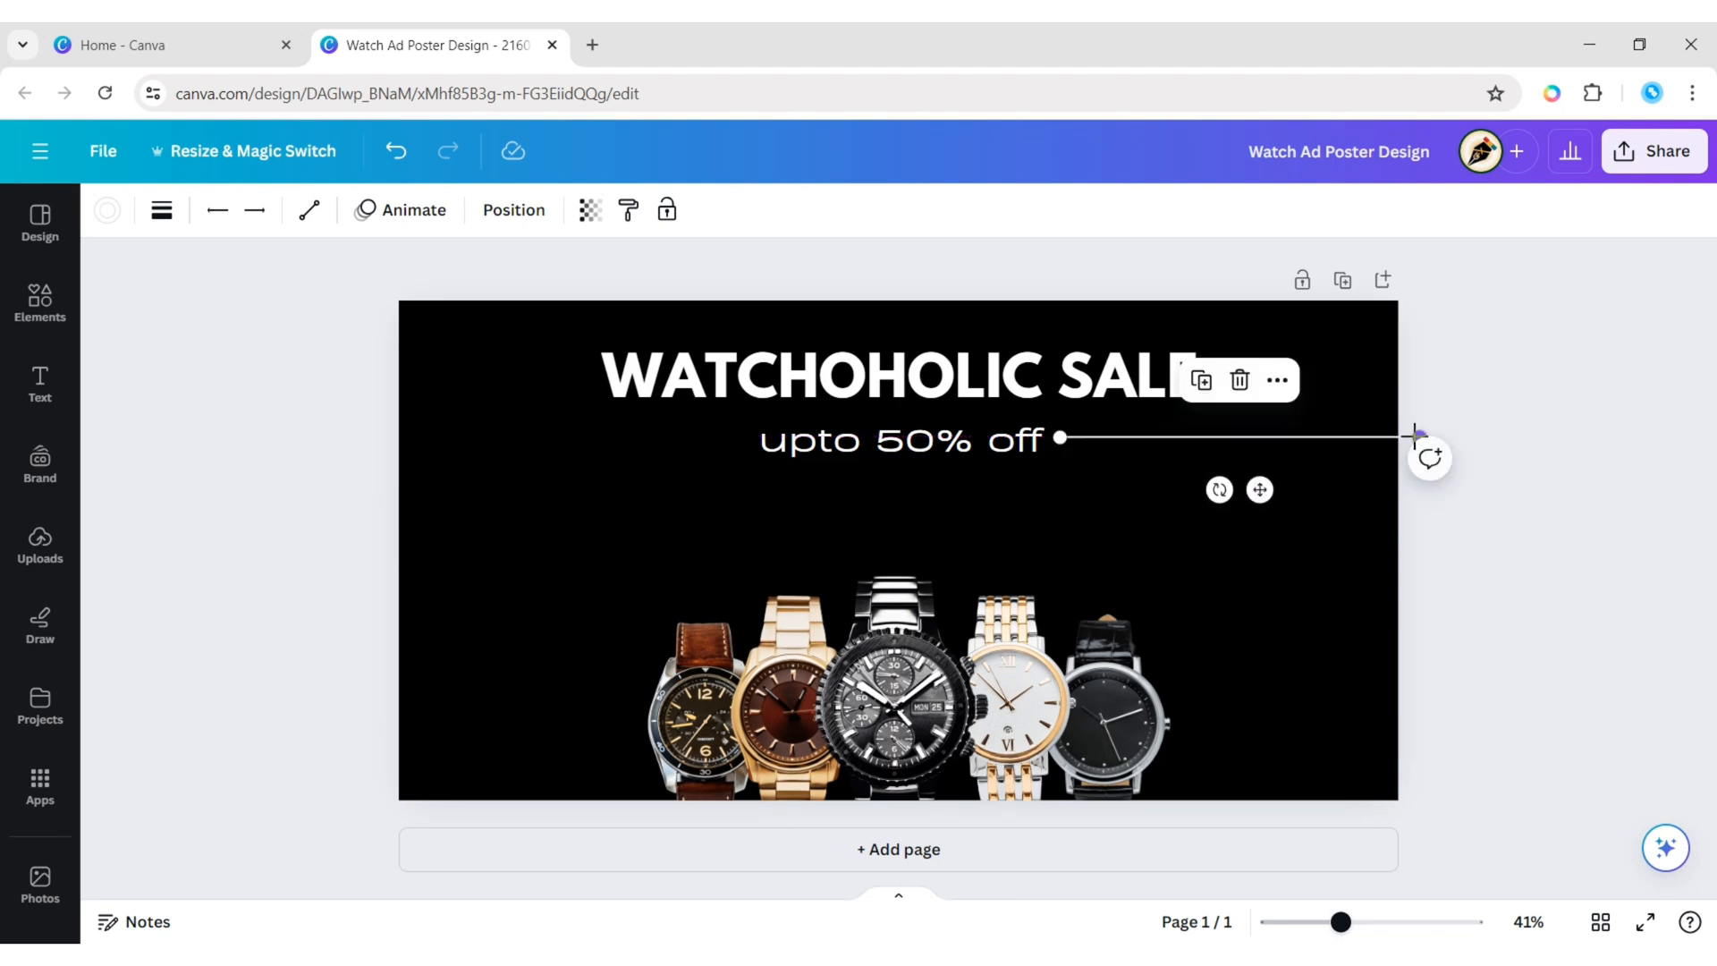
pyautogui.moveTo(1412, 435); pyautogui.dragTo(1350, 437)
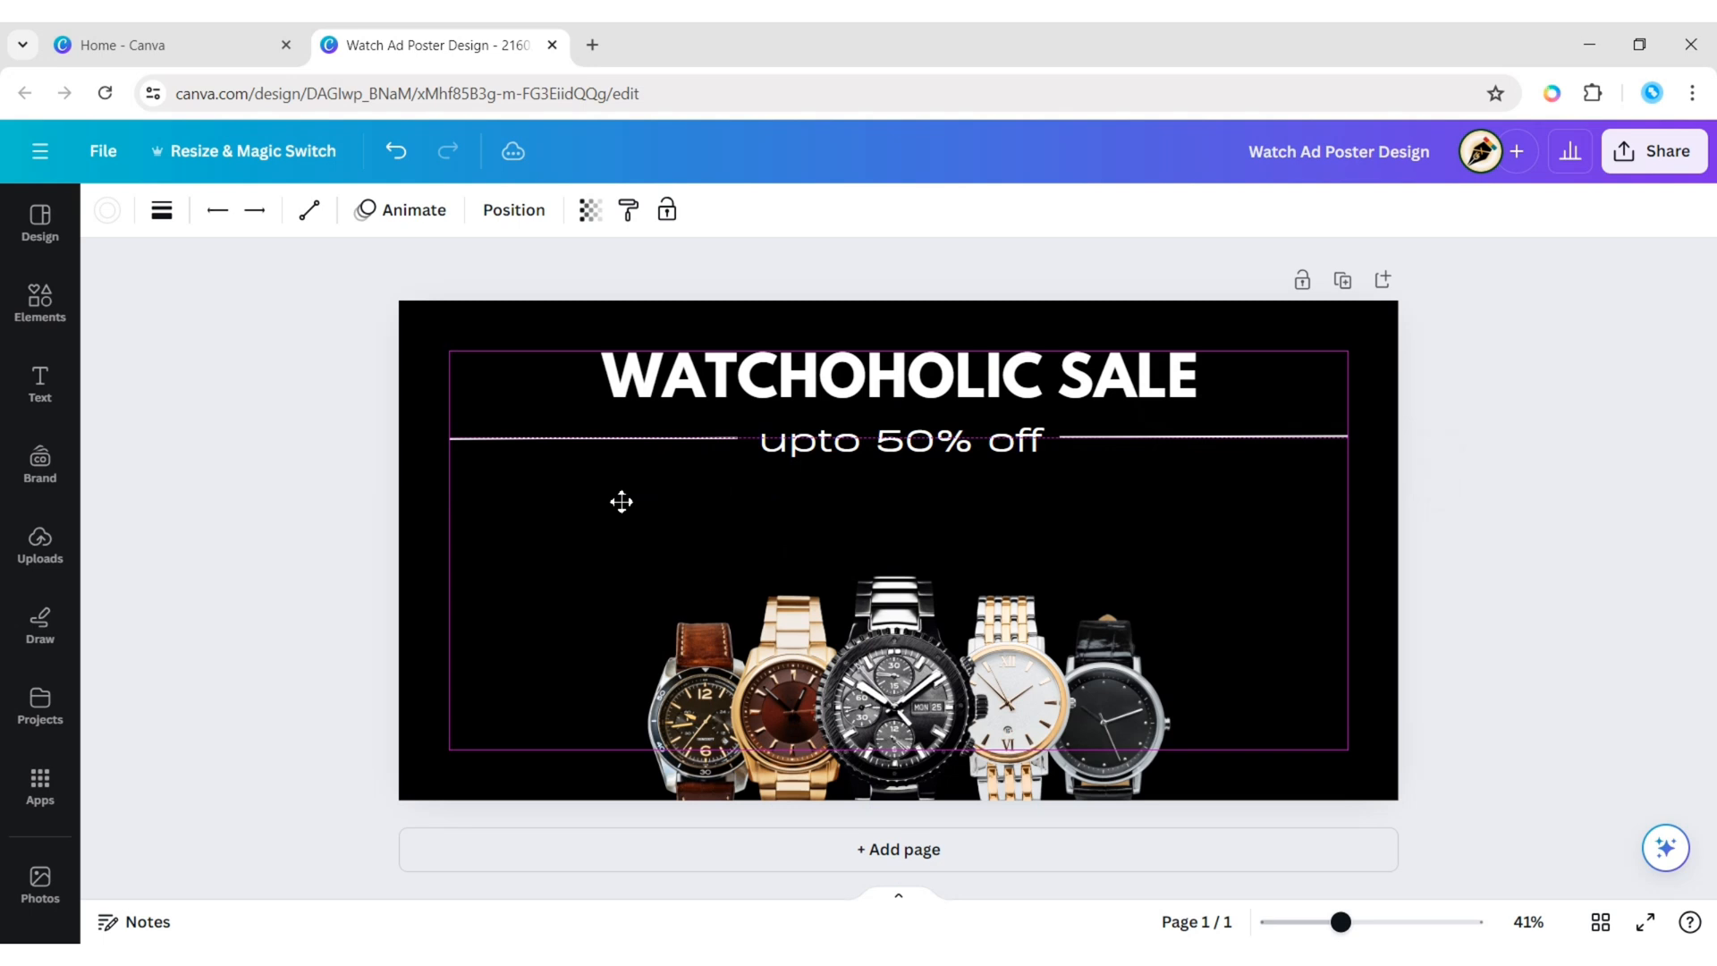
pyautogui.click(898, 440)
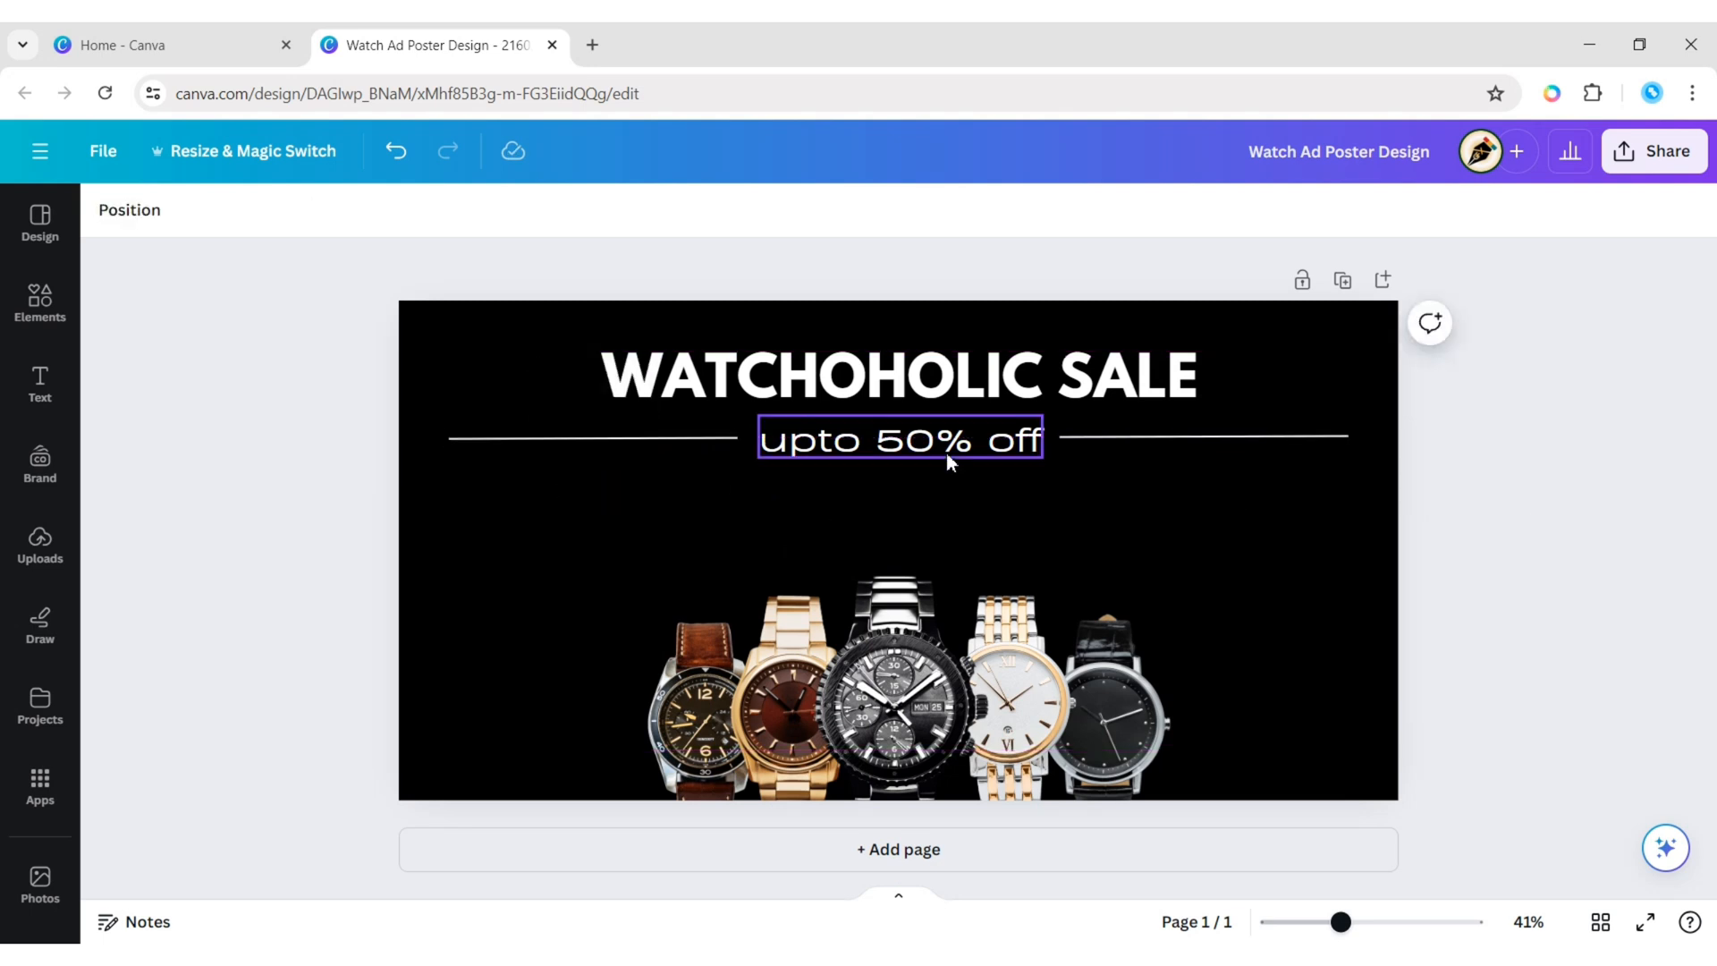
# Add the text 'Get Our Latest Collection This Month' centred under the offer line.
pyautogui.click(898, 439)
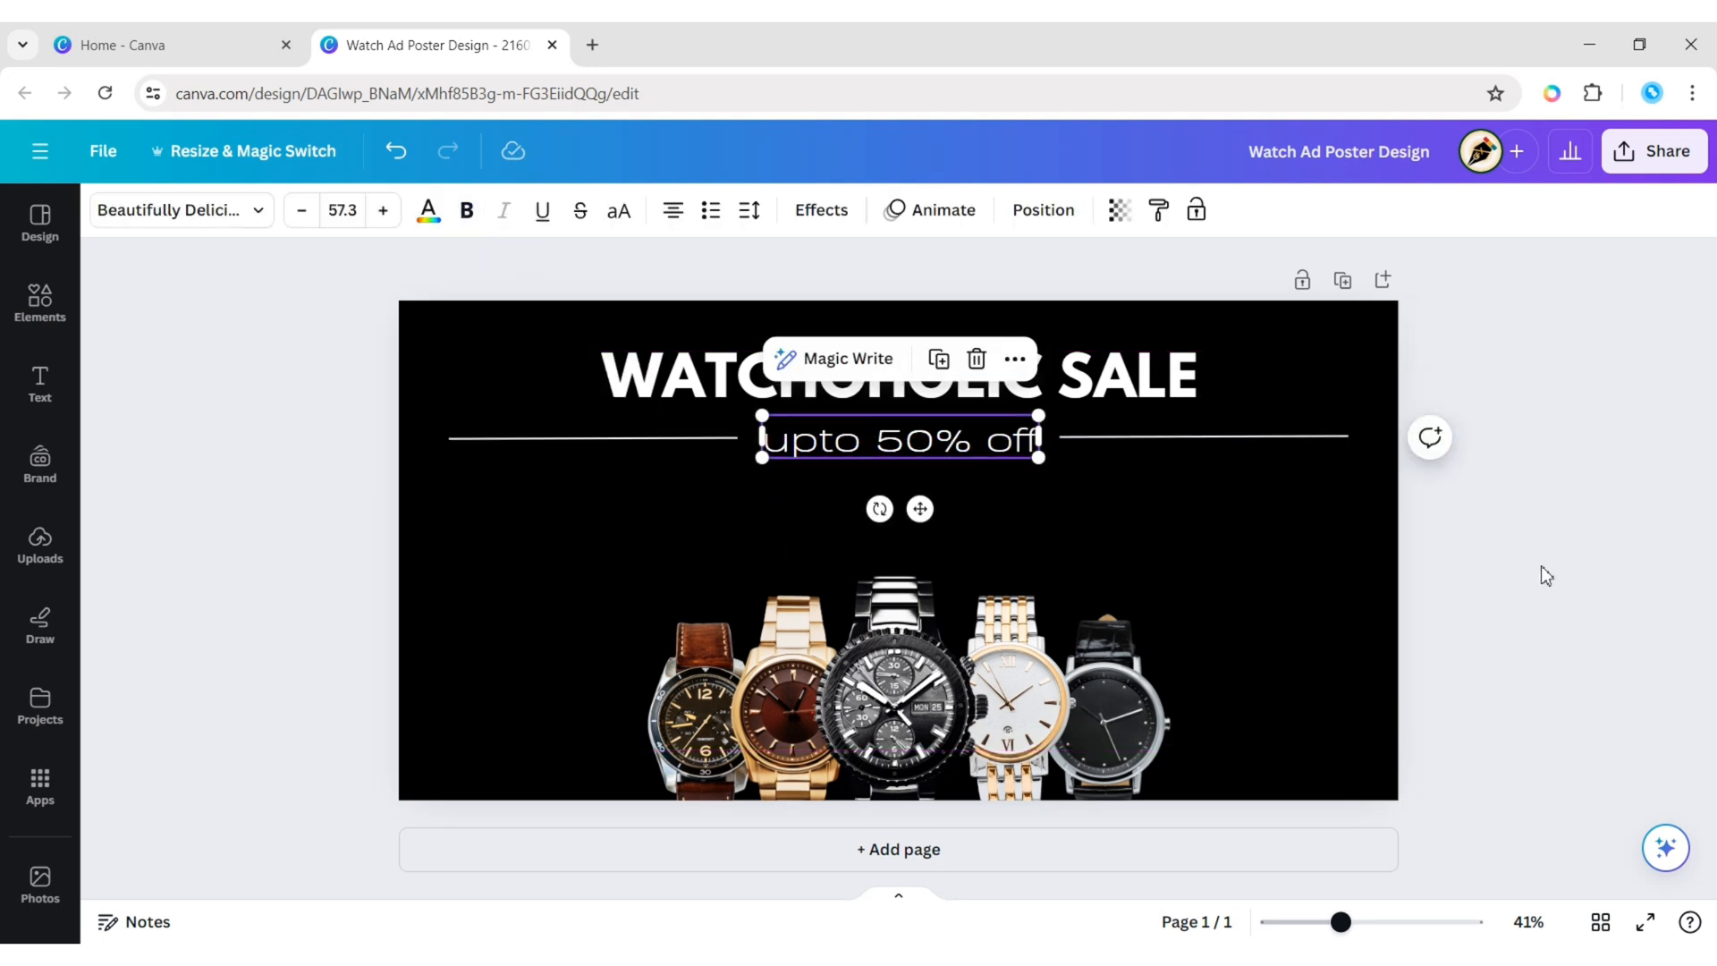
pyautogui.click(39, 384)
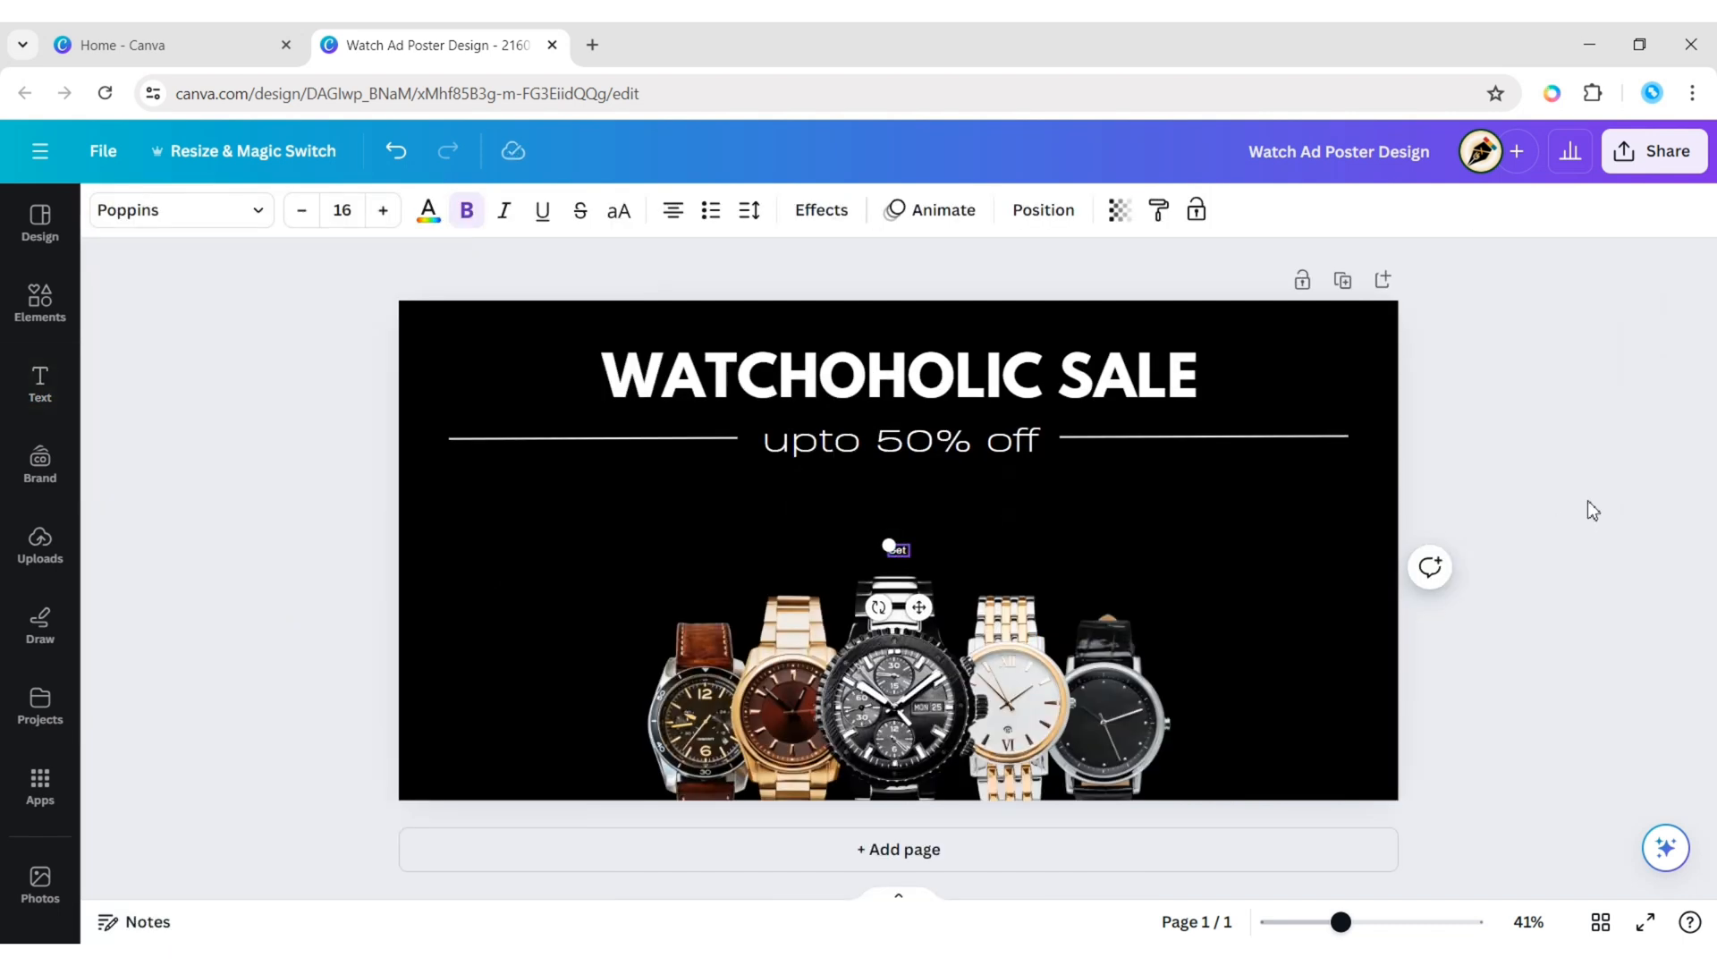
pyautogui.write('at Our')
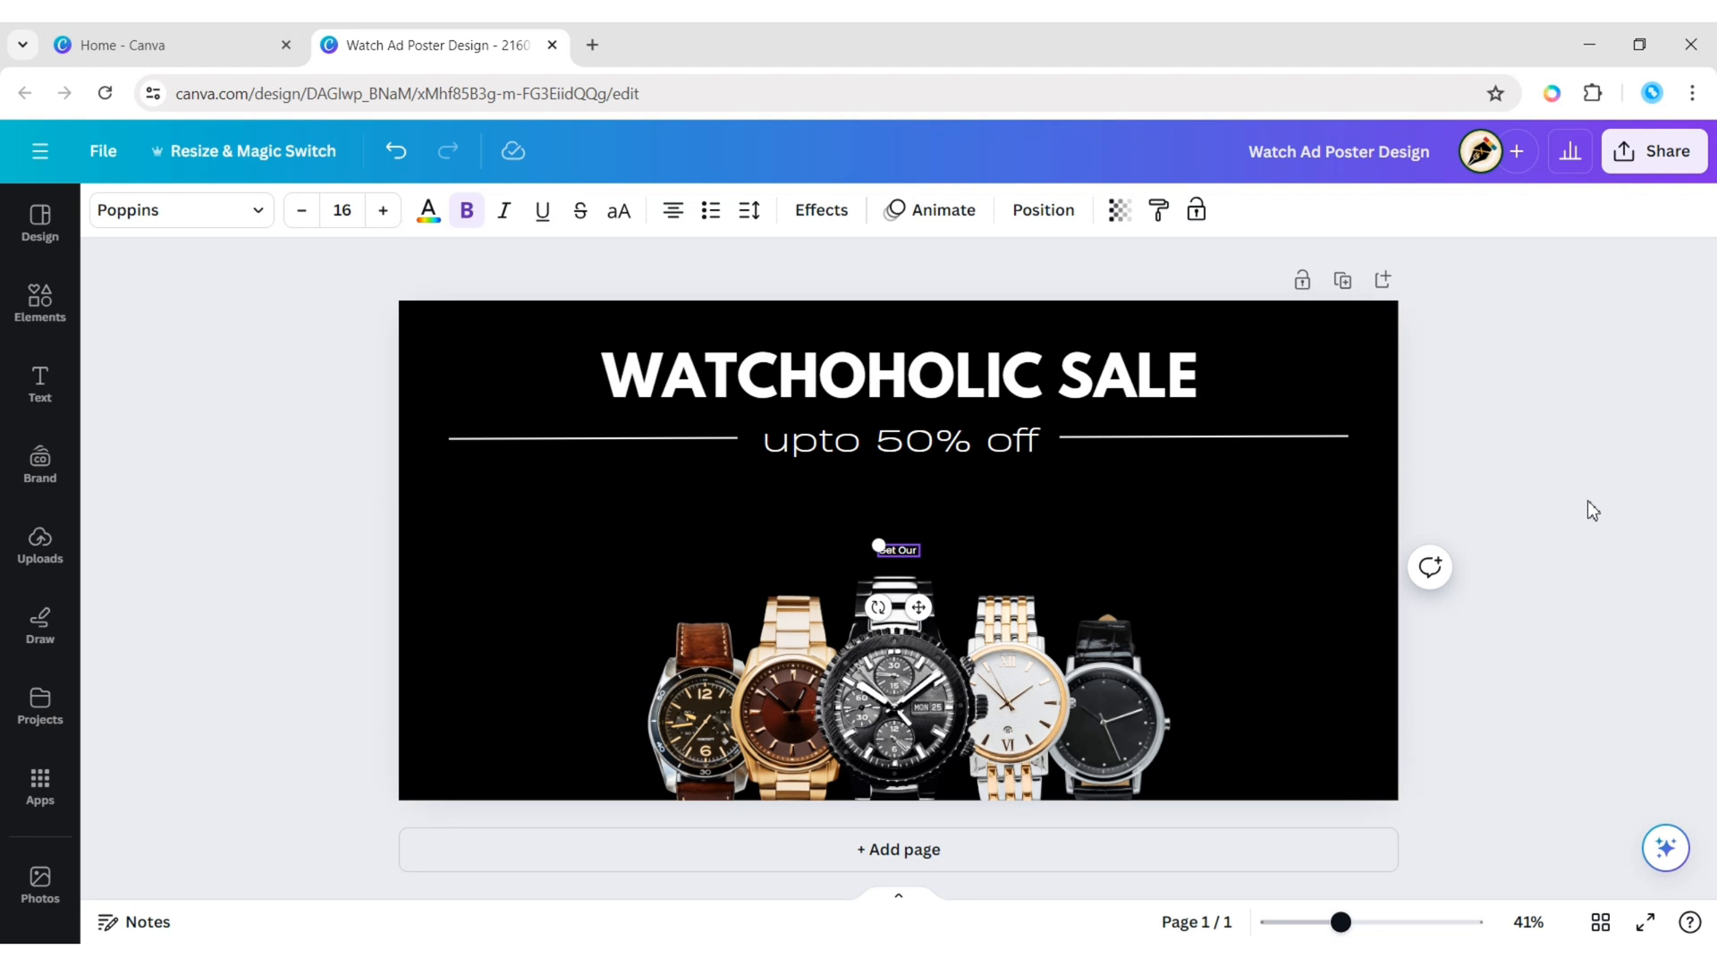
pyautogui.write('Latest Collection')
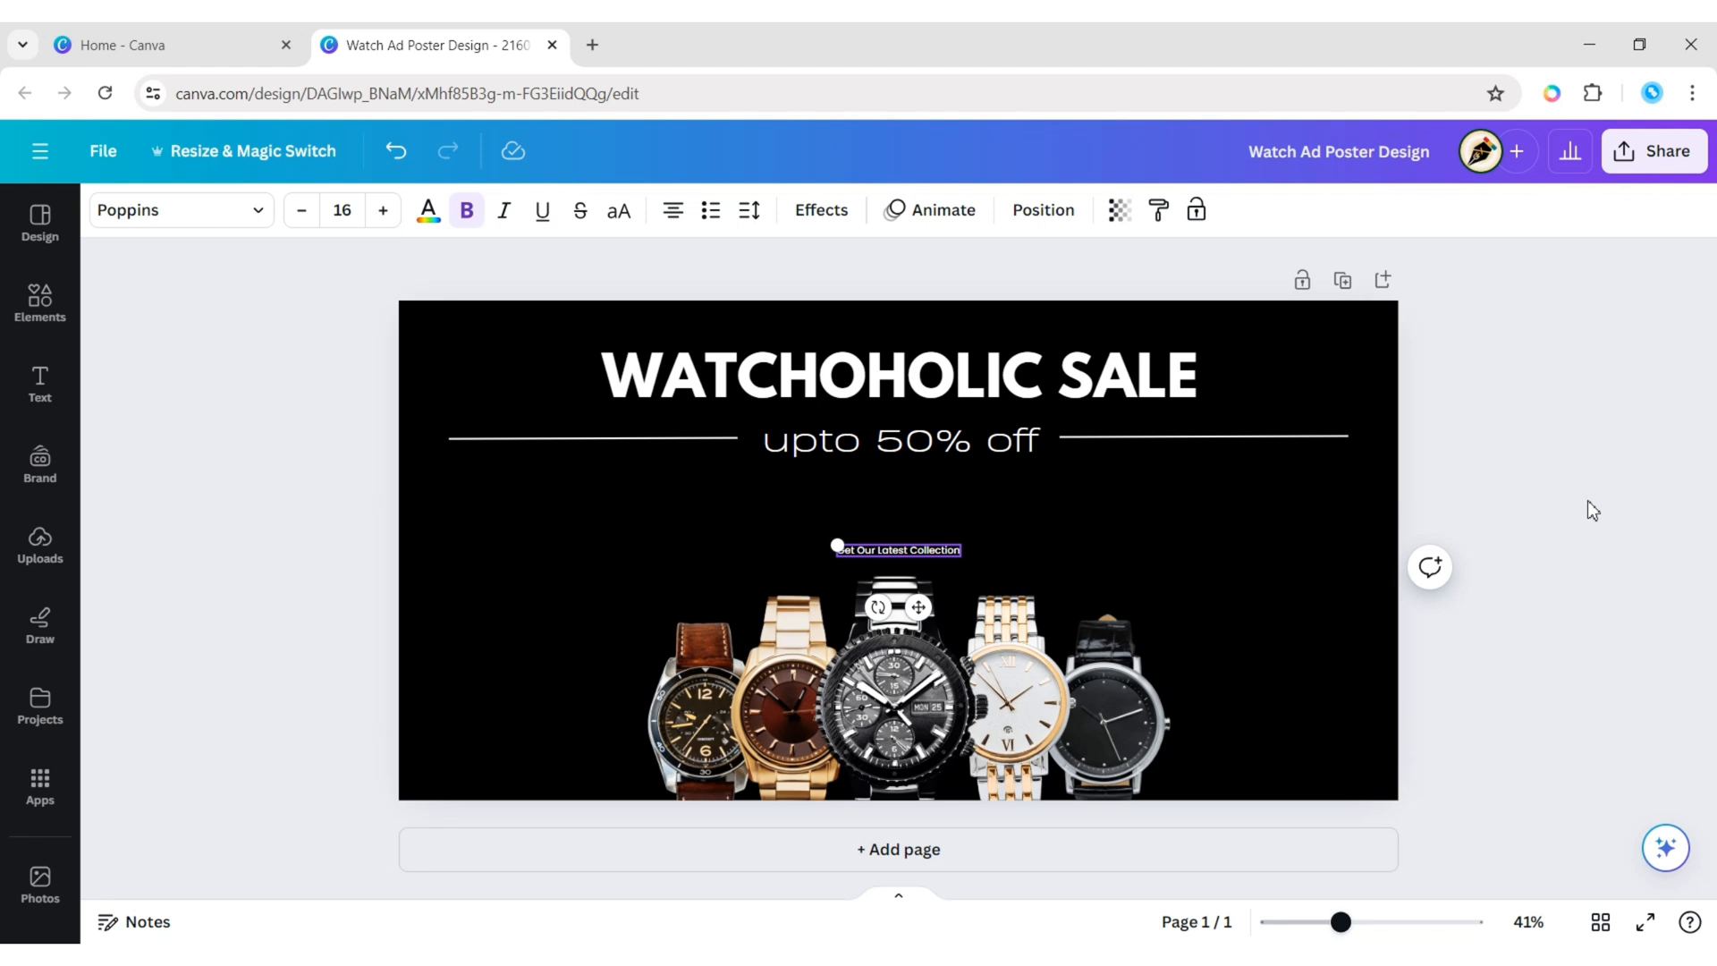
pyautogui.write('This Month')
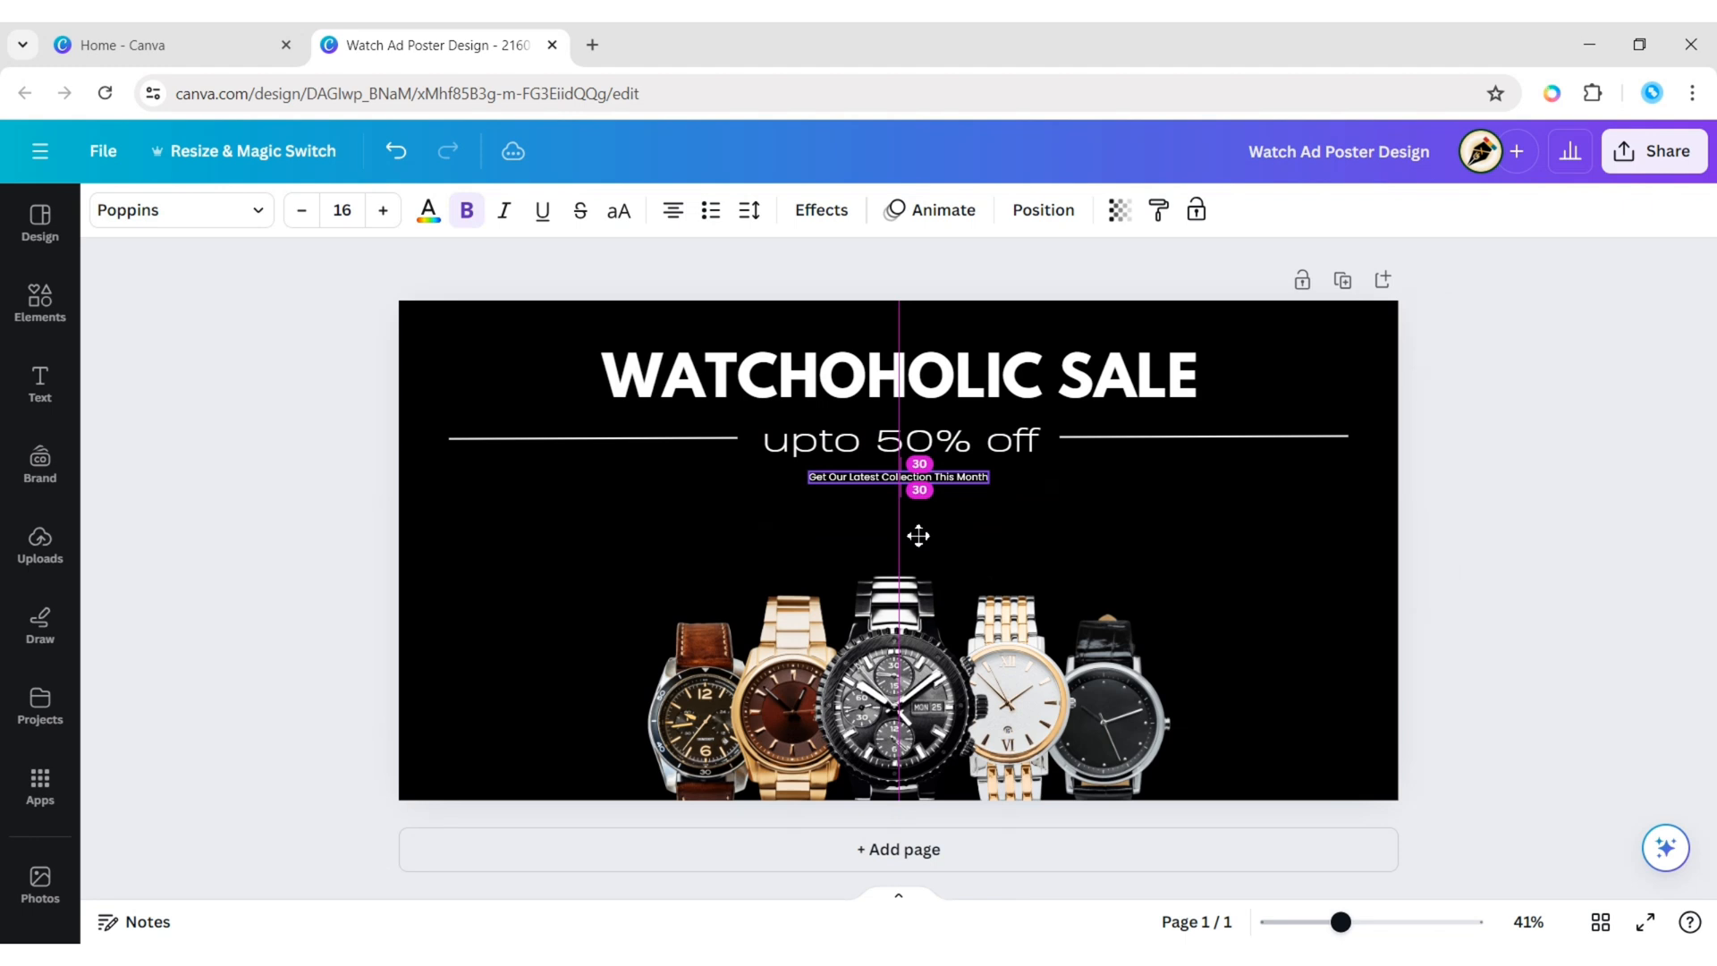
pyautogui.click(897, 476)
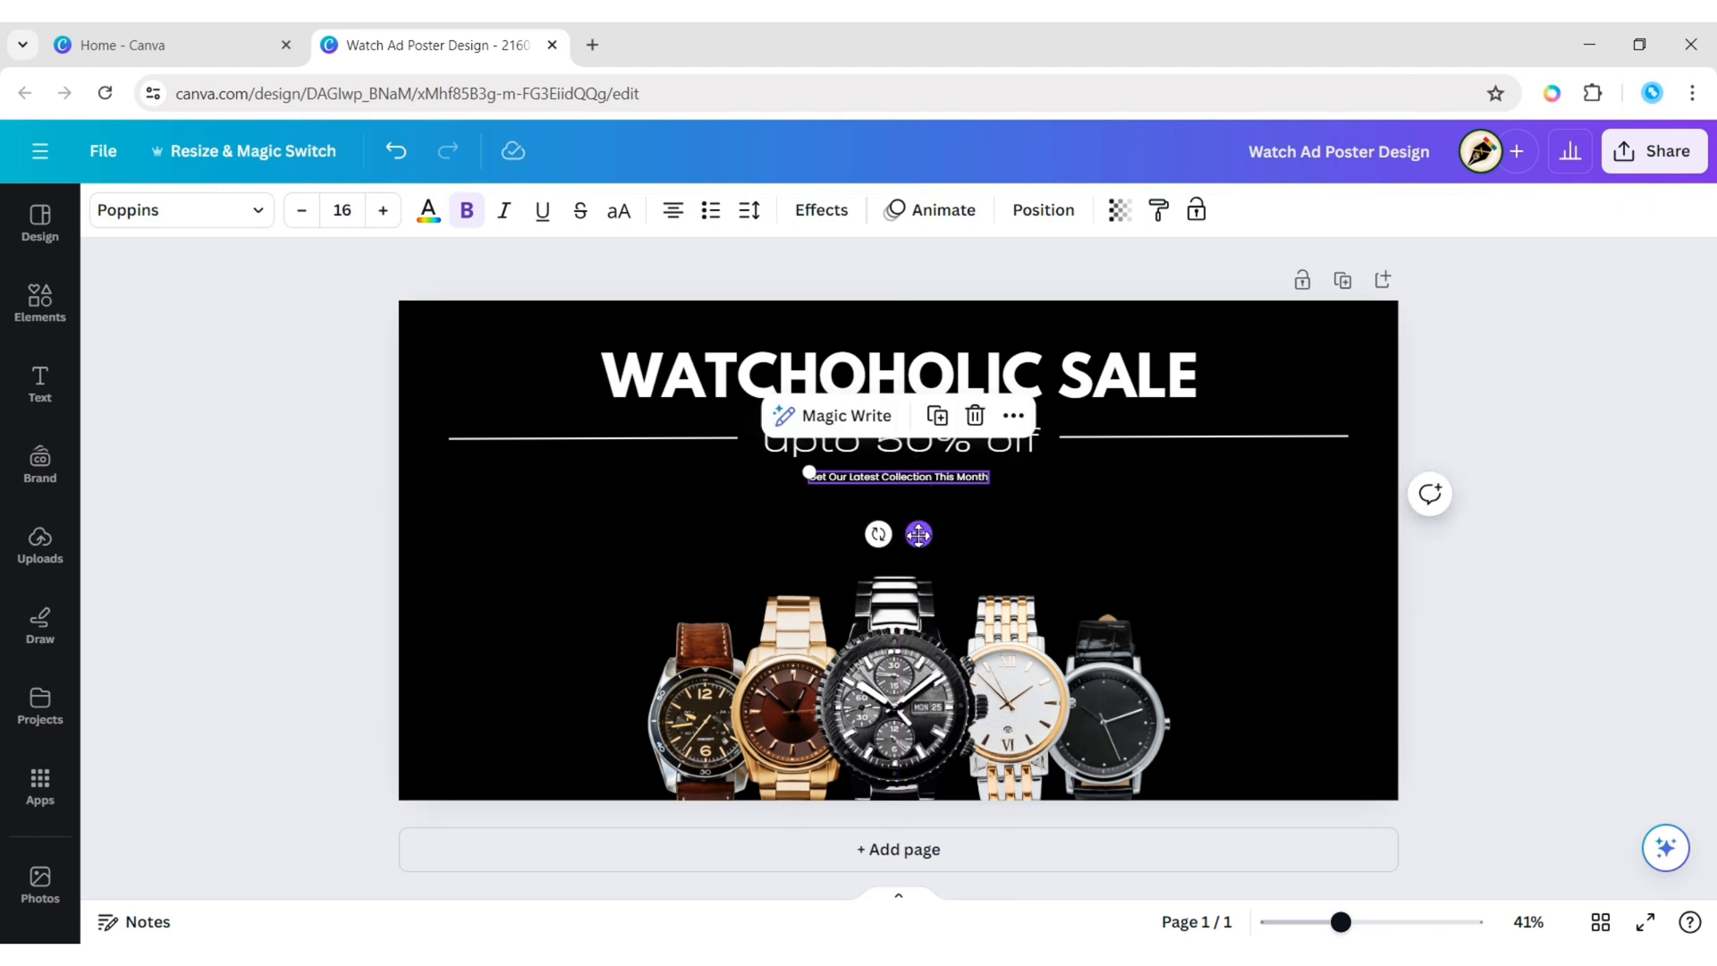
# Set the tagline to non-bold Darker Grotesque and raise its font size to 25.
pyautogui.click(175, 210)
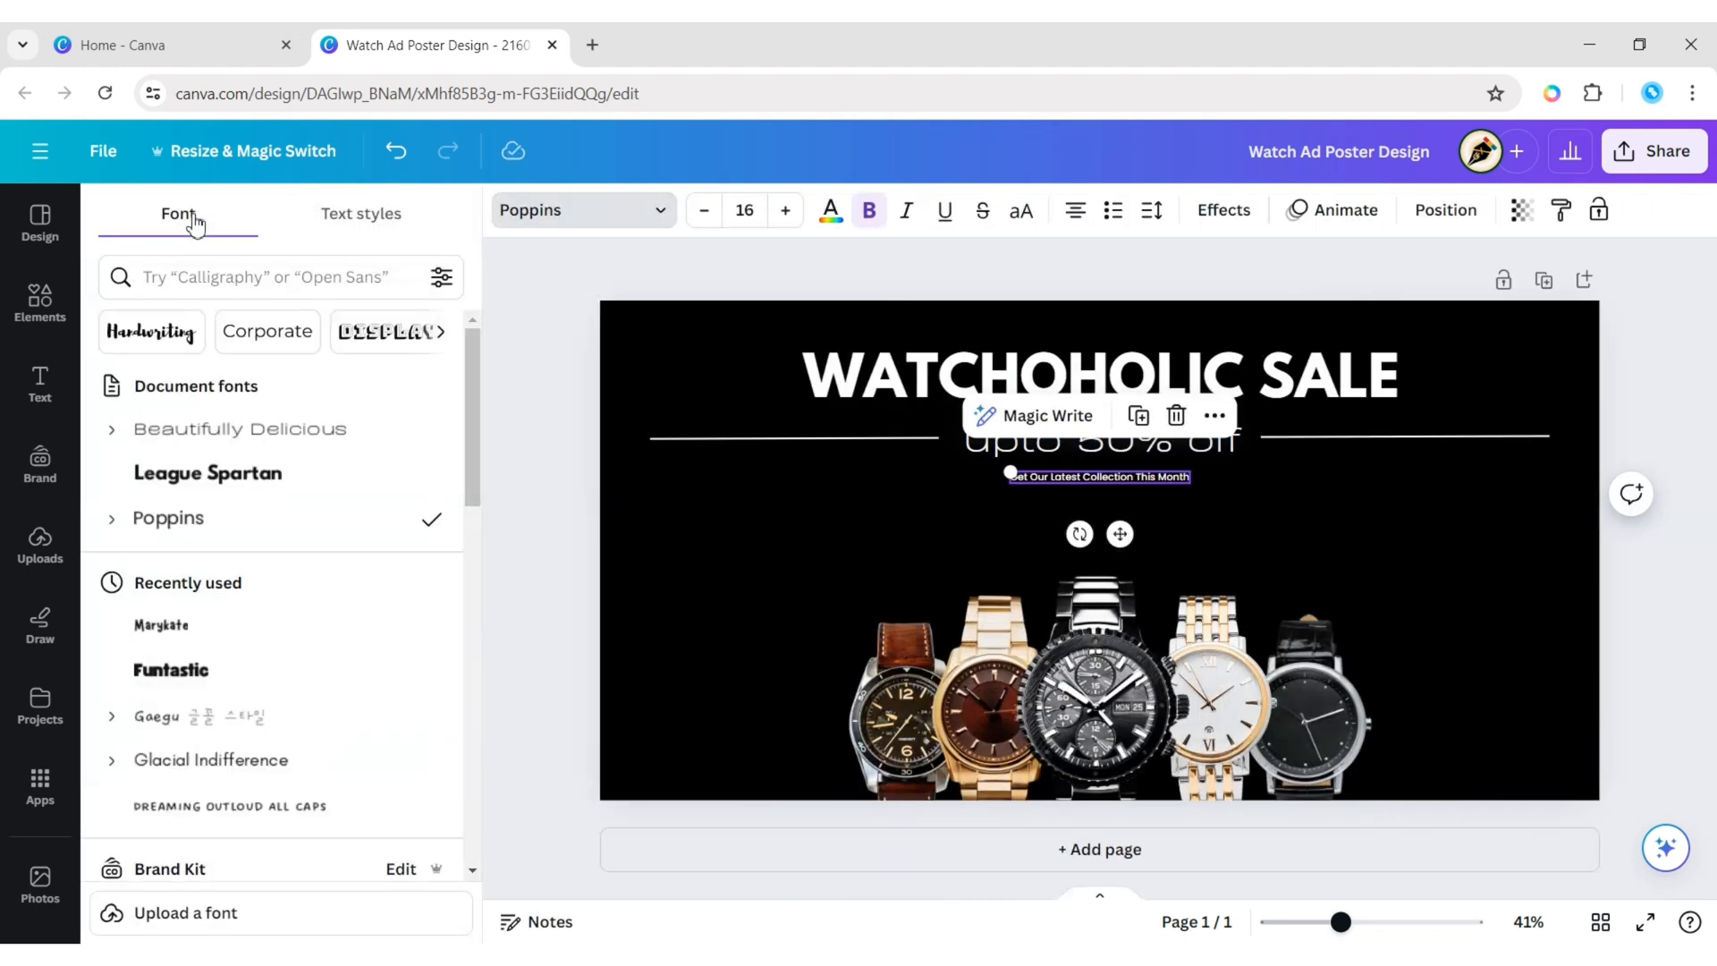
pyautogui.write('dark gre')
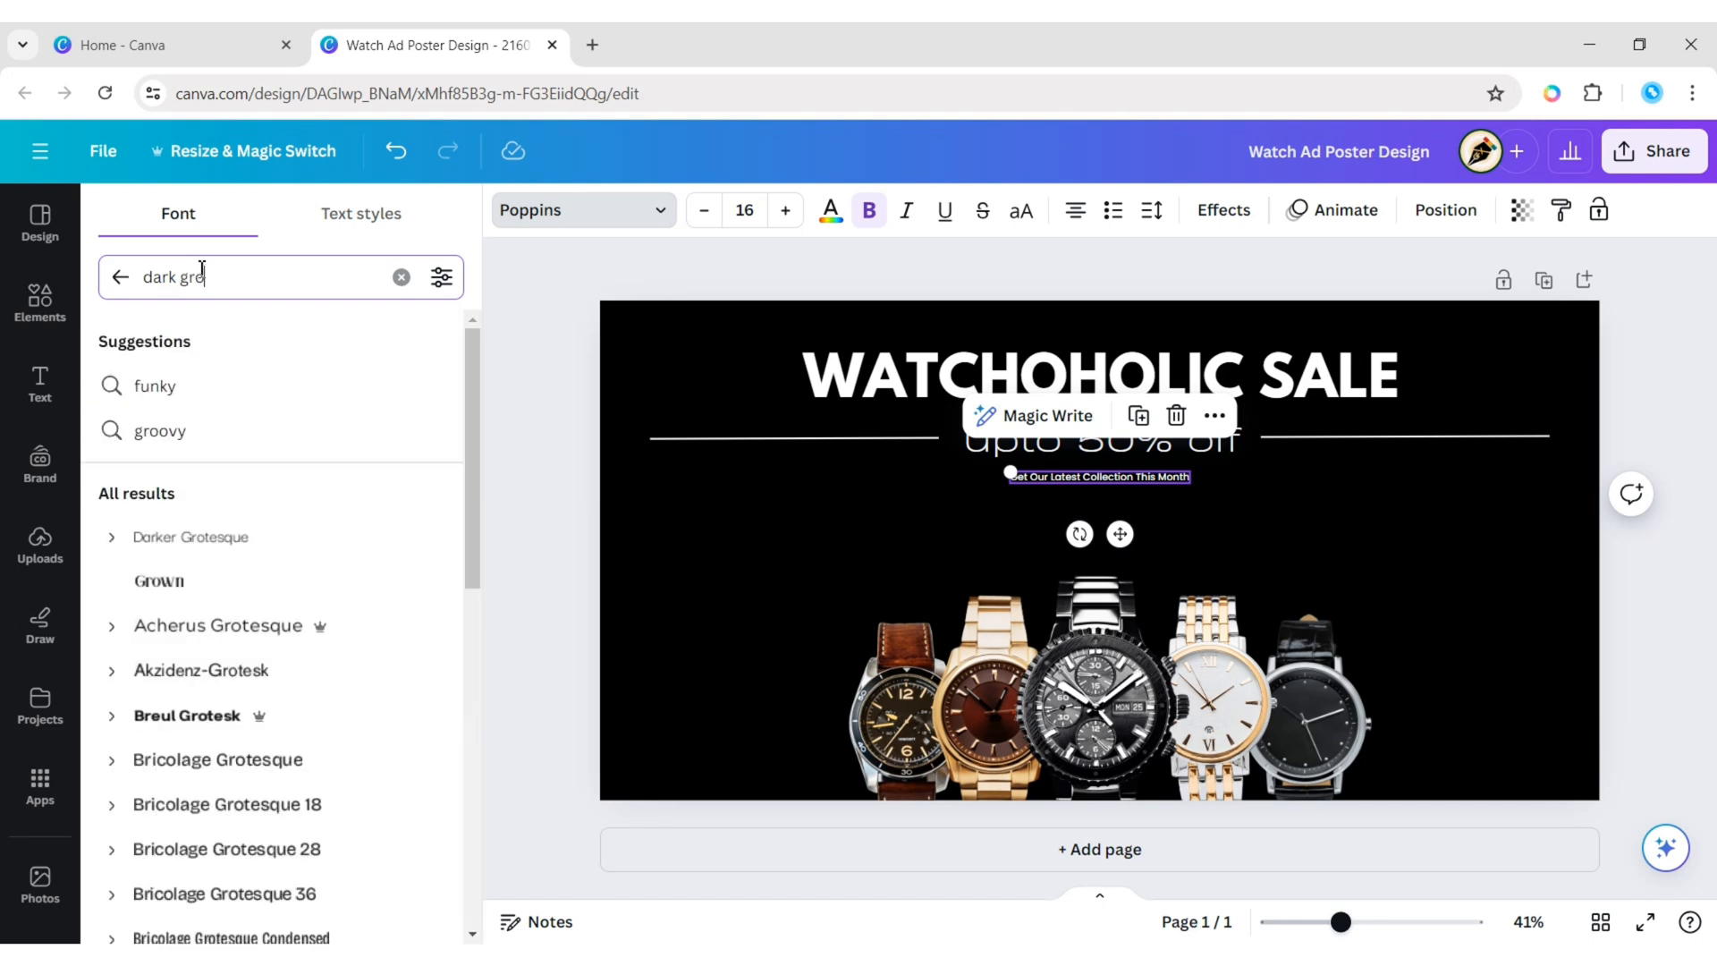
pyautogui.click(191, 537)
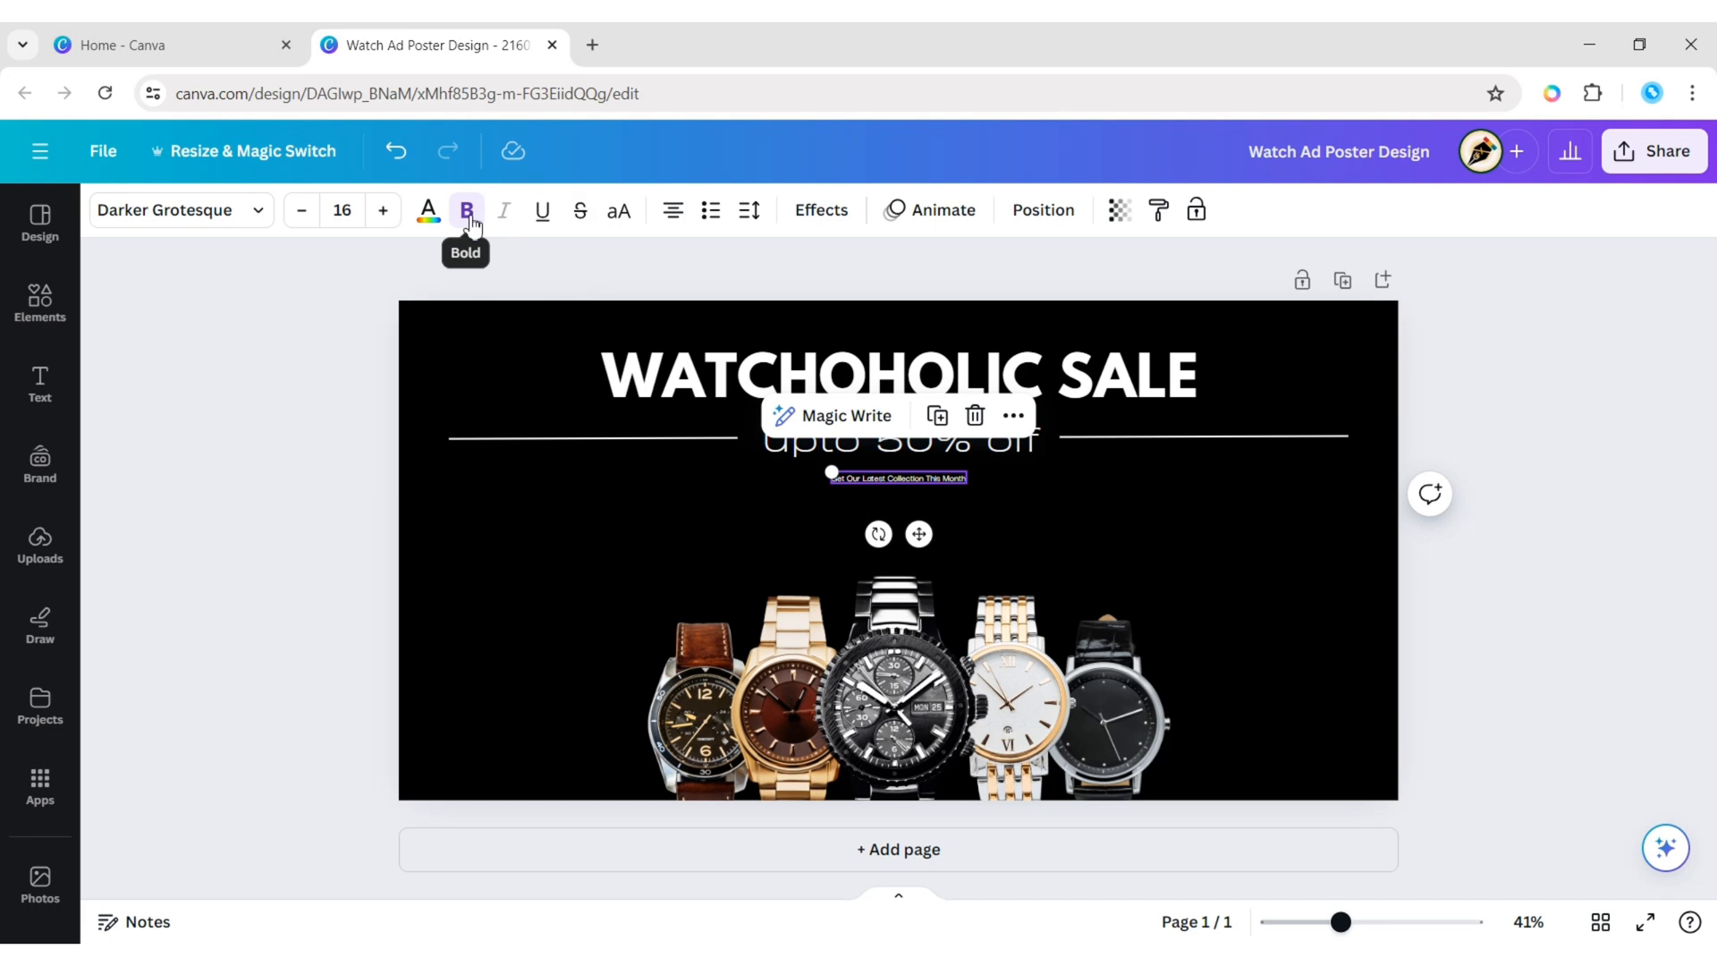
pyautogui.click(382, 209)
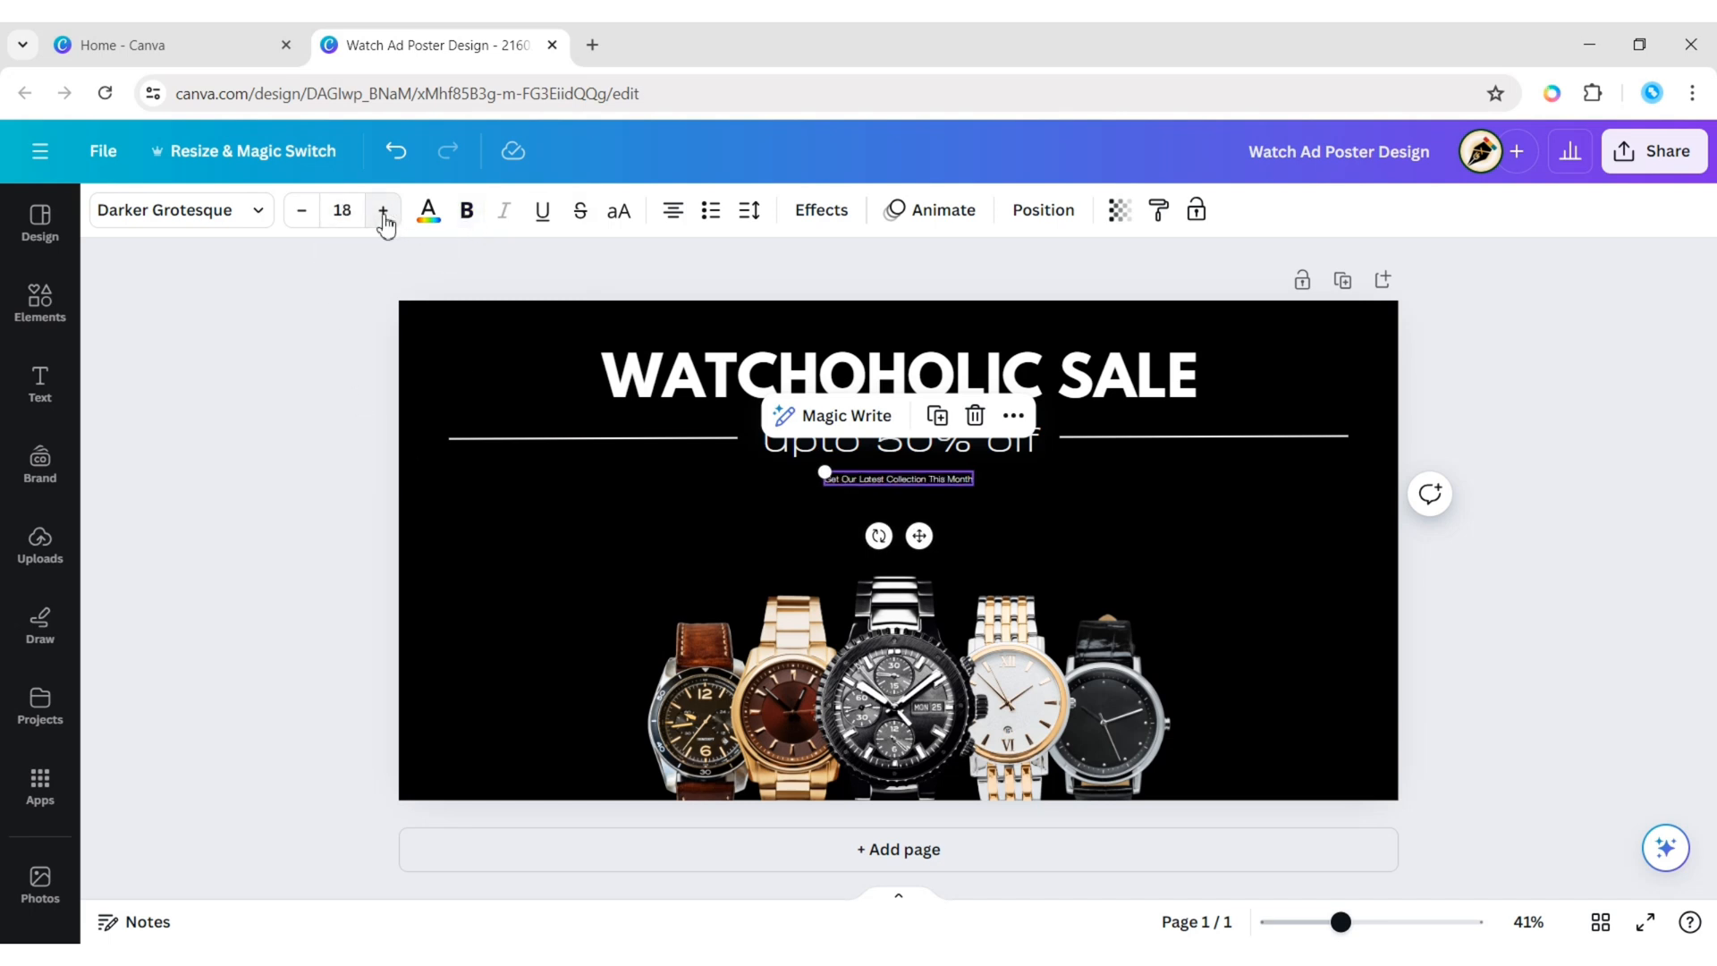
pyautogui.click(383, 209)
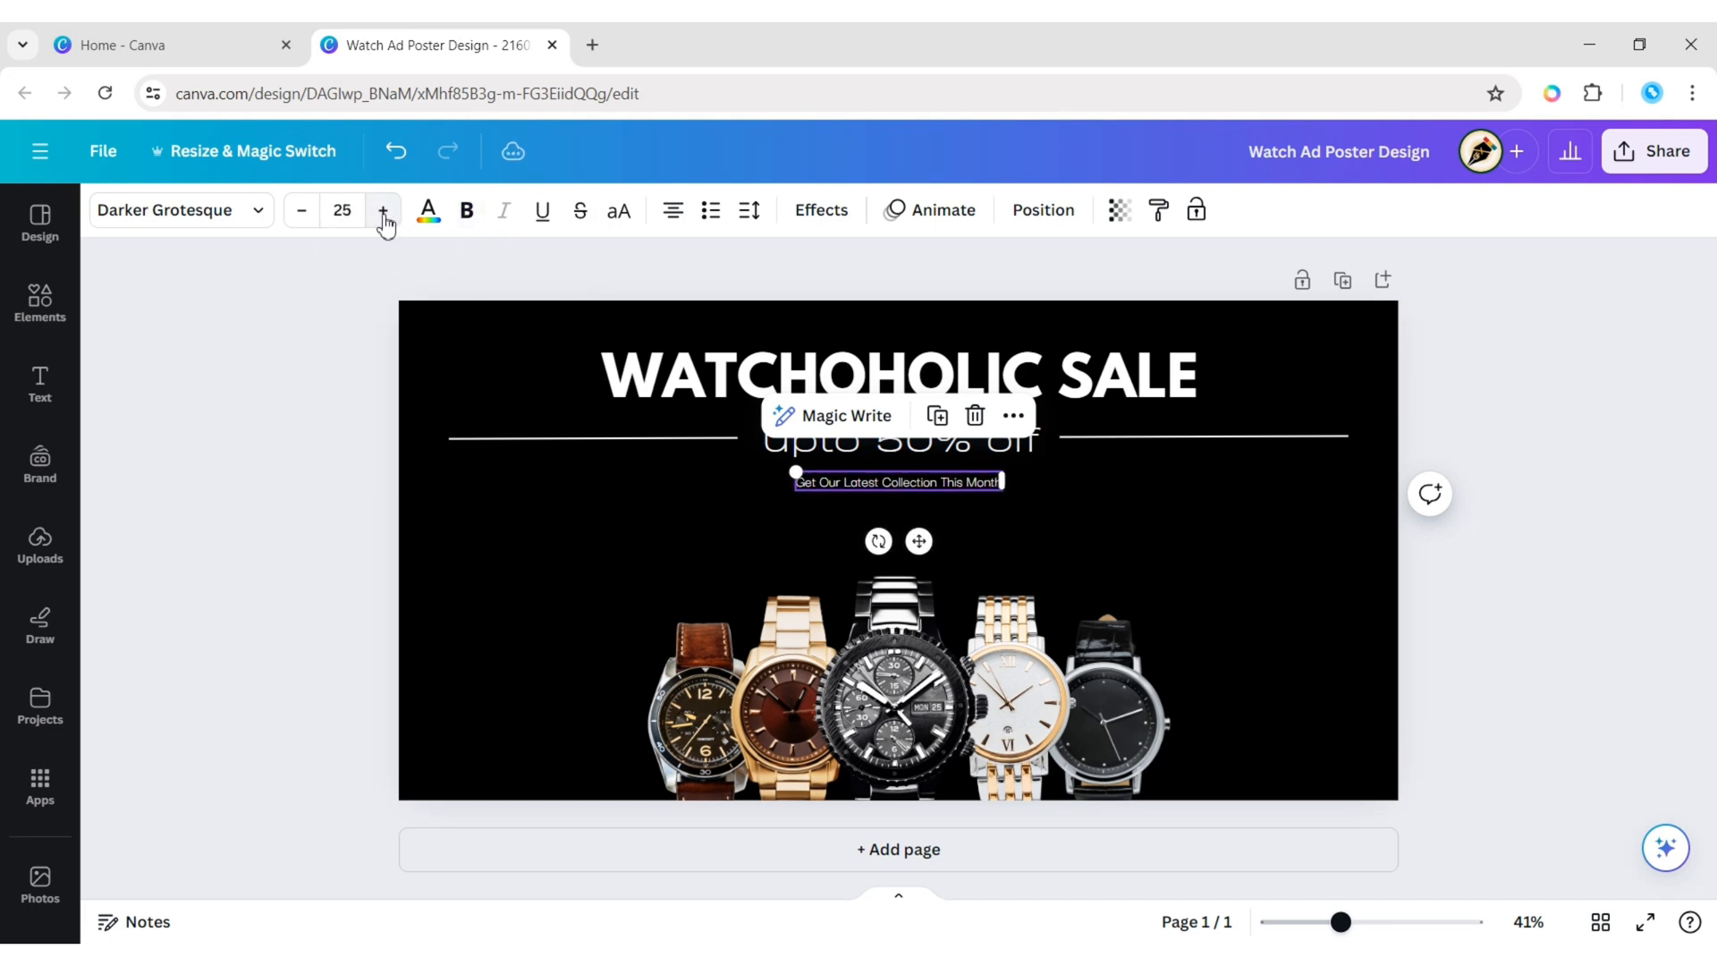
pyautogui.click(383, 210)
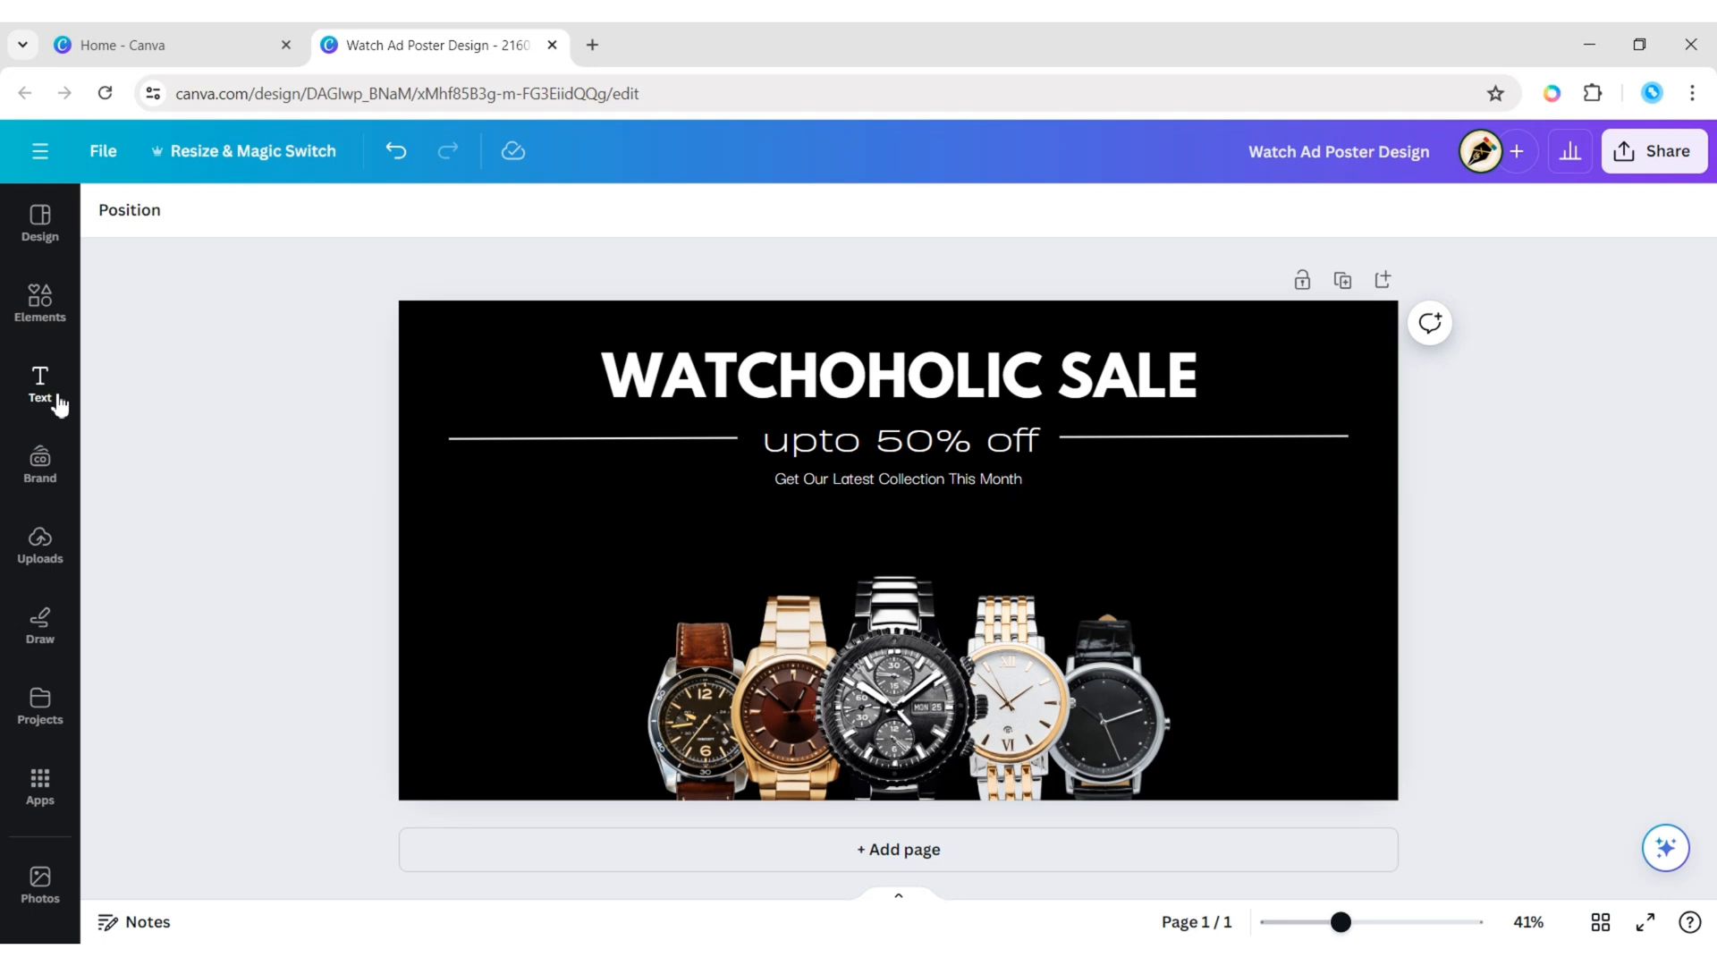
# Add a 'BUY NOW' heading over a square shape resized behind it and filled teal.
pyautogui.click(39, 386)
pyautogui.write('BUY NOW')
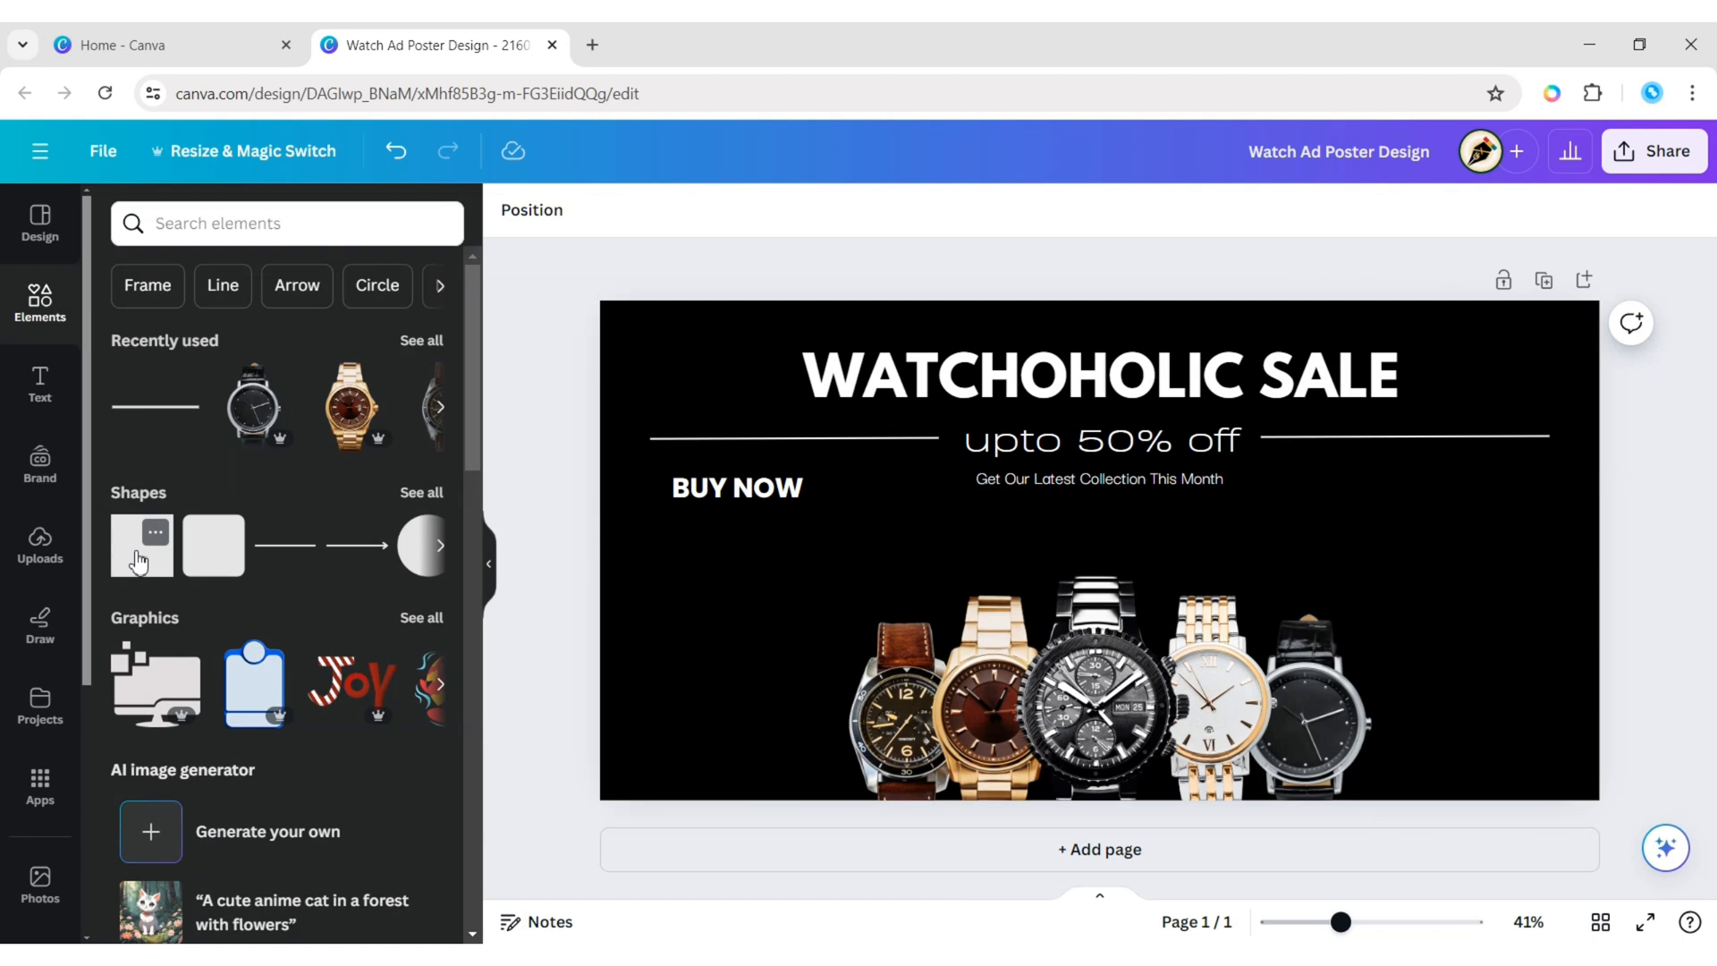
pyautogui.click(140, 545)
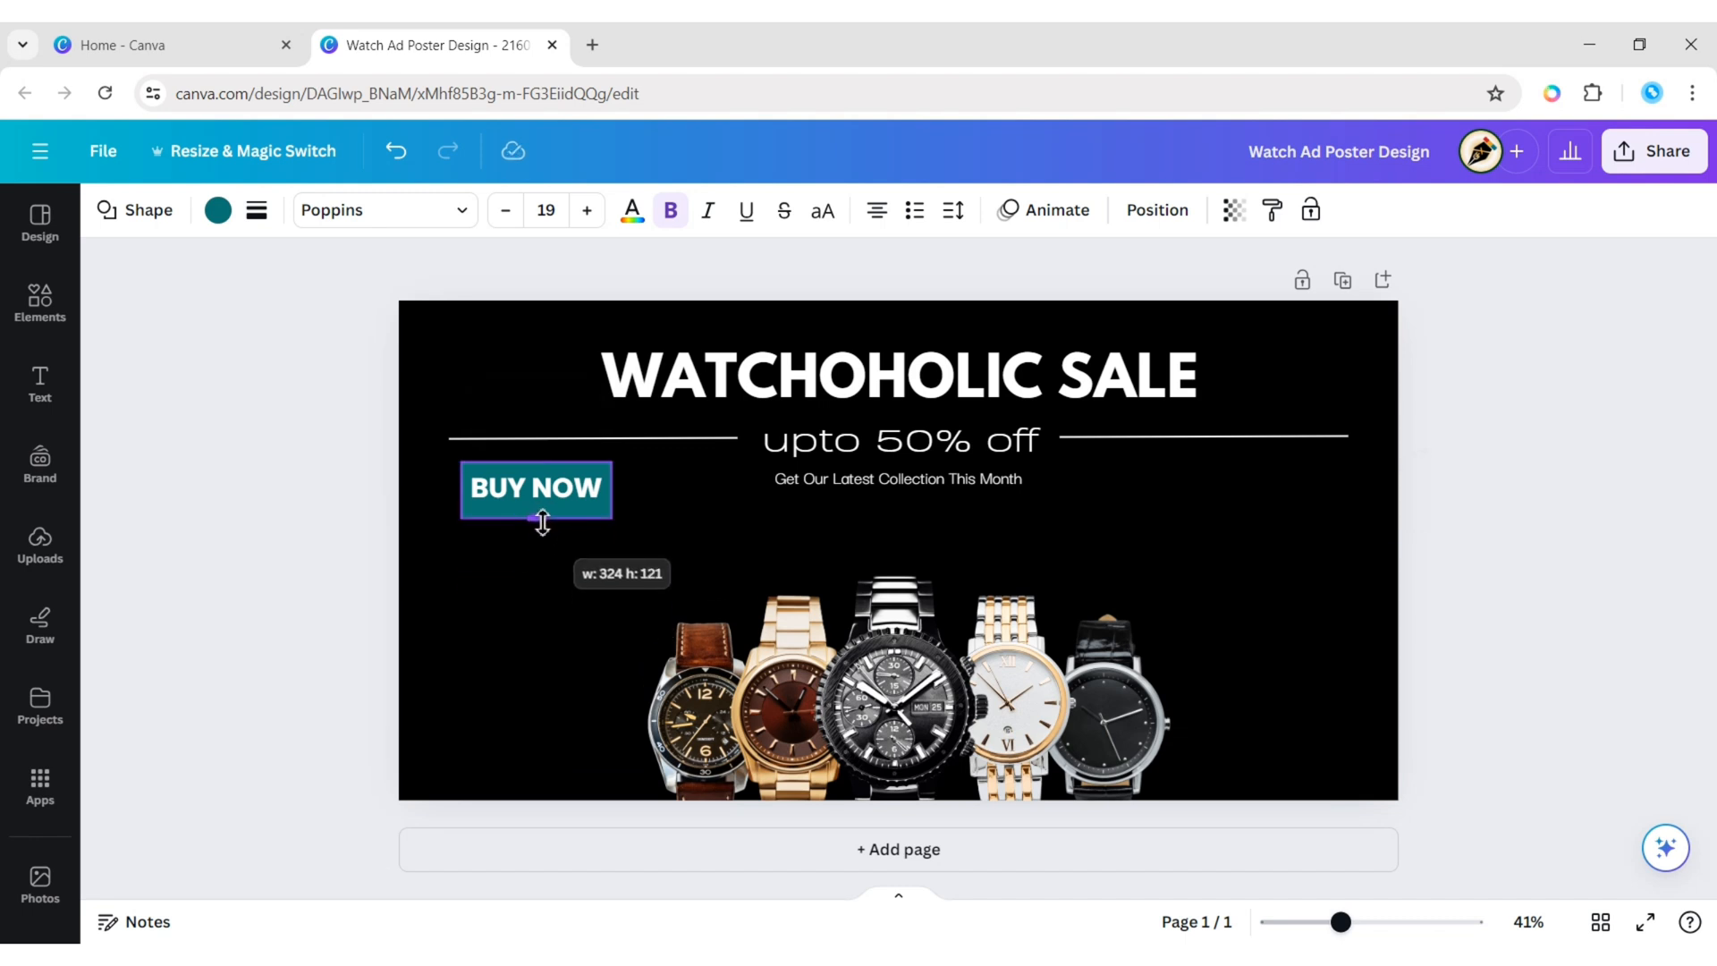
pyautogui.click(536, 488)
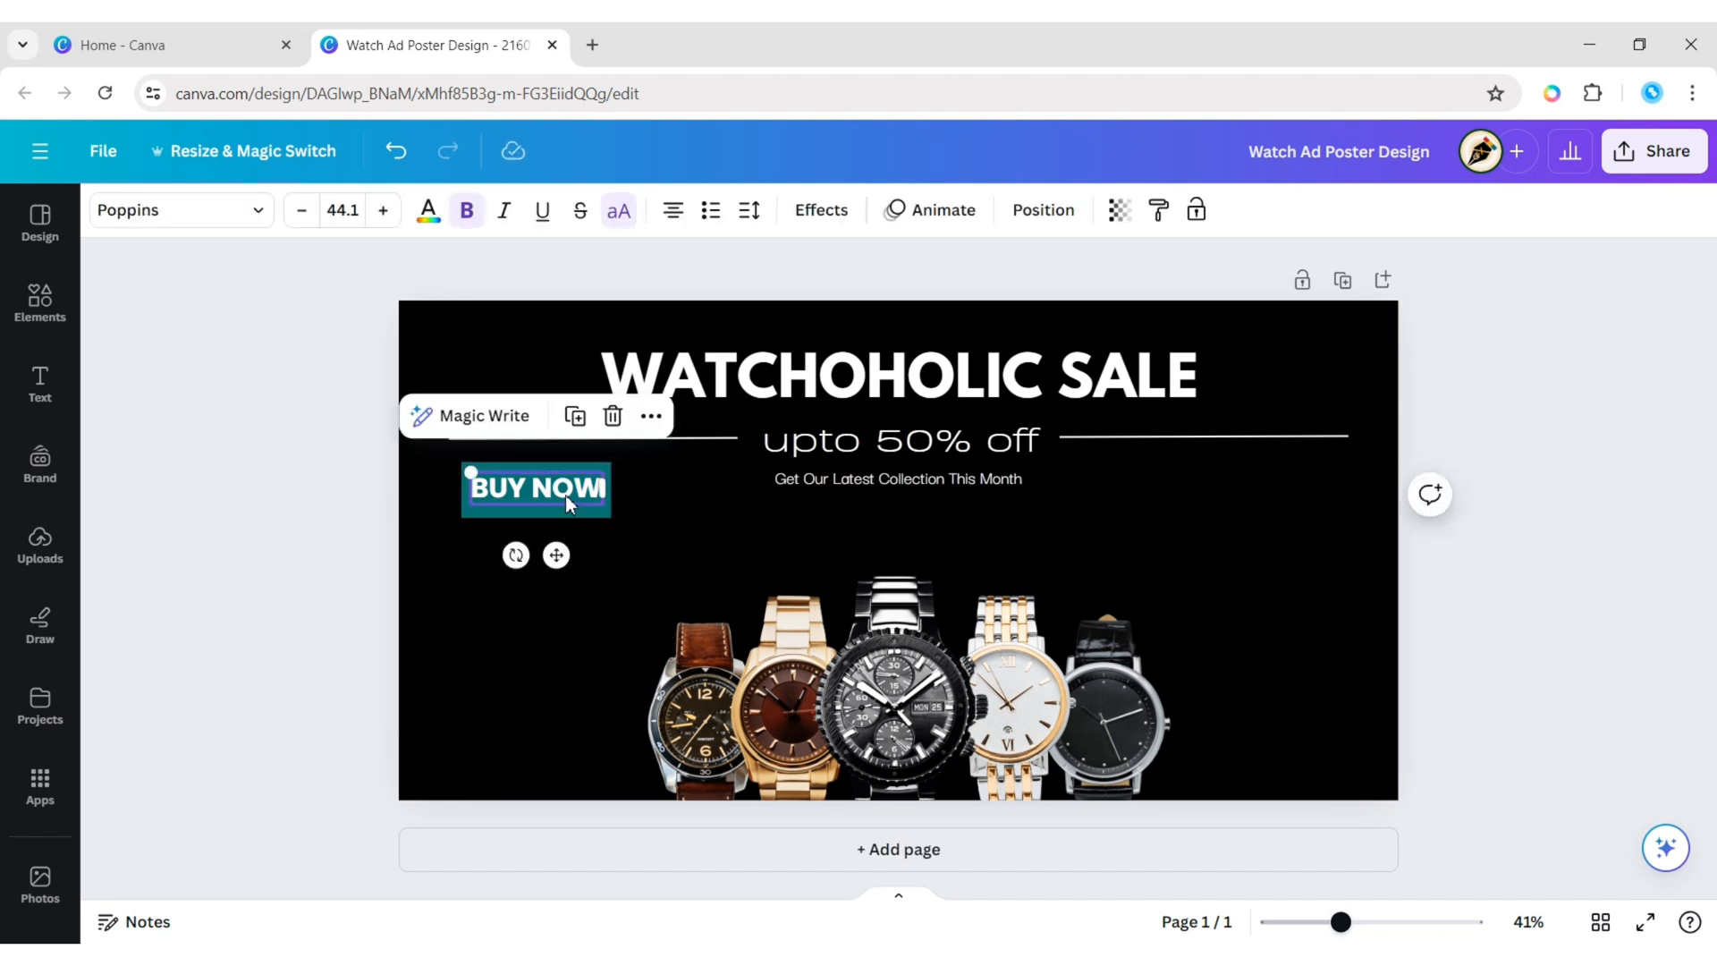
pyautogui.moveTo(1453, 576)
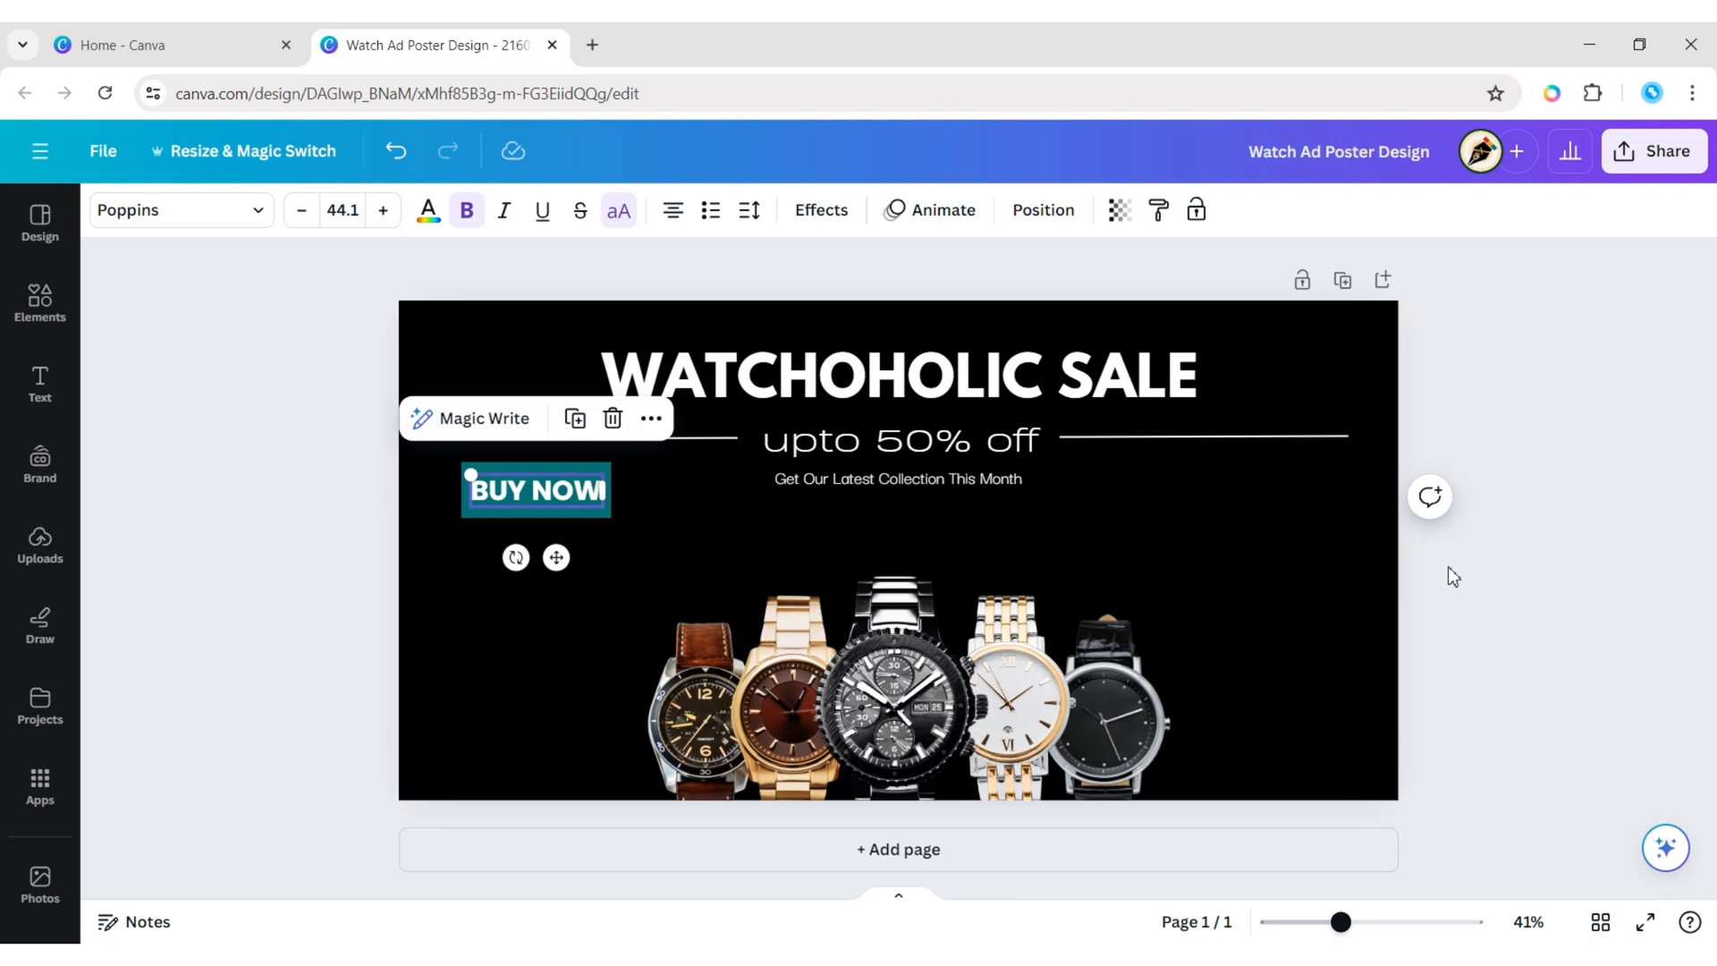
# Give the BUY NOW box a white outline with no fill and fit it to its text.
pyautogui.click(257, 209)
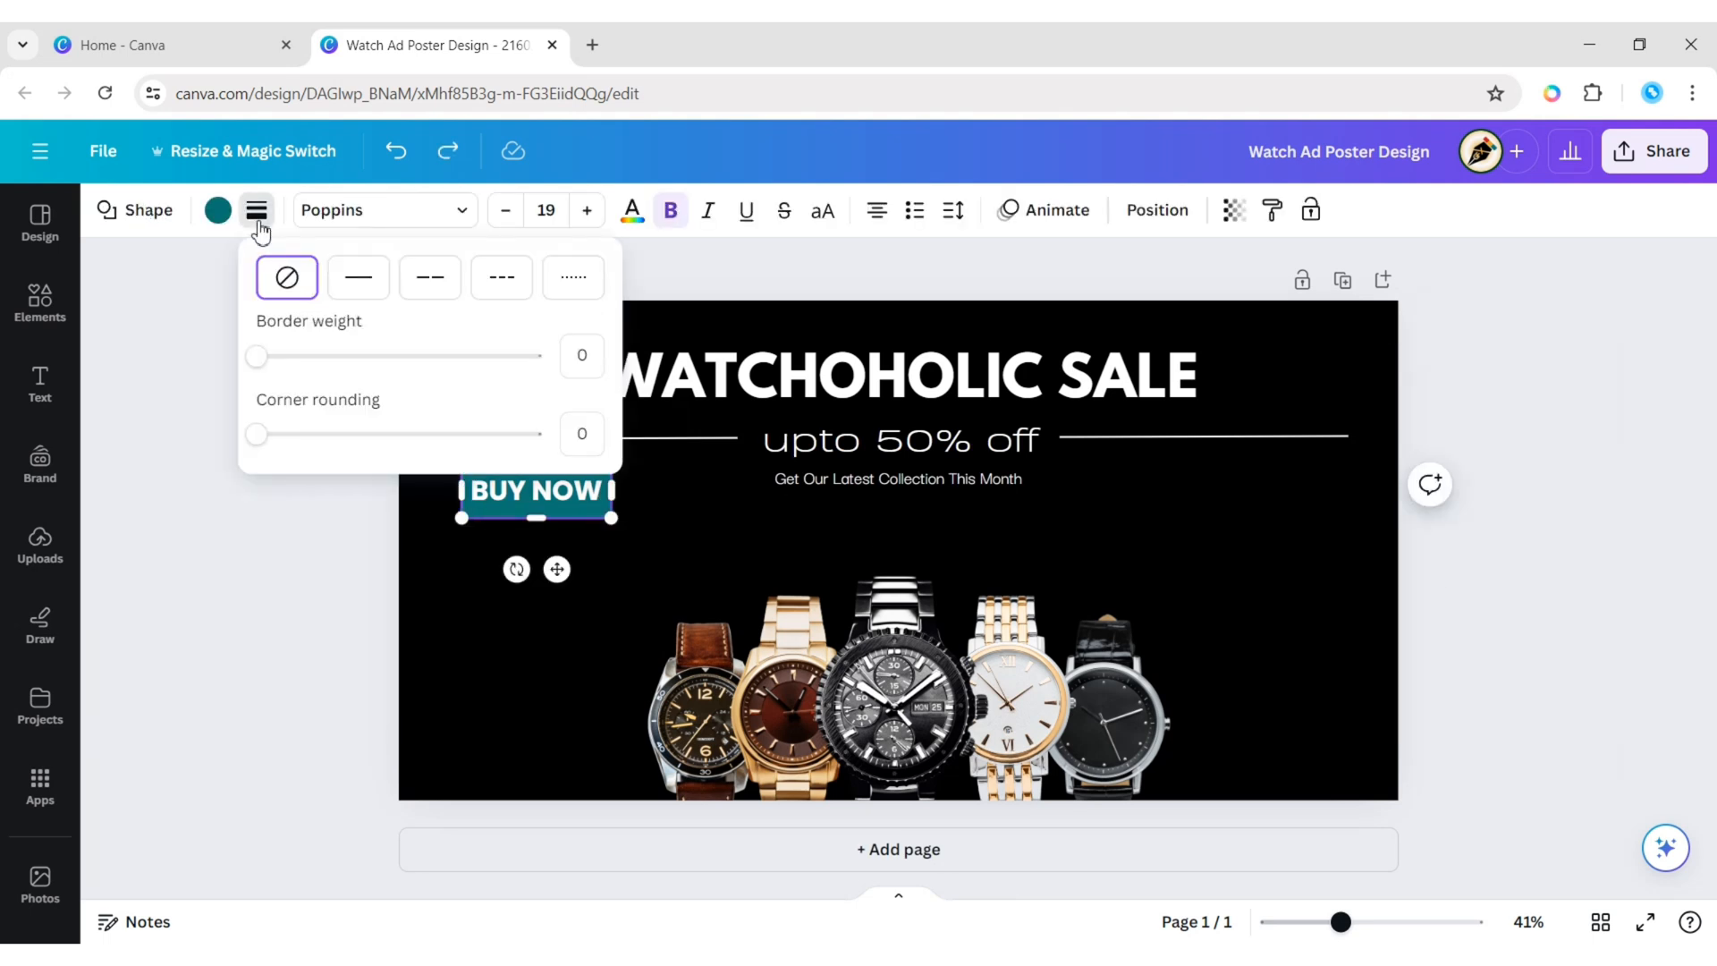
pyautogui.click(582, 355)
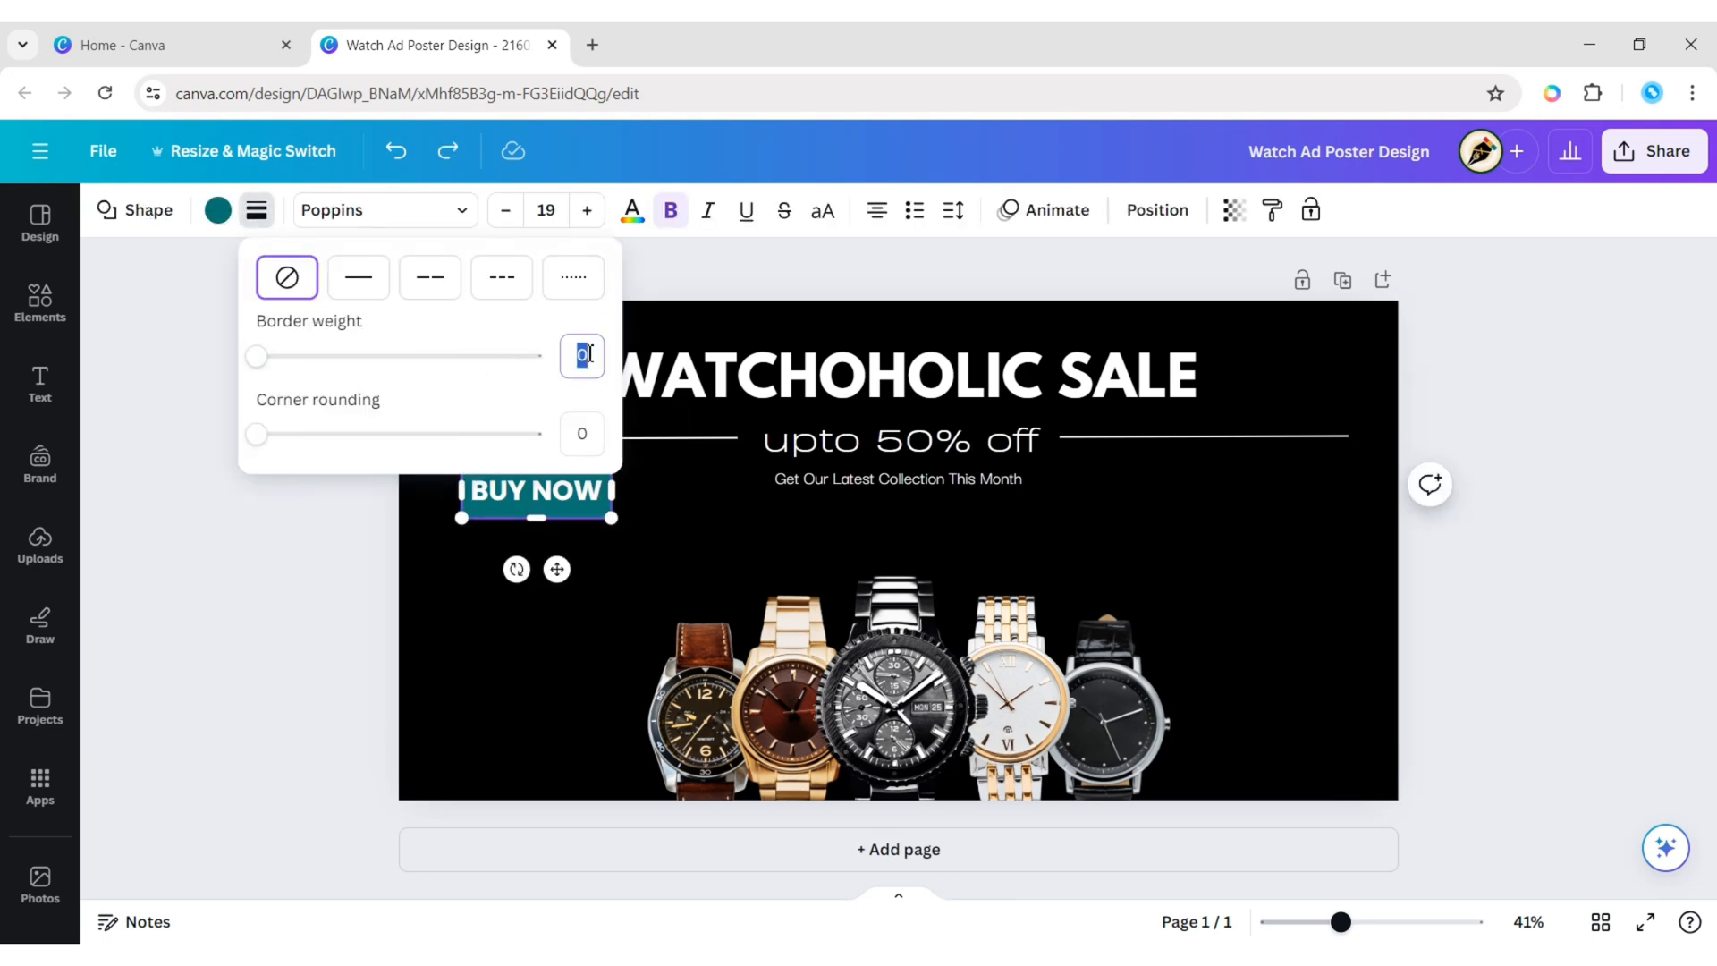
pyautogui.click(356, 276)
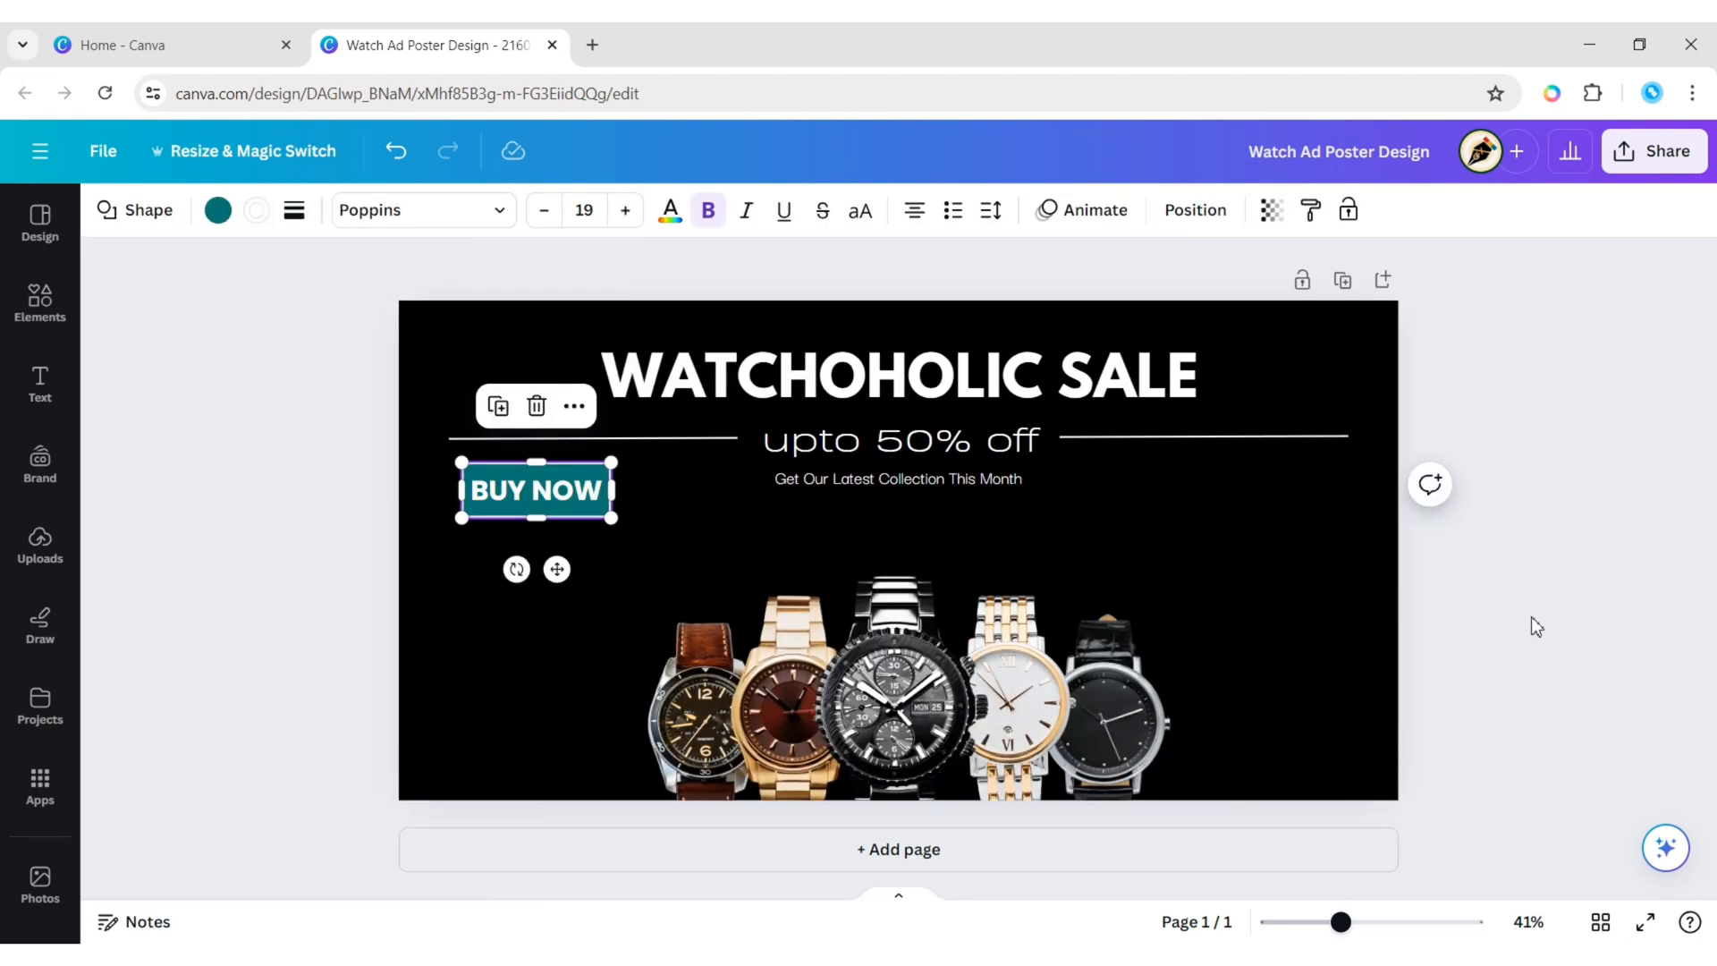
pyautogui.click(216, 210)
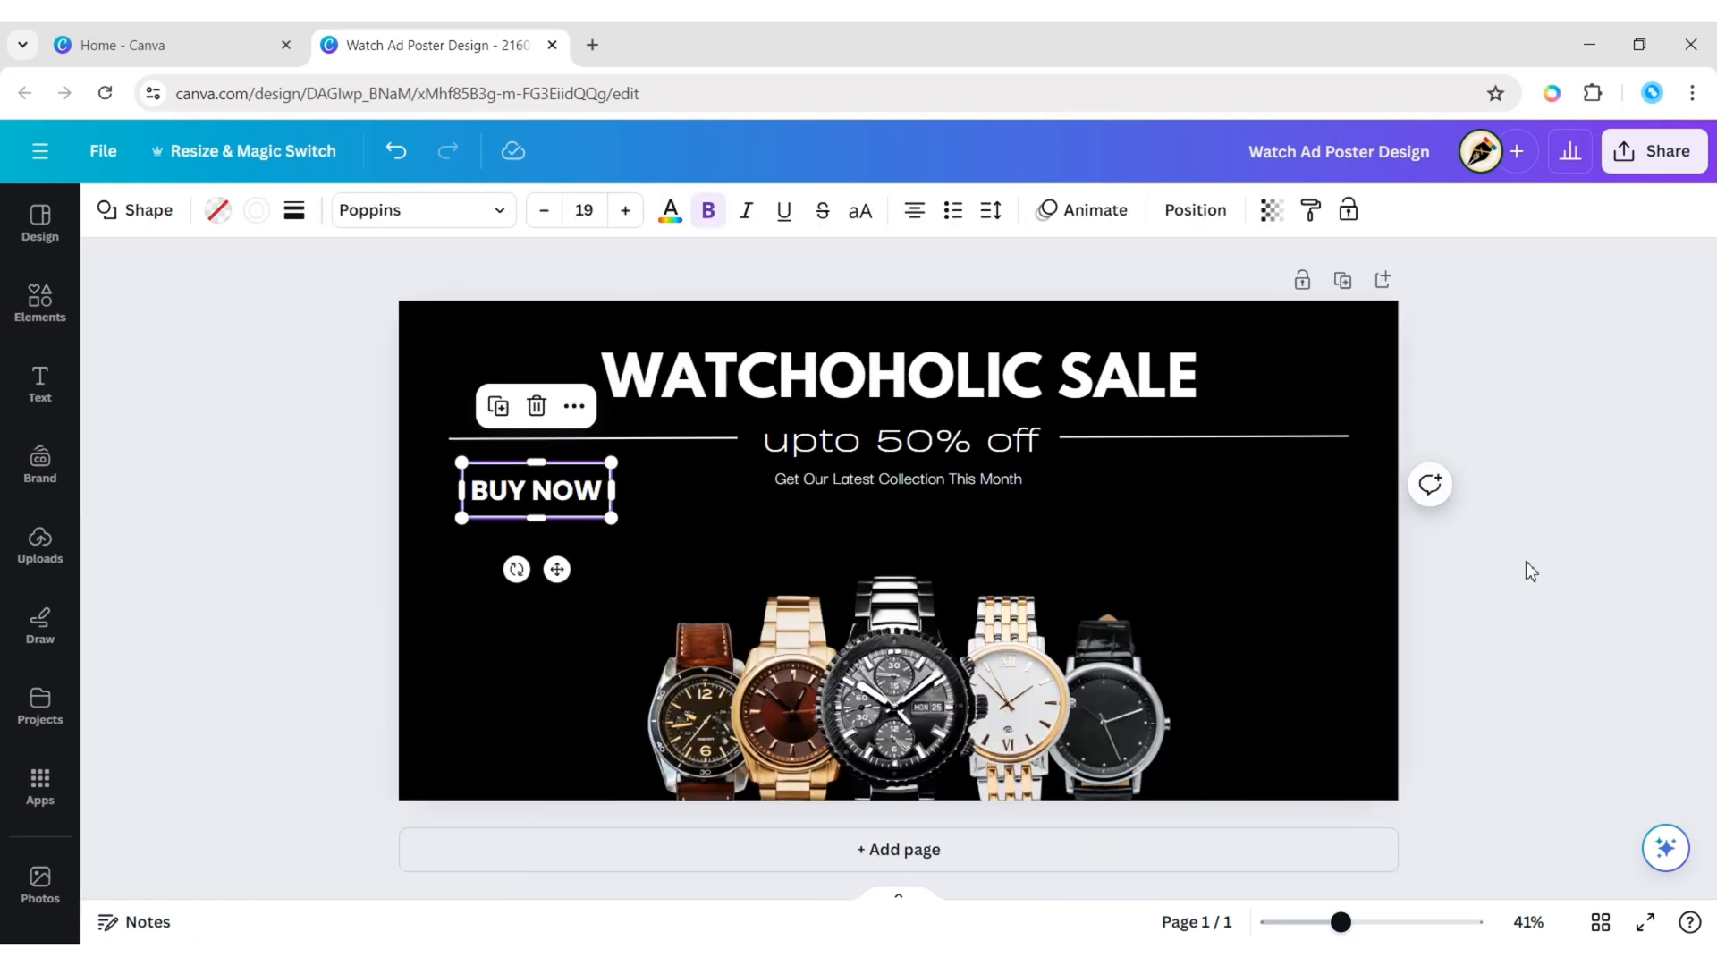
pyautogui.moveTo(535, 516)
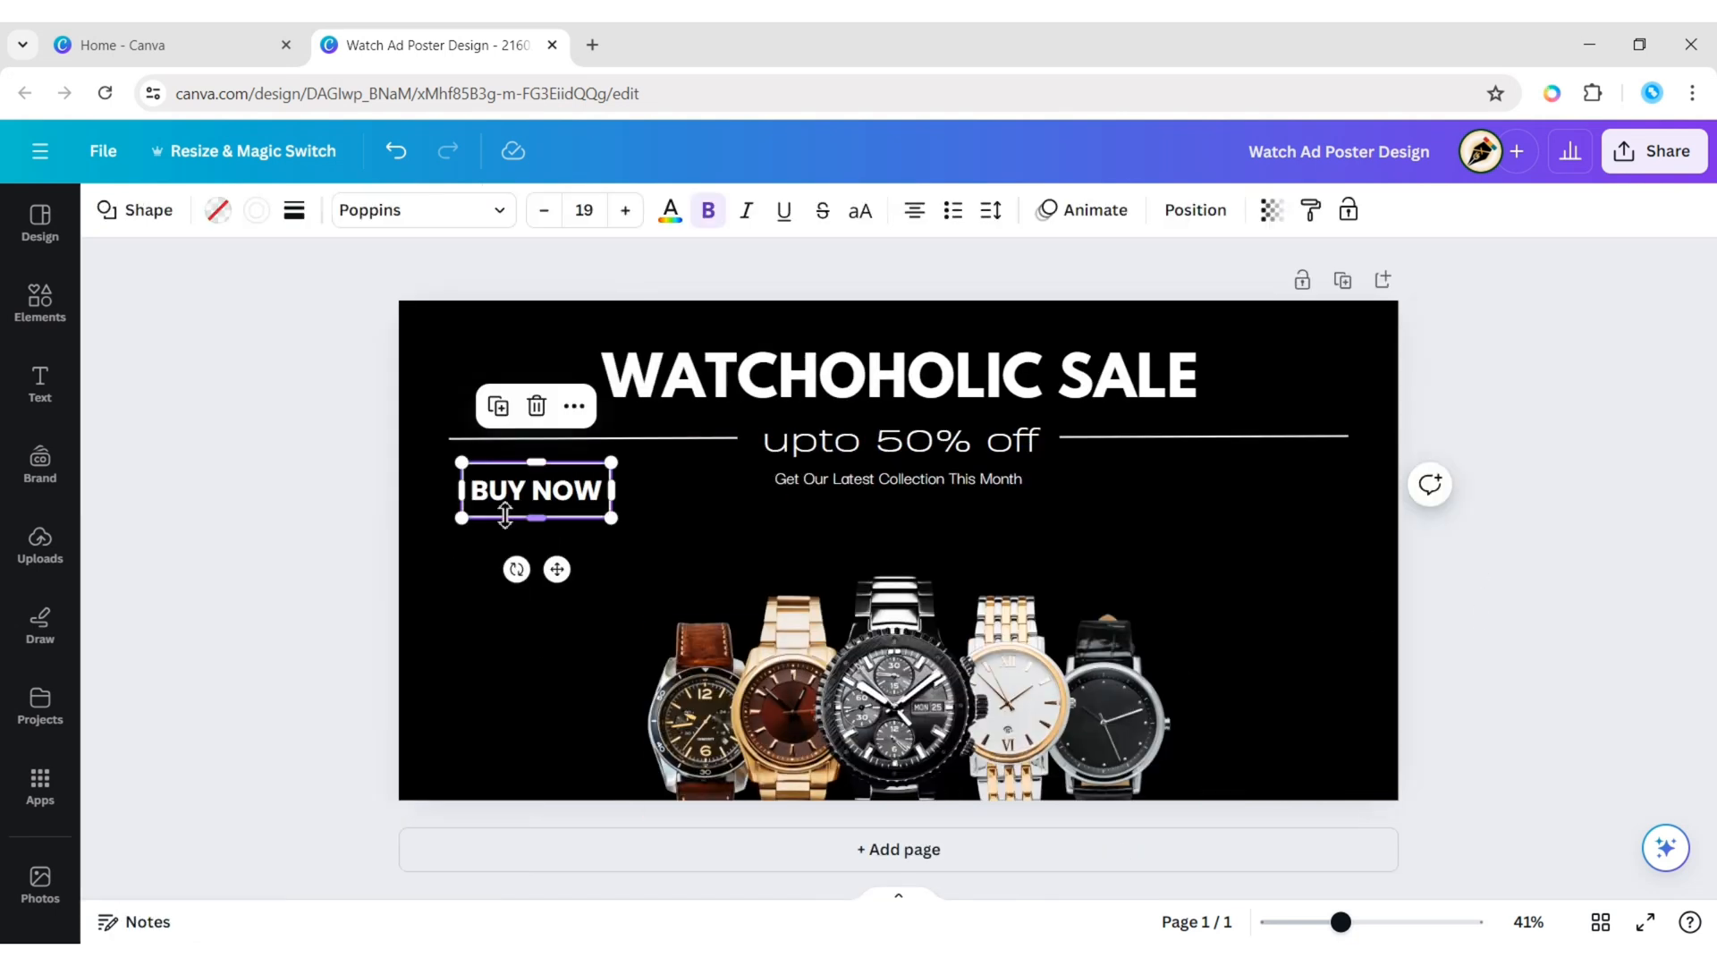
pyautogui.click(292, 209)
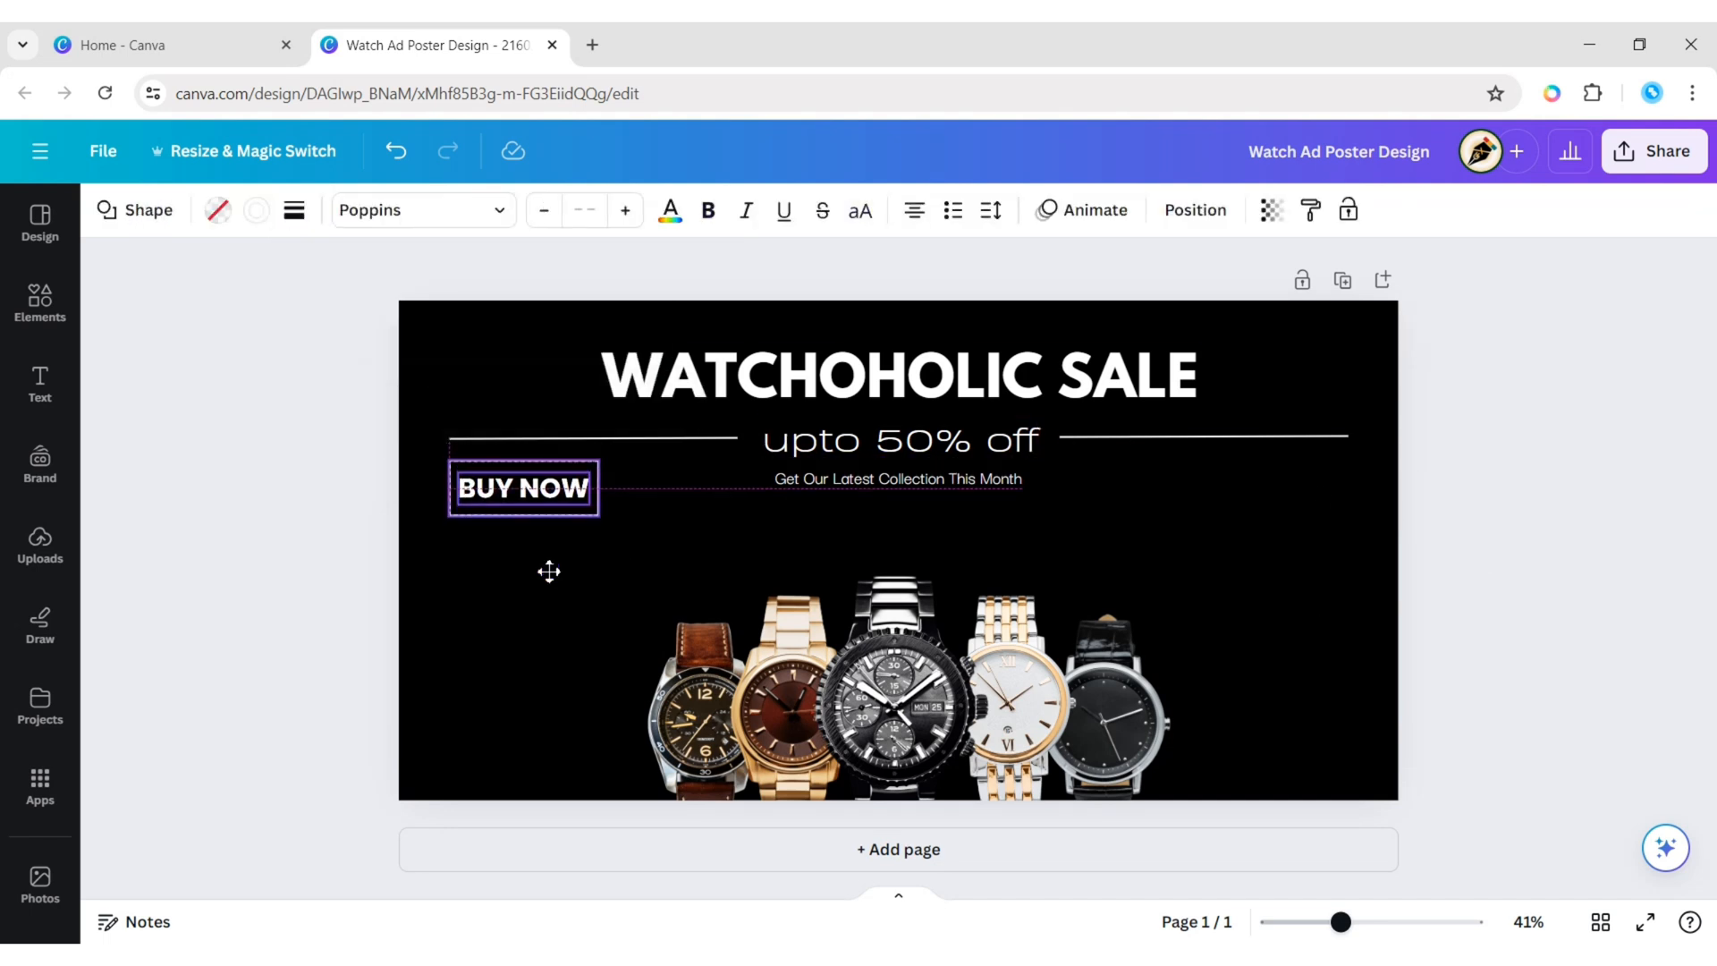
pyautogui.click(898, 479)
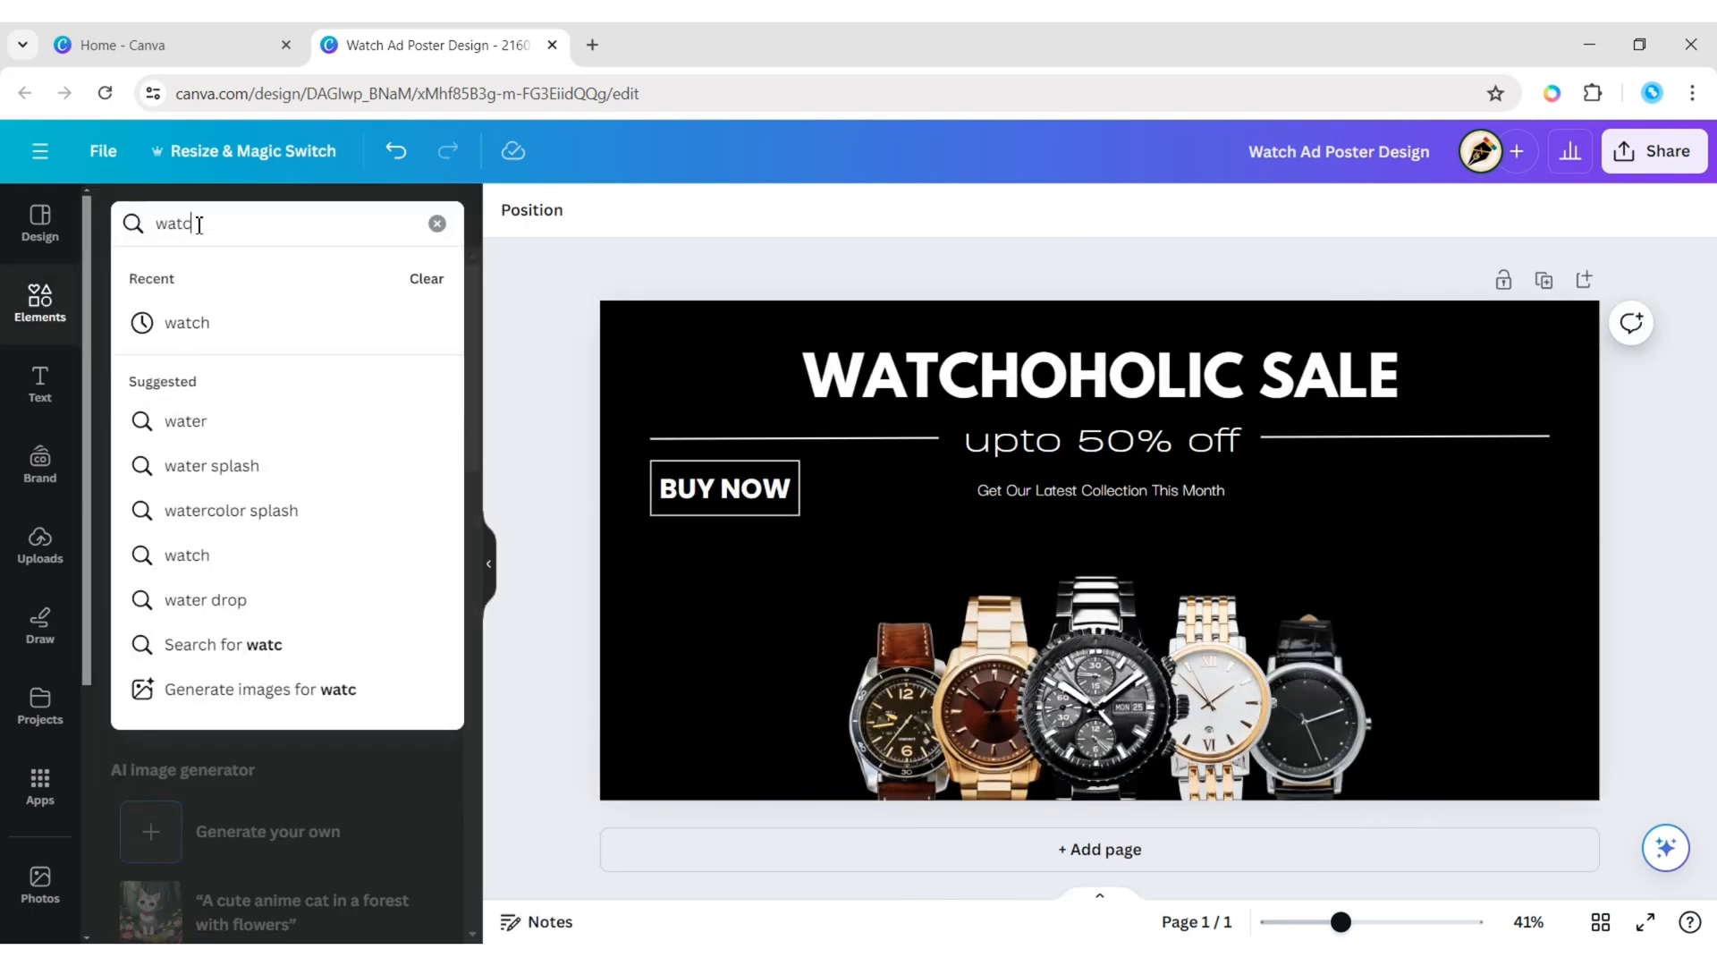
# Add a watch graphic from an Elements 'watch' search and colour it white.
pyautogui.write('watch')
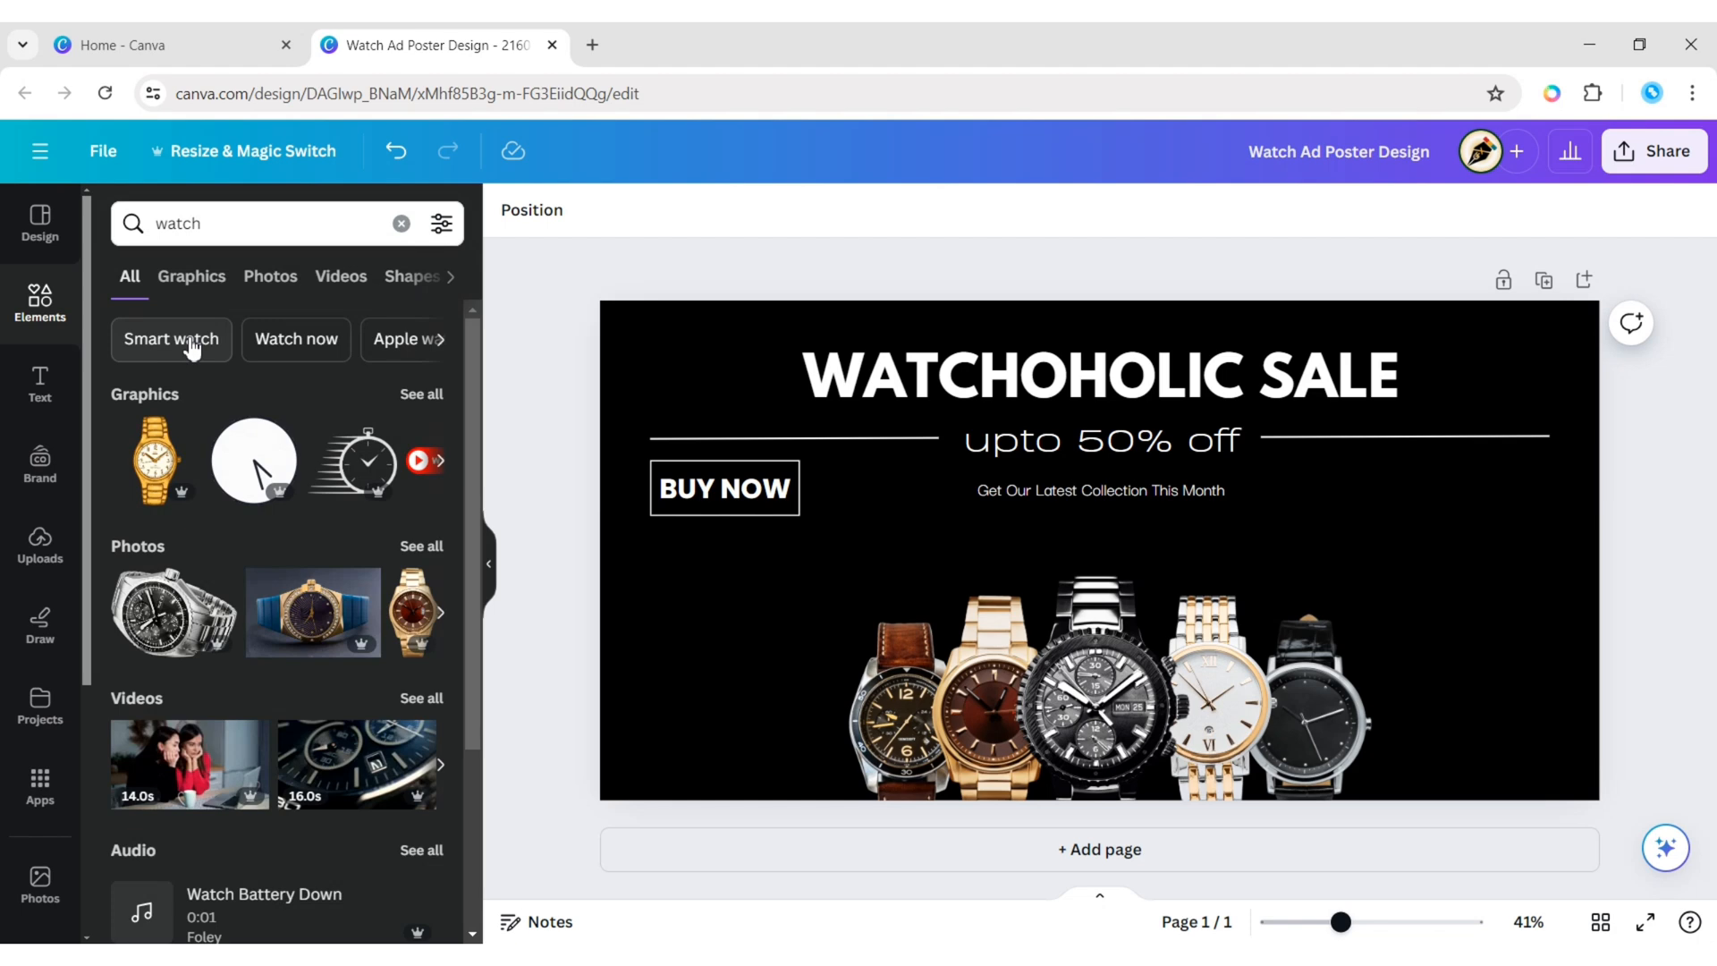
pyautogui.click(191, 277)
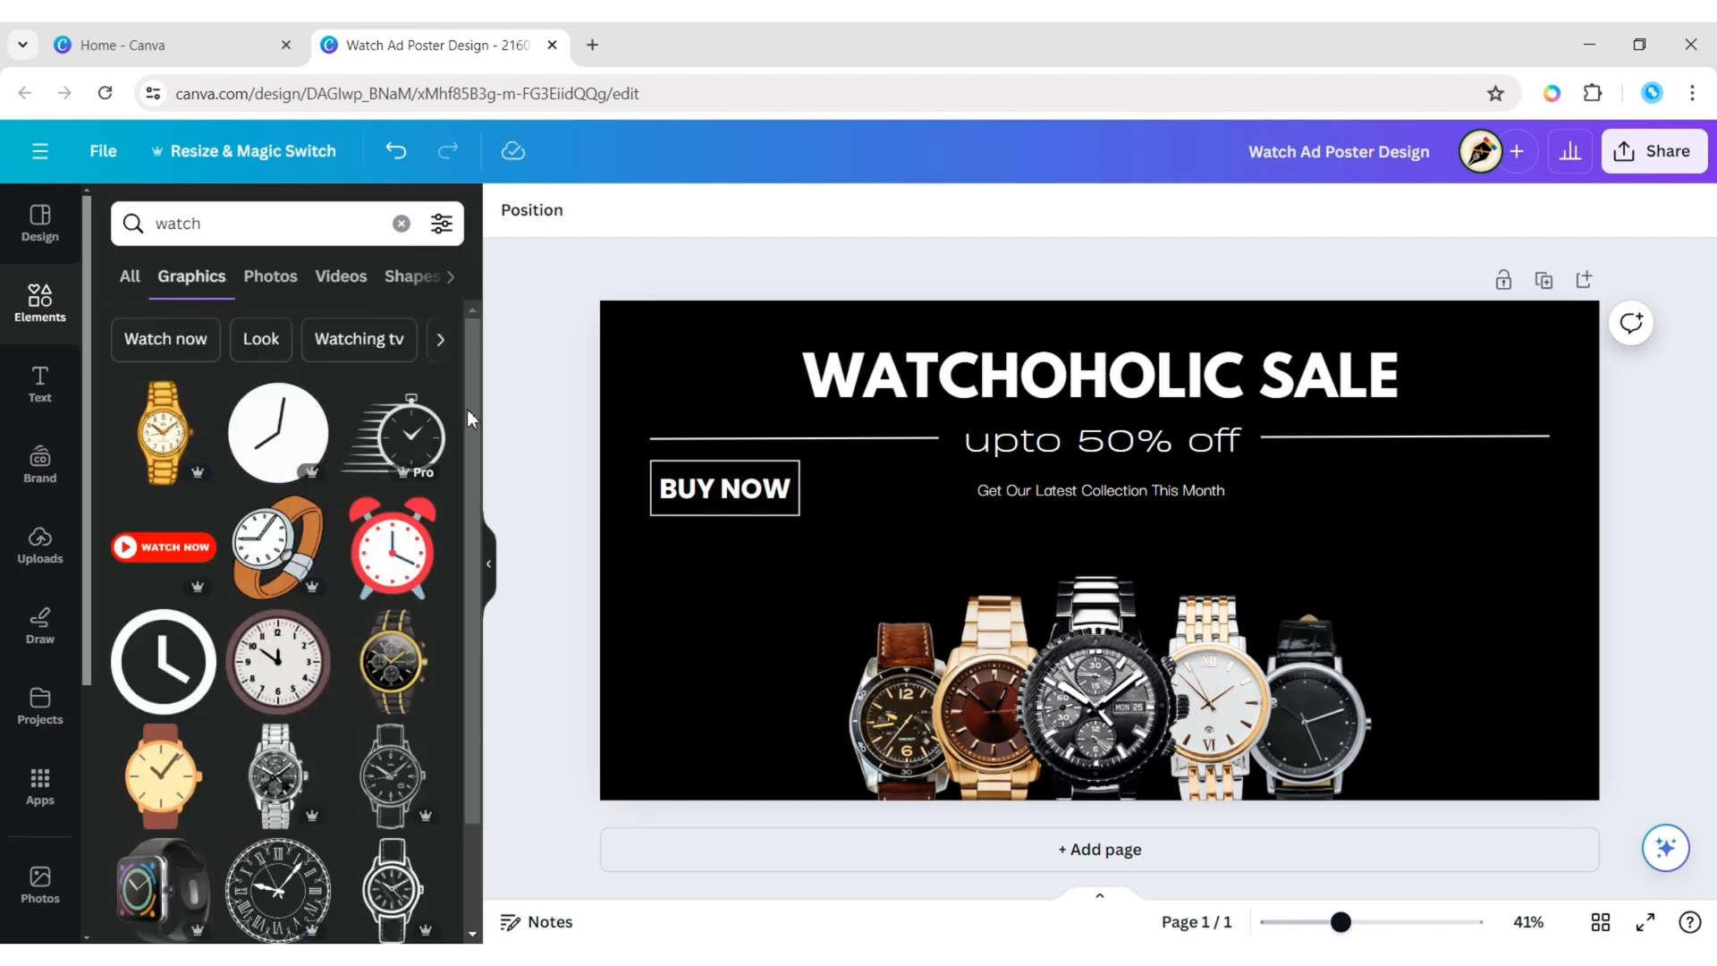
pyautogui.scroll(-3)
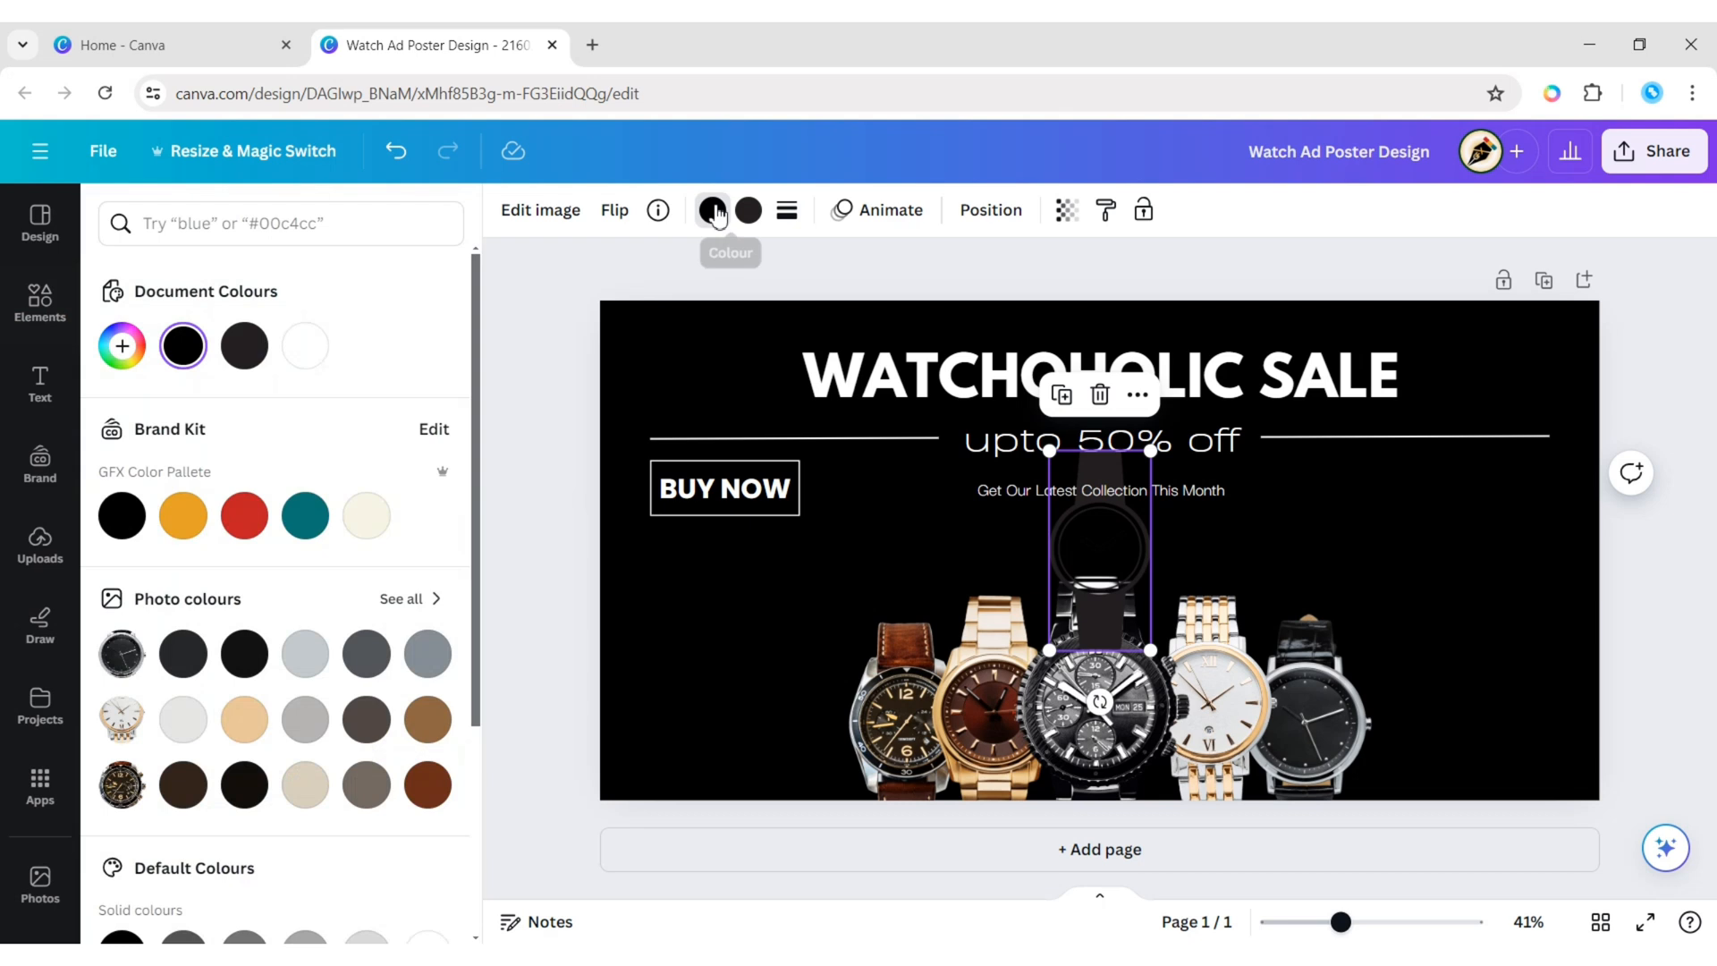
pyautogui.click(304, 345)
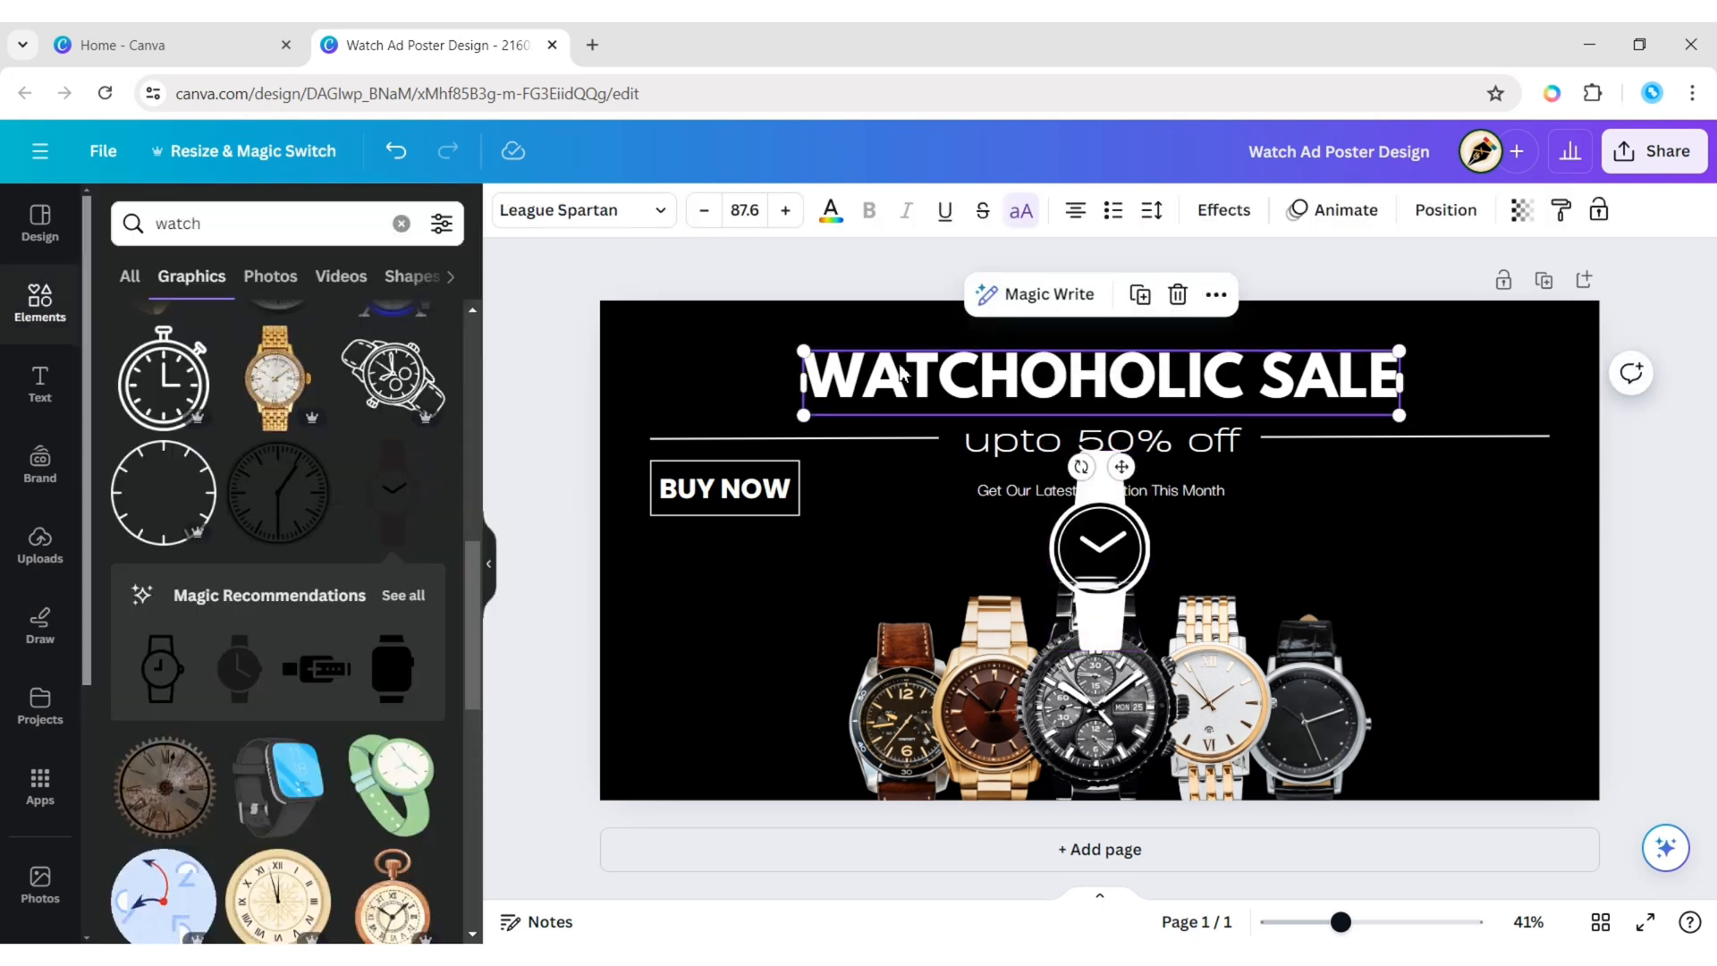
# Widen the headline letter spacing and shrink the watch into the first C's place.
pyautogui.click(1150, 210)
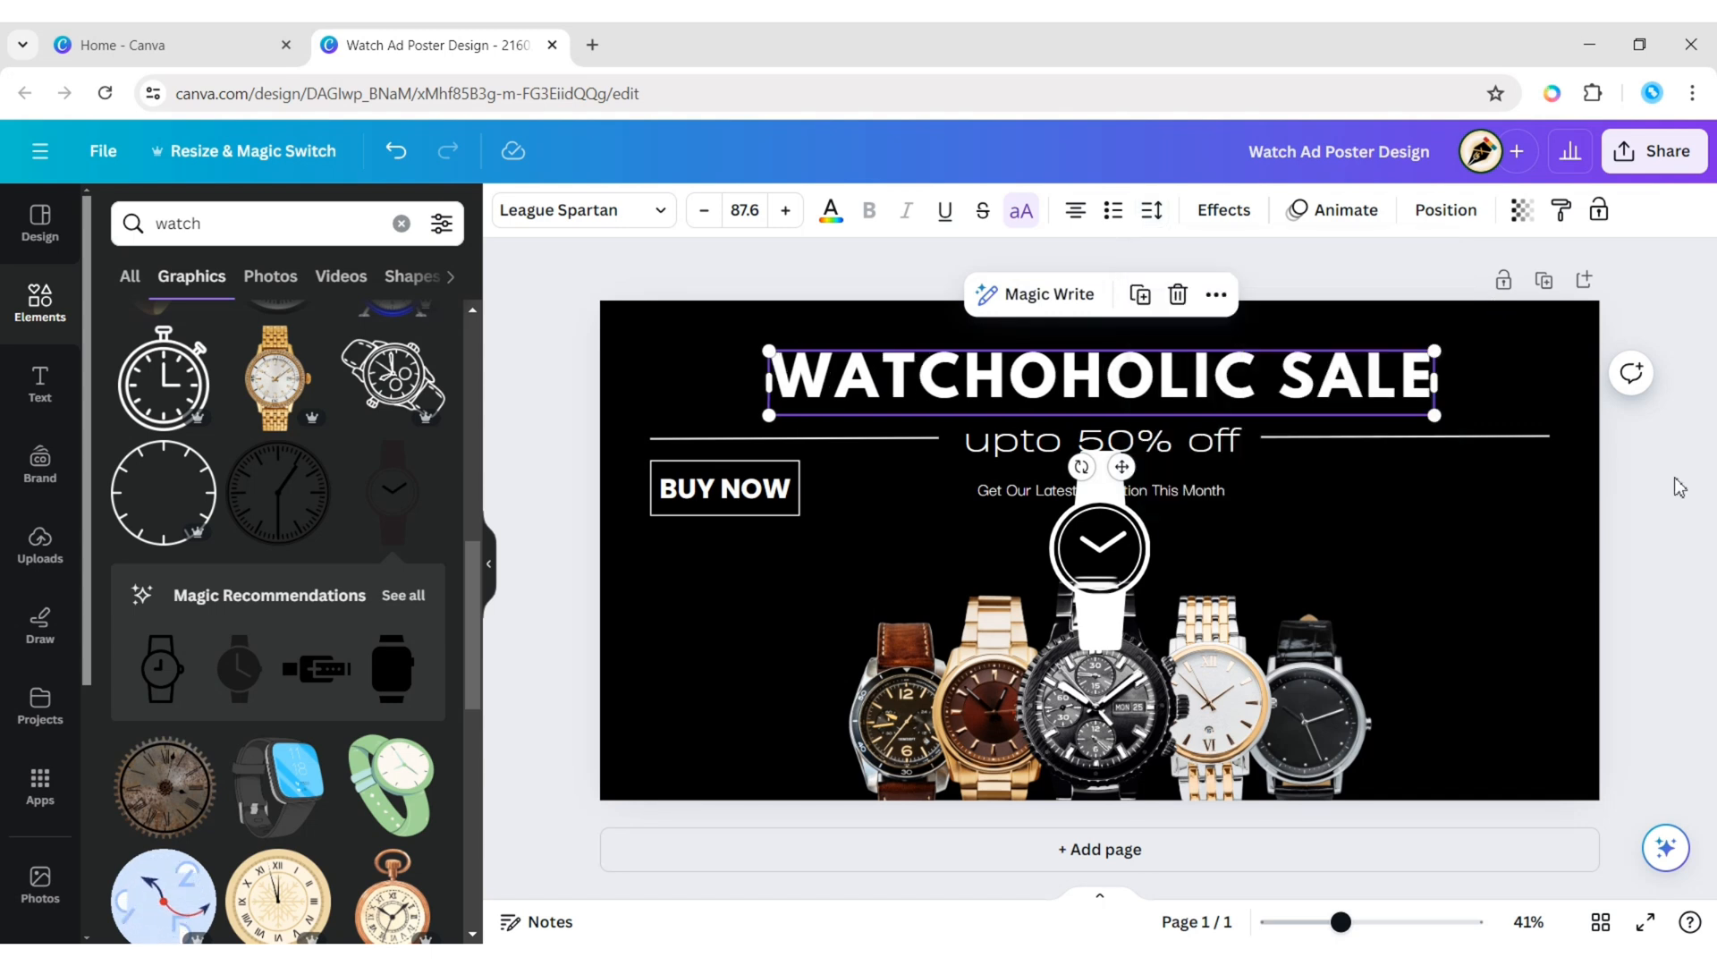
pyautogui.moveTo(1098, 547); pyautogui.dragTo(903, 411)
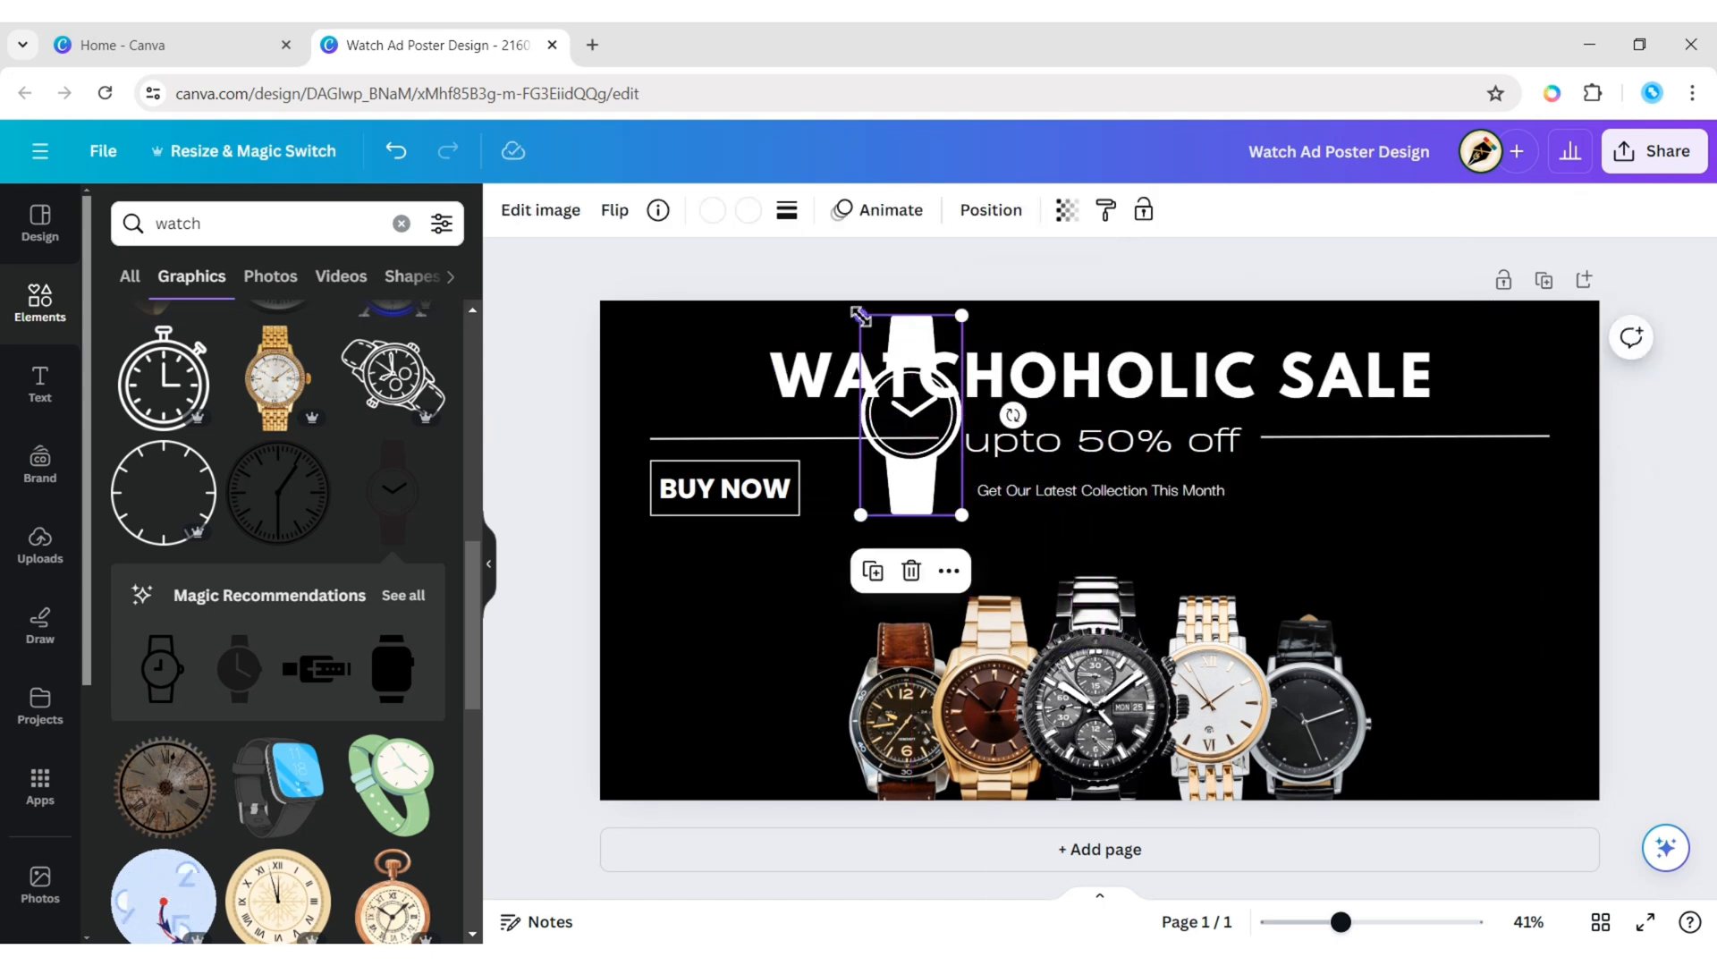
pyautogui.moveTo(908, 415); pyautogui.dragTo(944, 378)
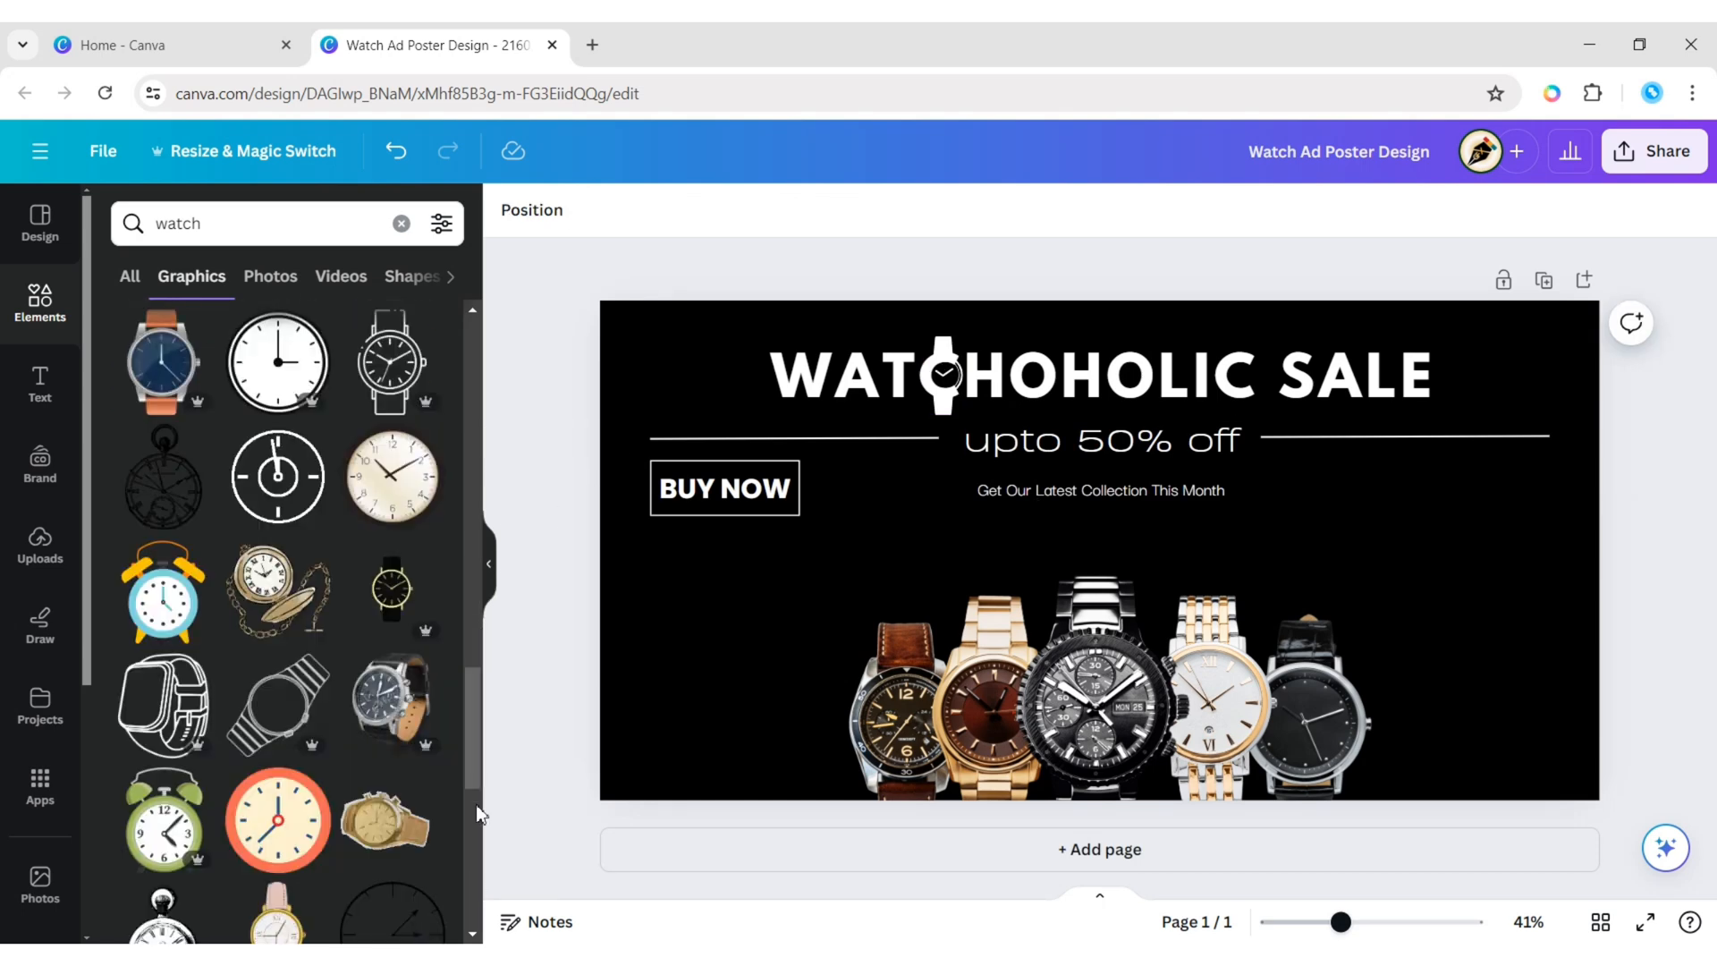
# Shrink the white clock graphic to icon size and place it right of the subtitle.
pyautogui.scroll(-3)
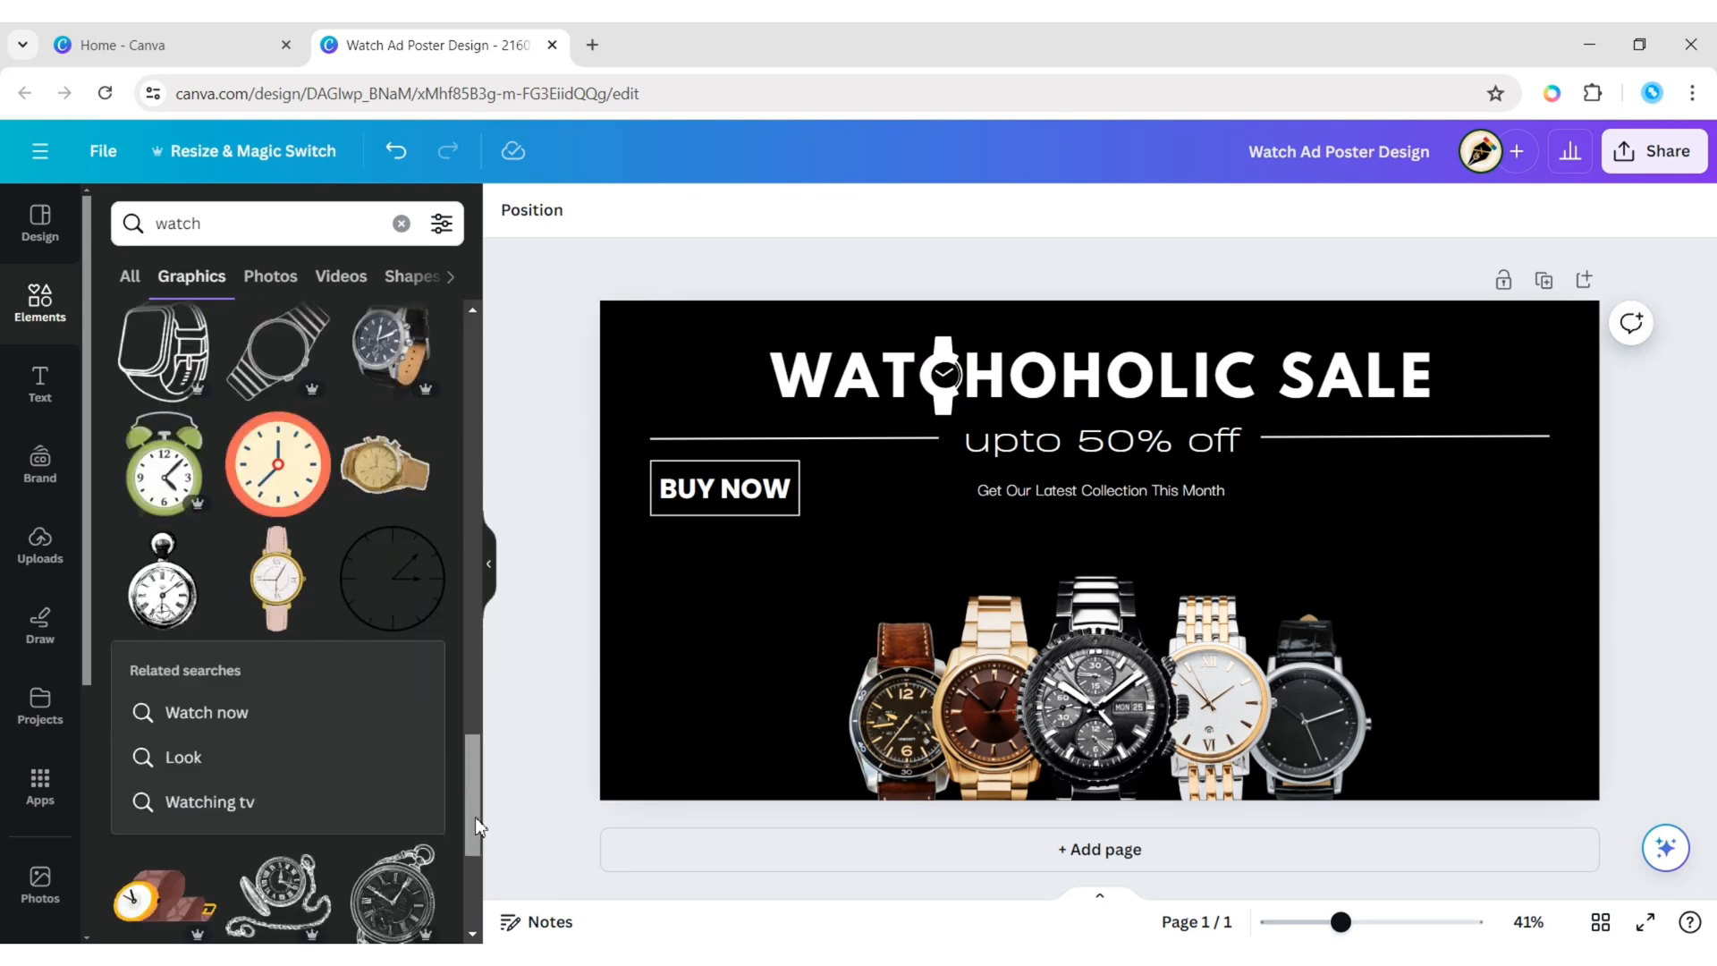
pyautogui.scroll(-3)
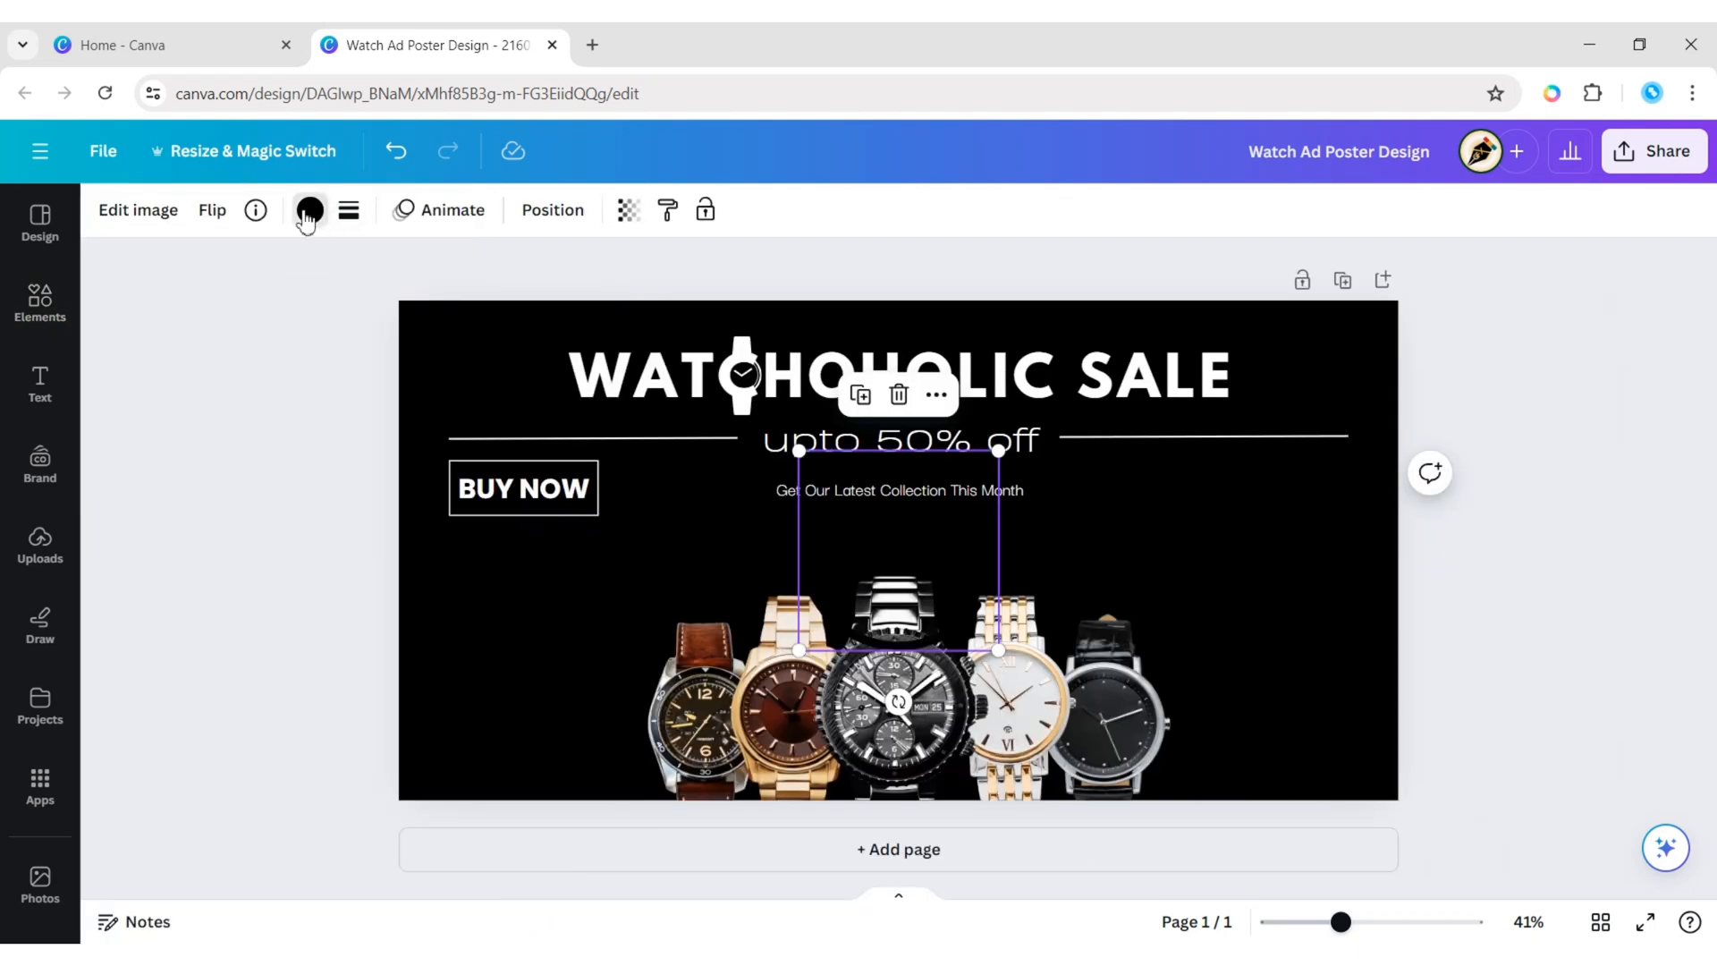
pyautogui.moveTo(800, 449); pyautogui.dragTo(854, 507)
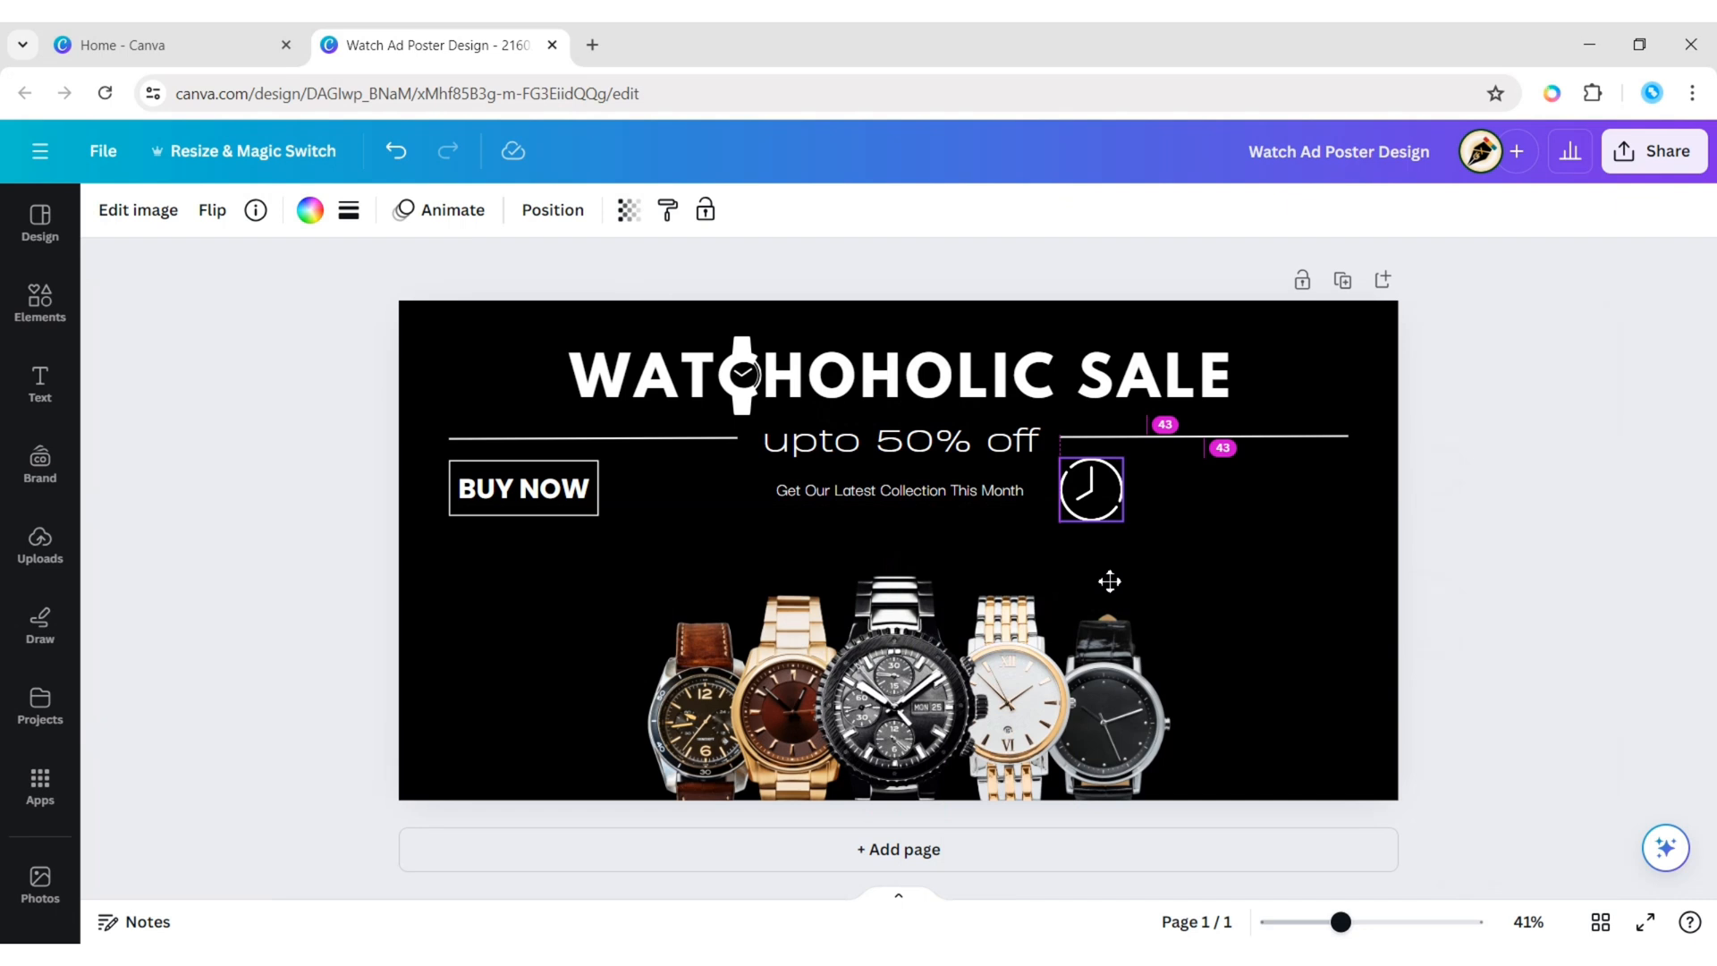
pyautogui.moveTo(1063, 457); pyautogui.dragTo(1071, 474)
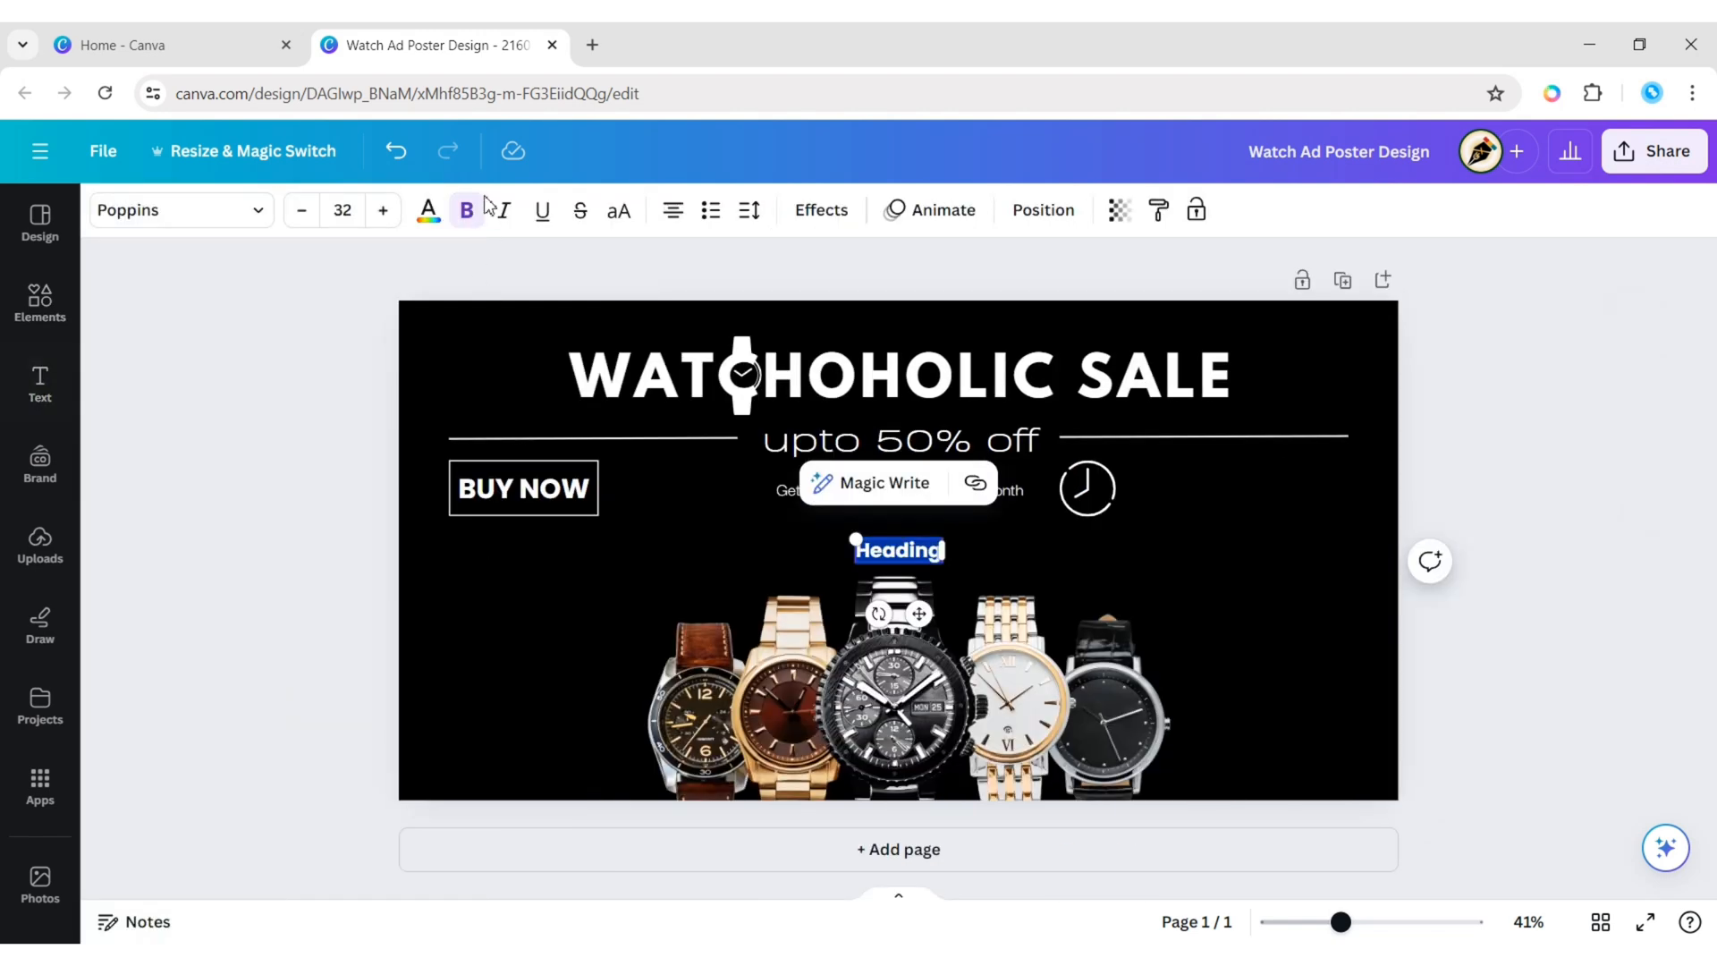
# Add unbolded text 'Watchit & Co.' in the Darker Grotesque font.
pyautogui.click(465, 210)
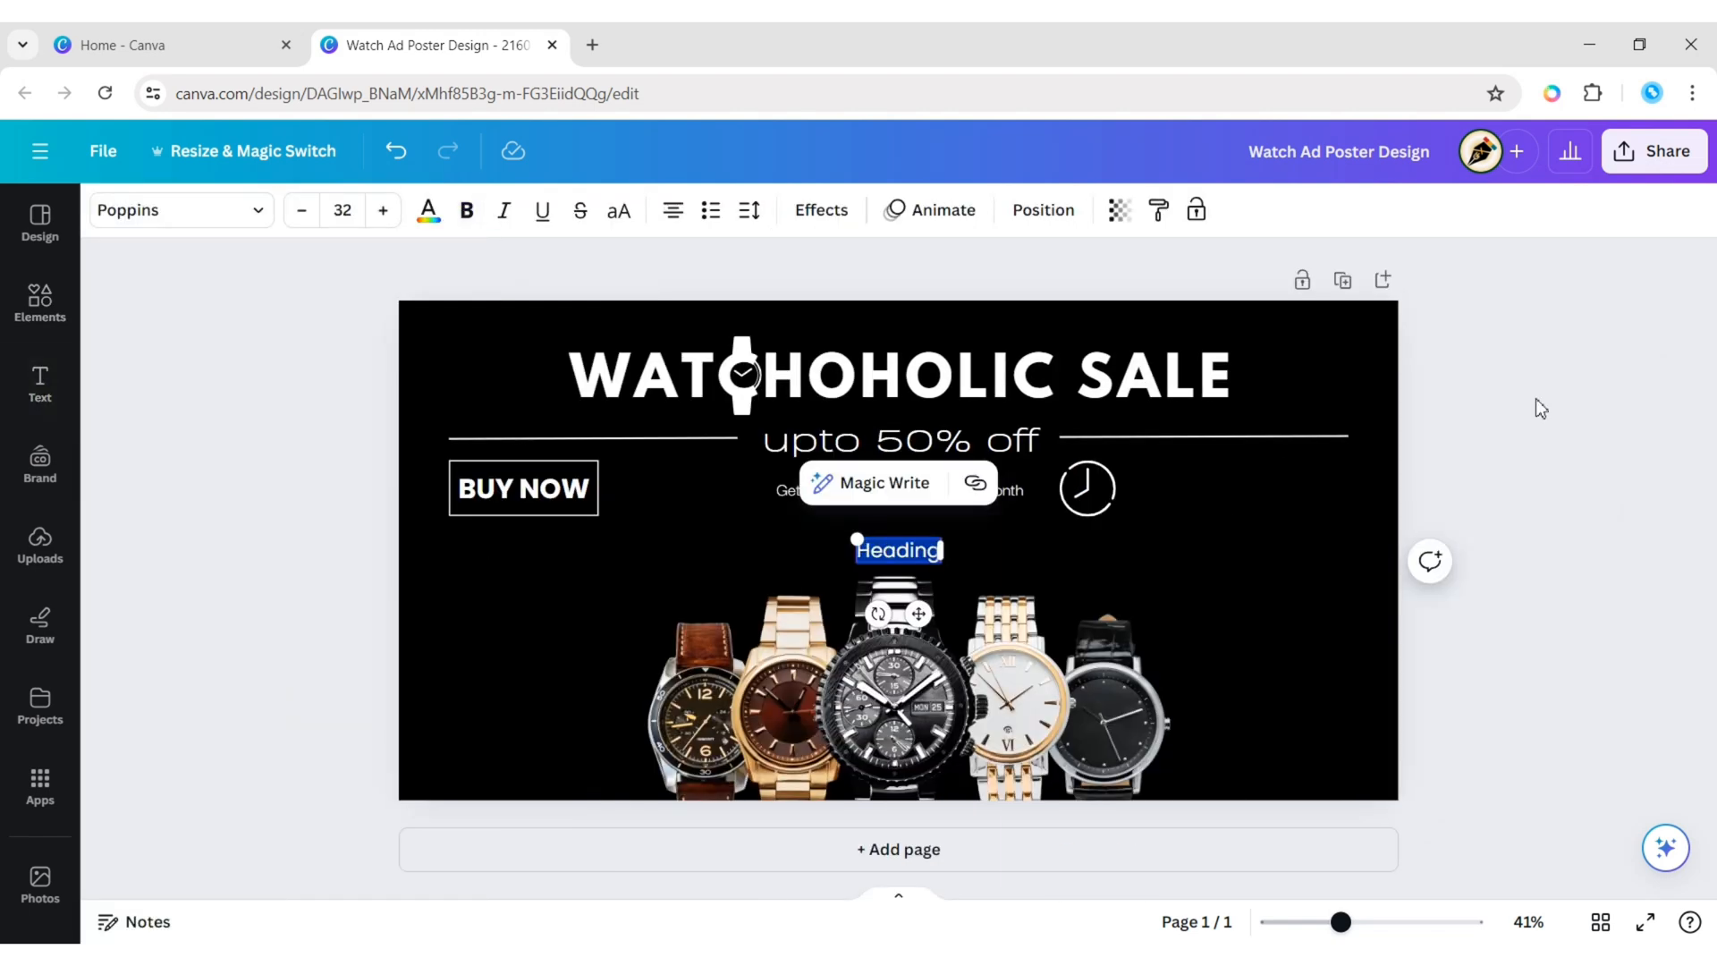
pyautogui.write('Watchit &')
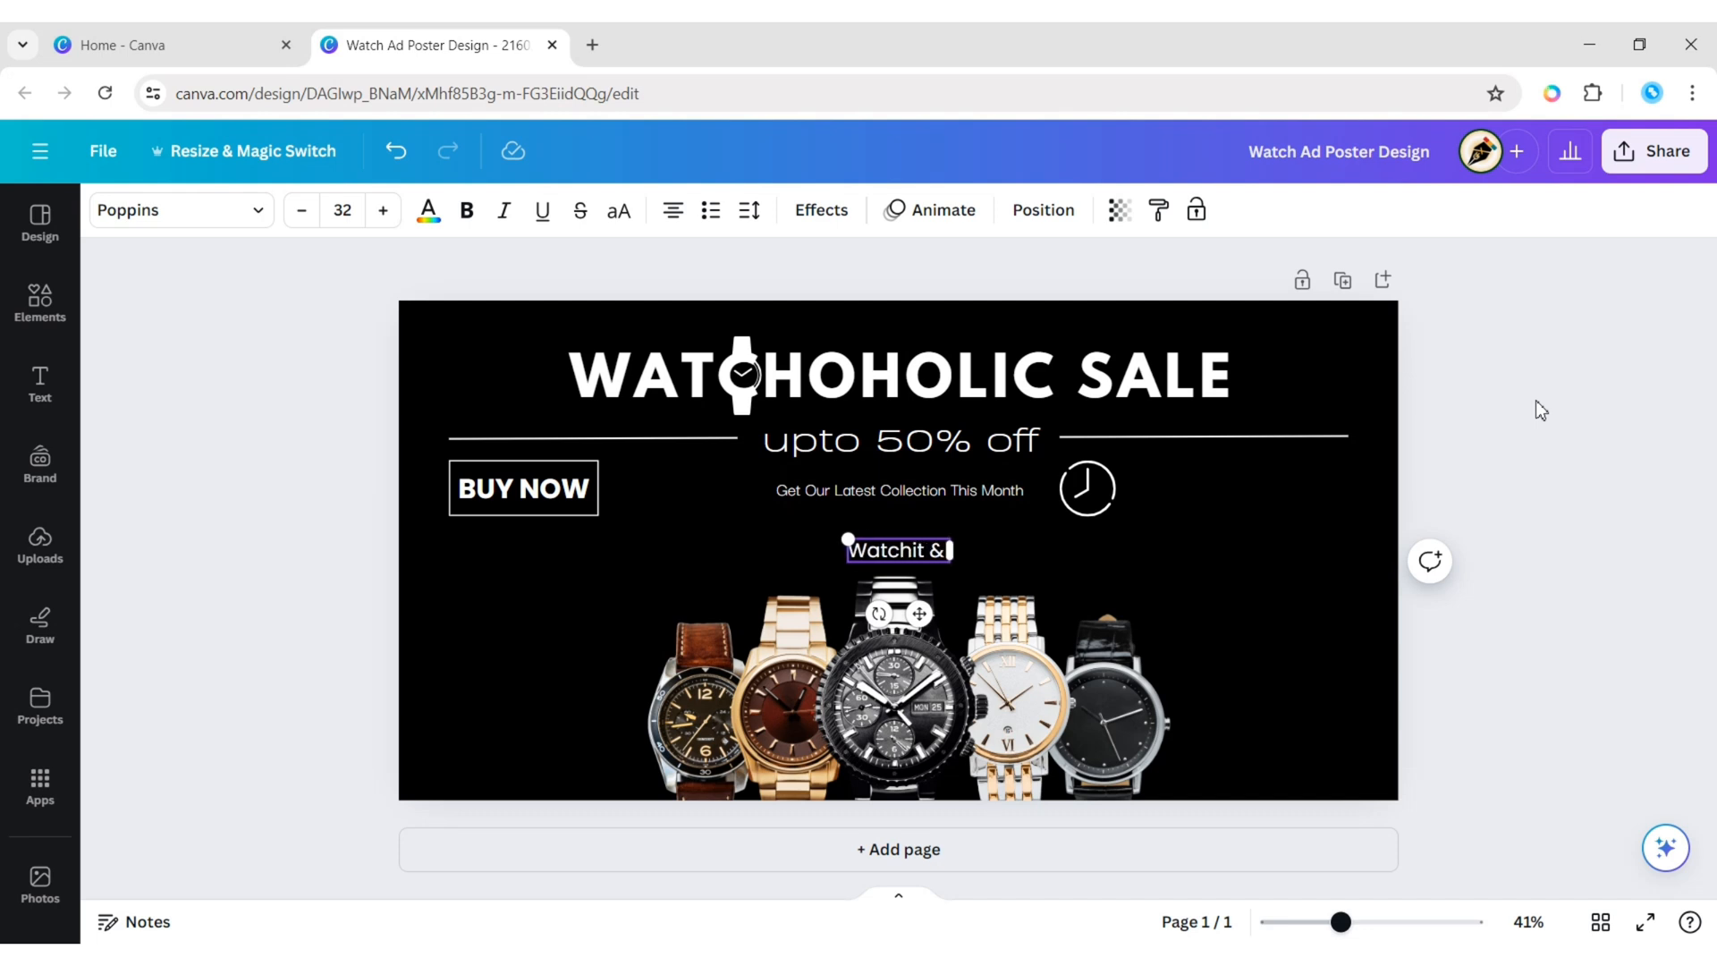
pyautogui.write('Co')
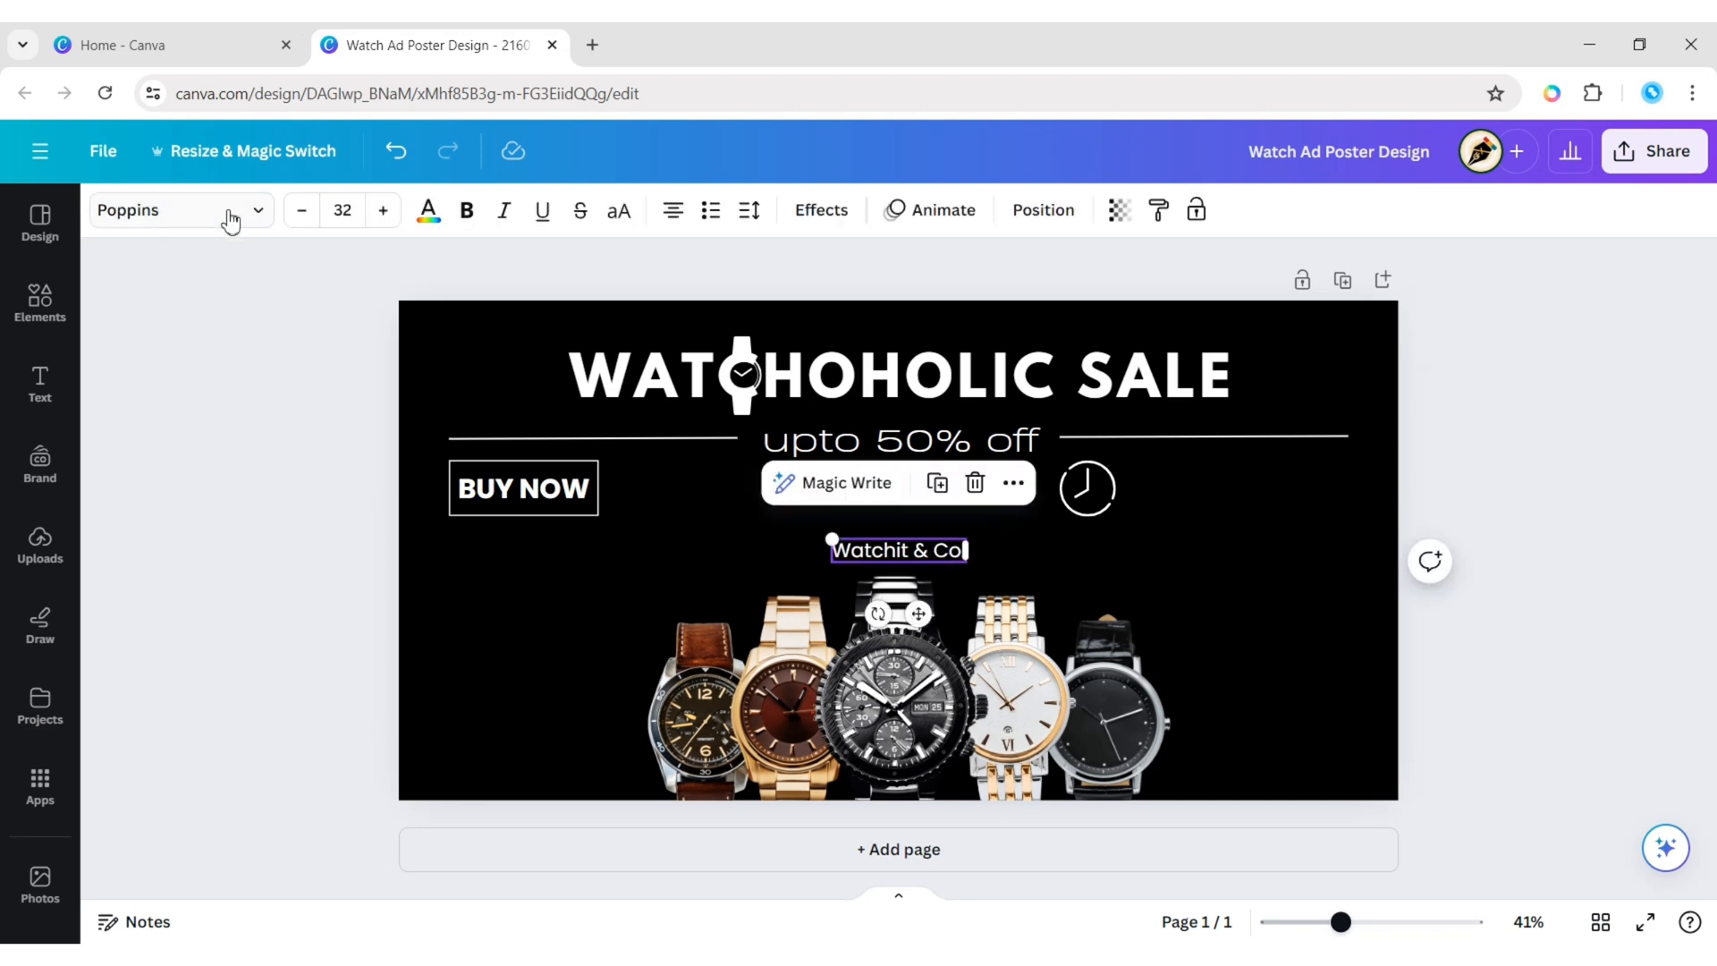
pyautogui.click(164, 210)
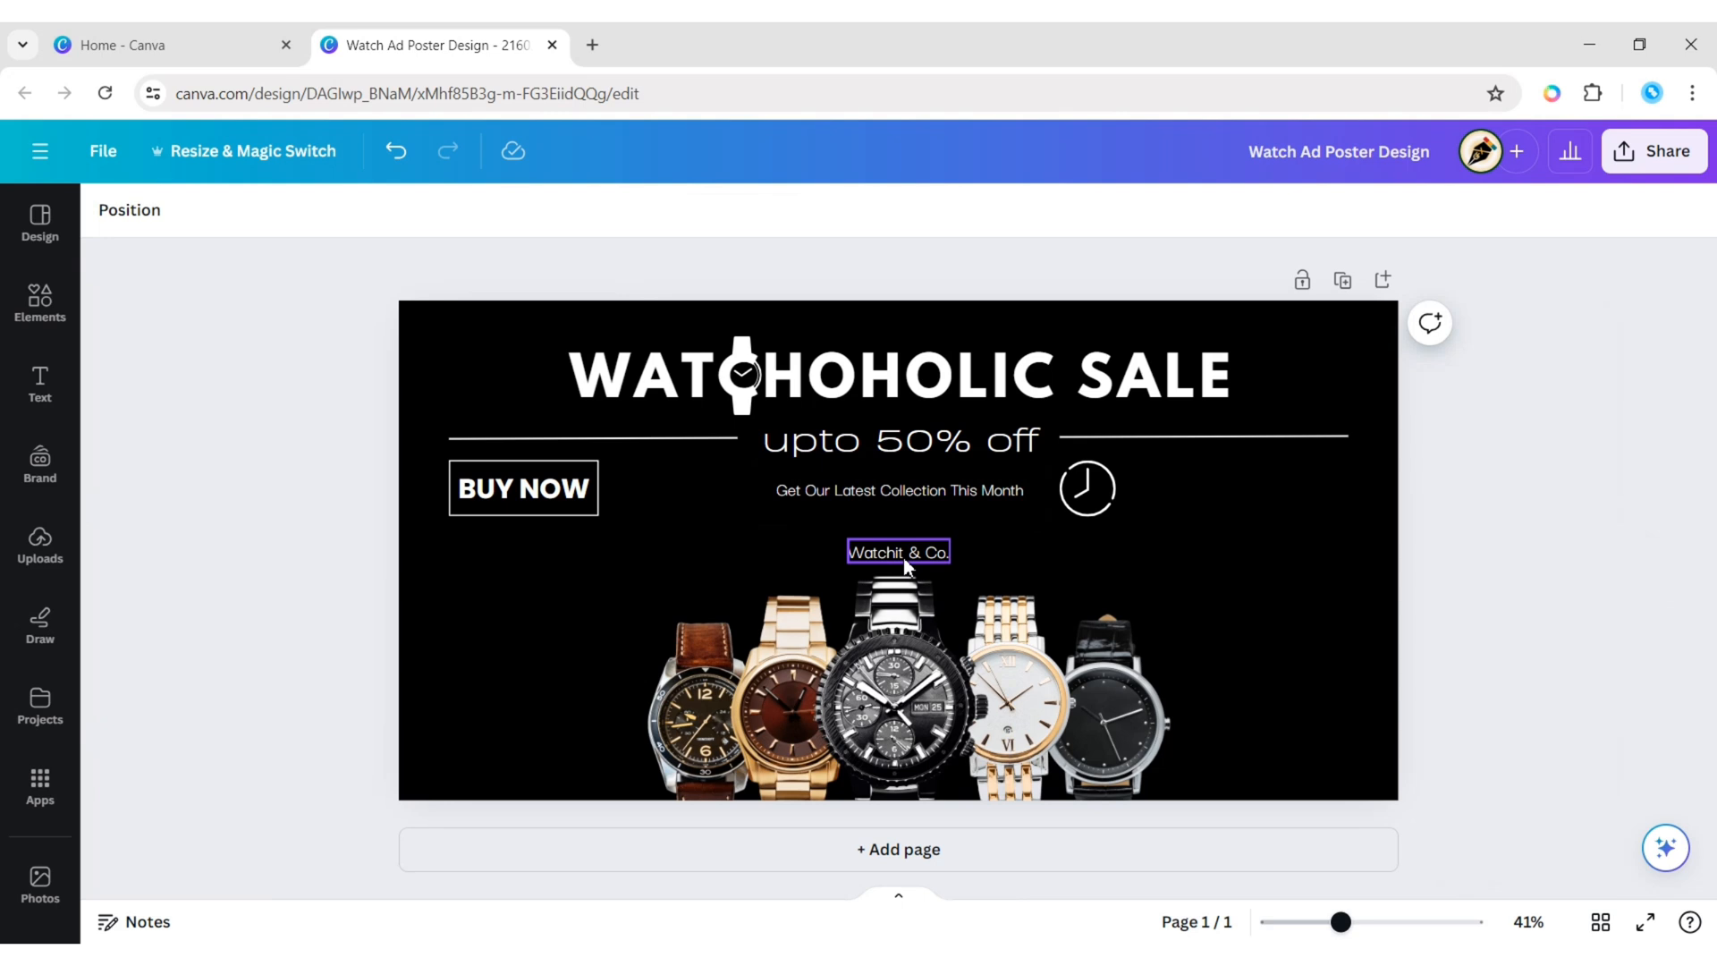
# Make the brand name uppercase, place it right of the clock, and nudge the clock closer.
pyautogui.moveTo(898, 551); pyautogui.dragTo(1216, 491)
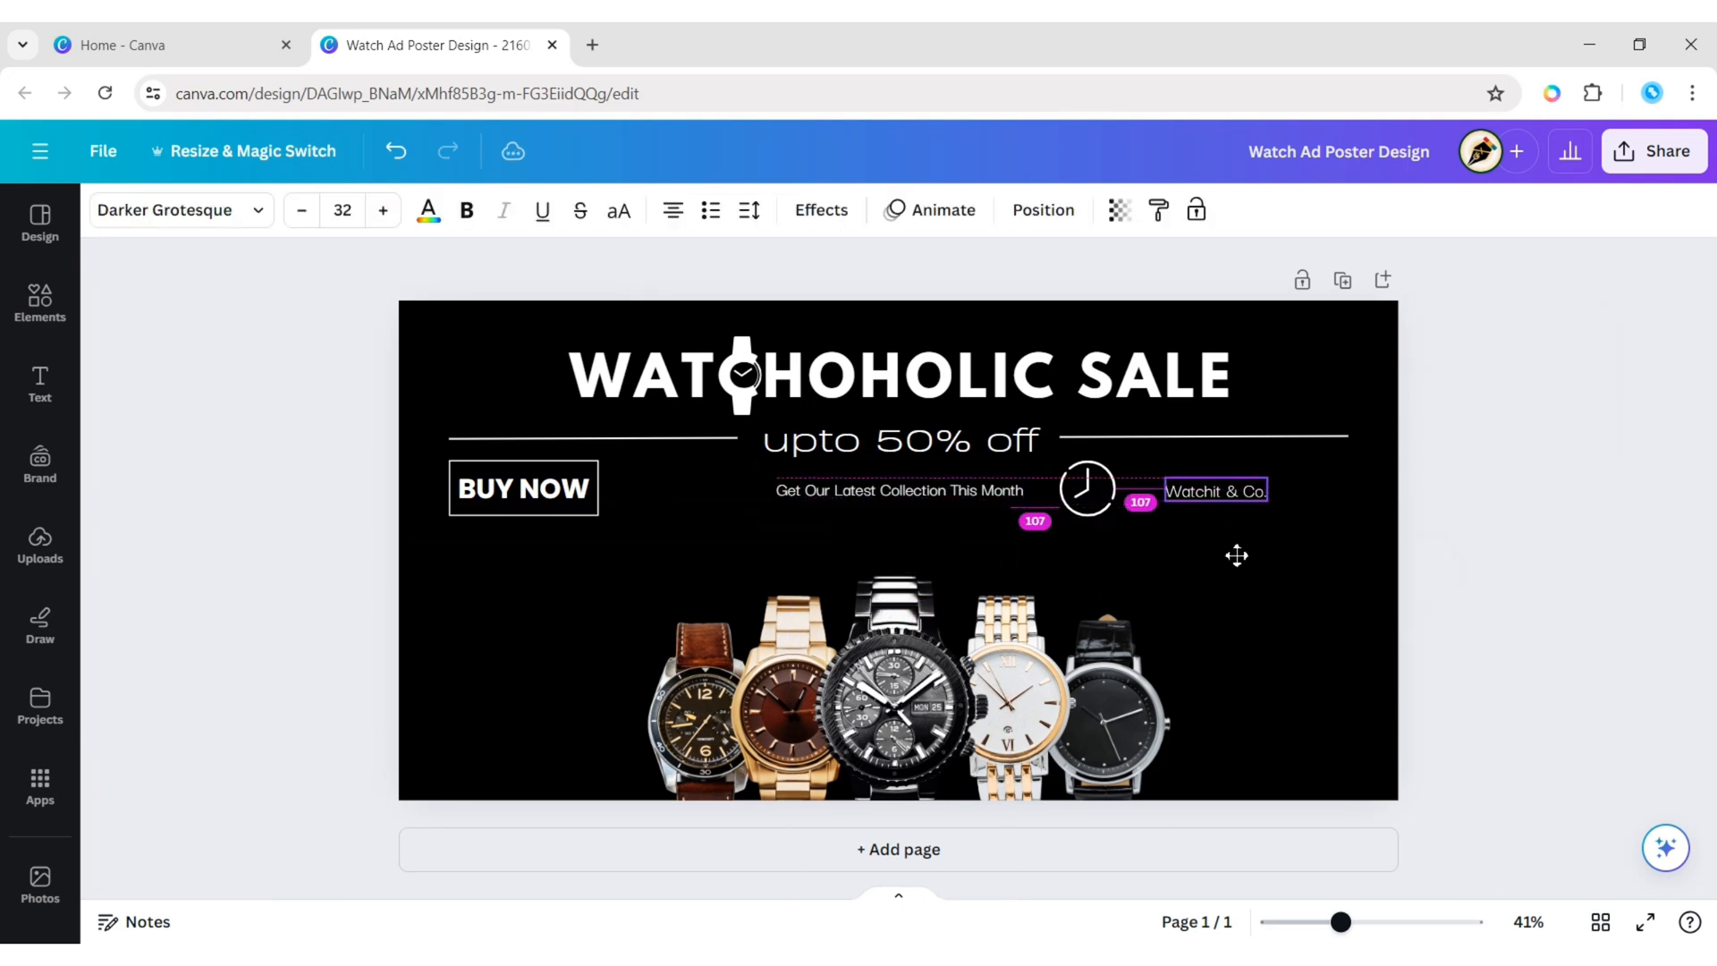
pyautogui.click(619, 211)
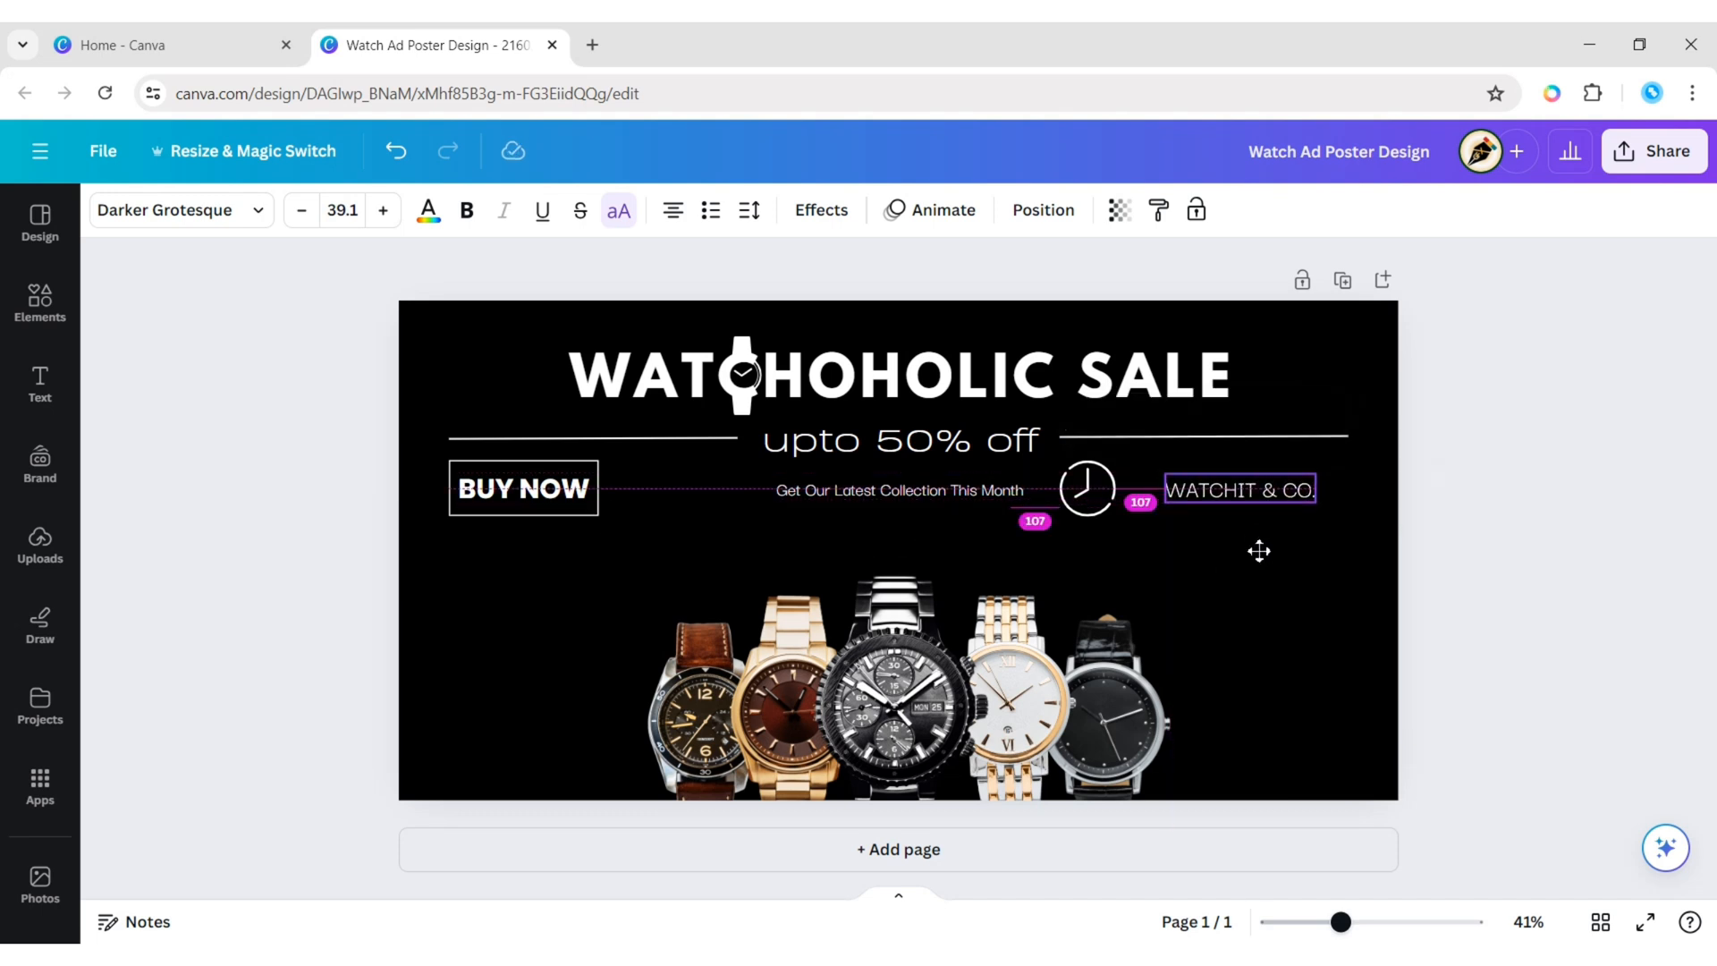
pyautogui.click(1087, 488)
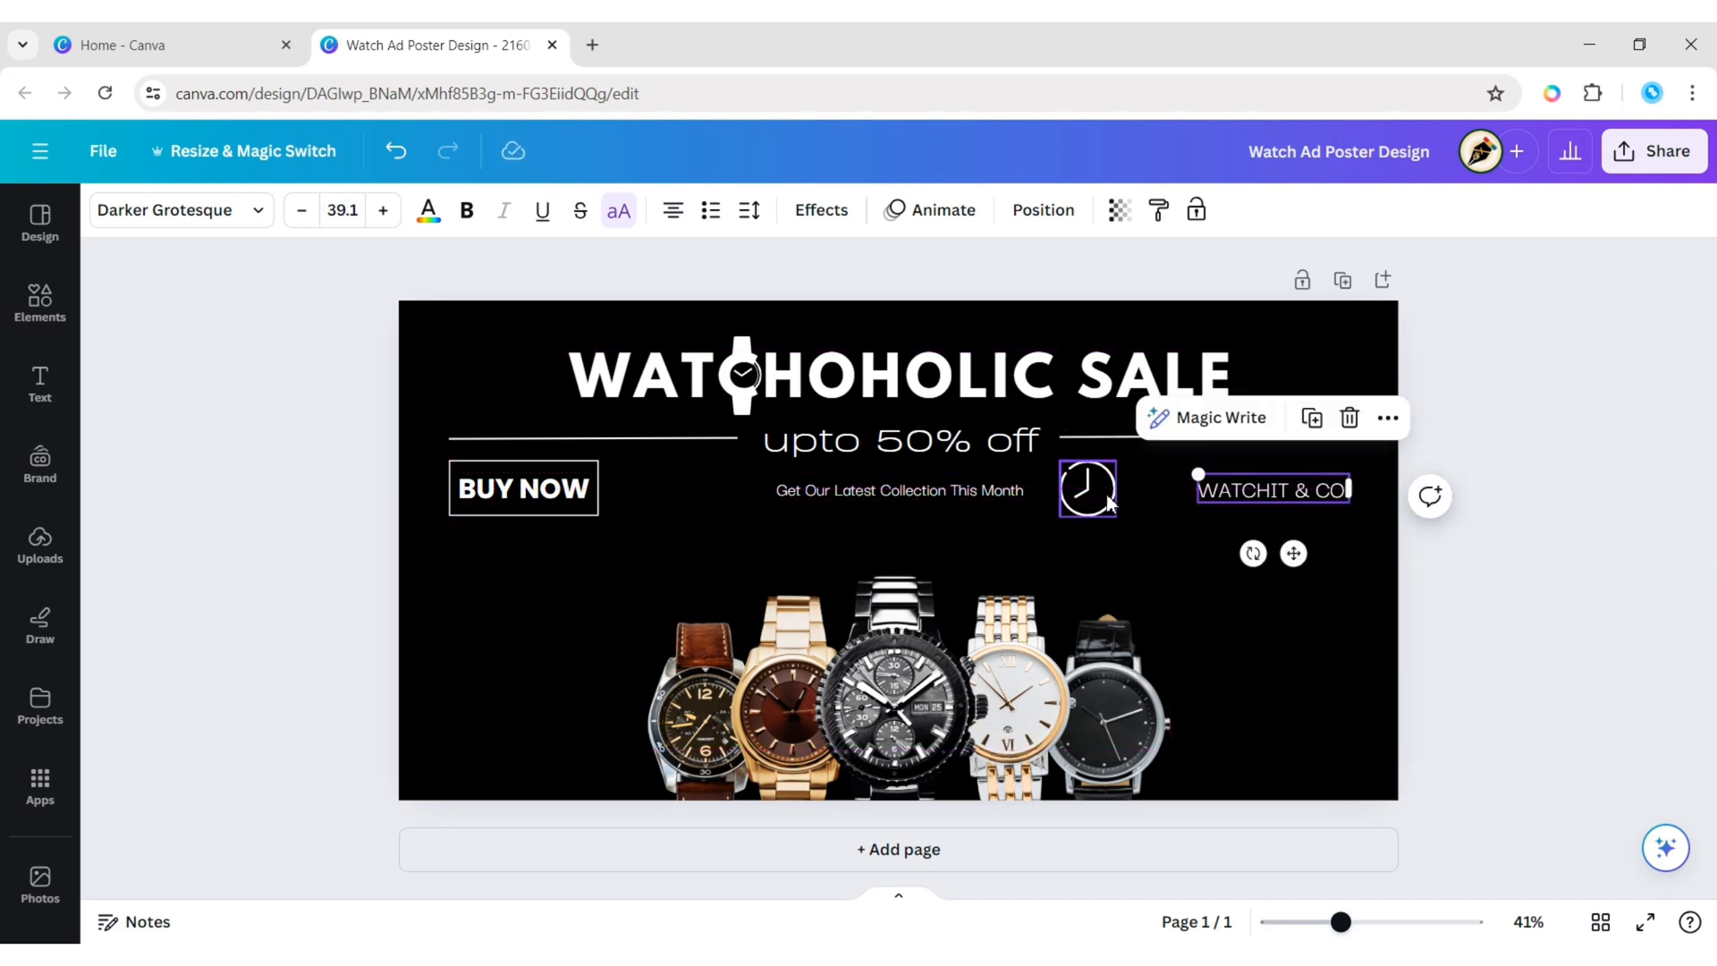
pyautogui.click(1087, 489)
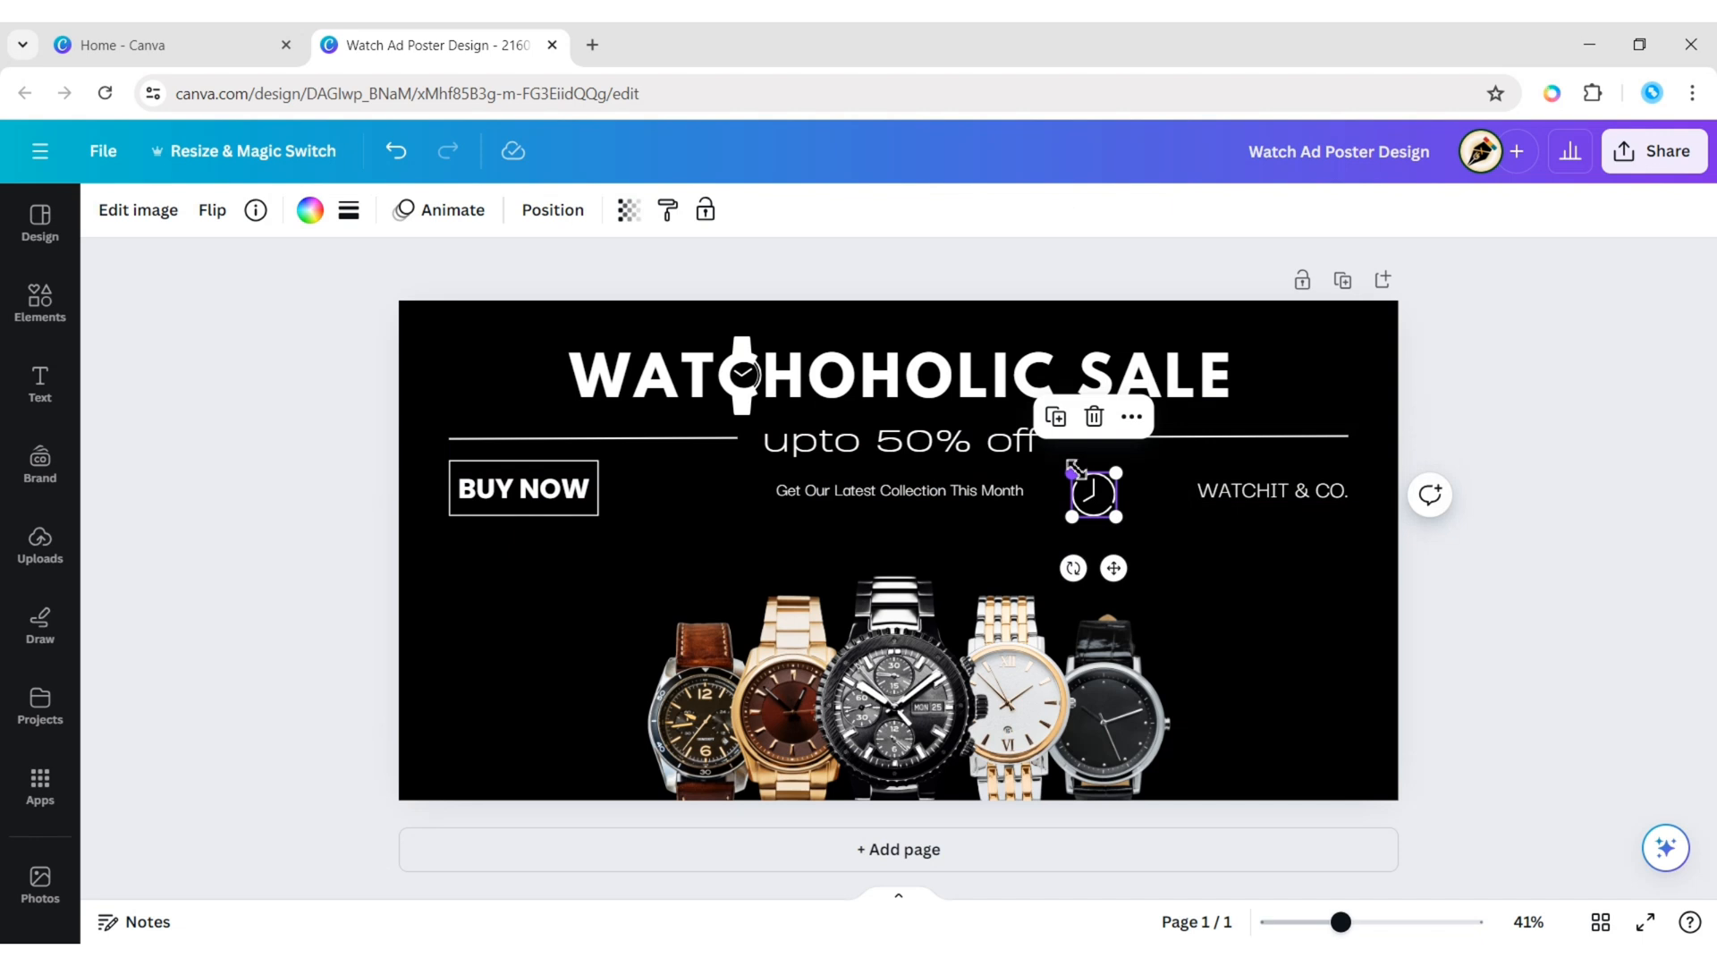
pyautogui.moveTo(1091, 492); pyautogui.dragTo(1142, 489)
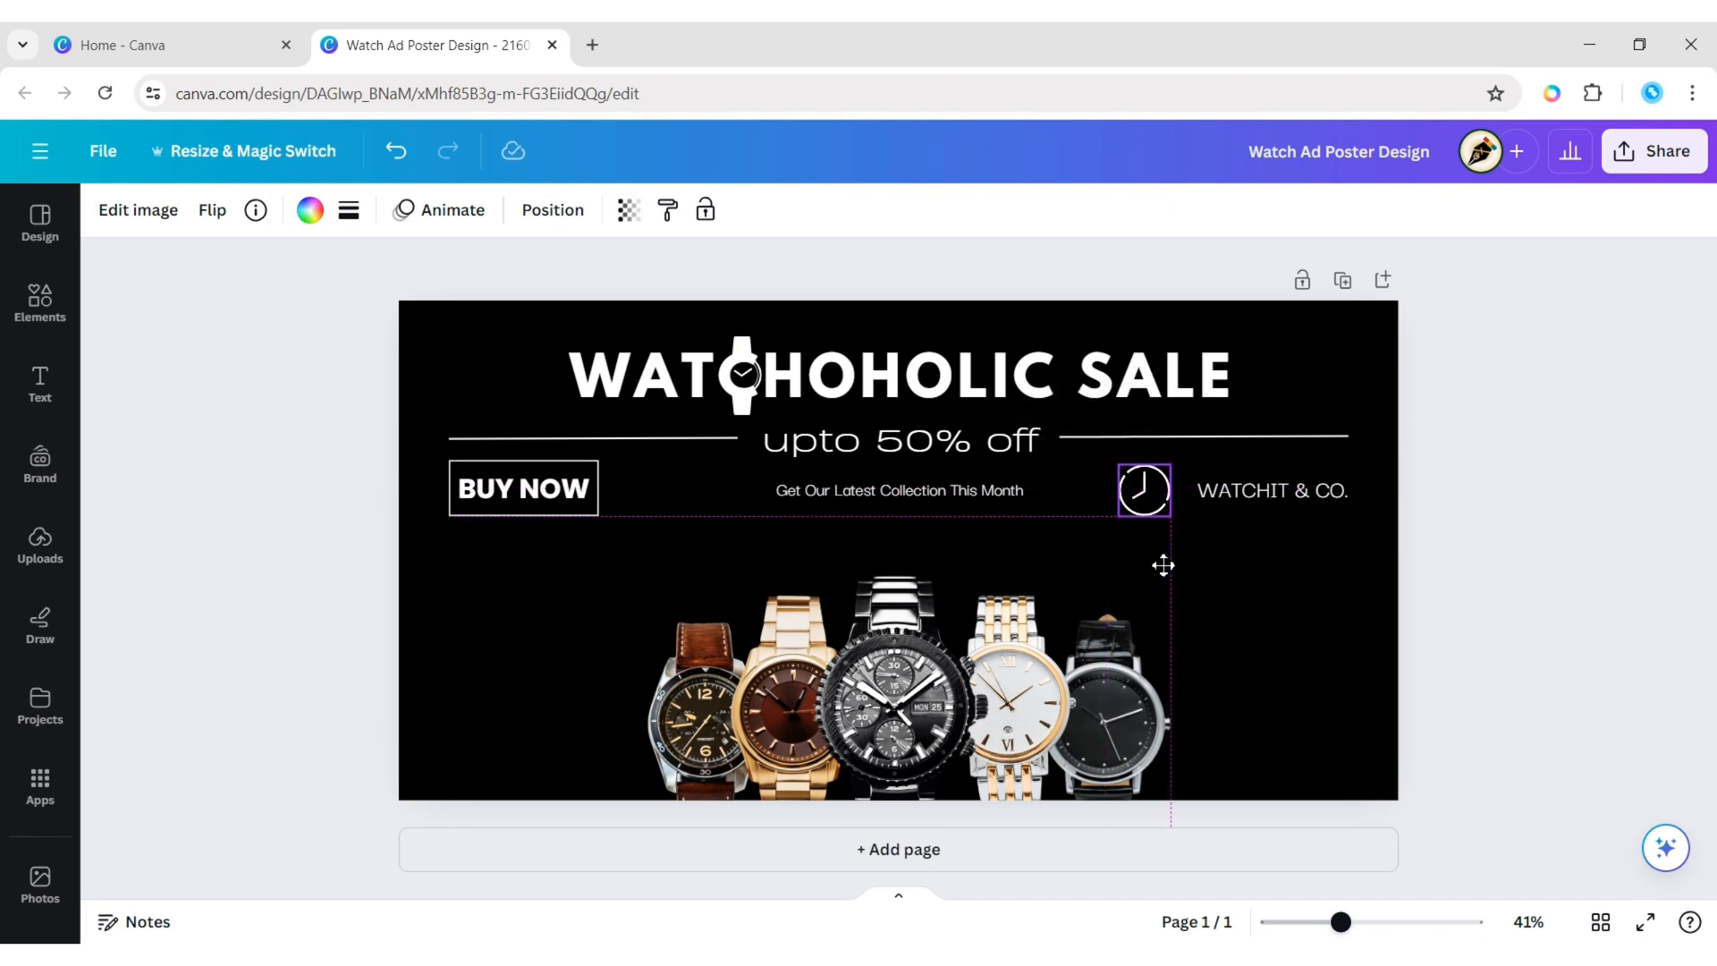
pyautogui.click(897, 489)
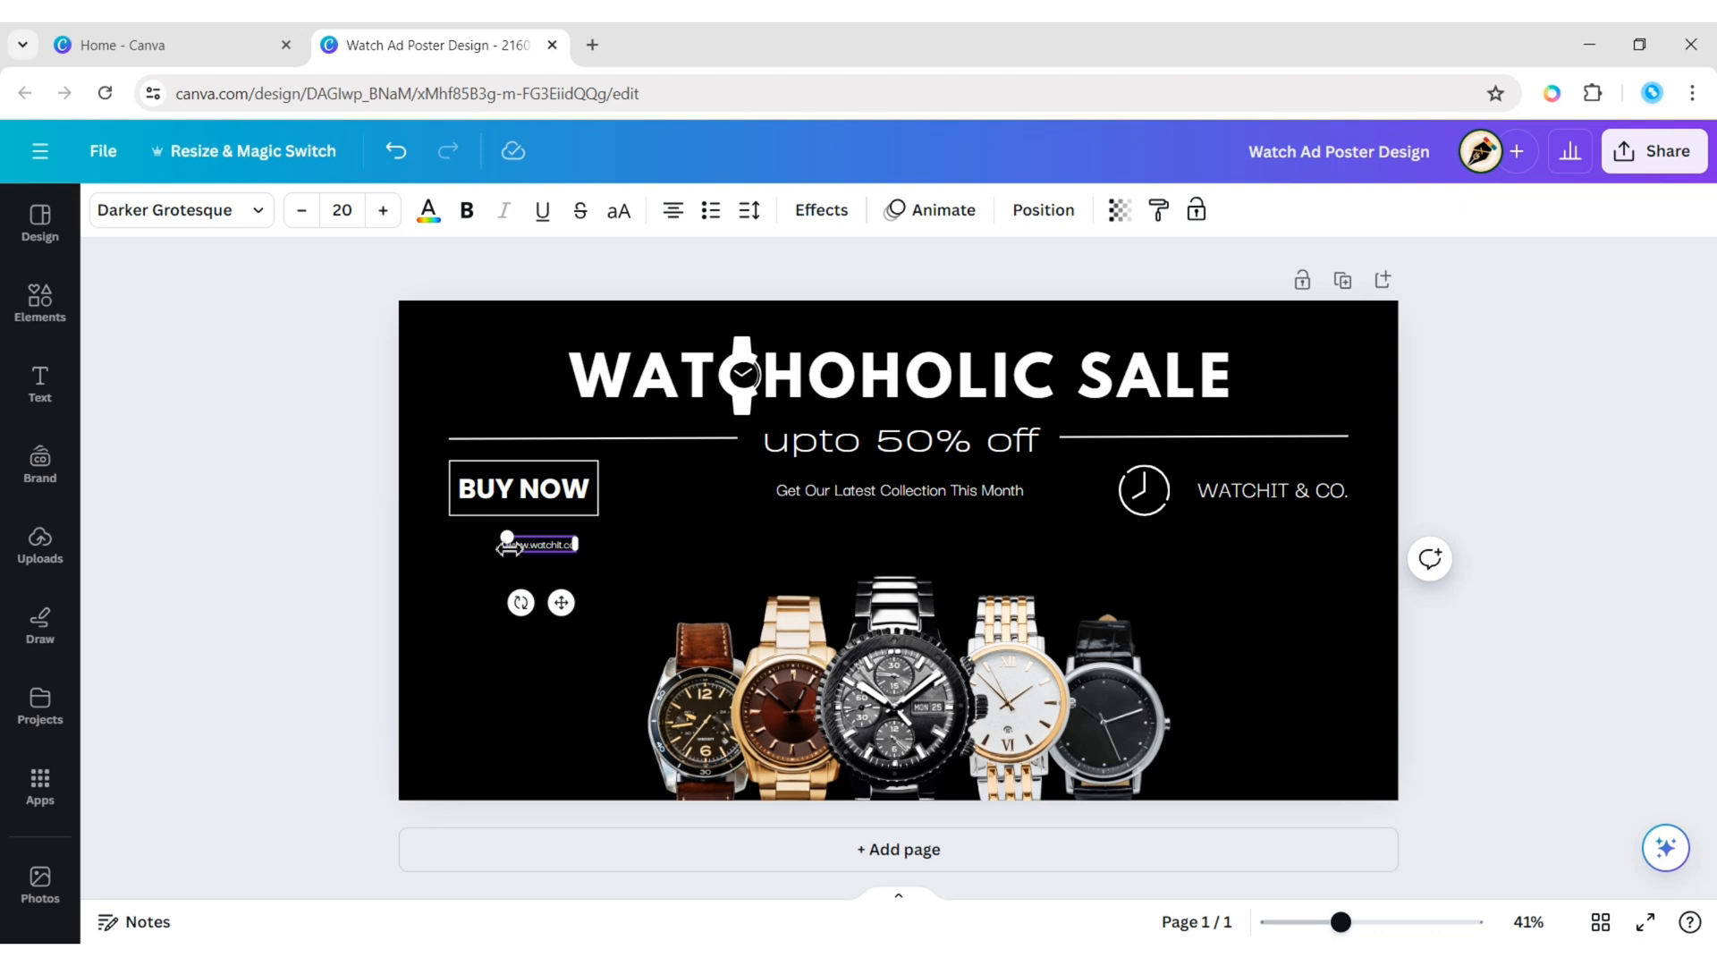
pyautogui.click(536, 544)
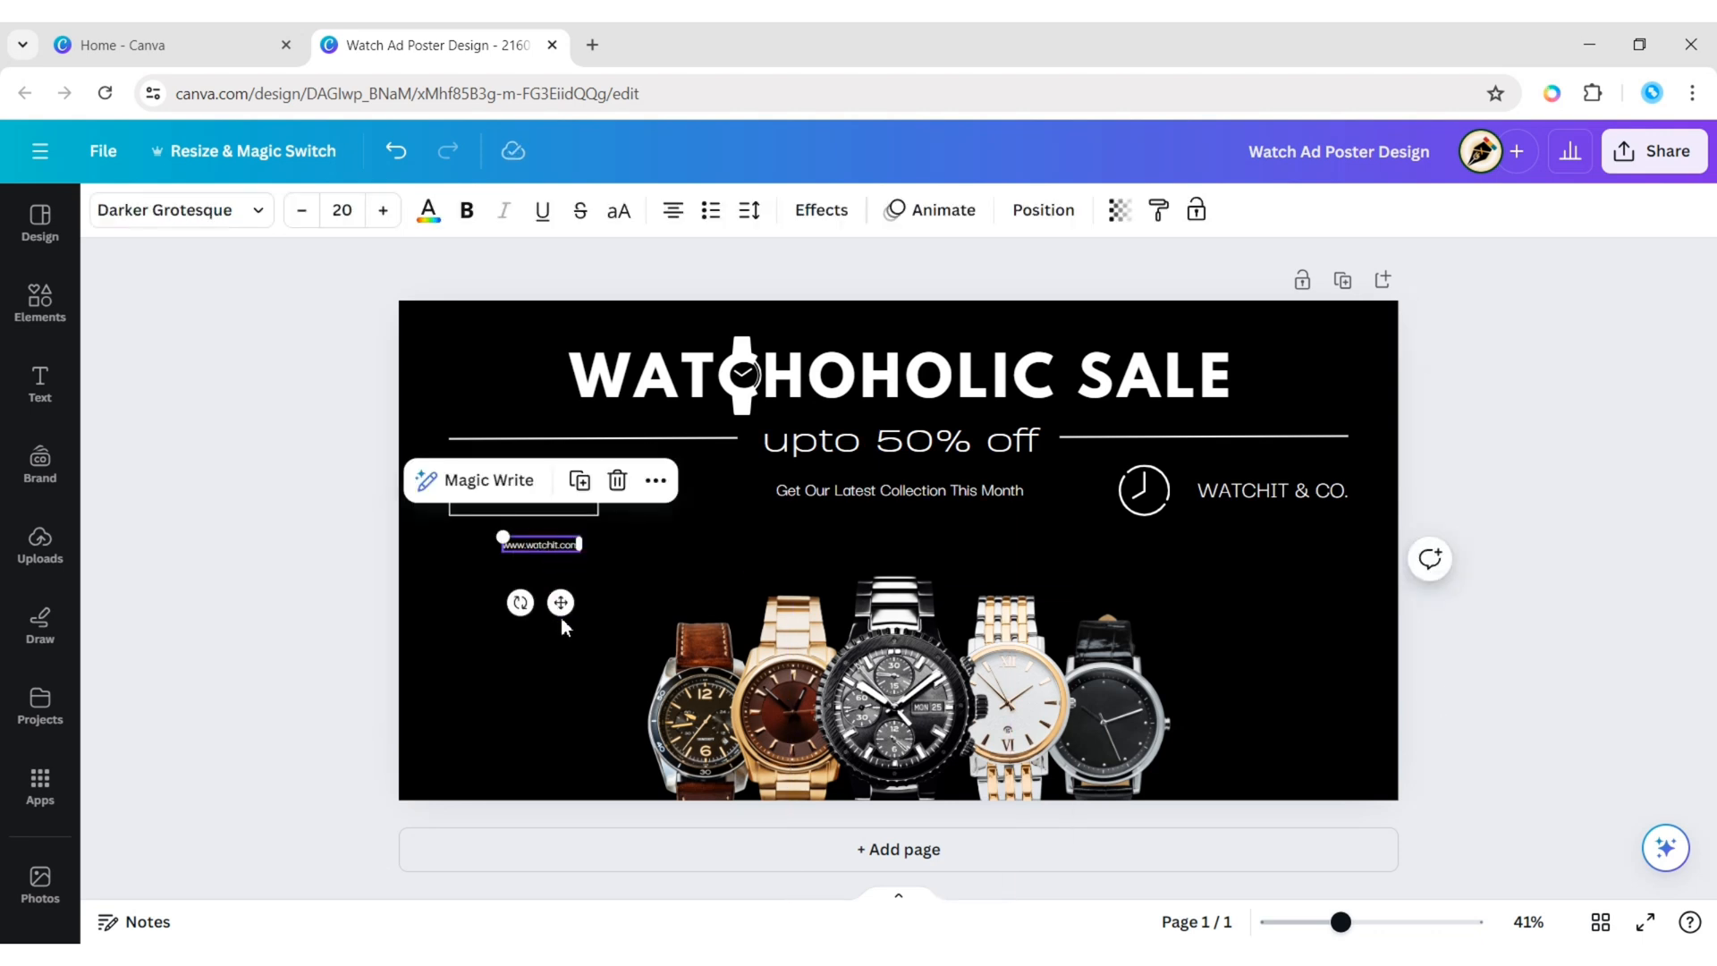
pyautogui.click(341, 210)
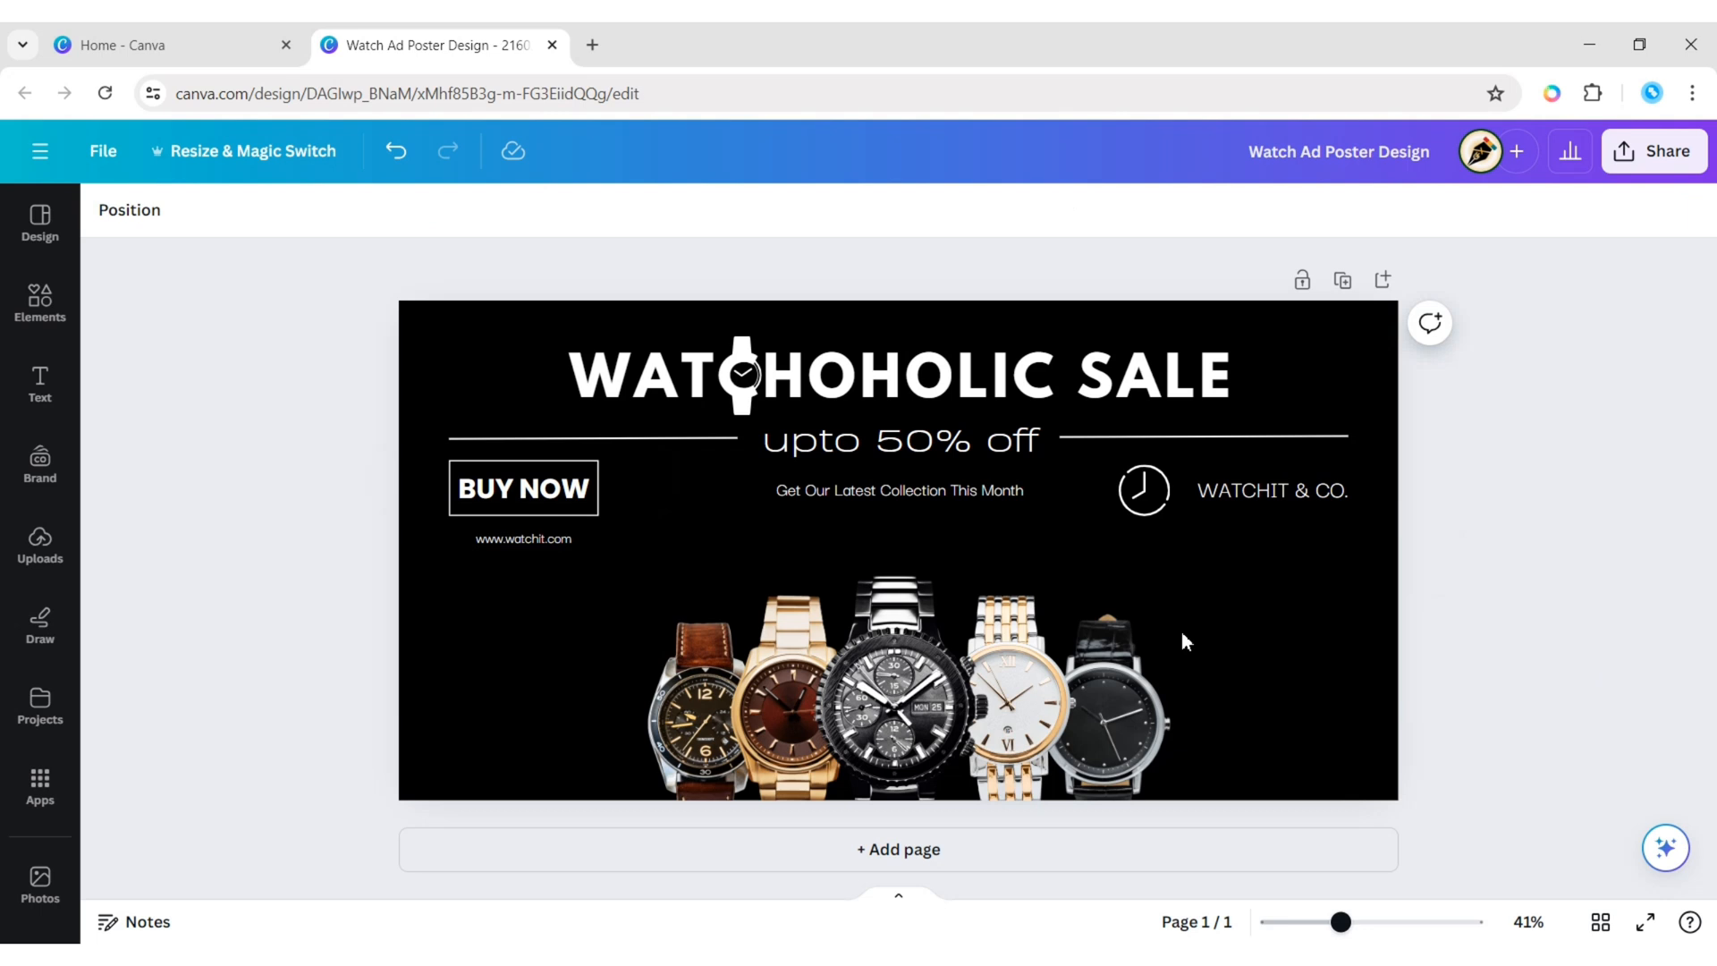
pyautogui.click(523, 538)
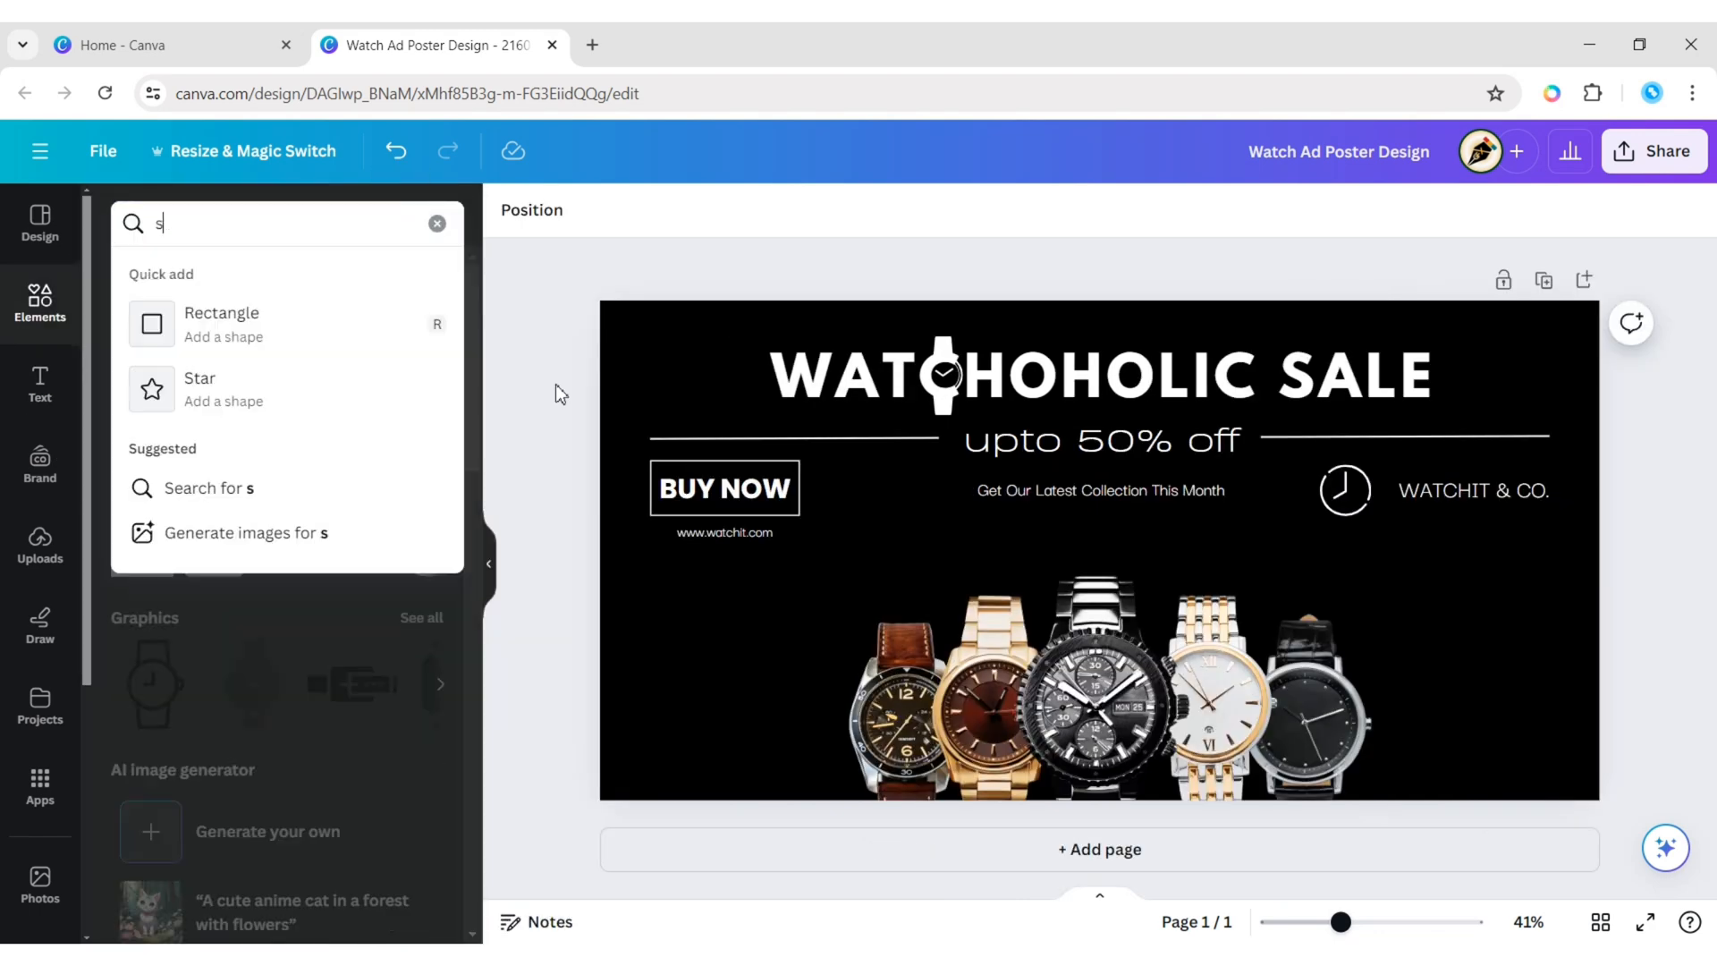
# Add a 'smoke' graphic and enlarge it along the poster's left edge.
pyautogui.write('smoke')
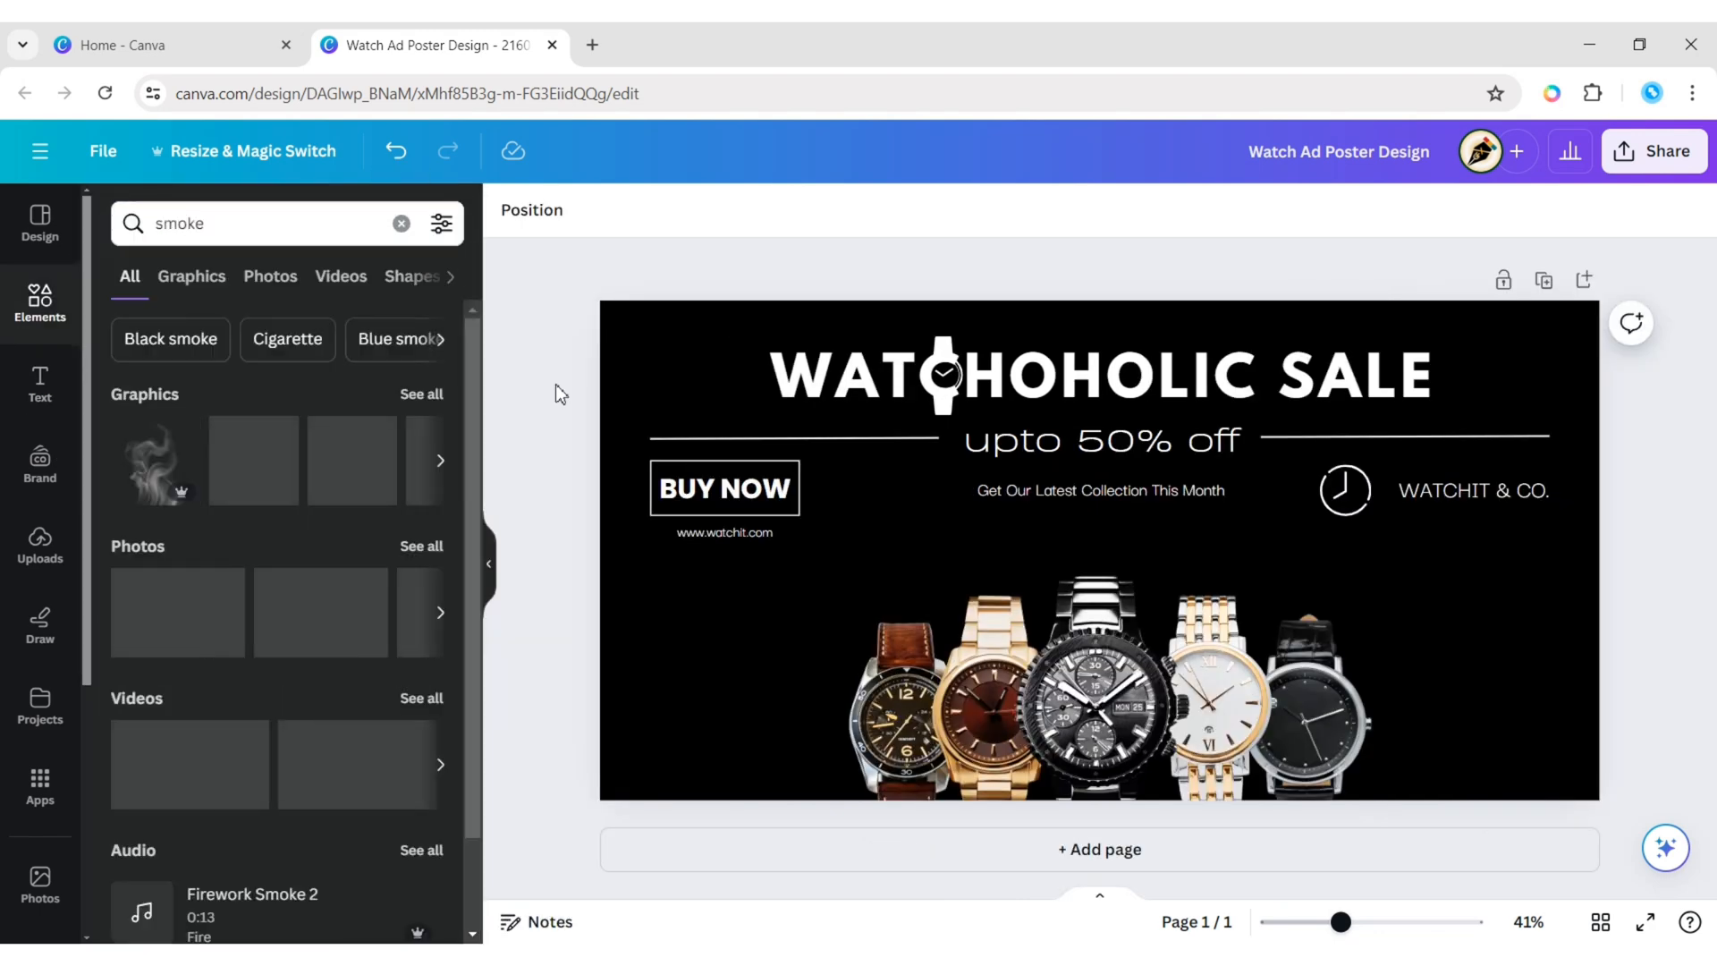
pyautogui.click(190, 277)
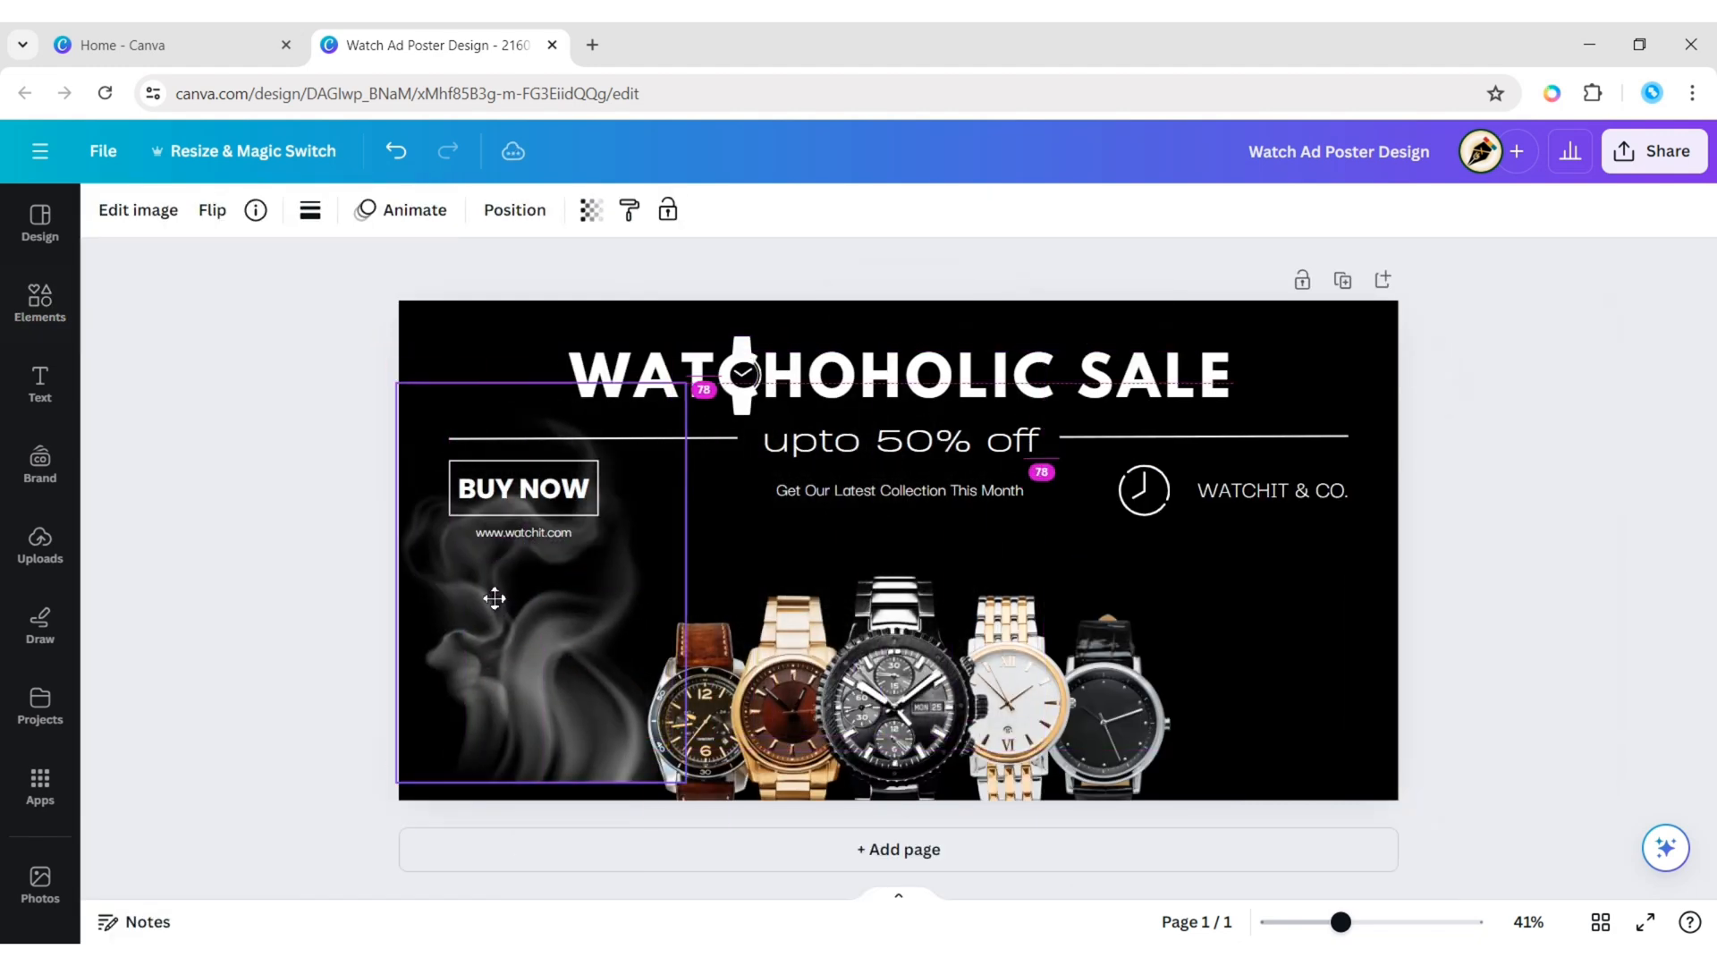
pyautogui.moveTo(400, 387); pyautogui.dragTo(350, 338)
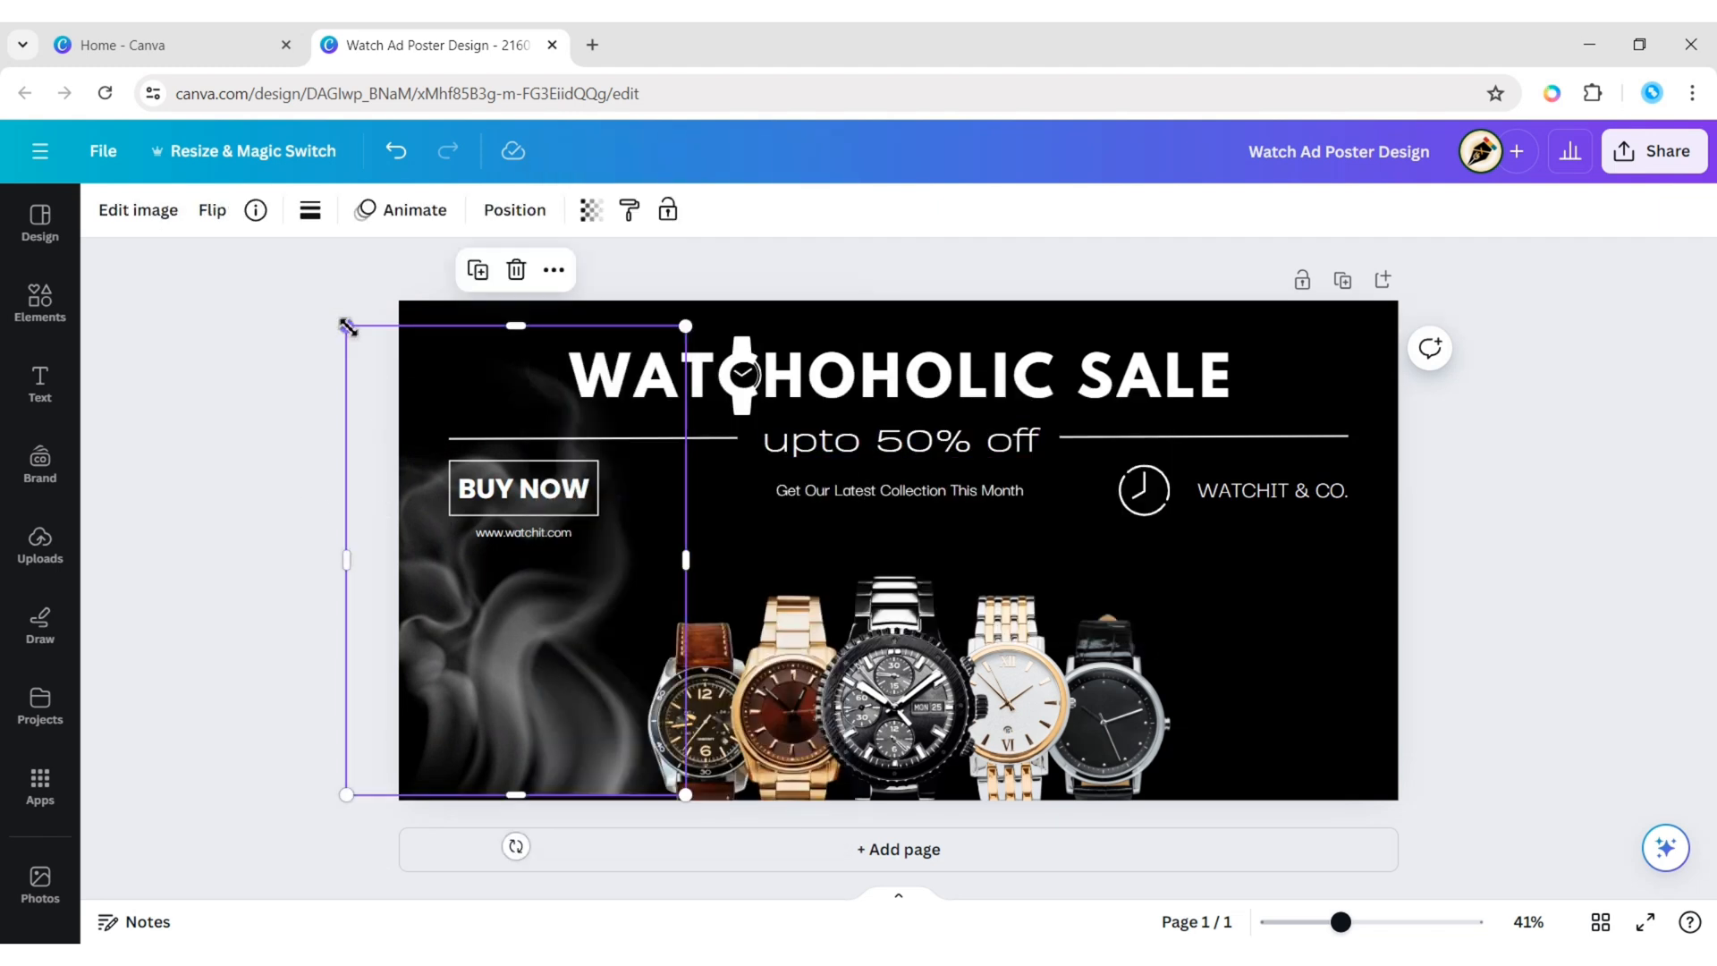
pyautogui.moveTo(345, 325); pyautogui.dragTo(372, 356)
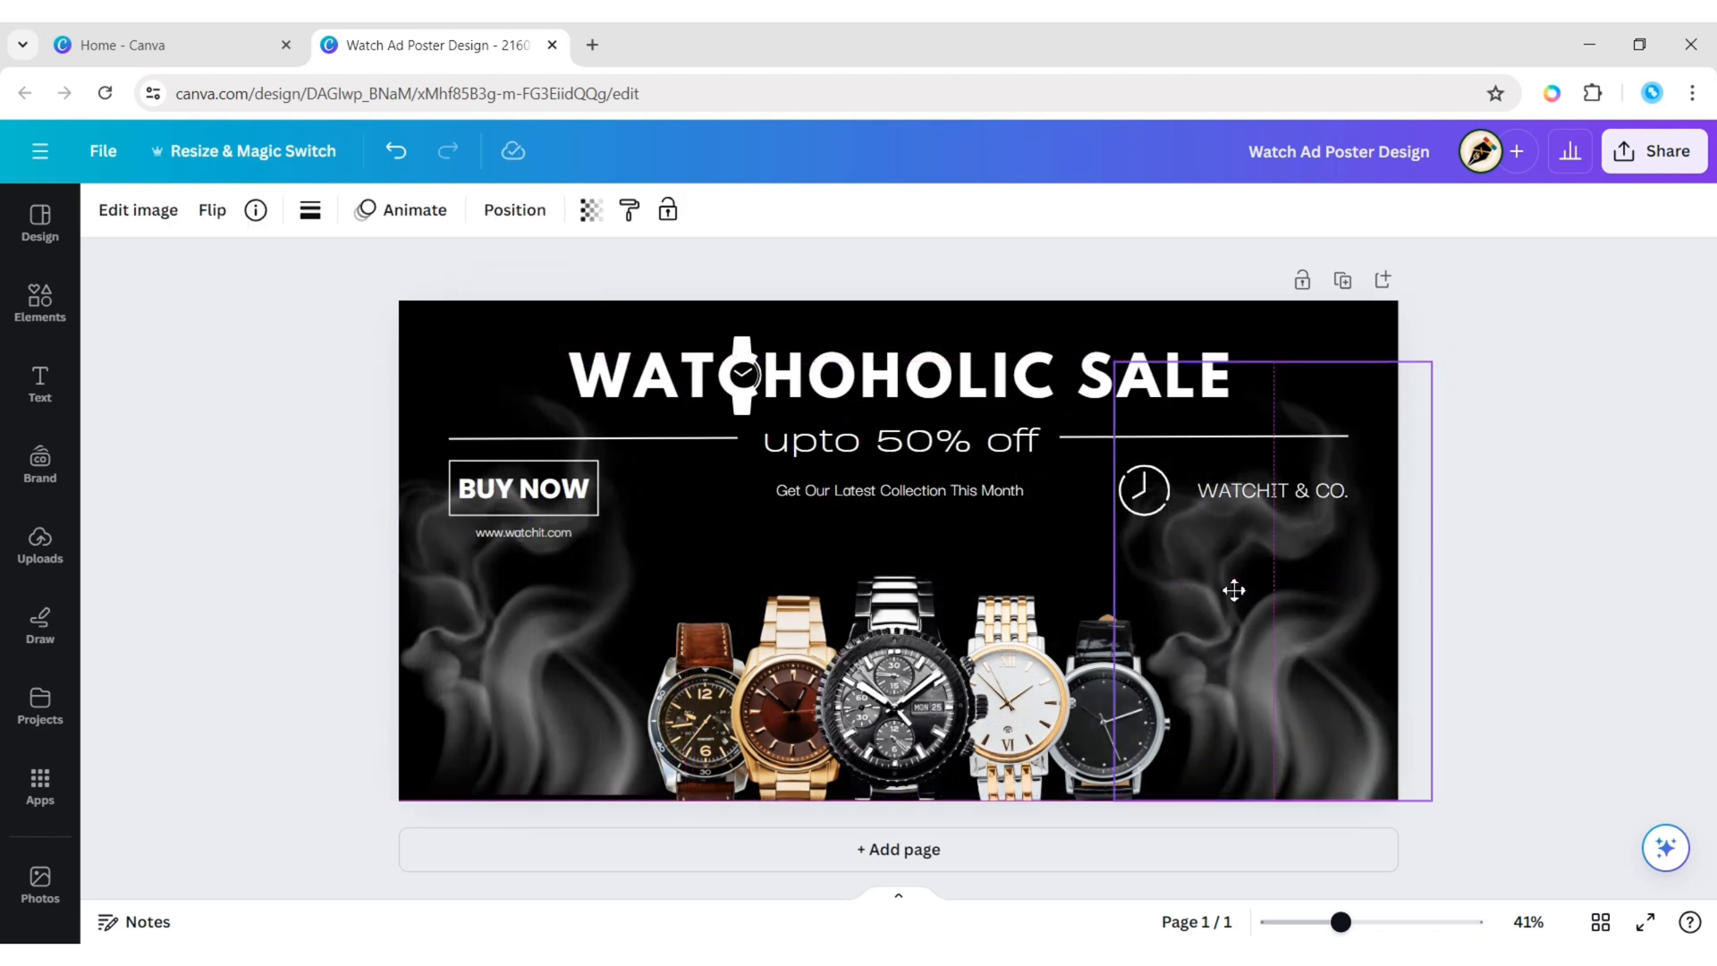
# Flip the right smoke copy horizontally and reposition the smoke along both edges.
pyautogui.click(211, 210)
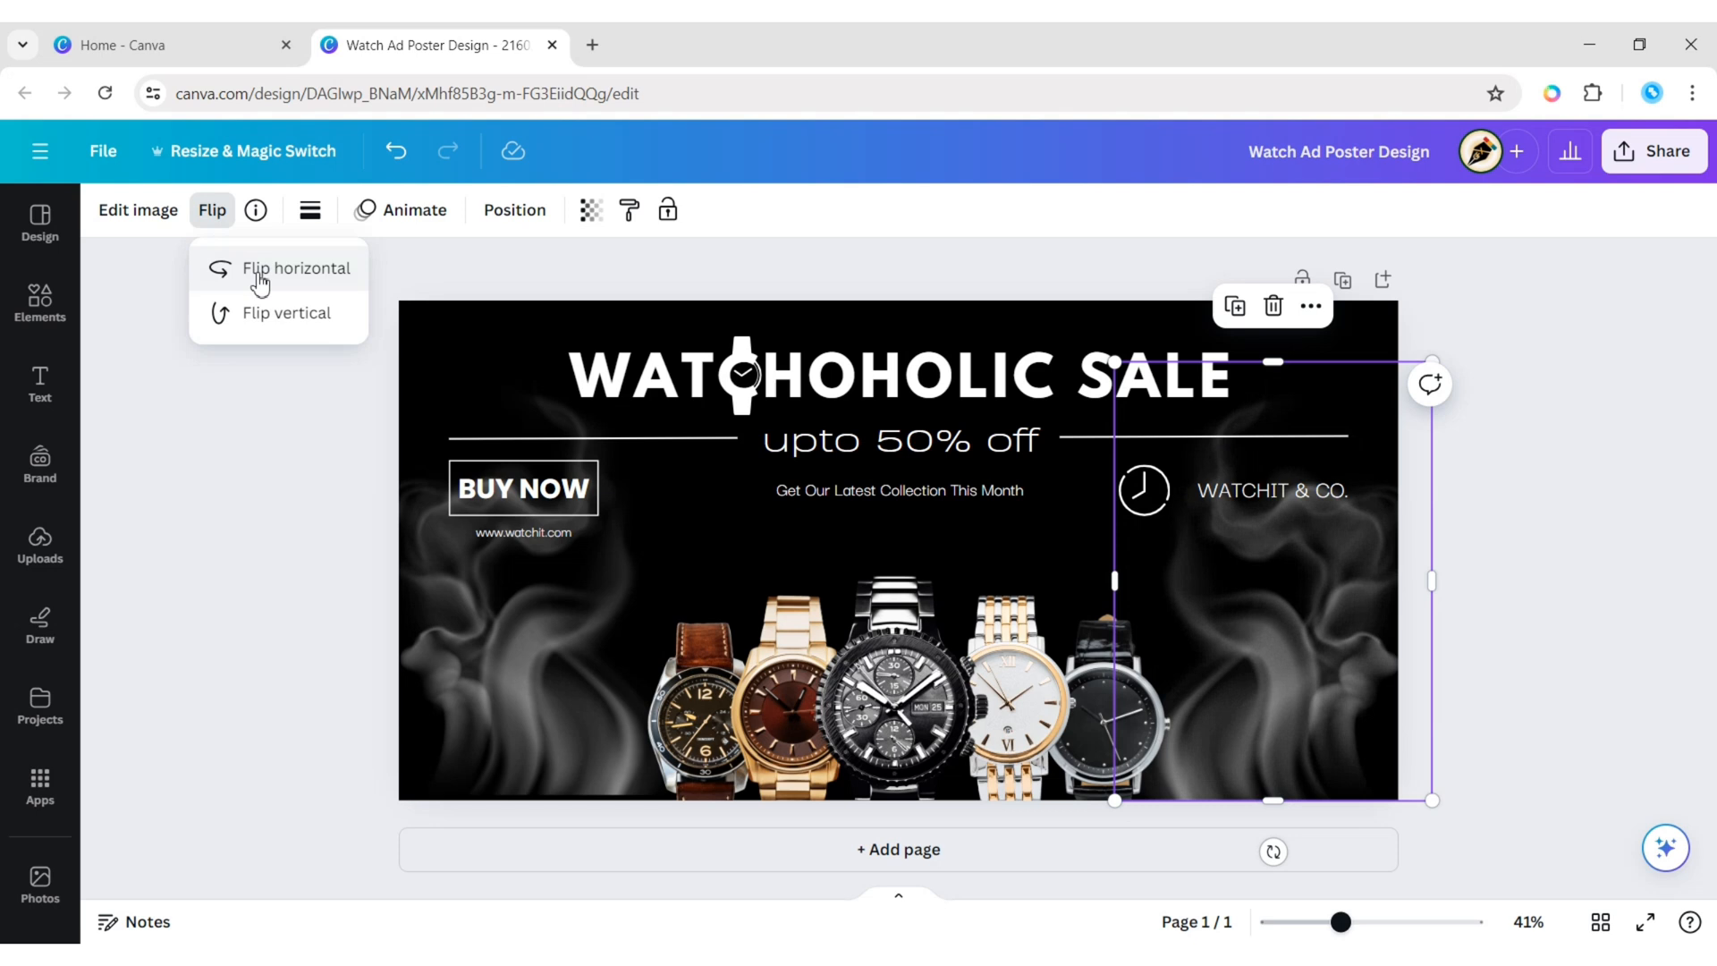
pyautogui.click(294, 268)
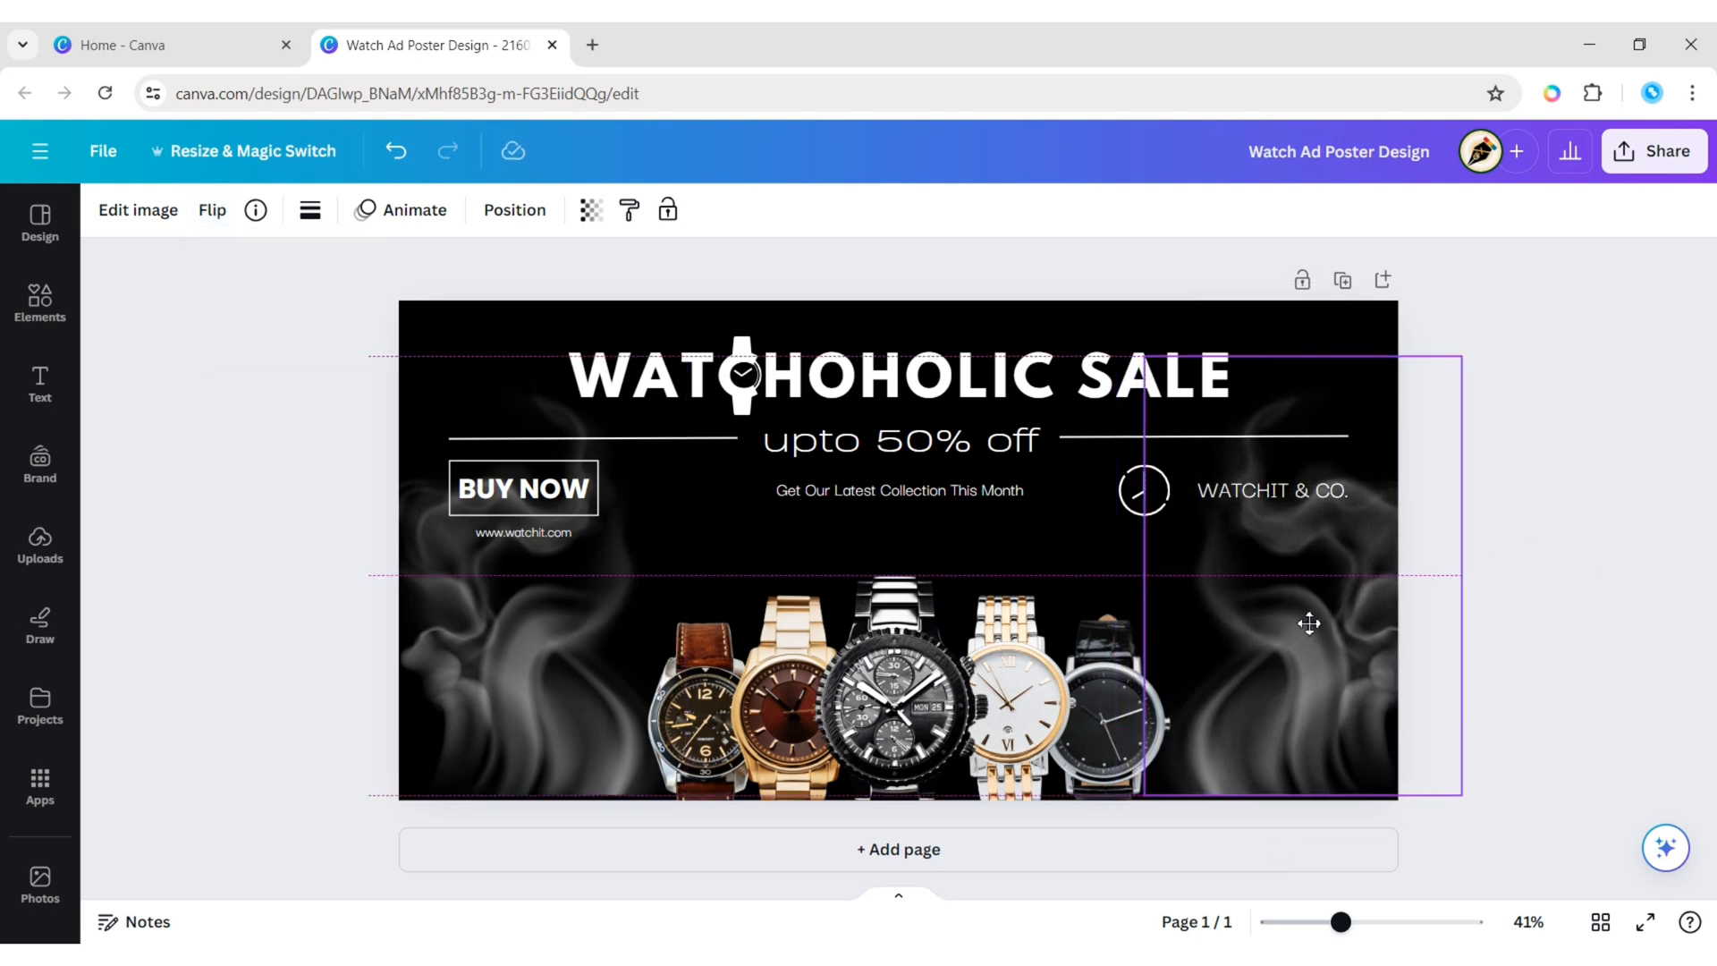
pyautogui.click(1292, 625)
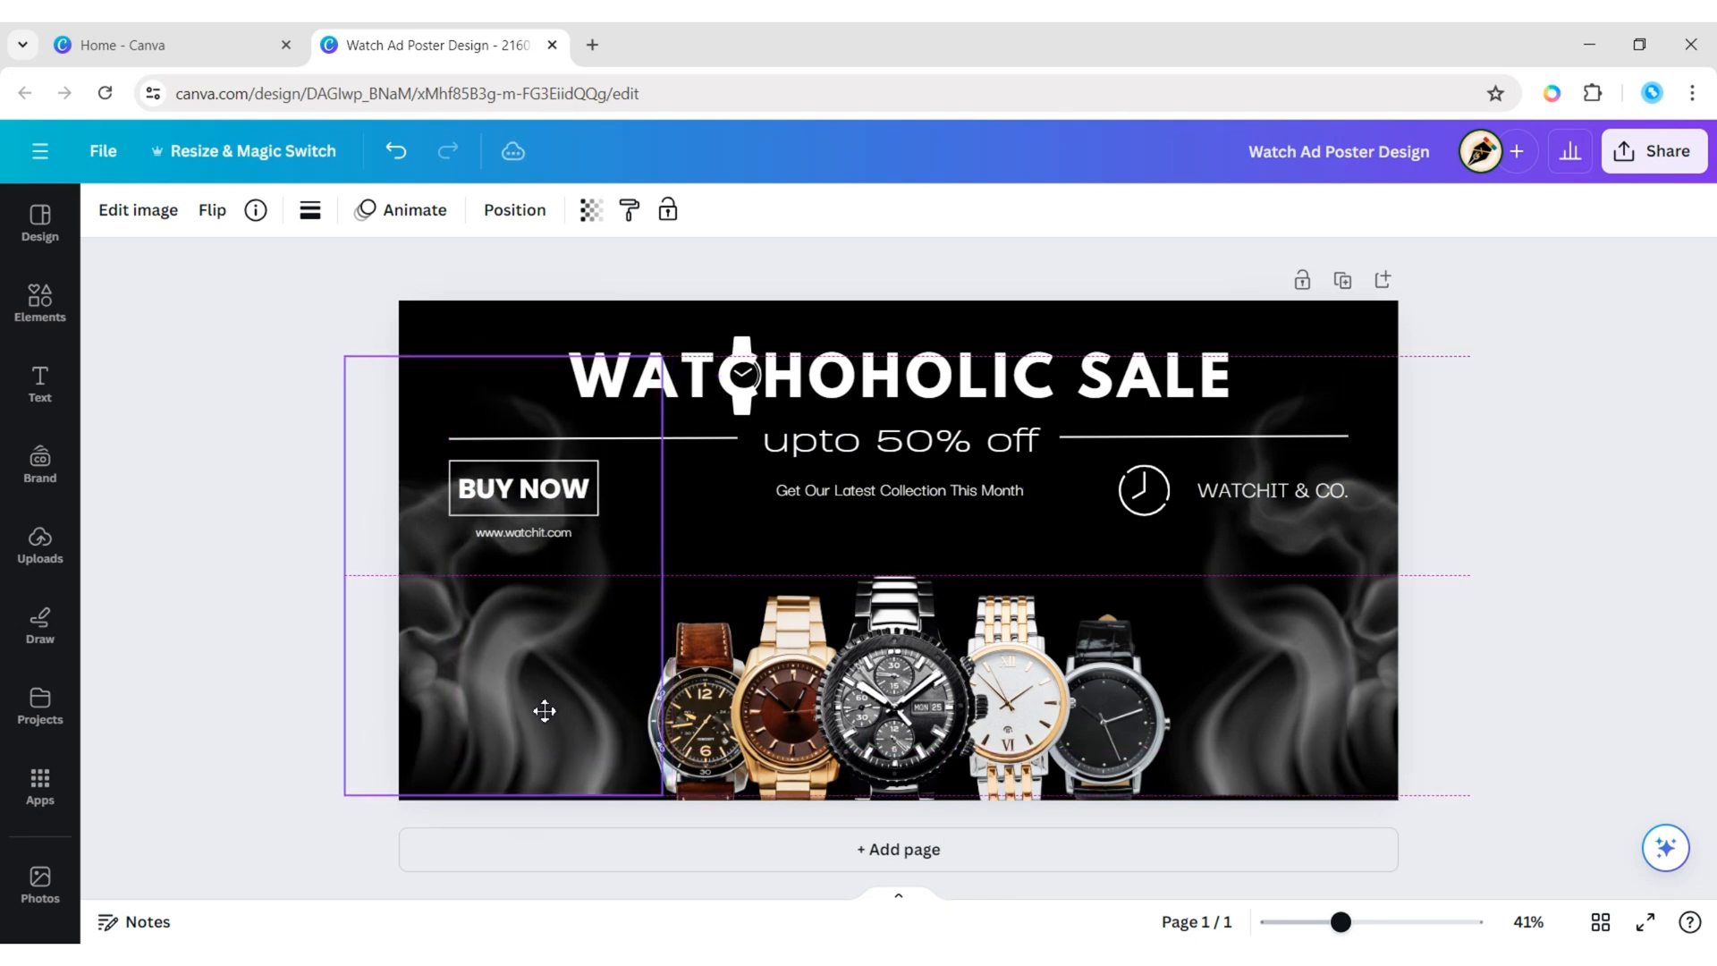
pyautogui.moveTo(545, 712); pyautogui.dragTo(1311, 697)
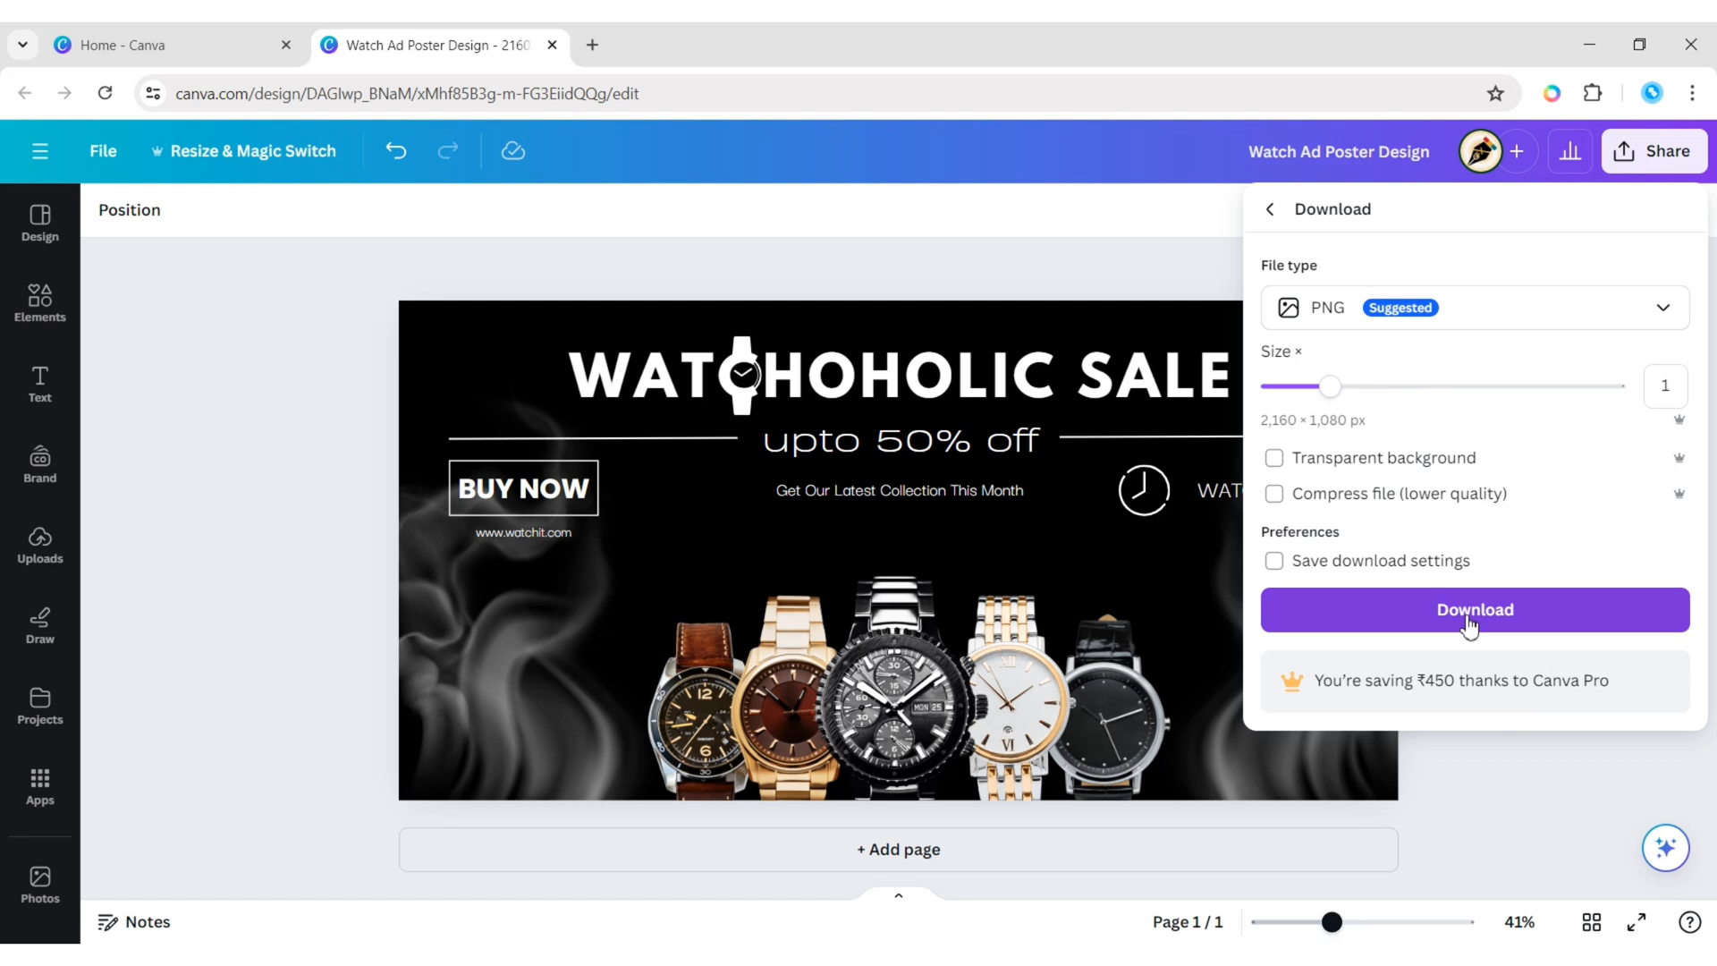
# Download the poster as a PNG and dismiss the confirmation.
pyautogui.click(1473, 609)
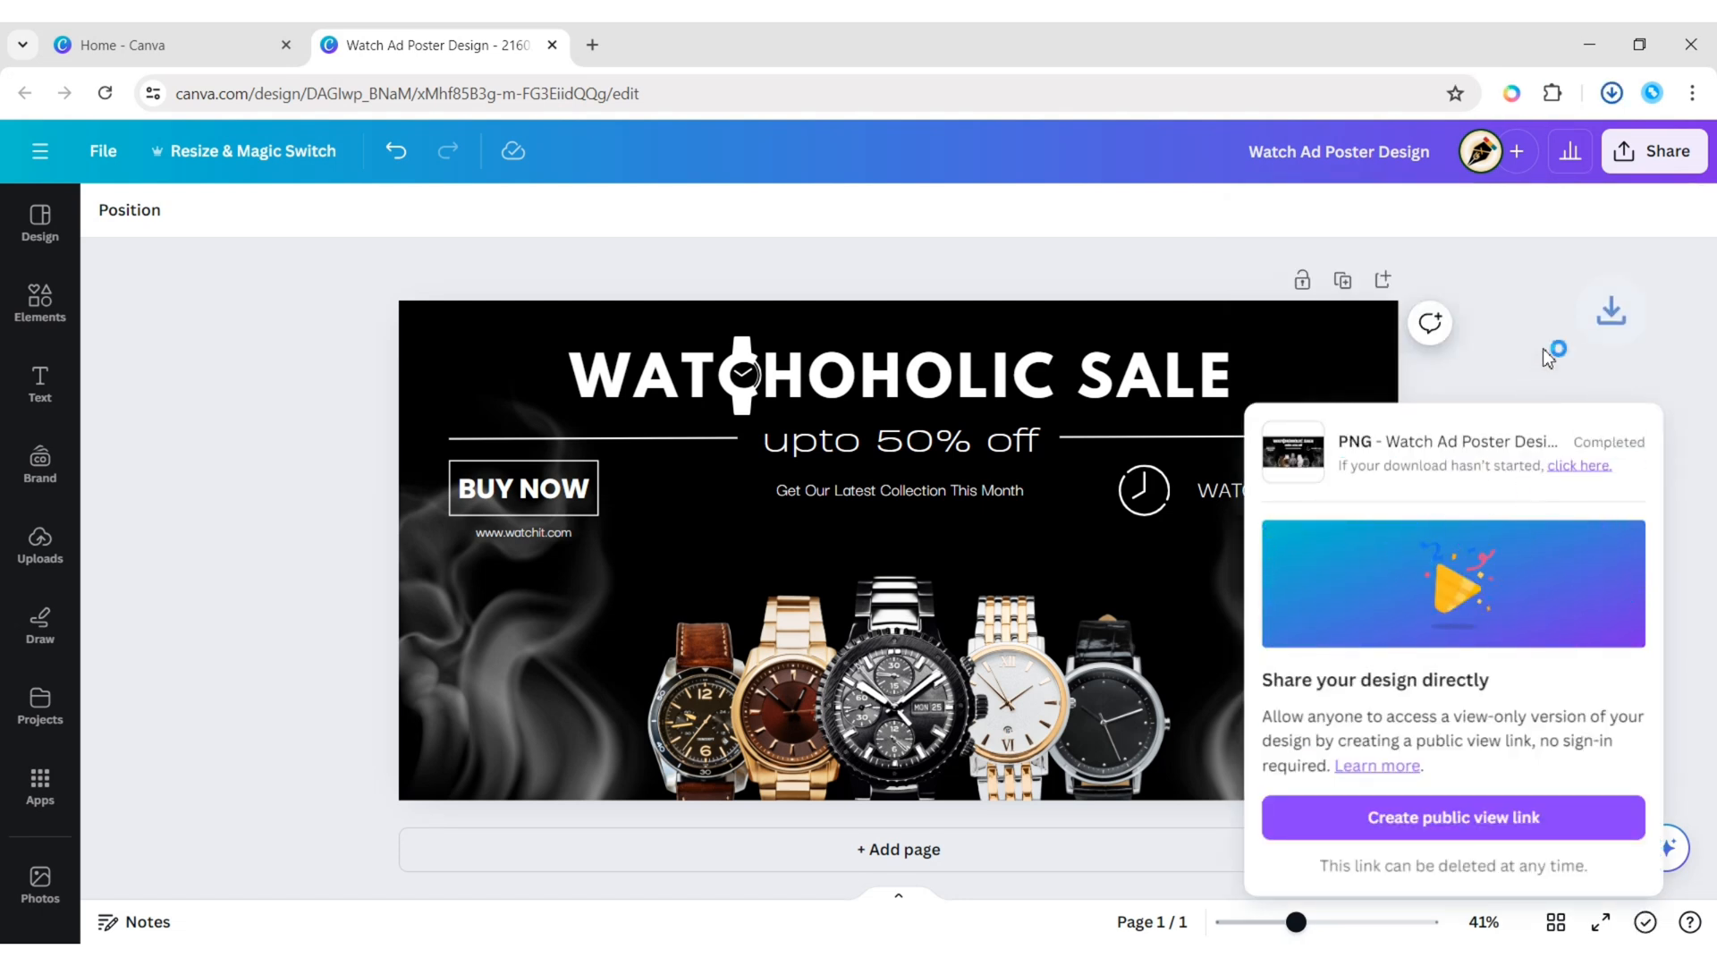
pyautogui.click(164, 44)
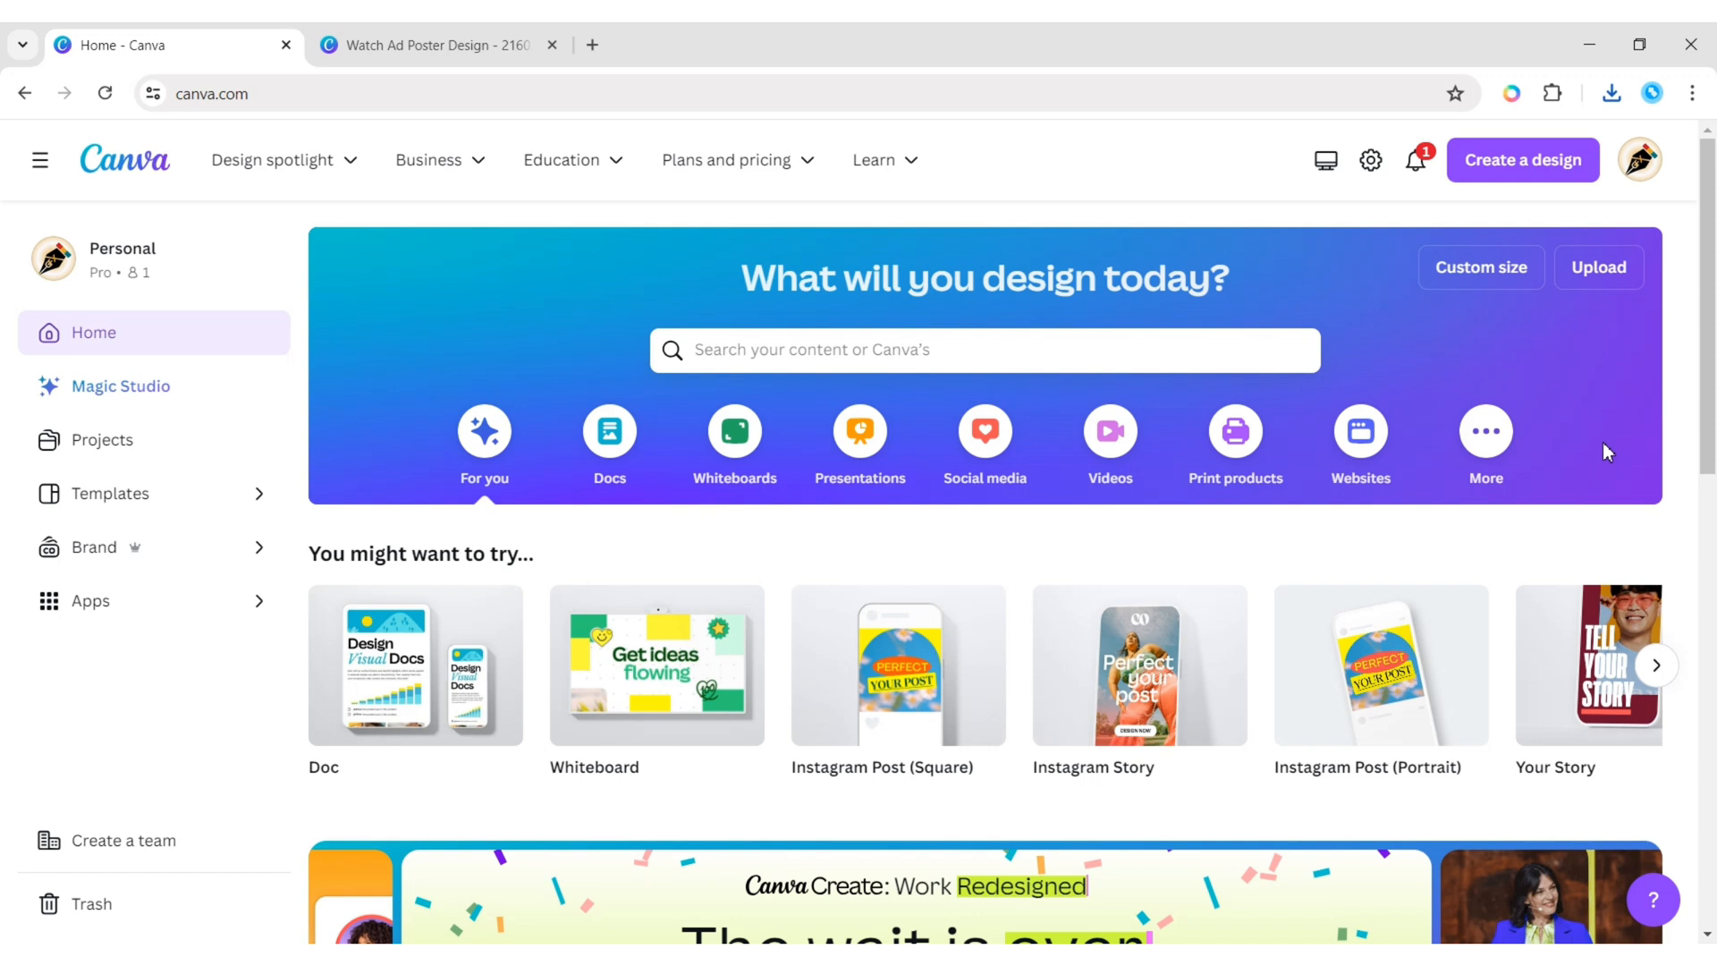
# Create a new custom-size design at 1080 × 1080 px.
pyautogui.click(1481, 267)
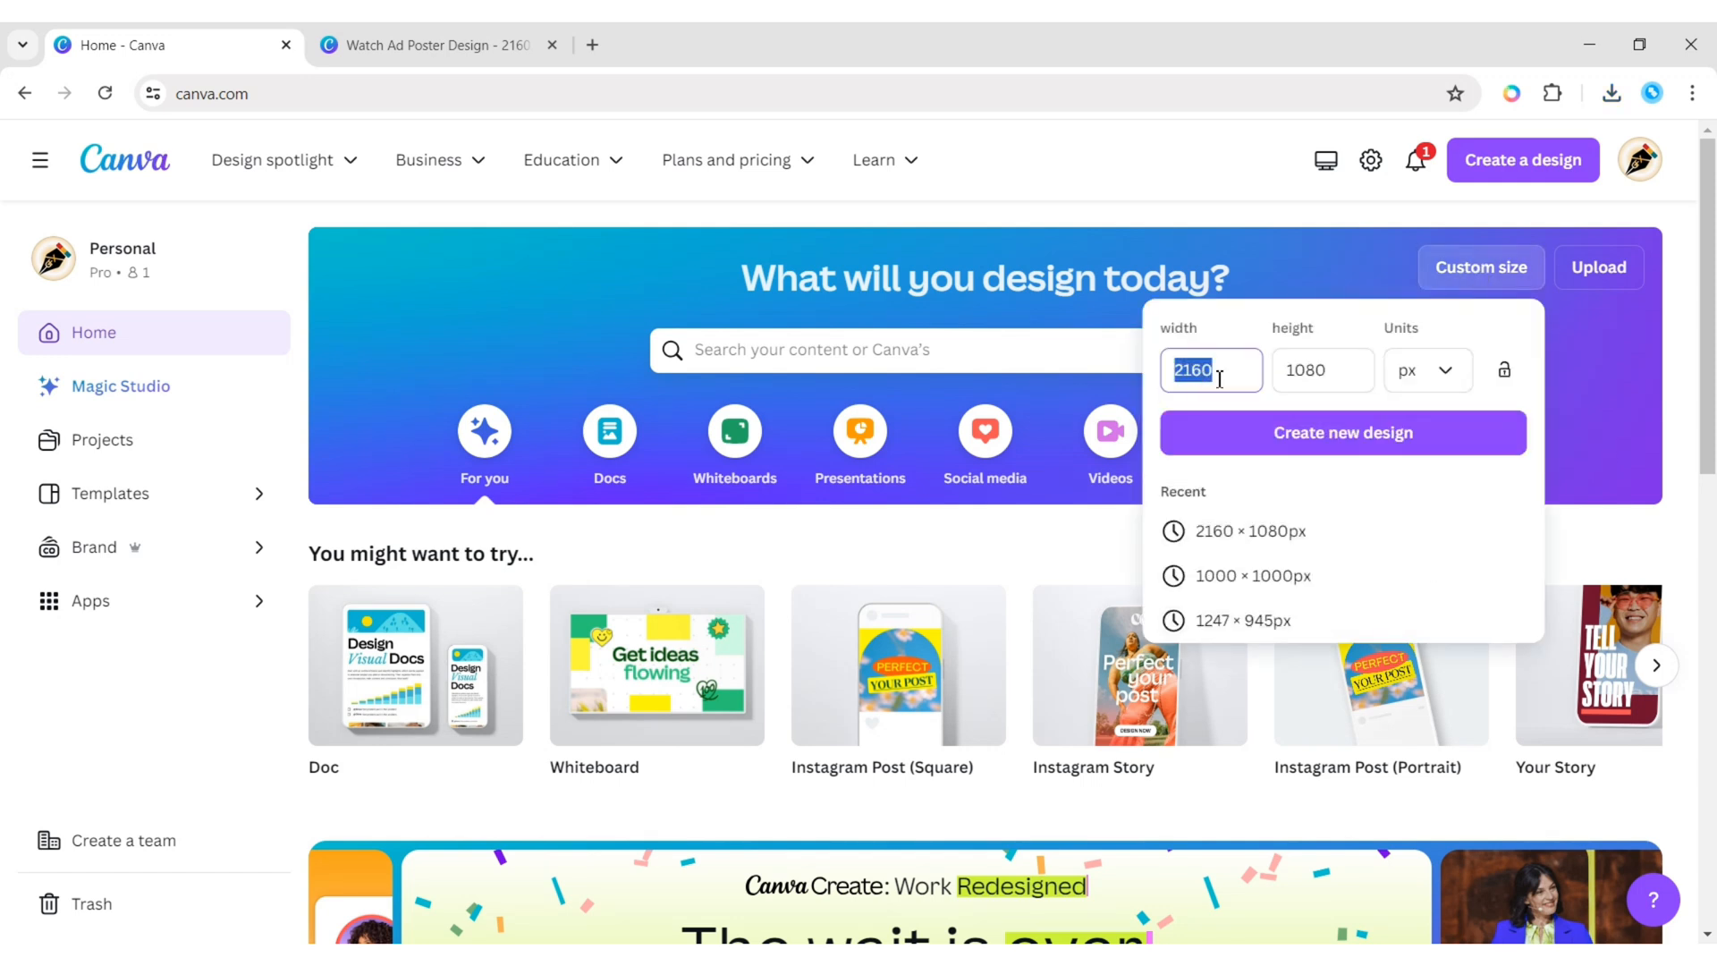
pyautogui.write('1080')
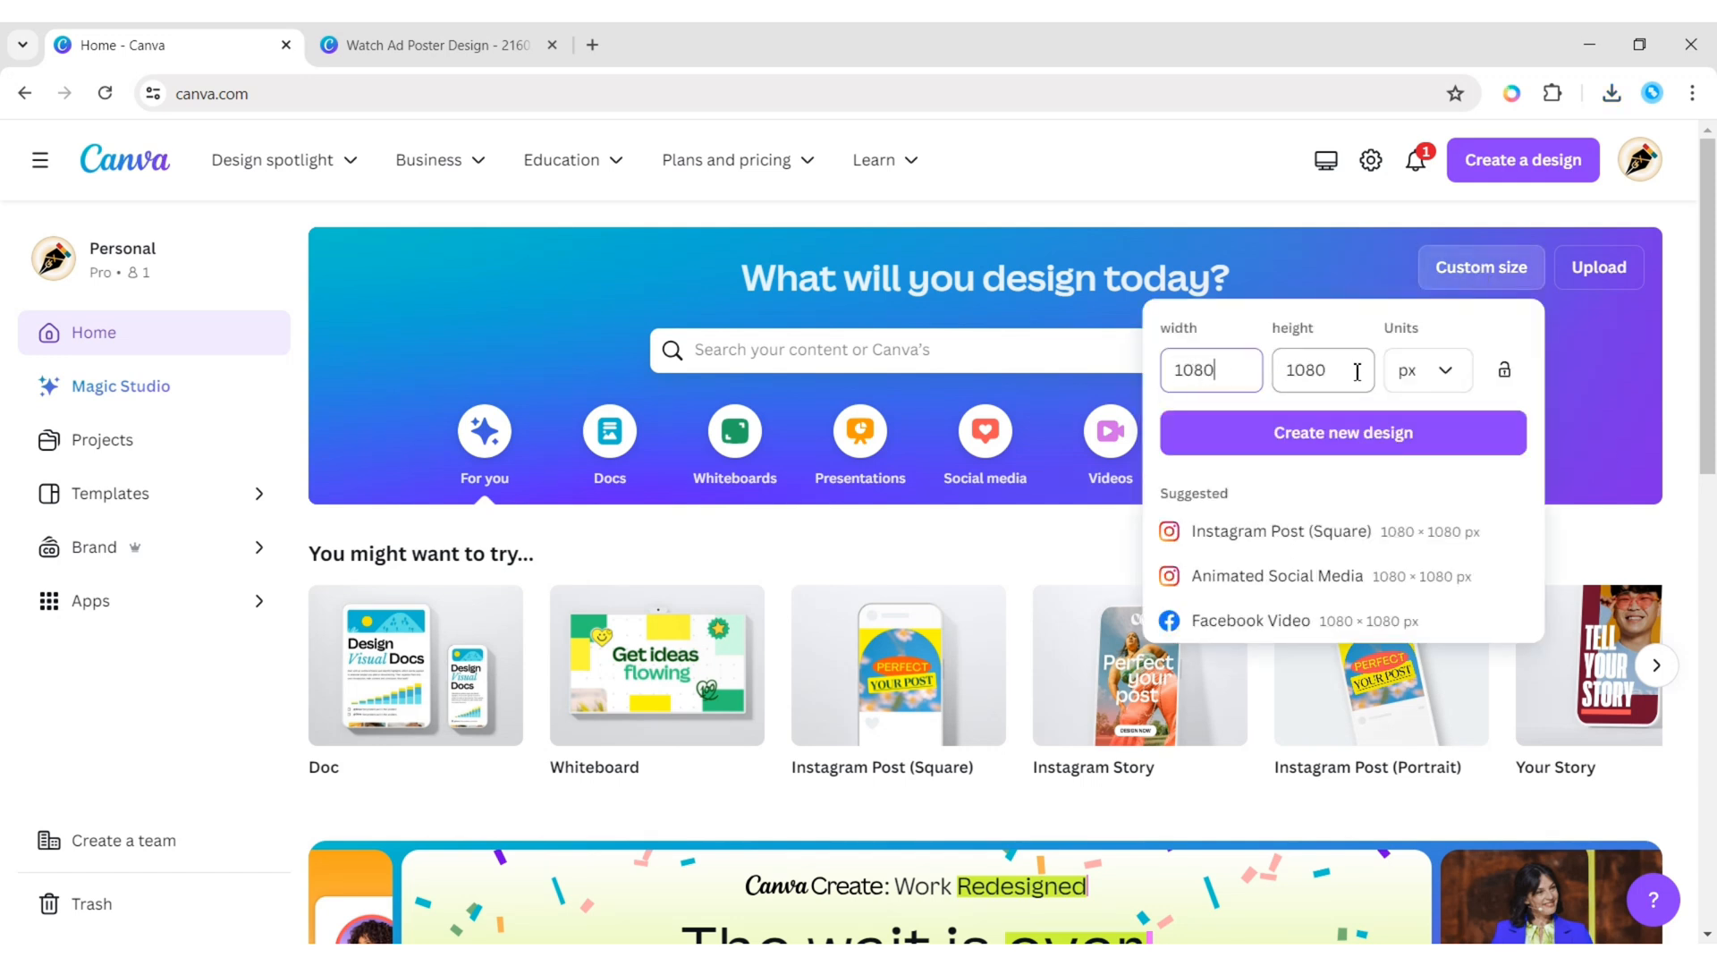
pyautogui.click(1342, 431)
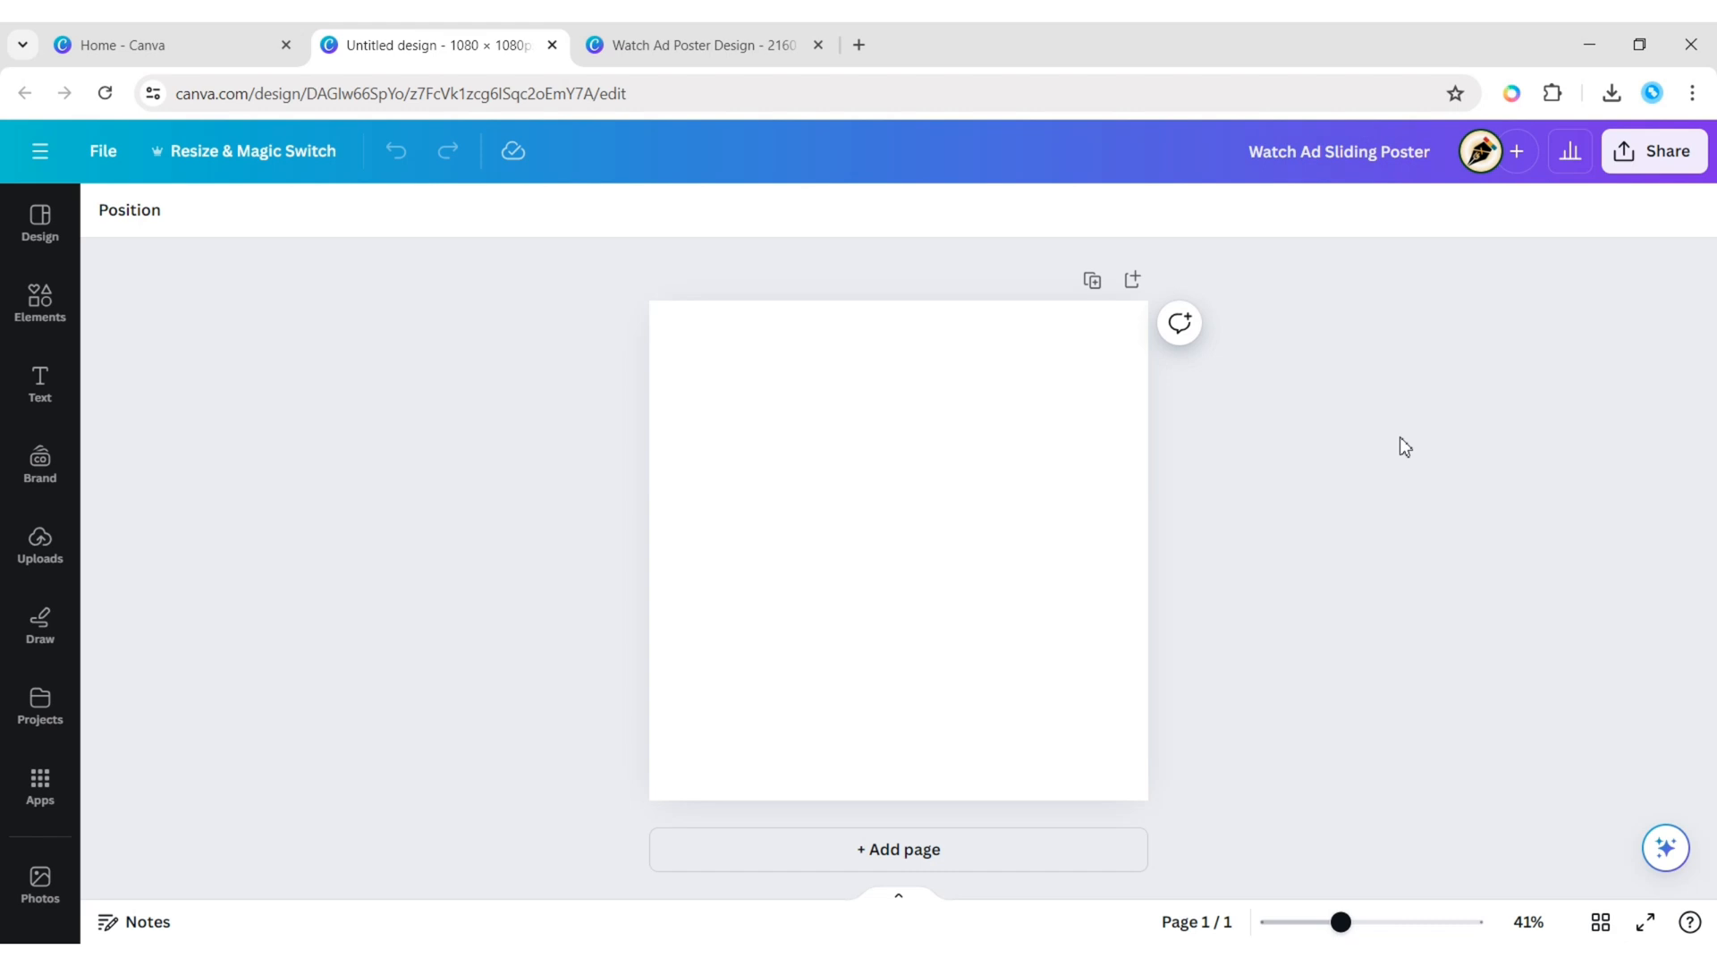
# Upload the Watch Ad Poster image from the computer and place it on the page.
pyautogui.click(39, 544)
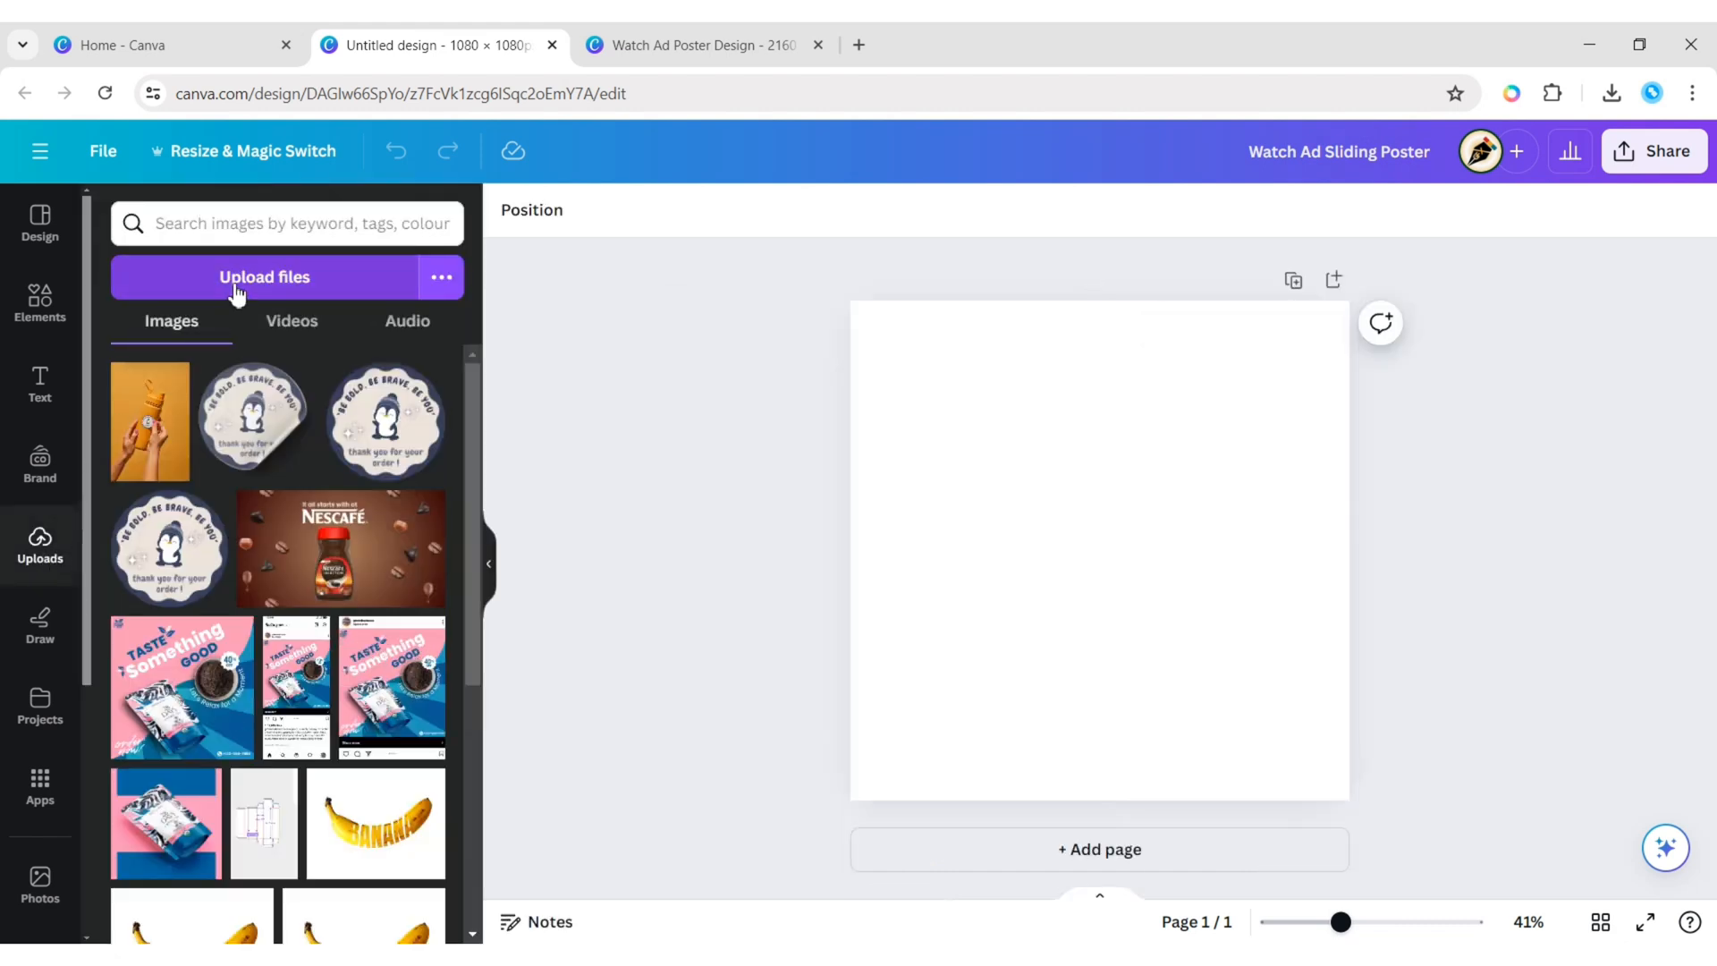
pyautogui.click(264, 276)
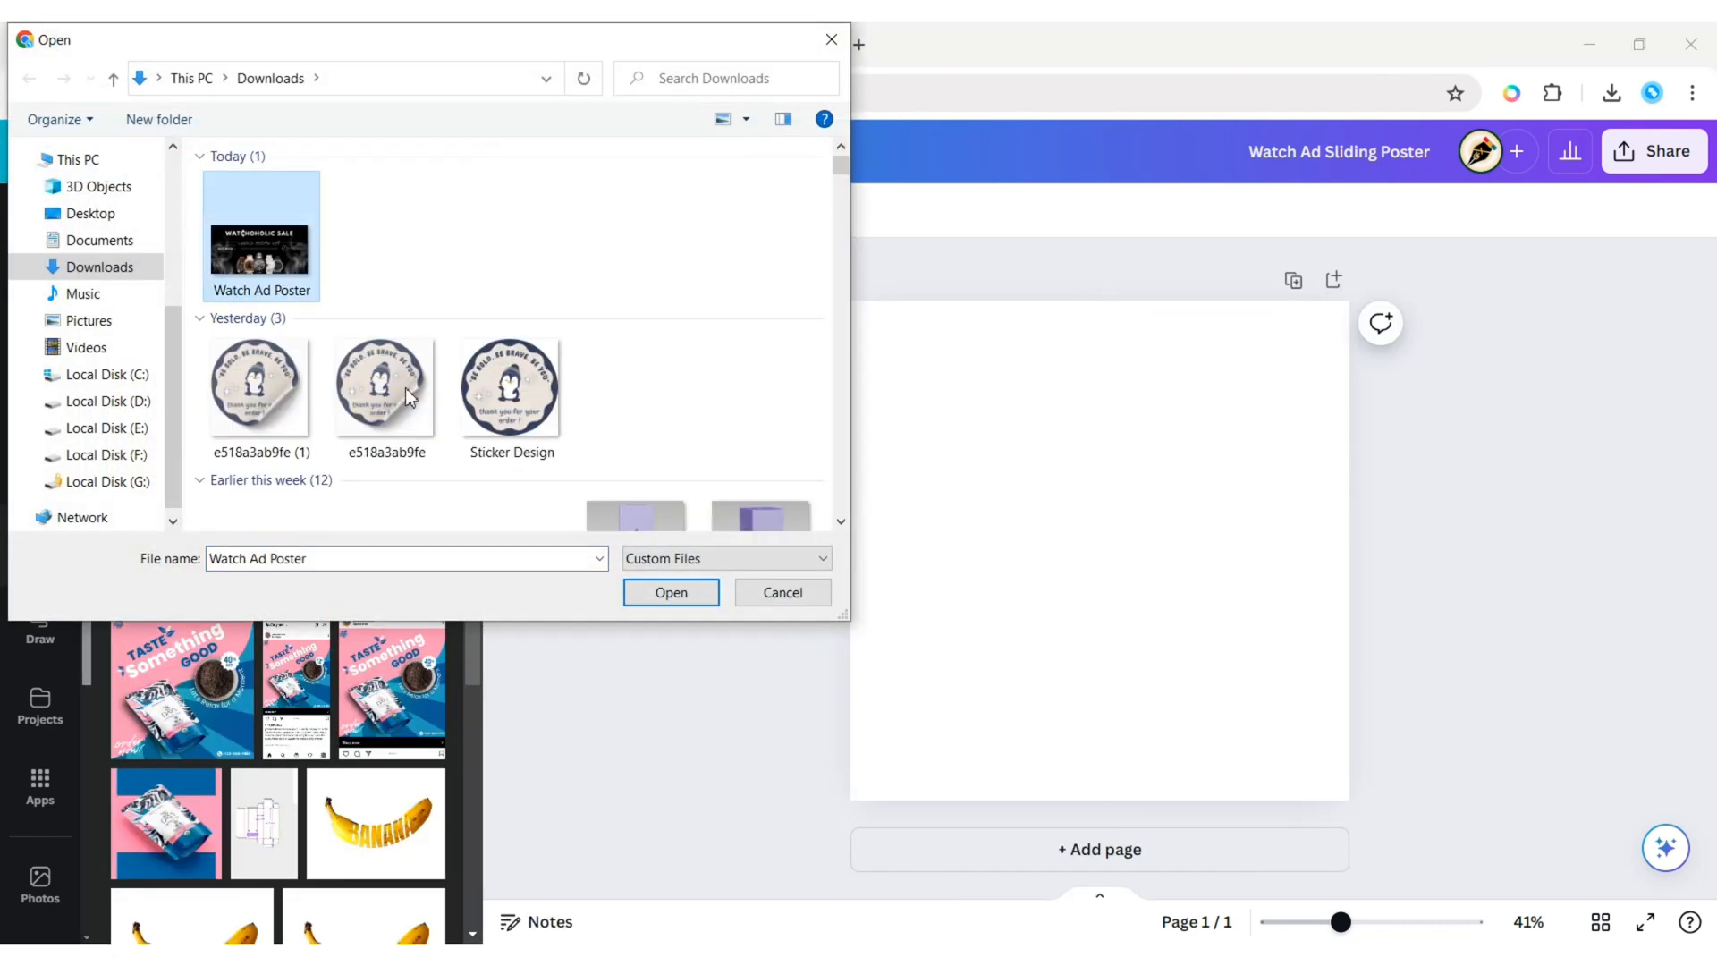
pyautogui.click(669, 591)
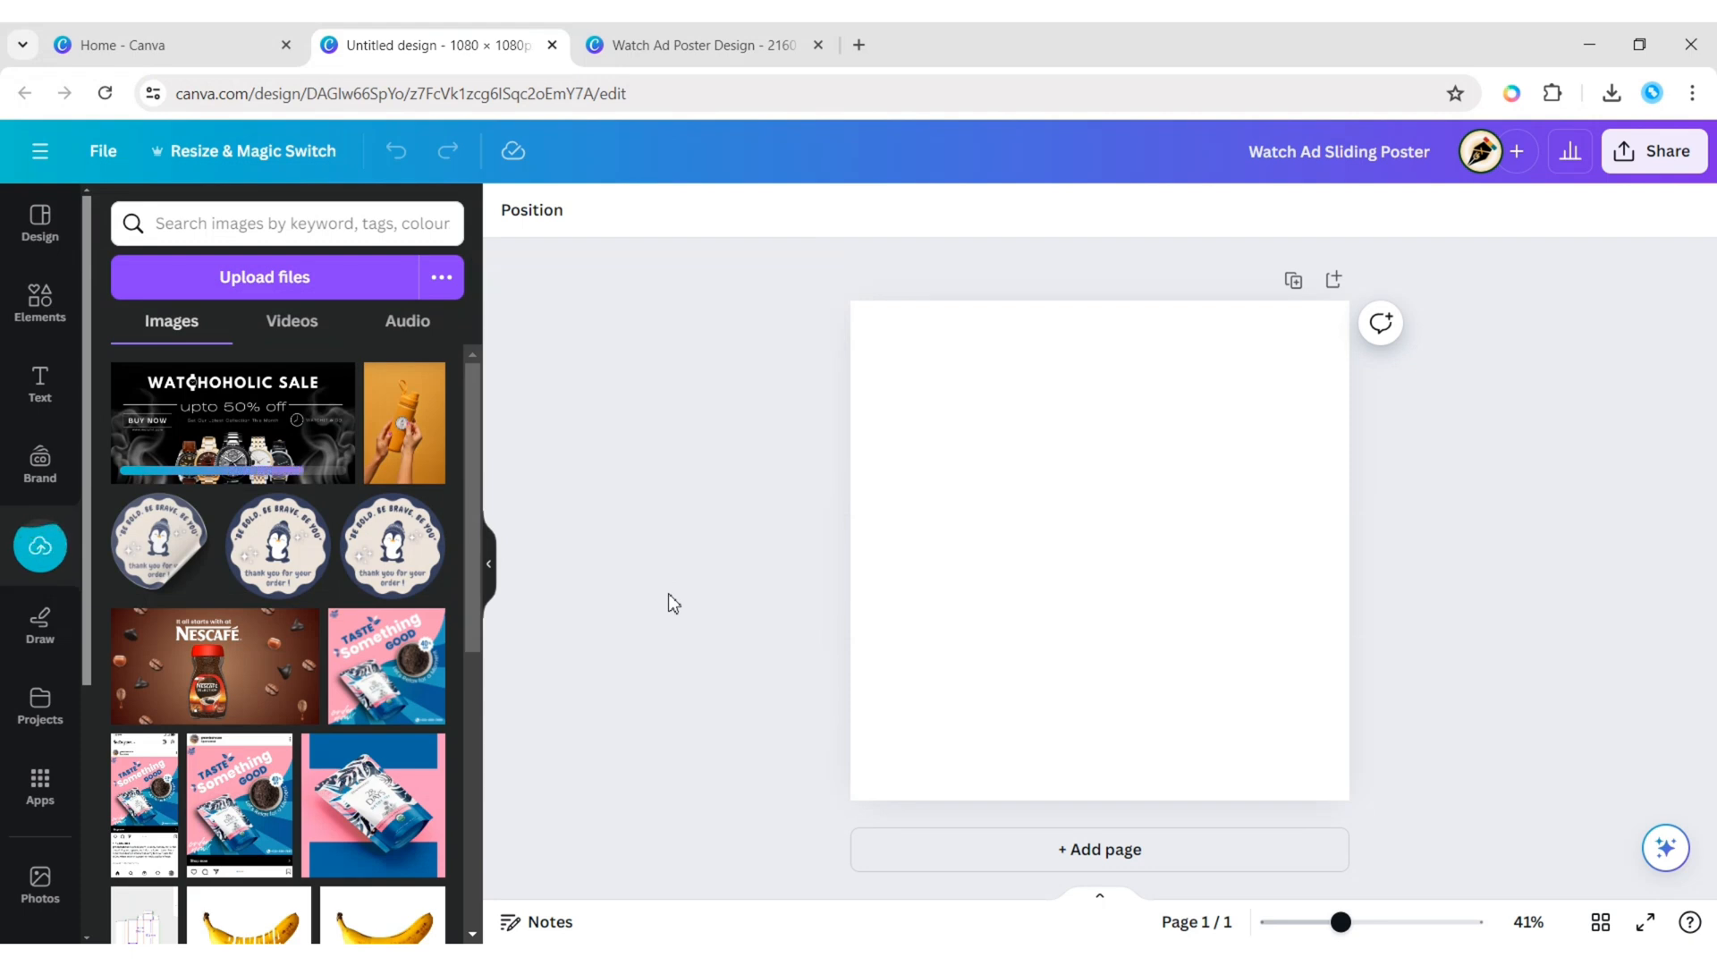
pyautogui.click(232, 423)
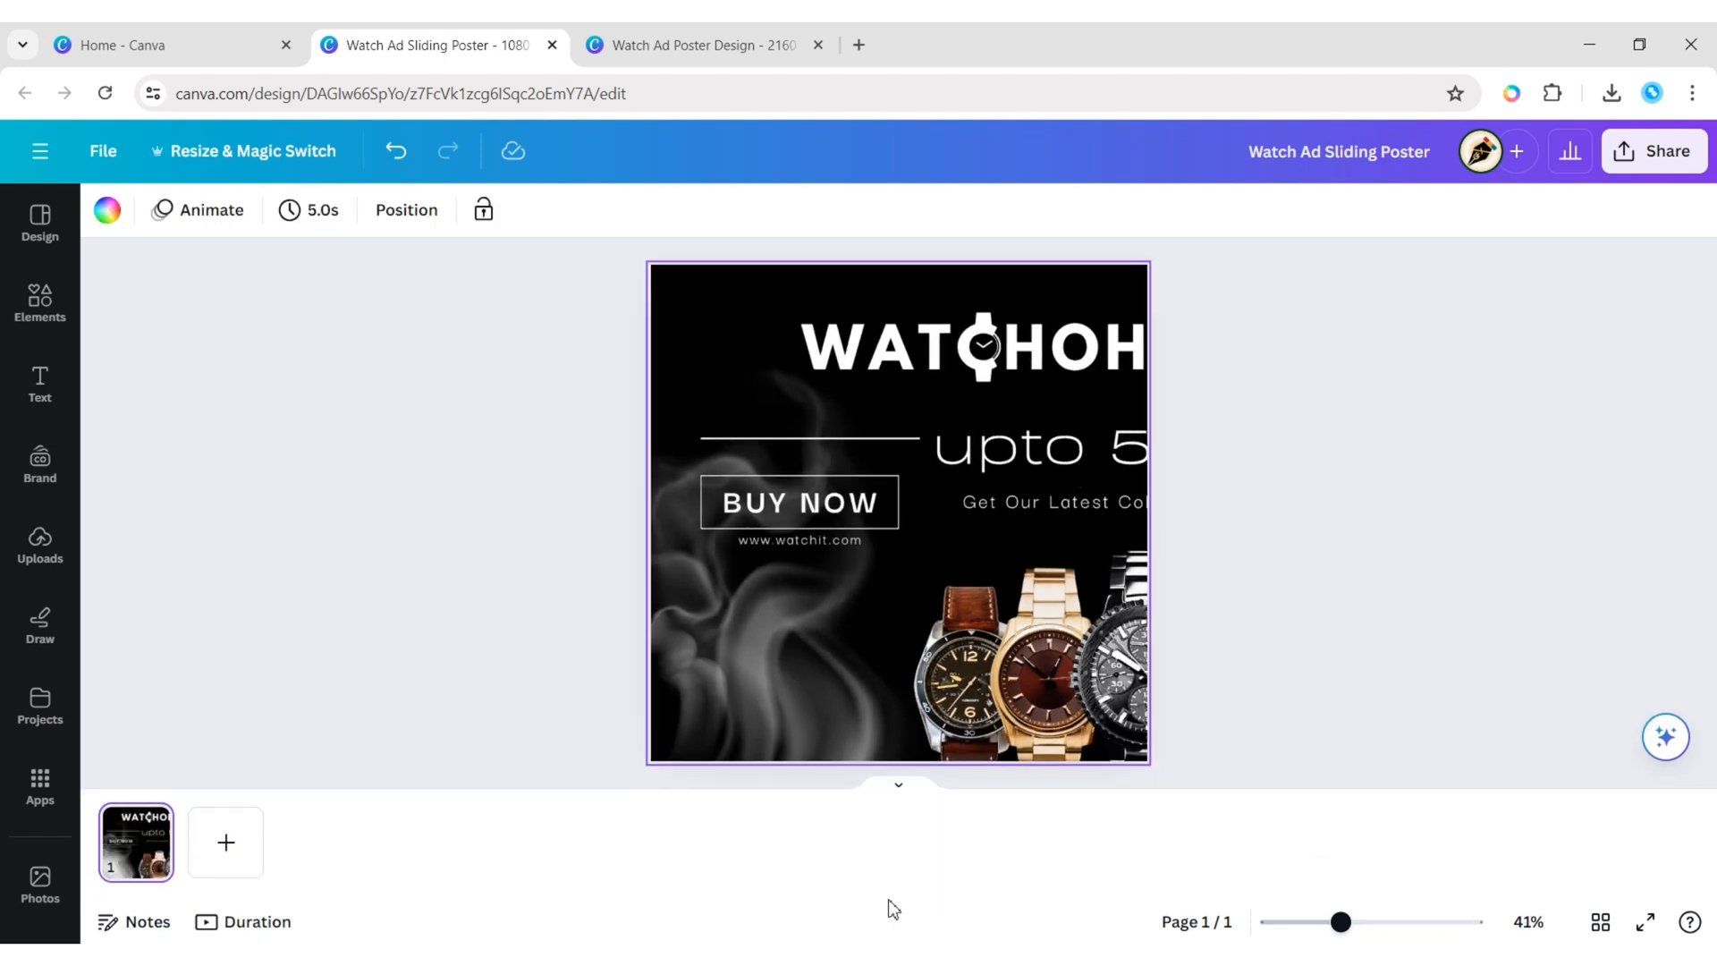
pyautogui.moveTo(136, 840)
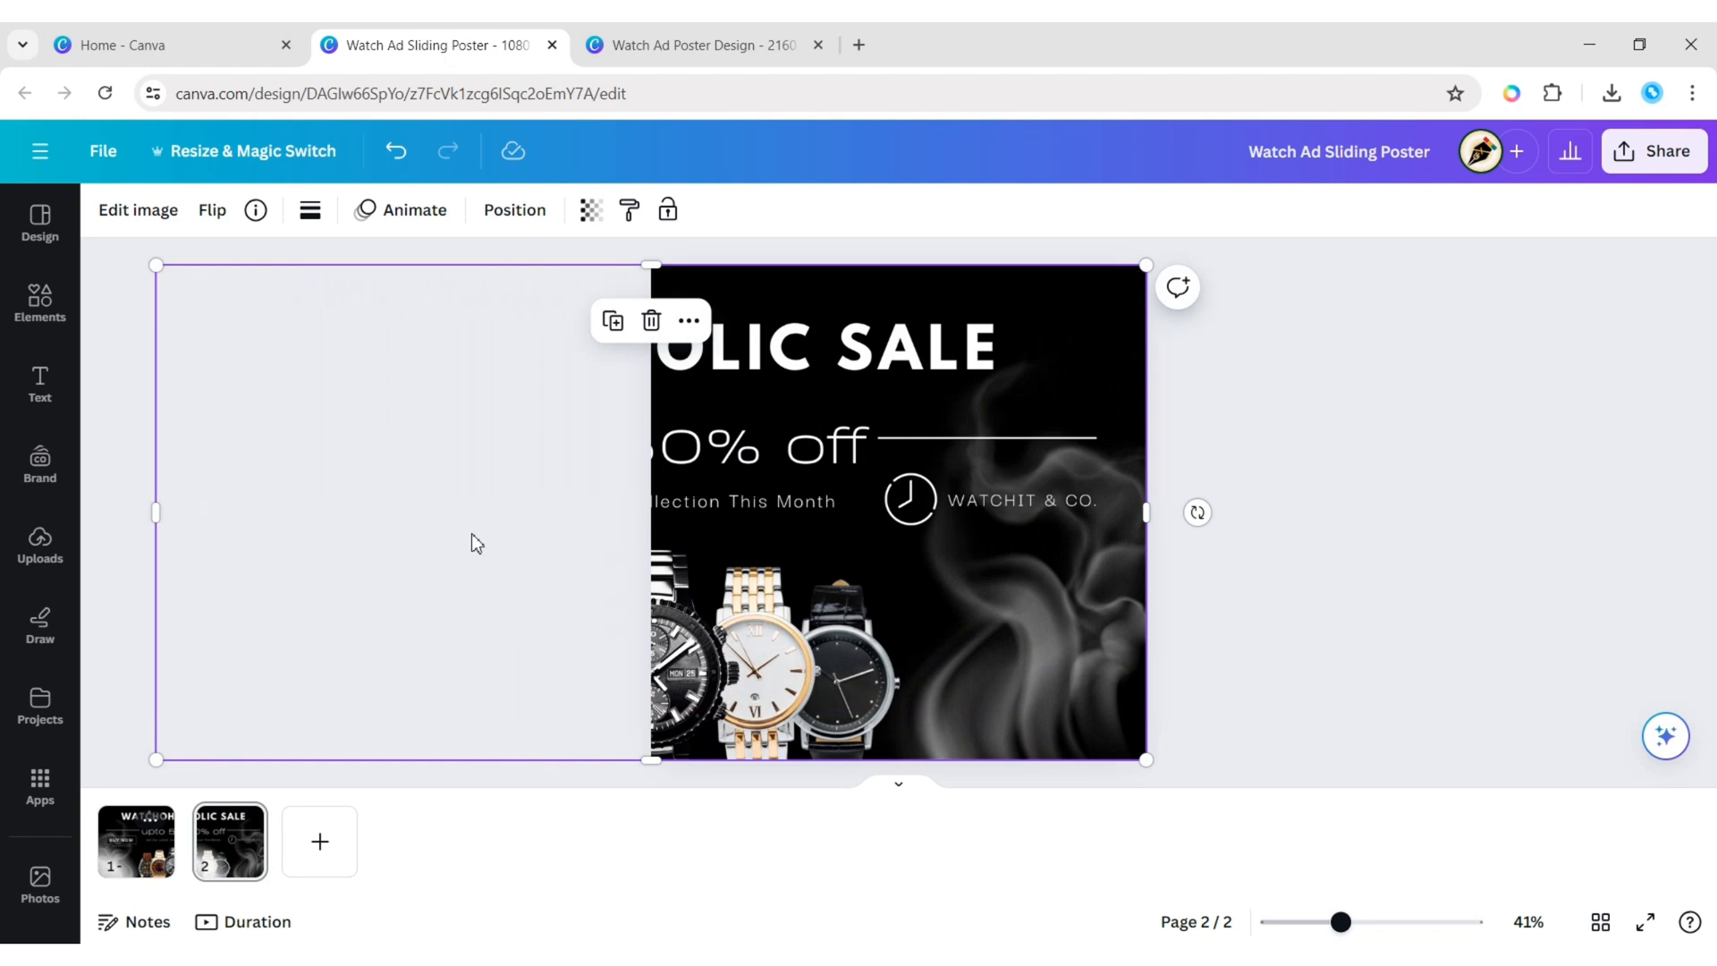
# Make three copies of the square page, each showing a different slice of the poster.
pyautogui.click(245, 819)
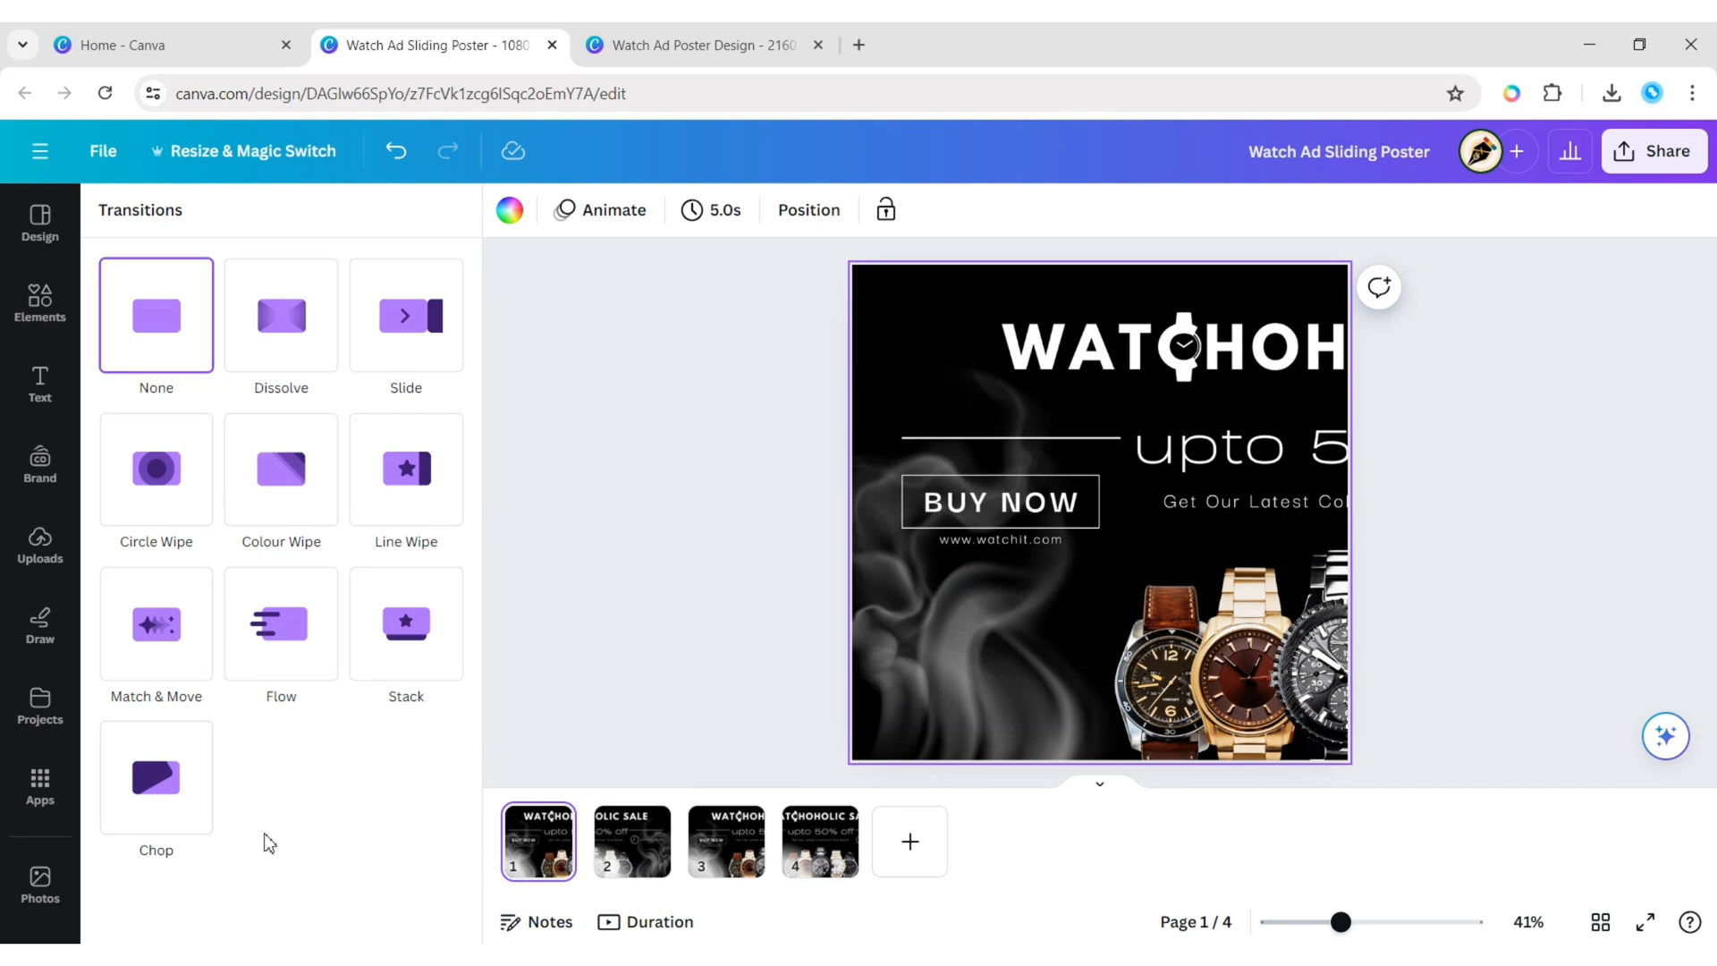
# Apply a 2.5-second Match & Move transition between all four pages.
pyautogui.click(152, 552)
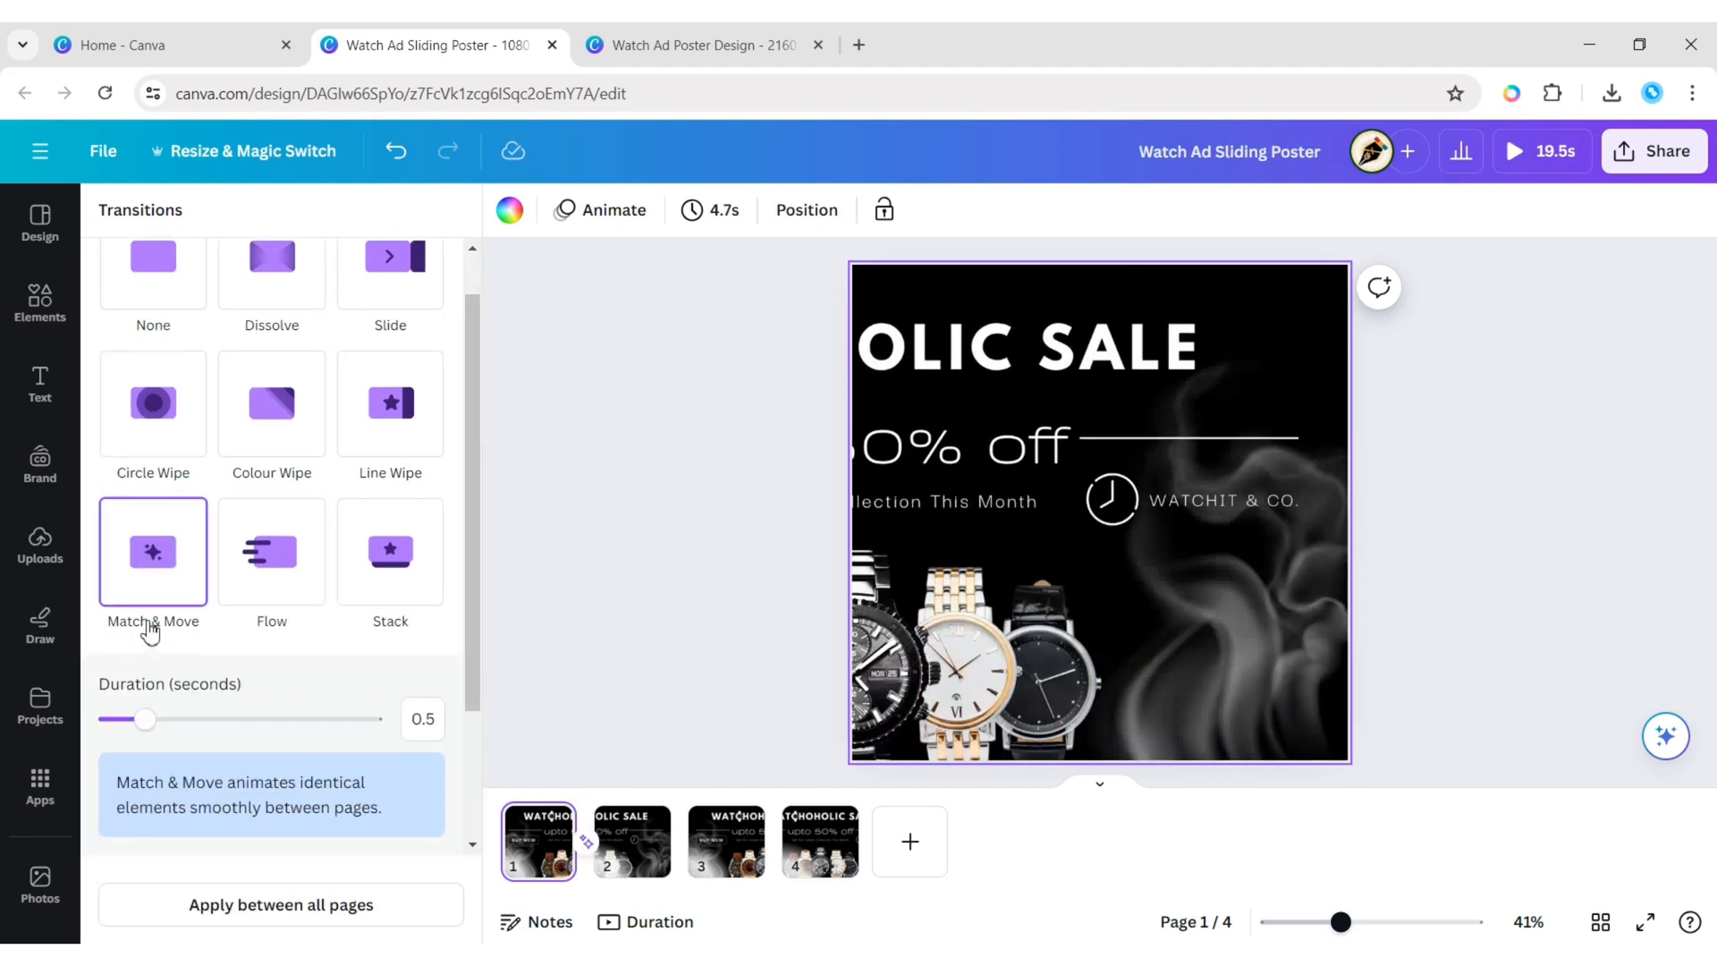
pyautogui.moveTo(147, 719); pyautogui.dragTo(381, 719)
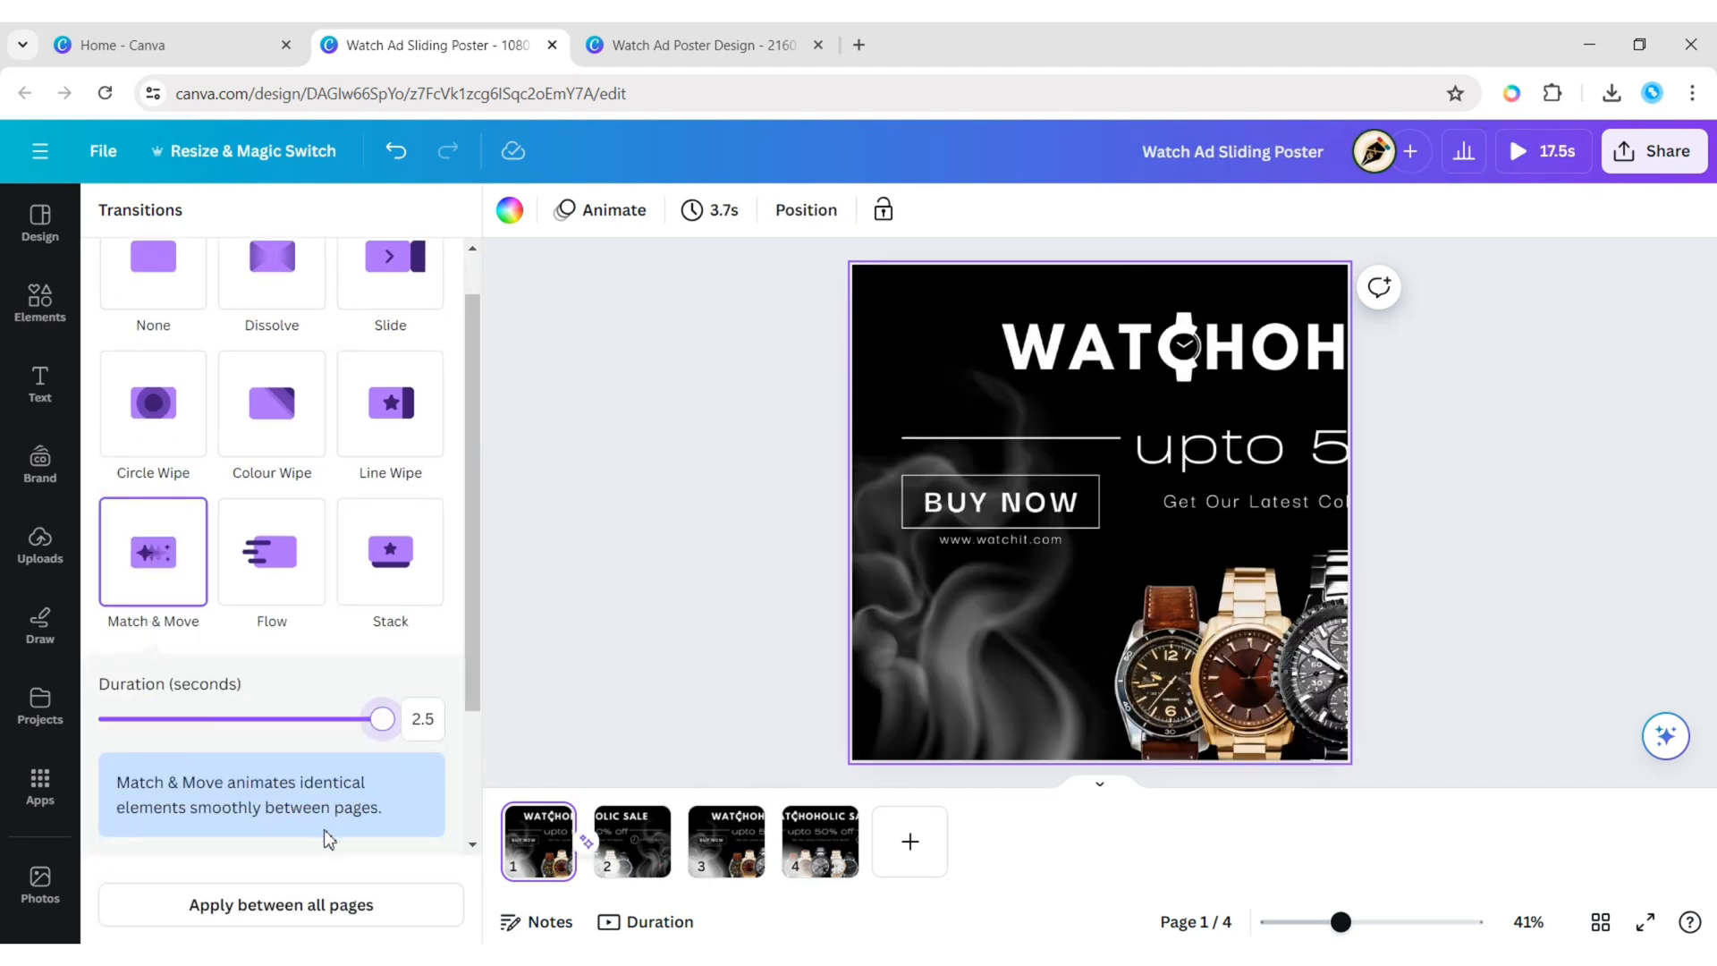
pyautogui.click(279, 904)
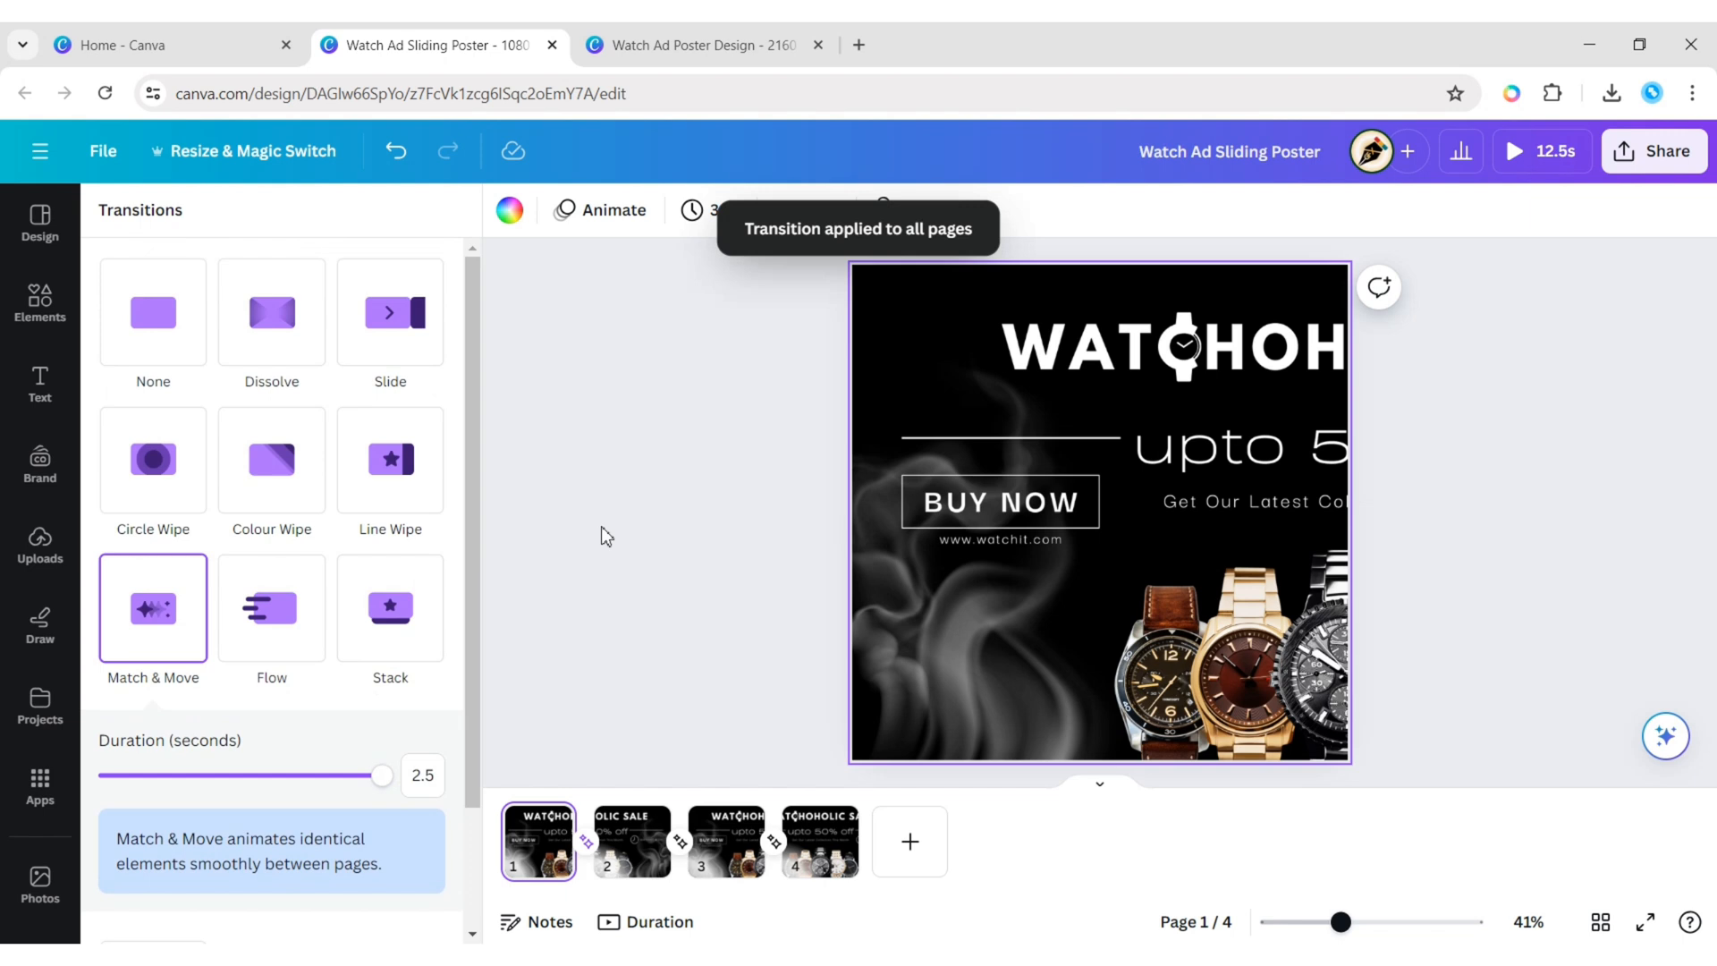
pyautogui.click(1654, 151)
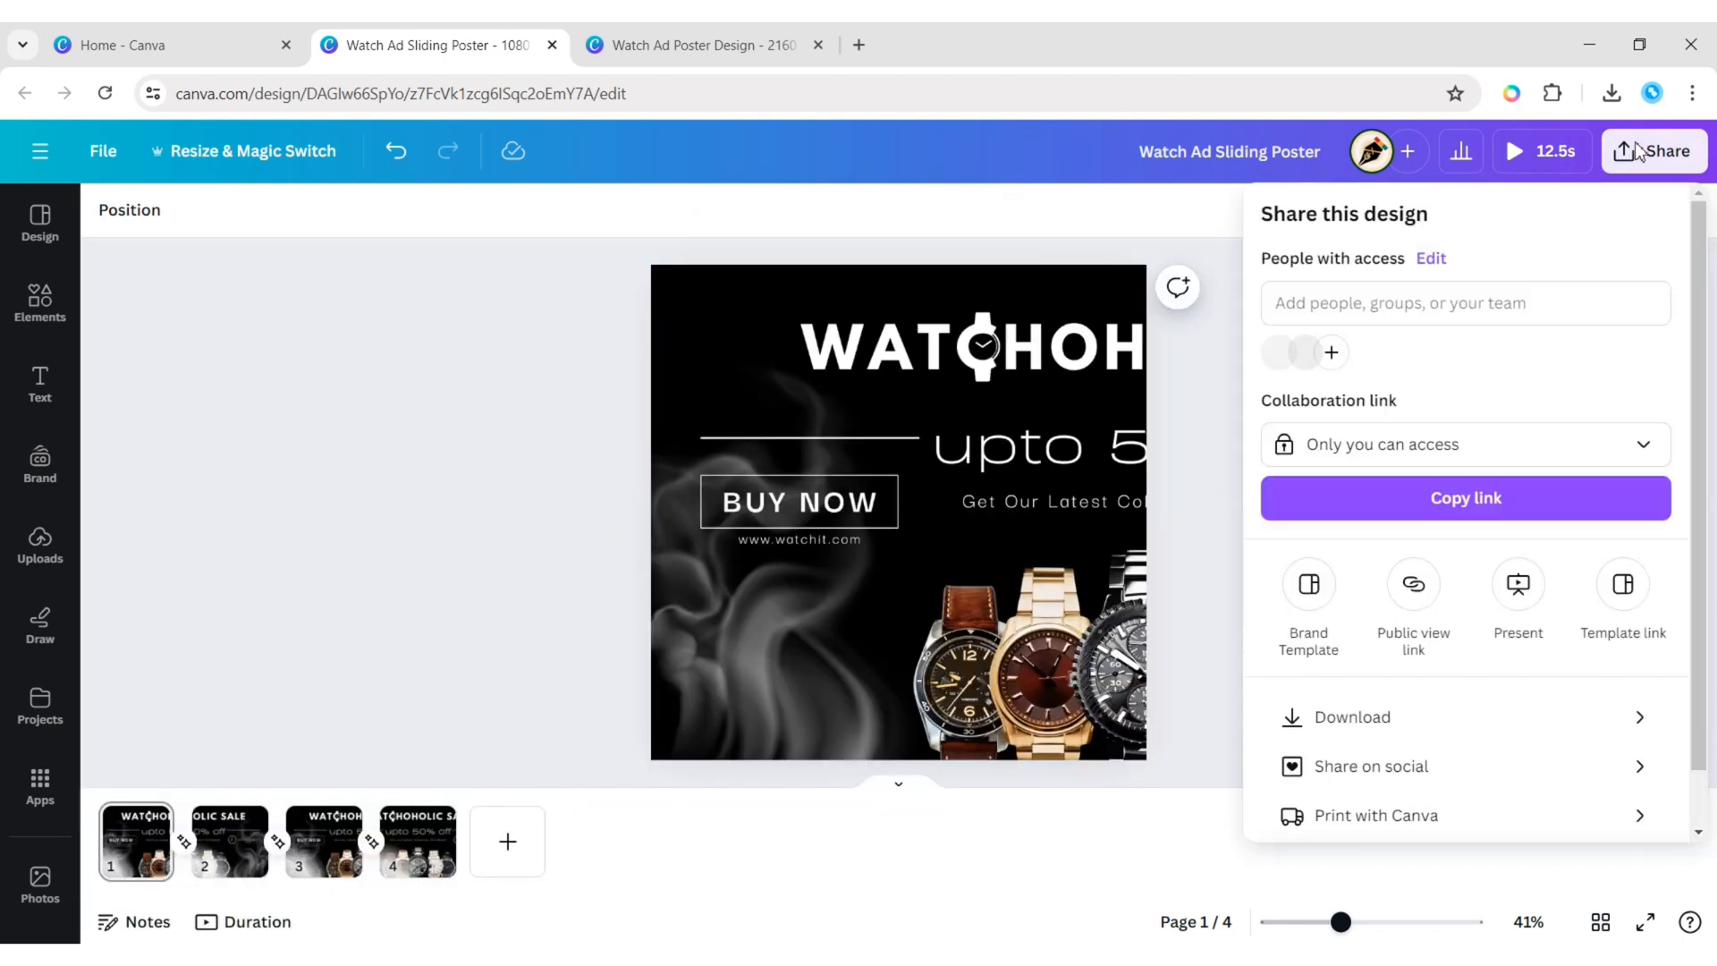
# Download all pages as the MP4 'Watch Ad Sliding Poster.mp4' and confirm in downloads.
pyautogui.click(1352, 718)
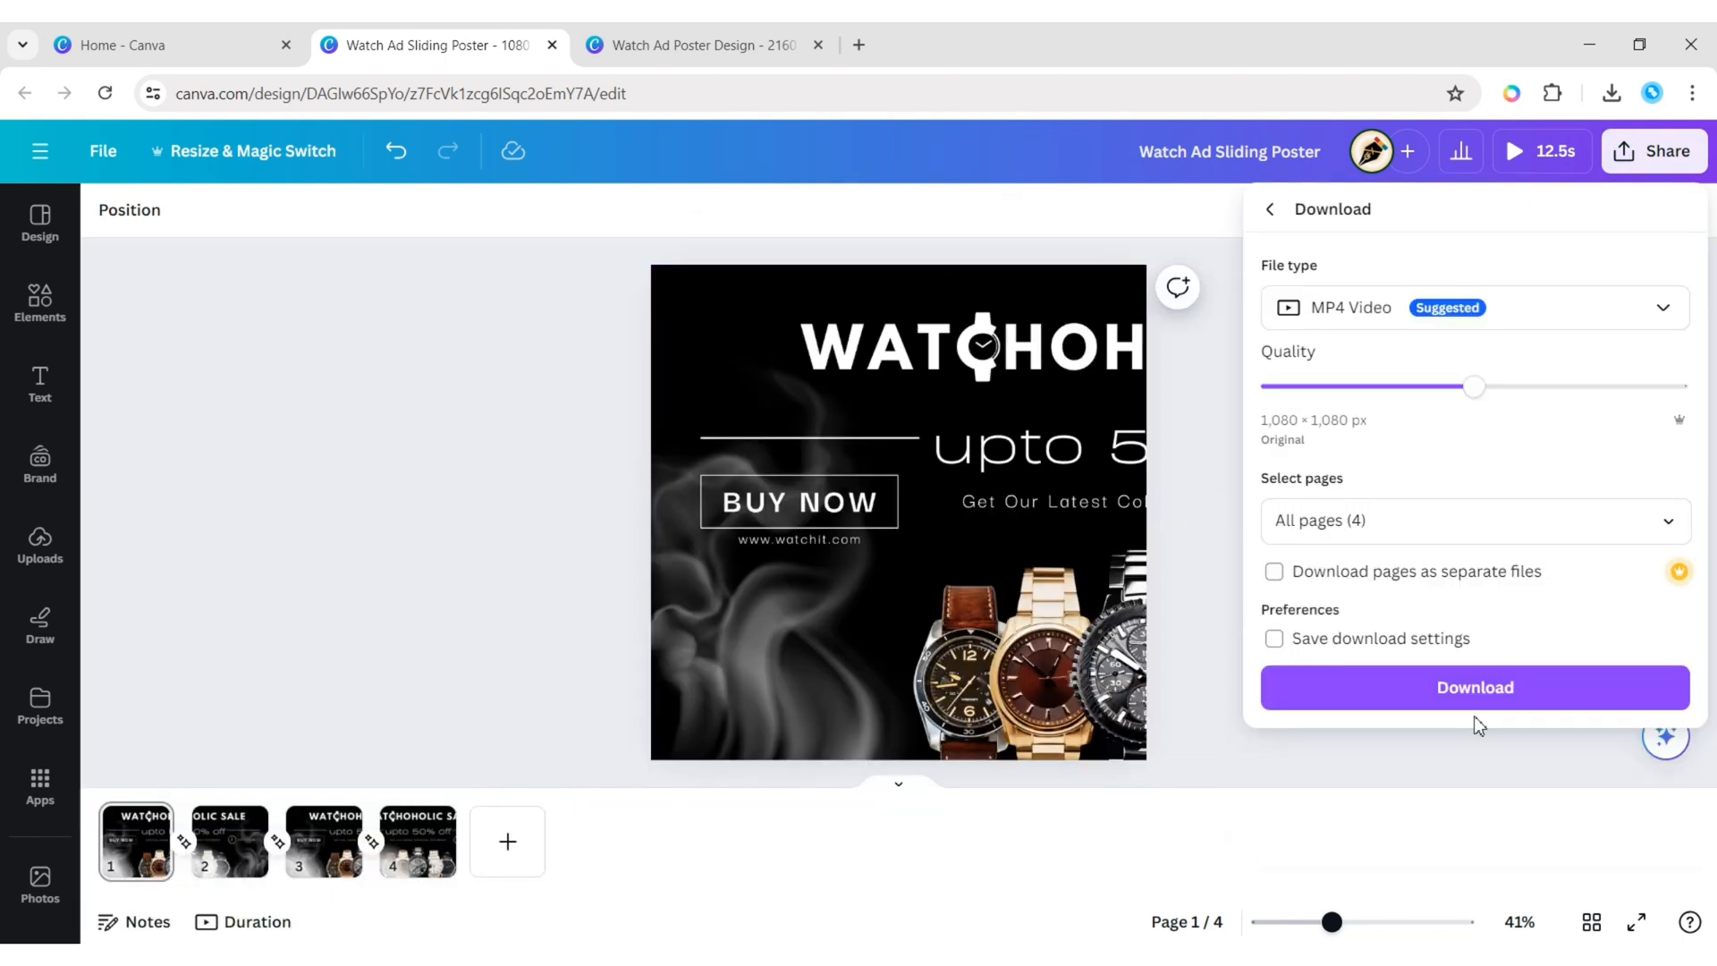
pyautogui.click(1474, 687)
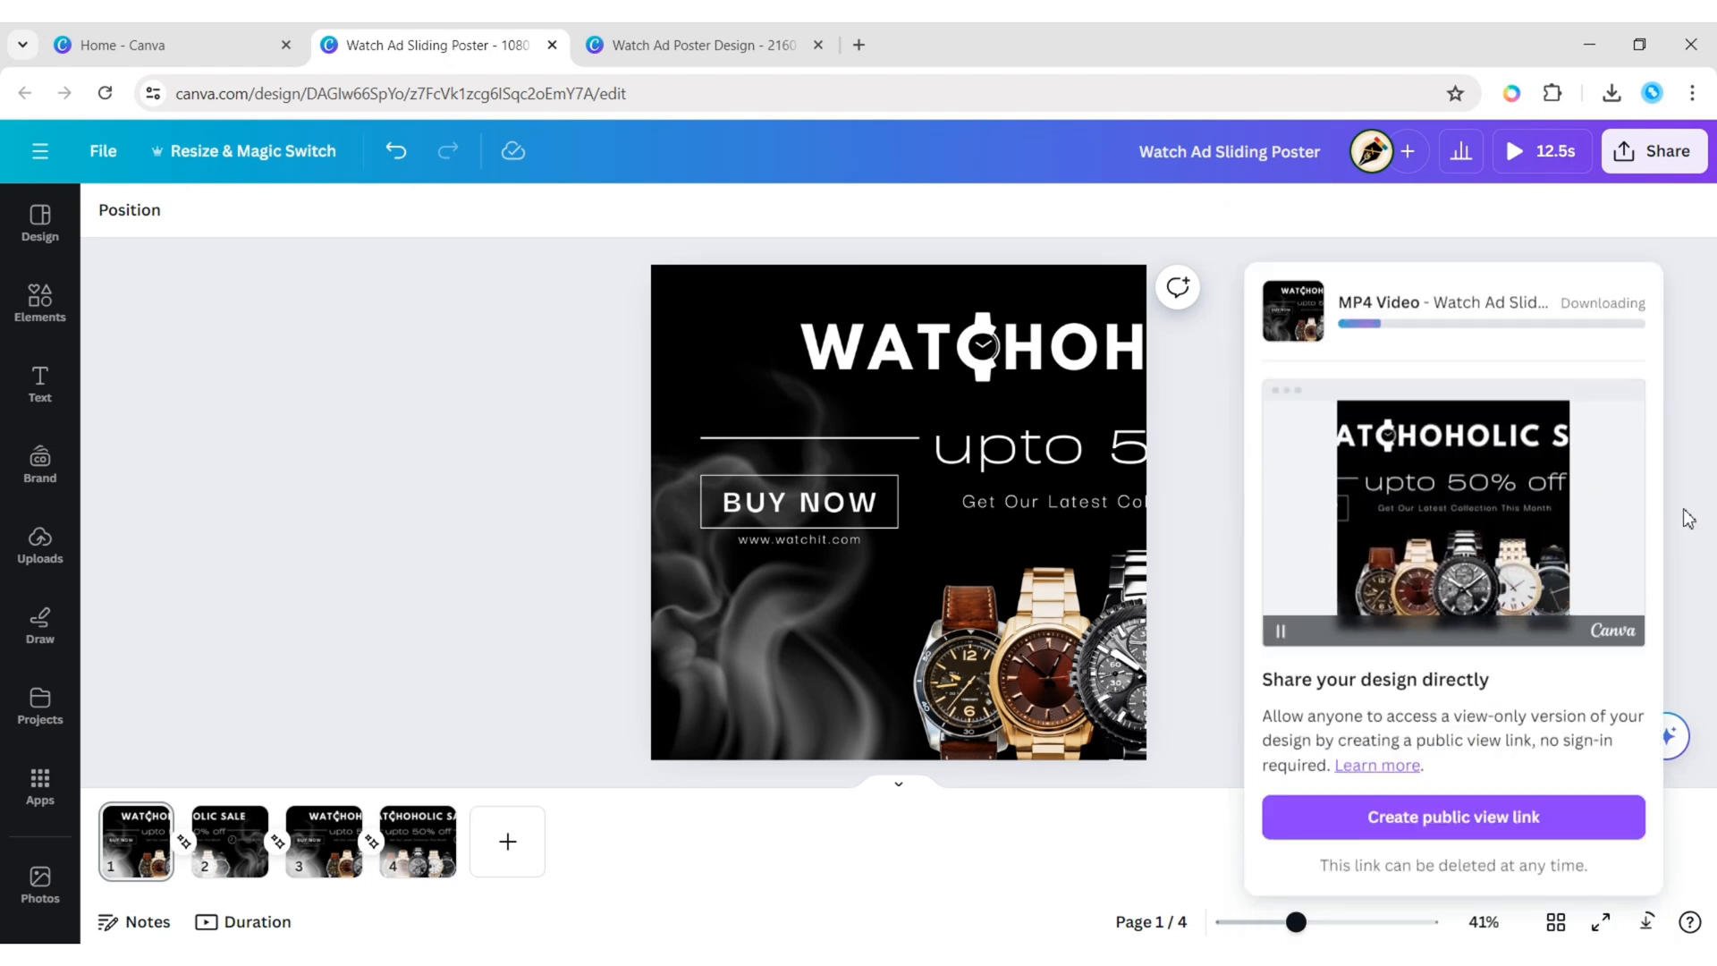
pyautogui.click(1611, 93)
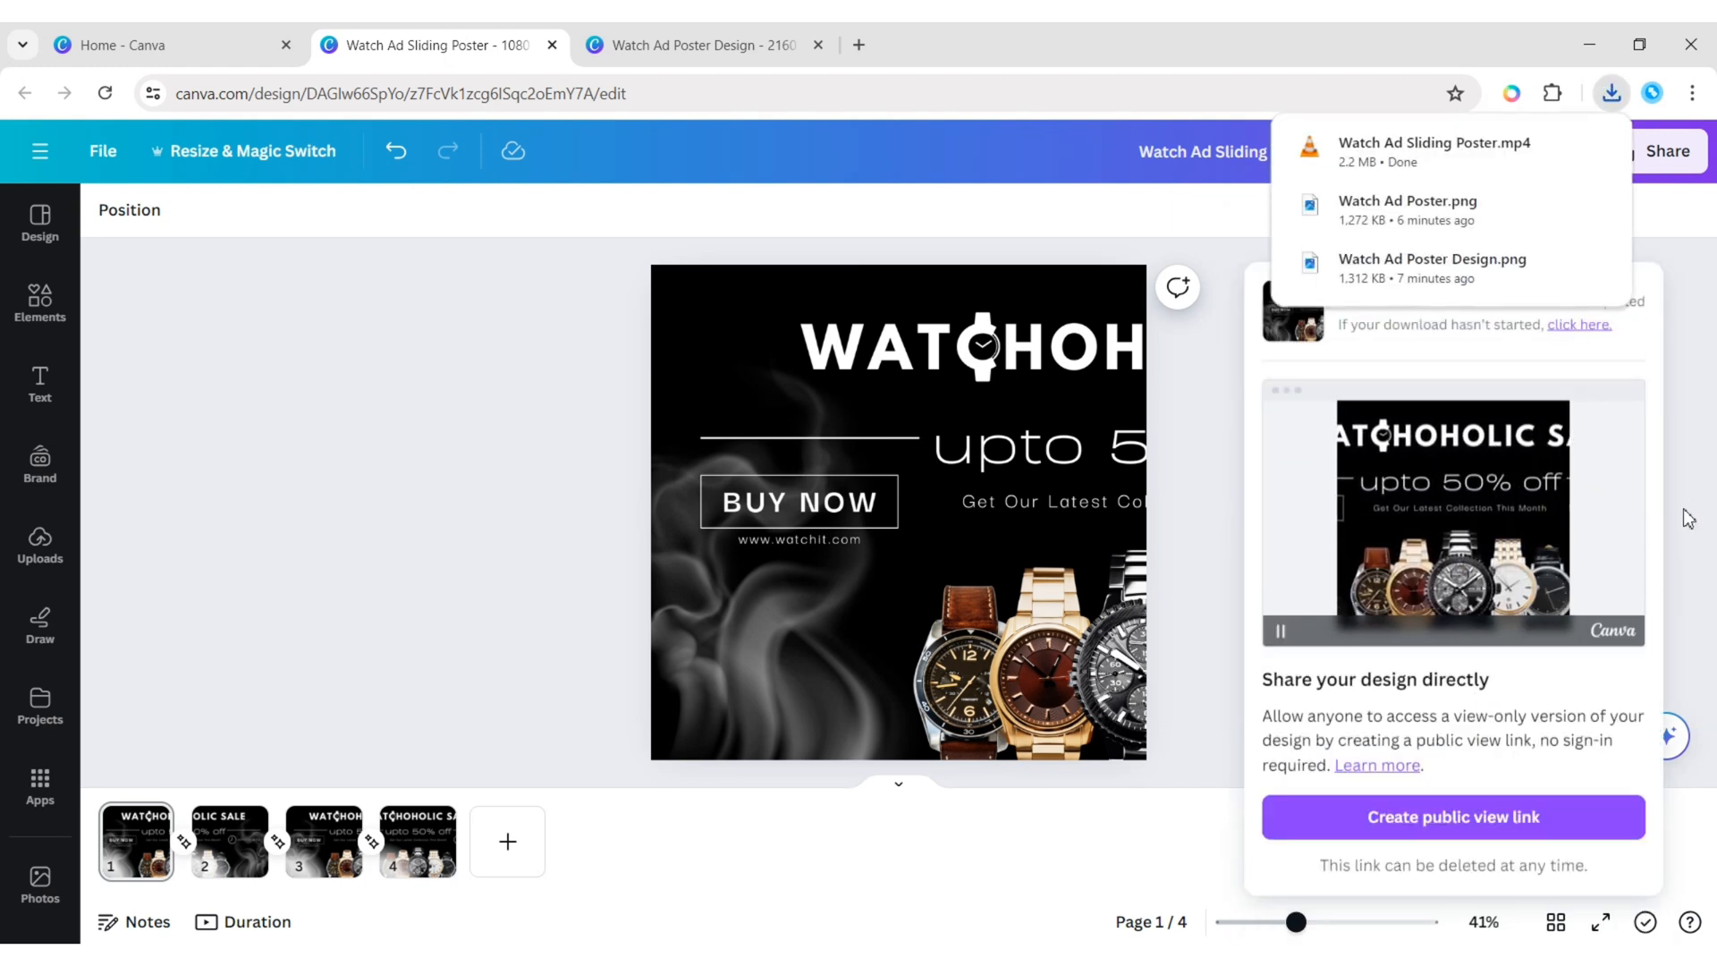